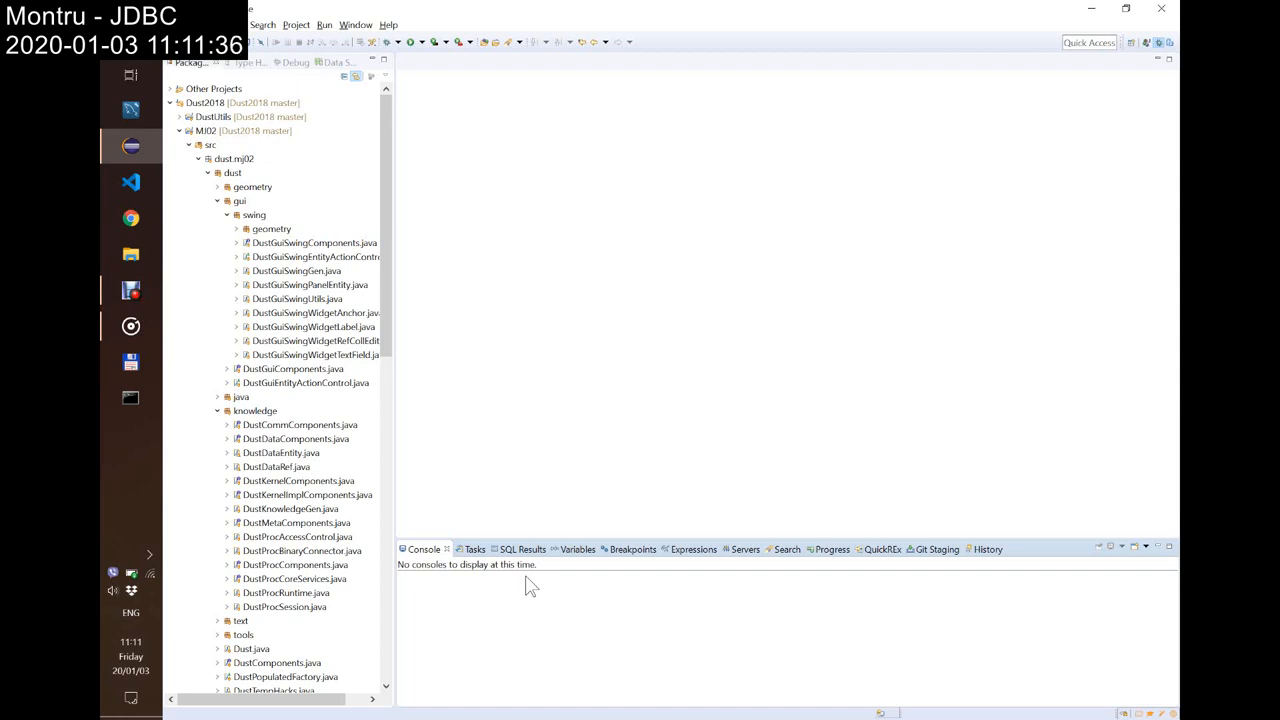
mouse_move(636, 228)
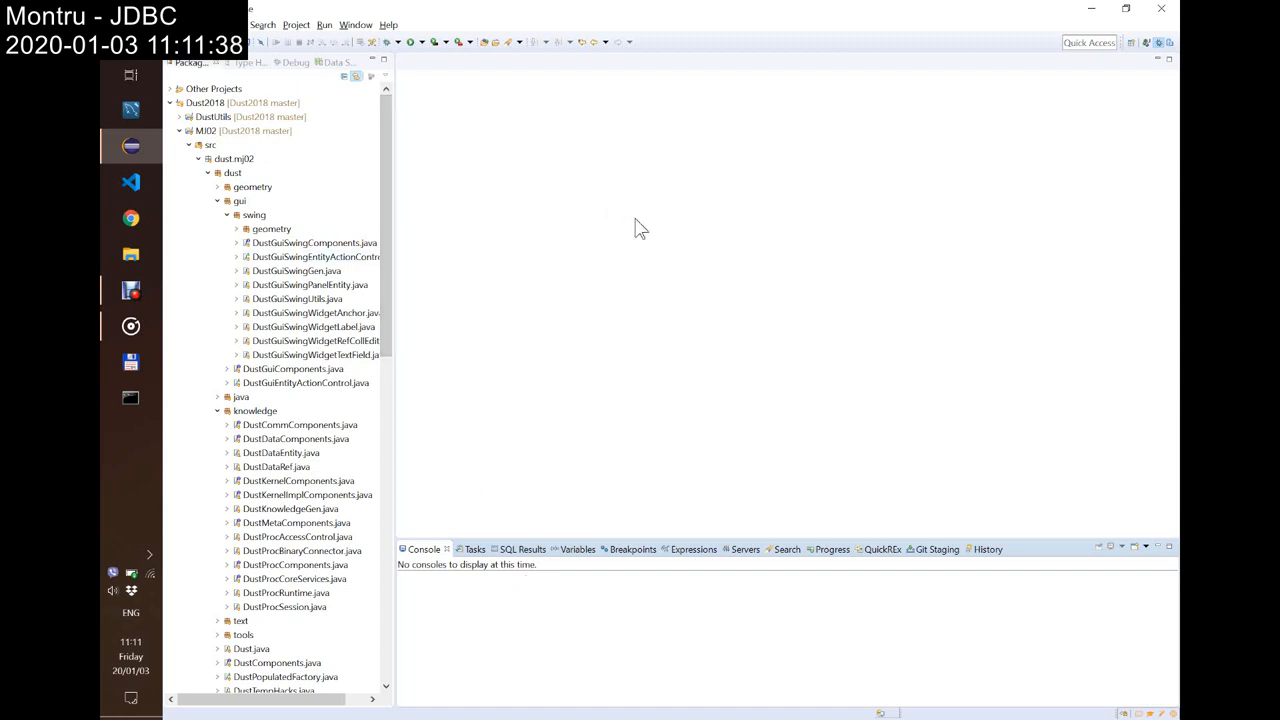
mouse_move(514, 120)
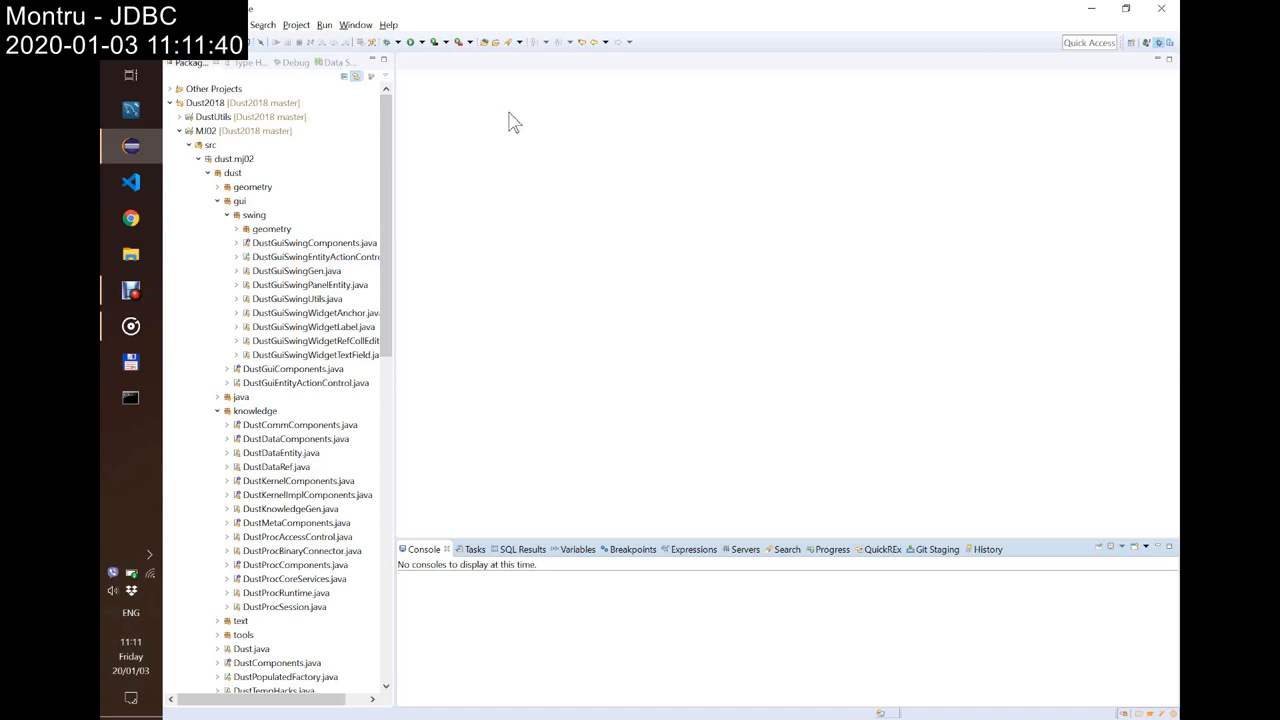
mouse_move(392, 42)
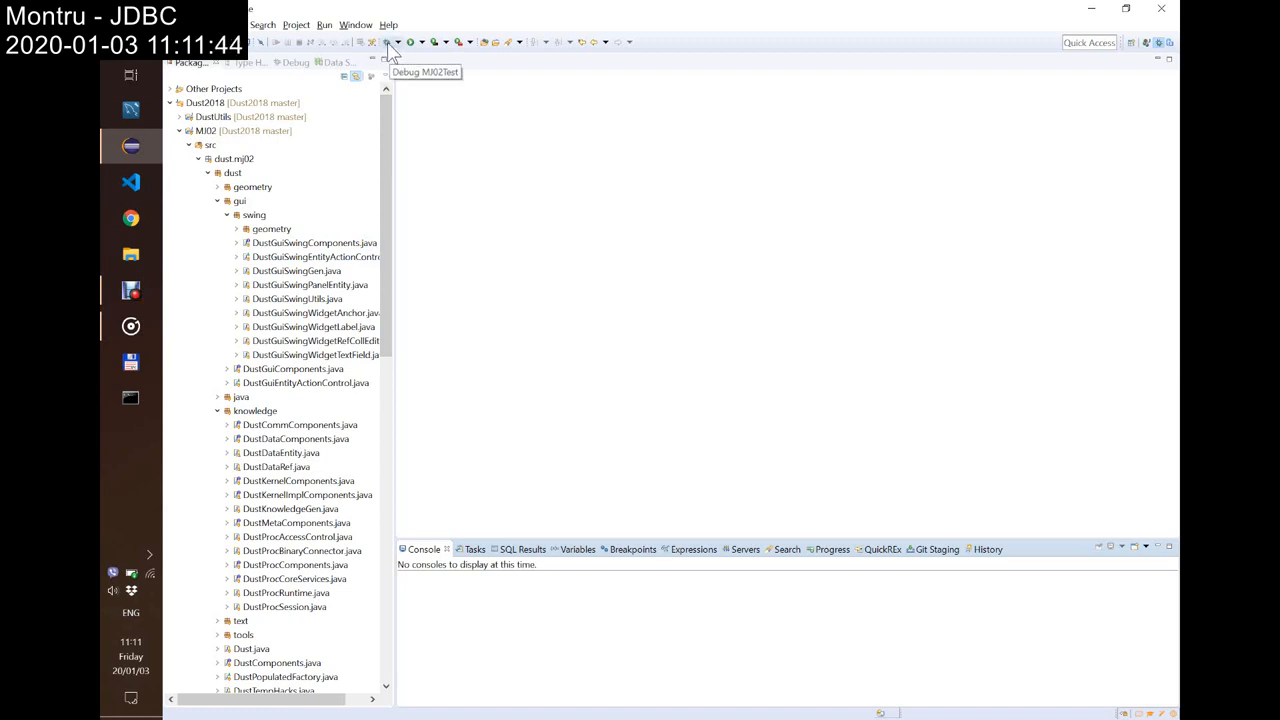
Step: Launch the MJ02Test configuration in debug so the Montru window appears
left_click(392, 40)
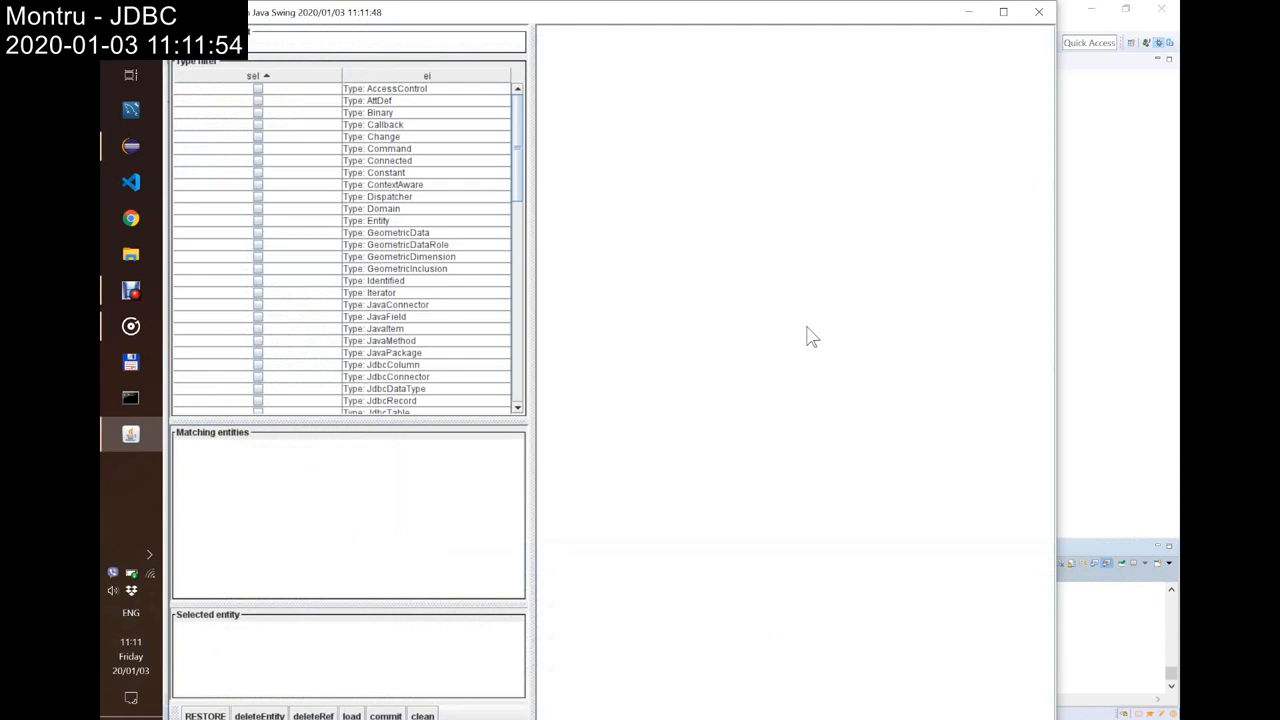
mouse_move(302, 474)
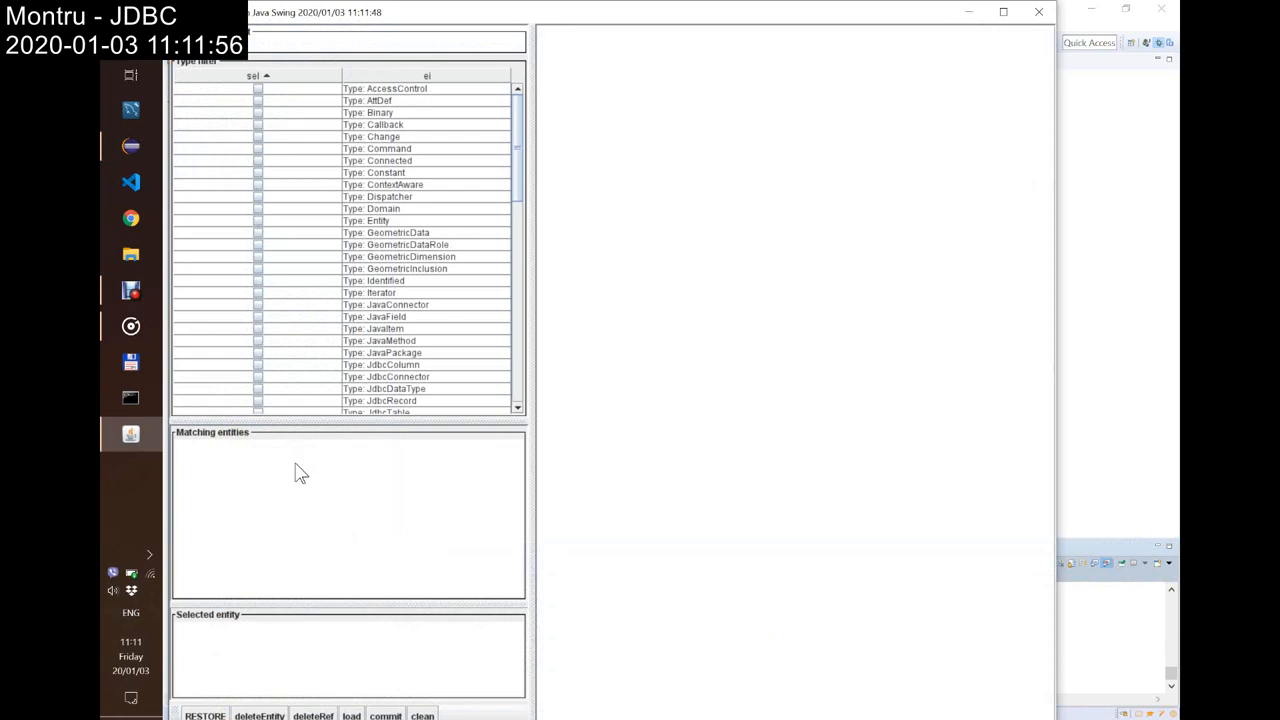
mouse_move(624, 588)
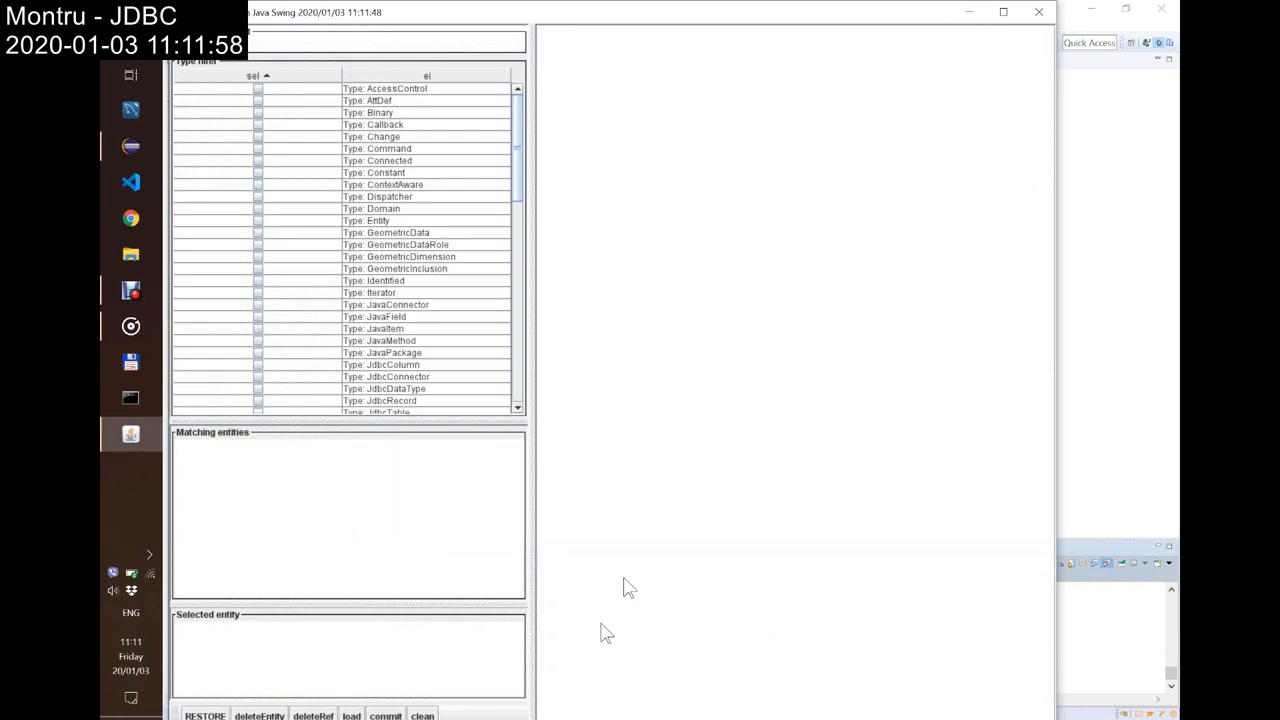
mouse_move(672, 20)
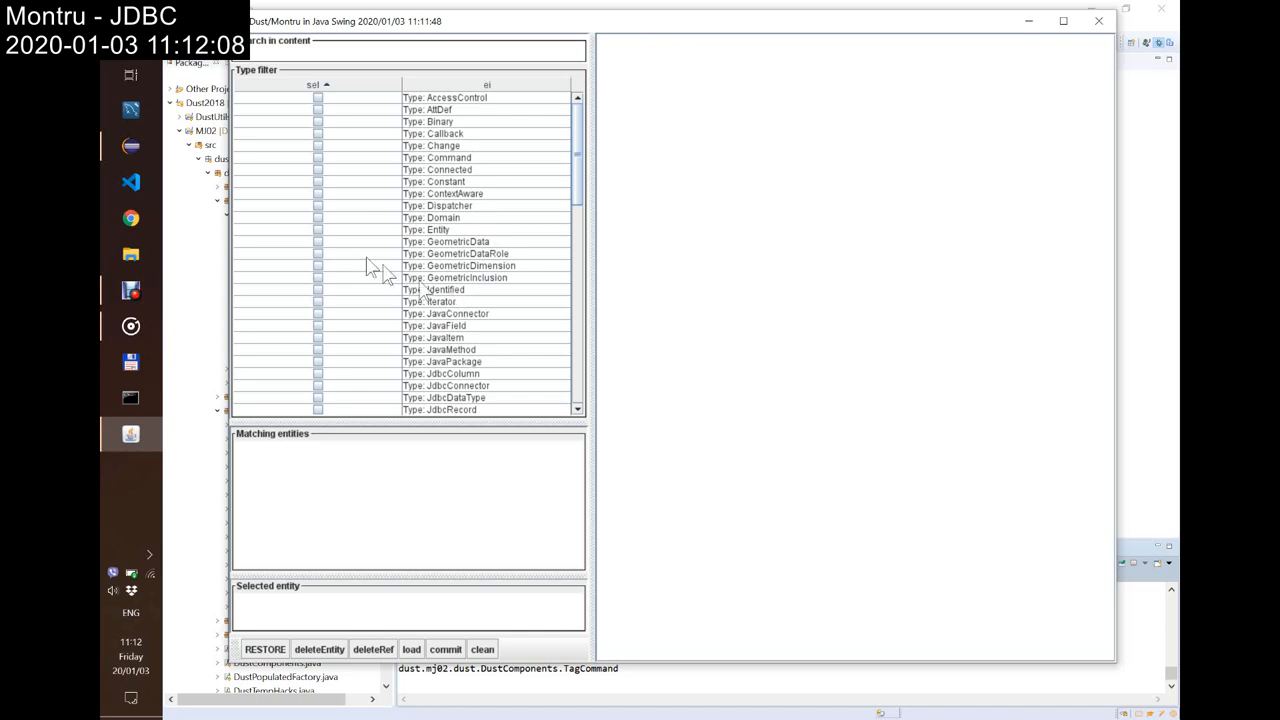
mouse_move(448, 324)
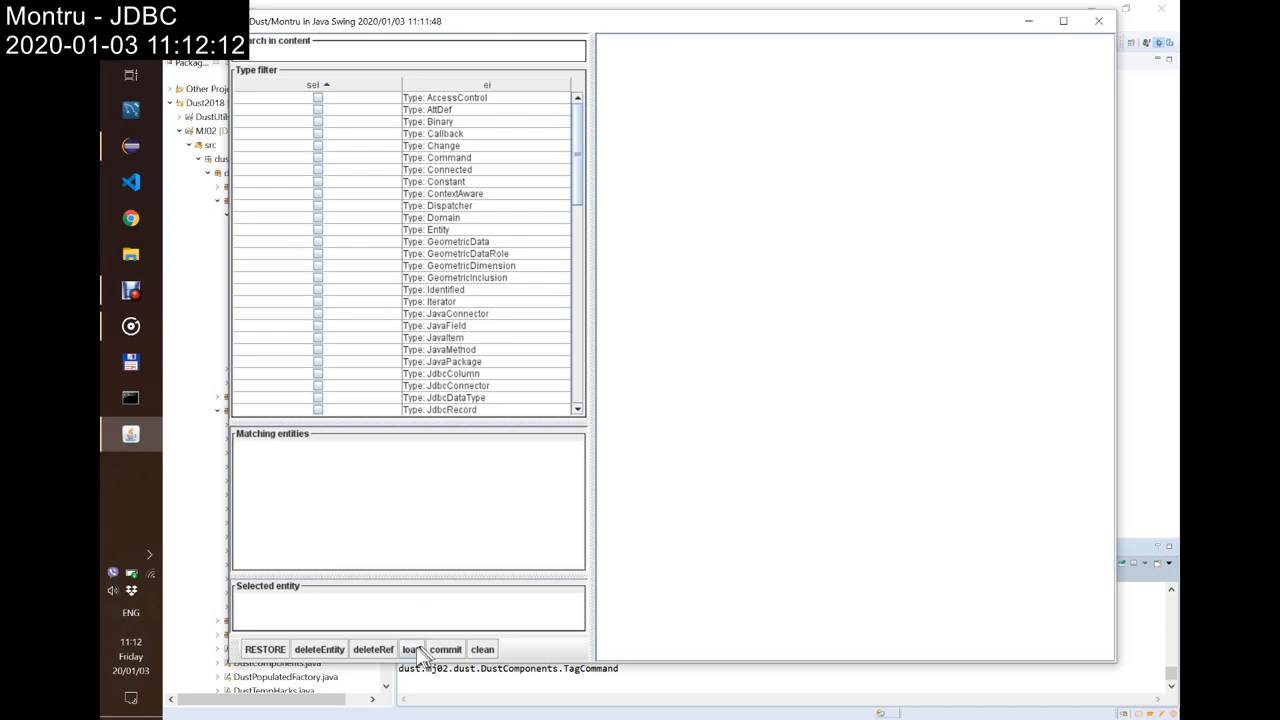
Step: Load the stored Sakla unit, confirming the unit names, and browse the populated lists
left_click(410, 648)
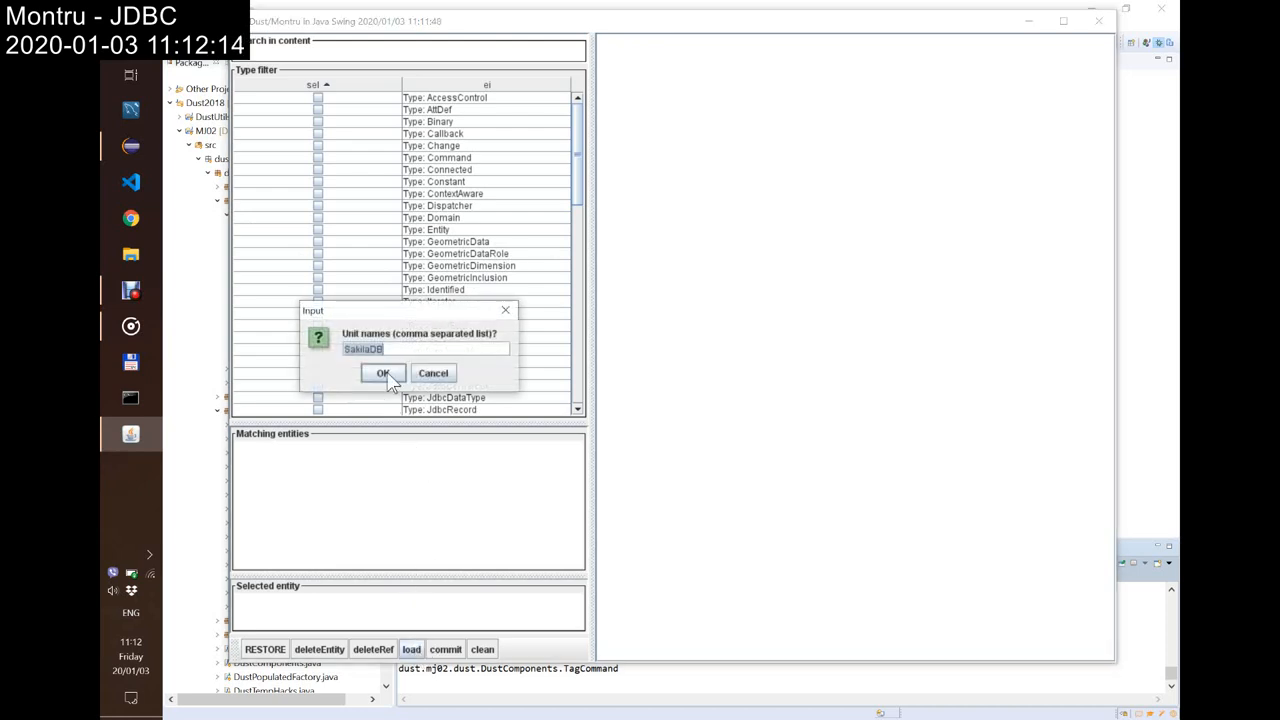
left_click(384, 374)
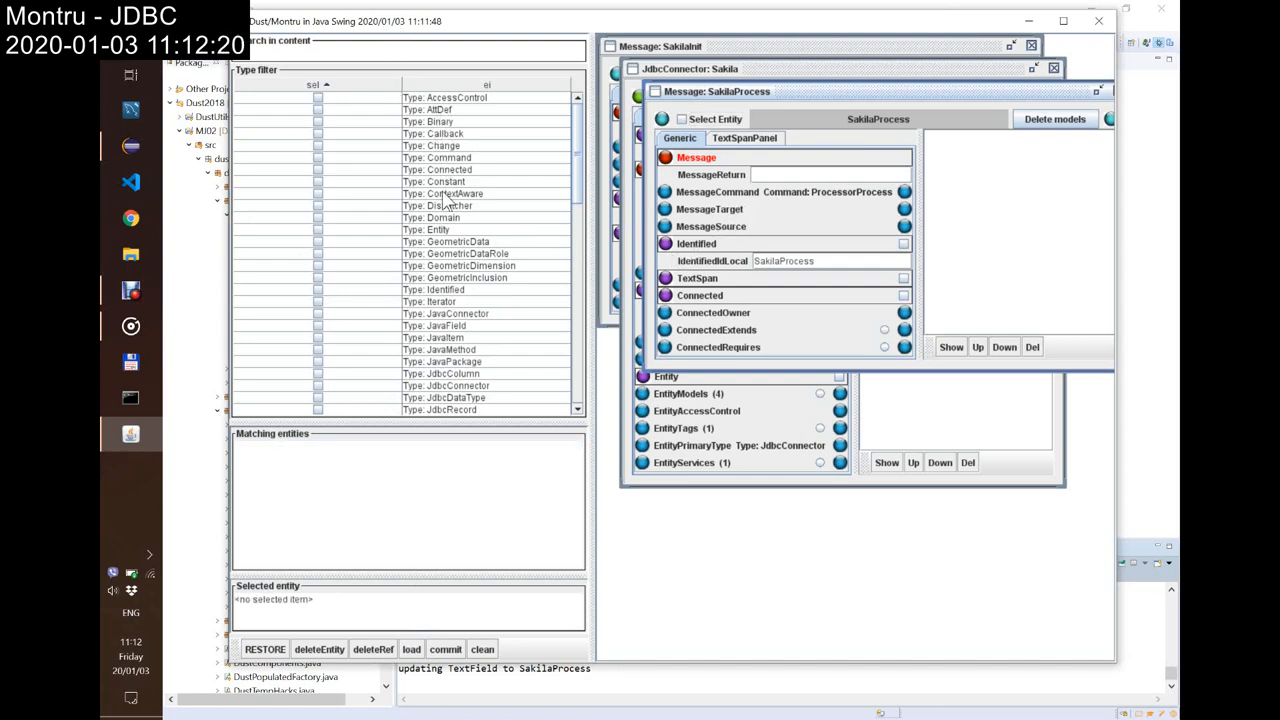
scroll("down", 3)
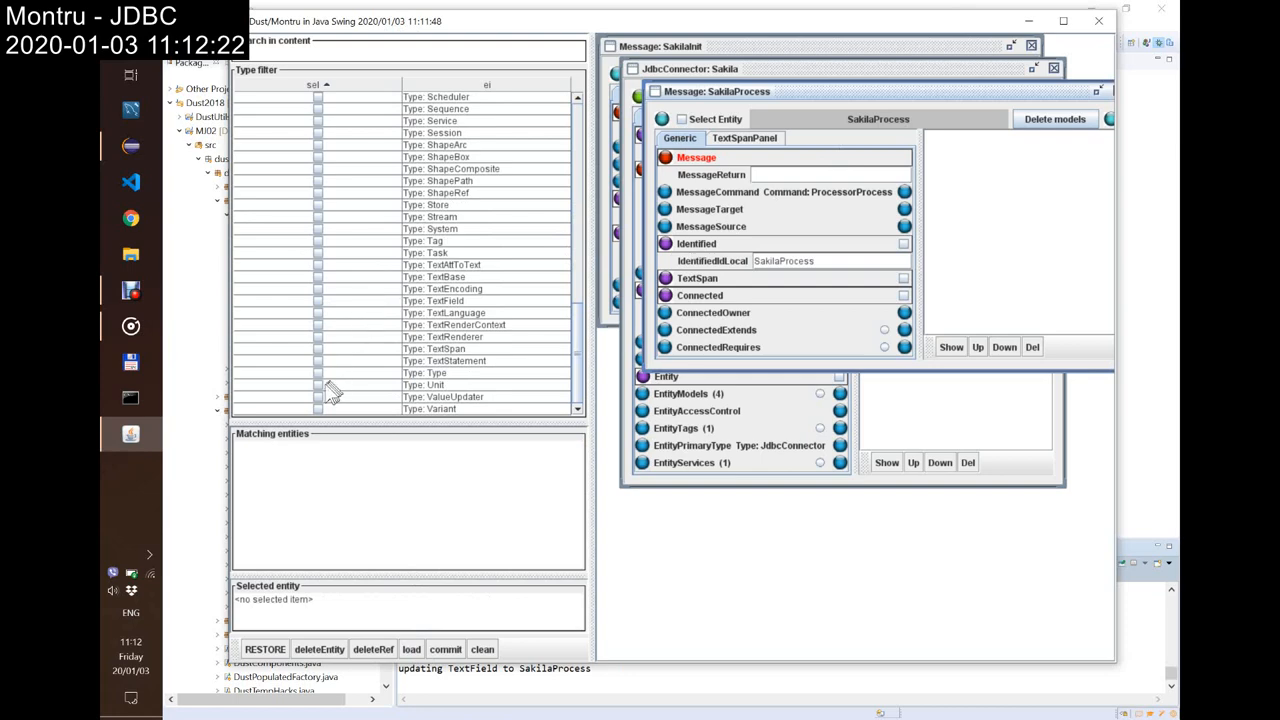
mouse_move(320, 396)
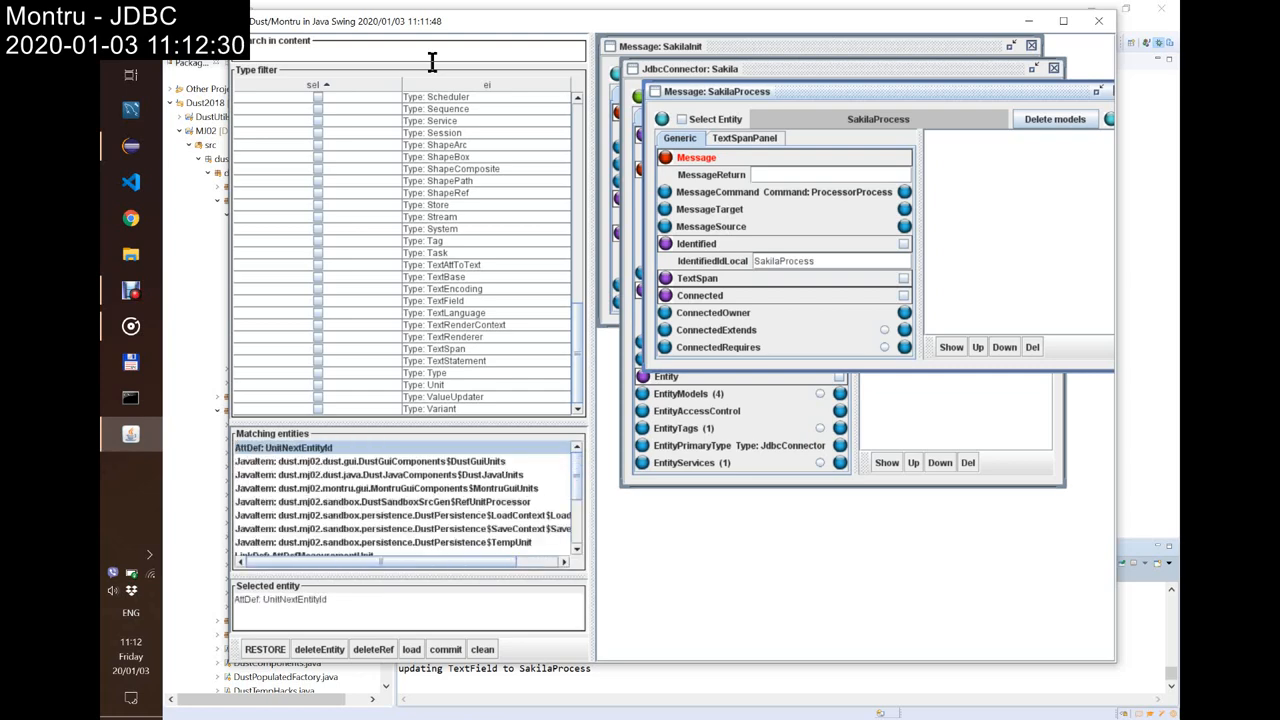
scroll("down", 3)
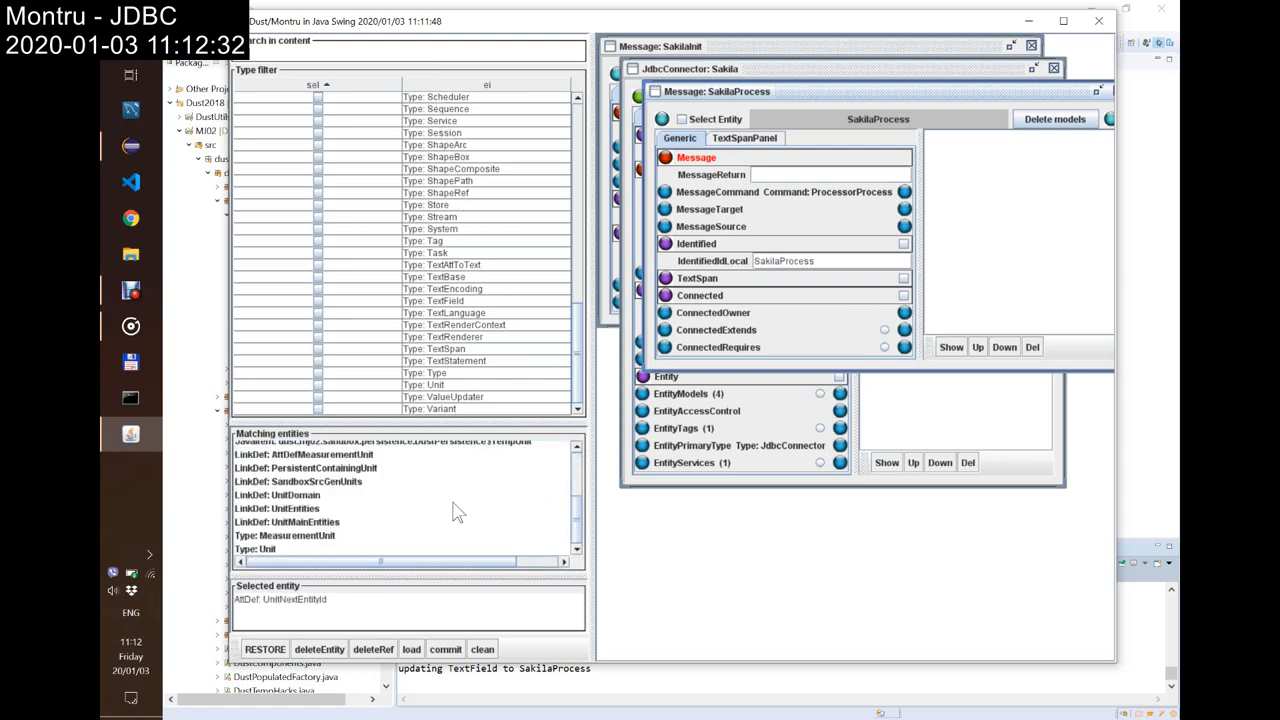
Step: Create a new Unit entity with local identifier 'Test' and move its window aside
left_click(258, 548)
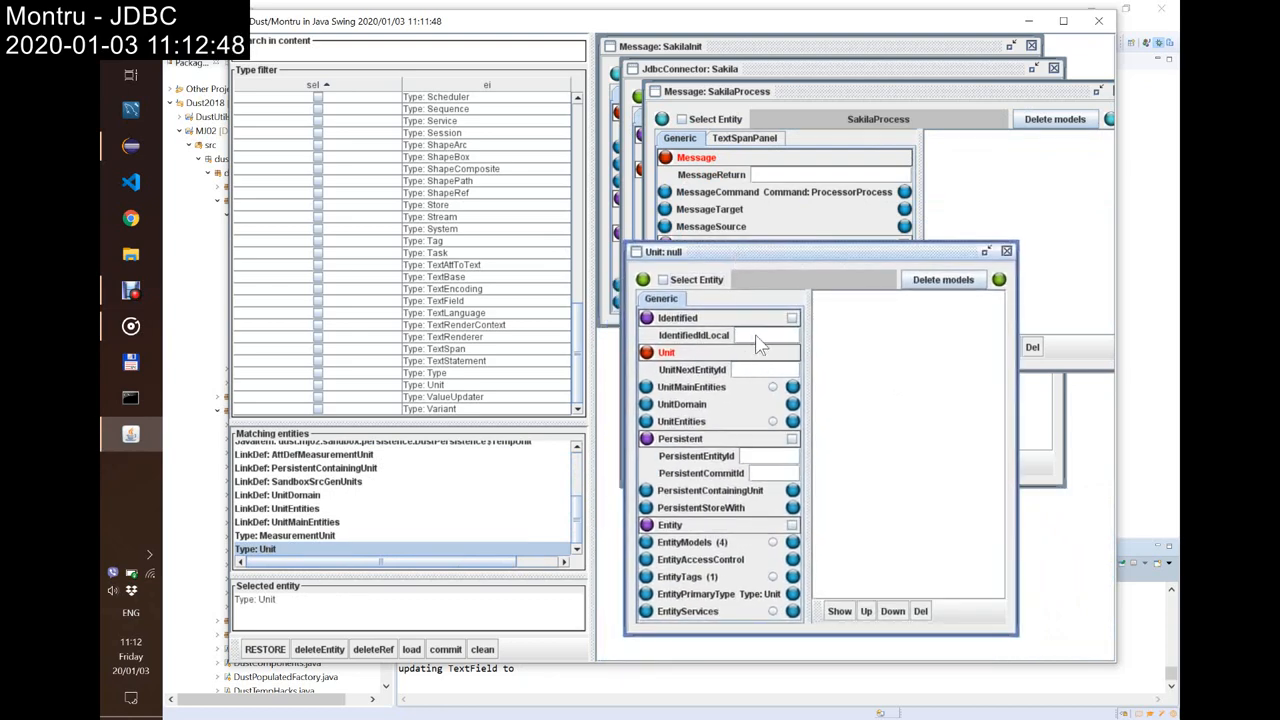
type("Test")
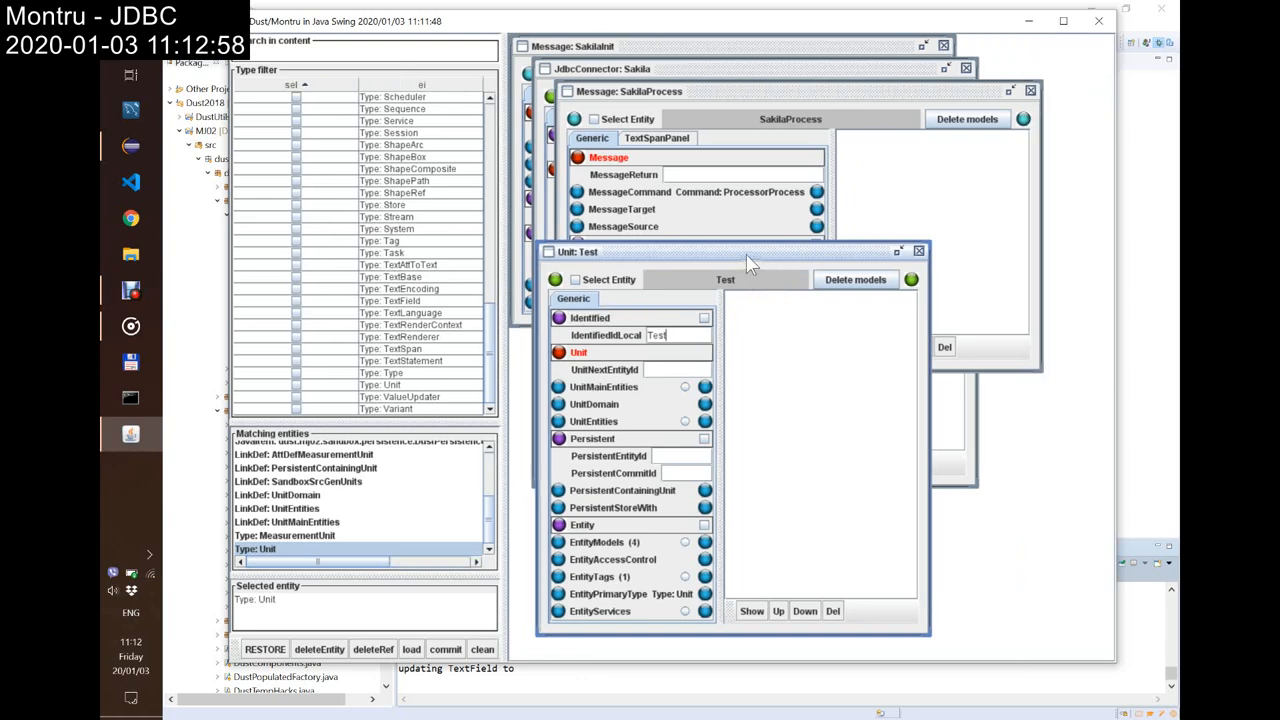
left_click_drag(750, 252, 840, 264)
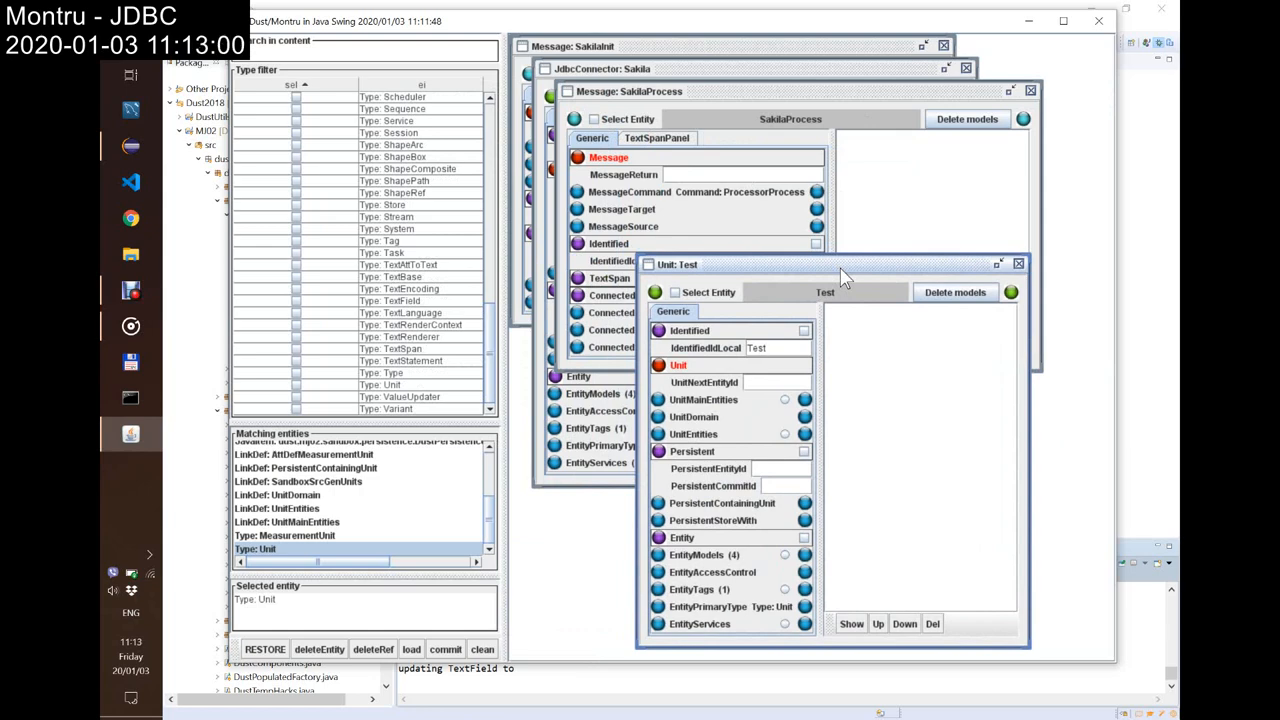
mouse_move(460, 476)
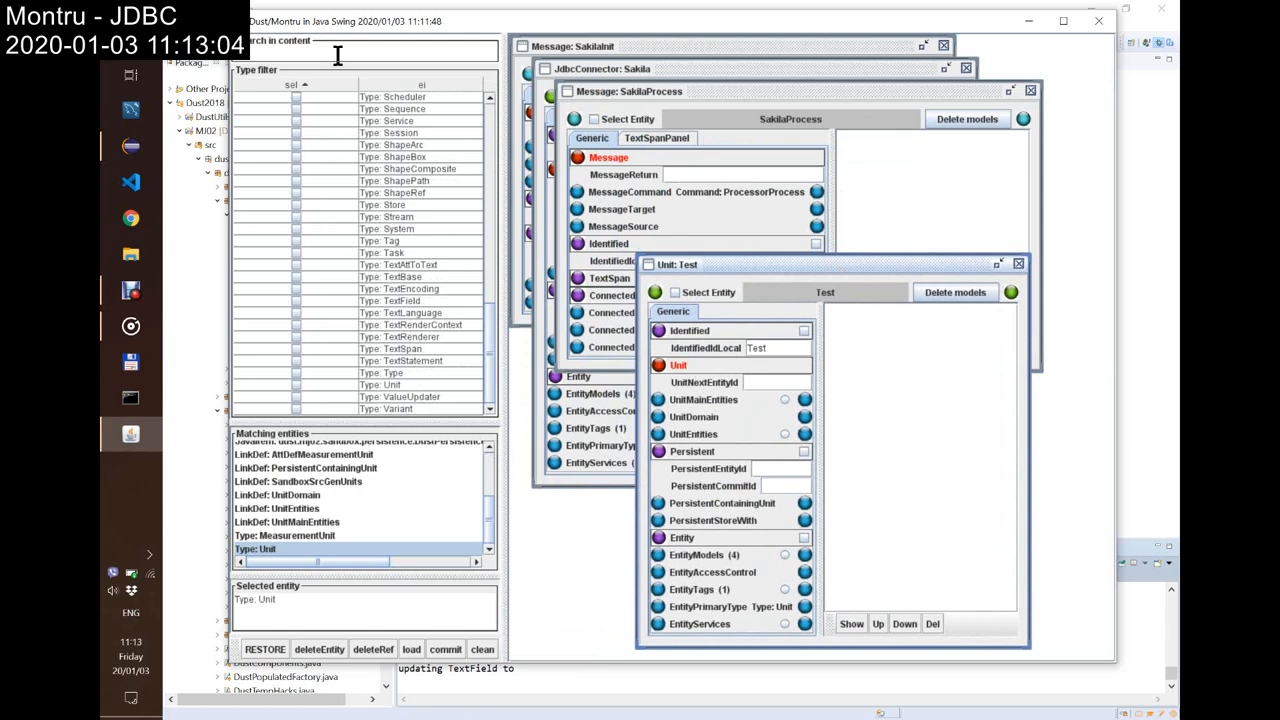
Step: Search 'sa', create a new Message entity and inspect the Entity type definition
type("sage")
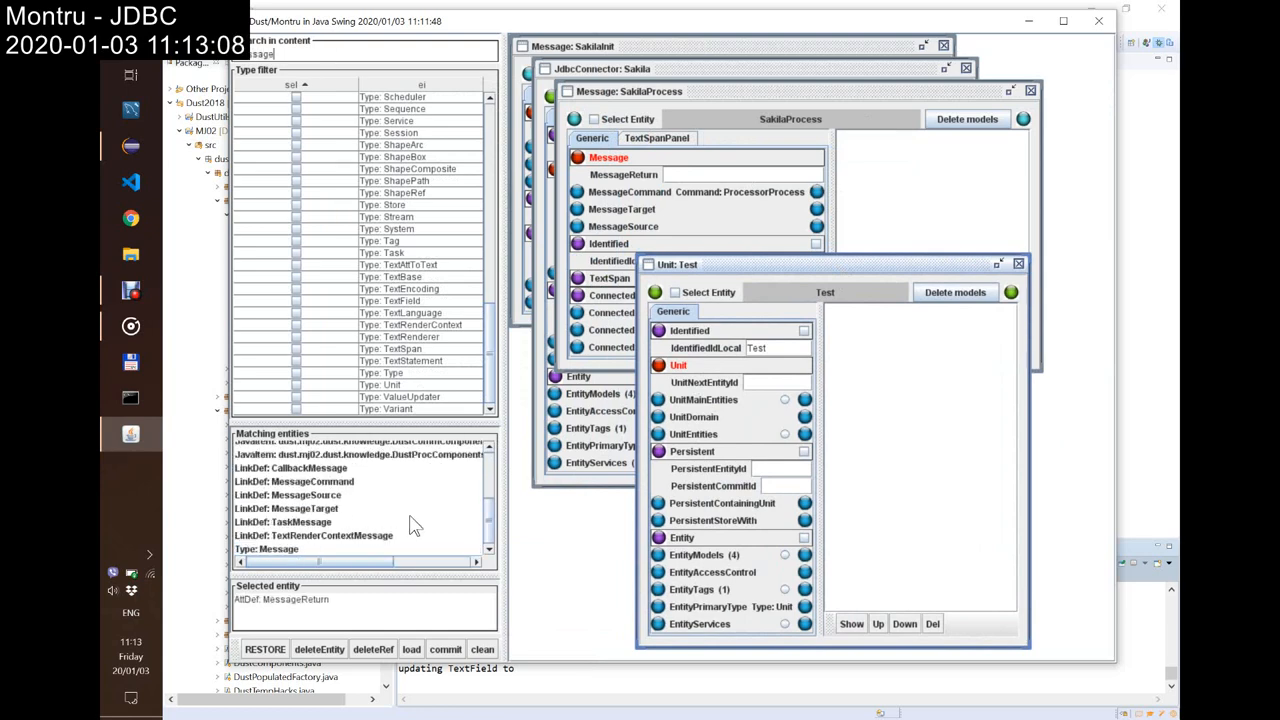
left_click(266, 548)
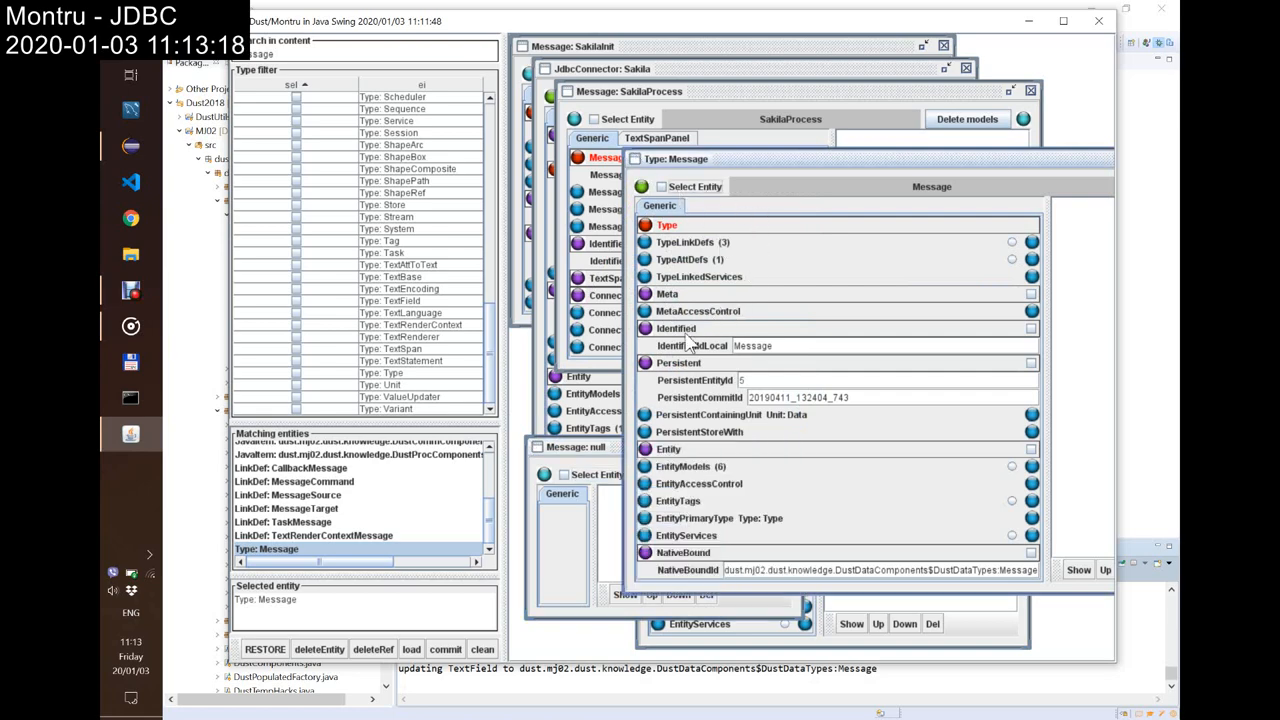
left_click(646, 328)
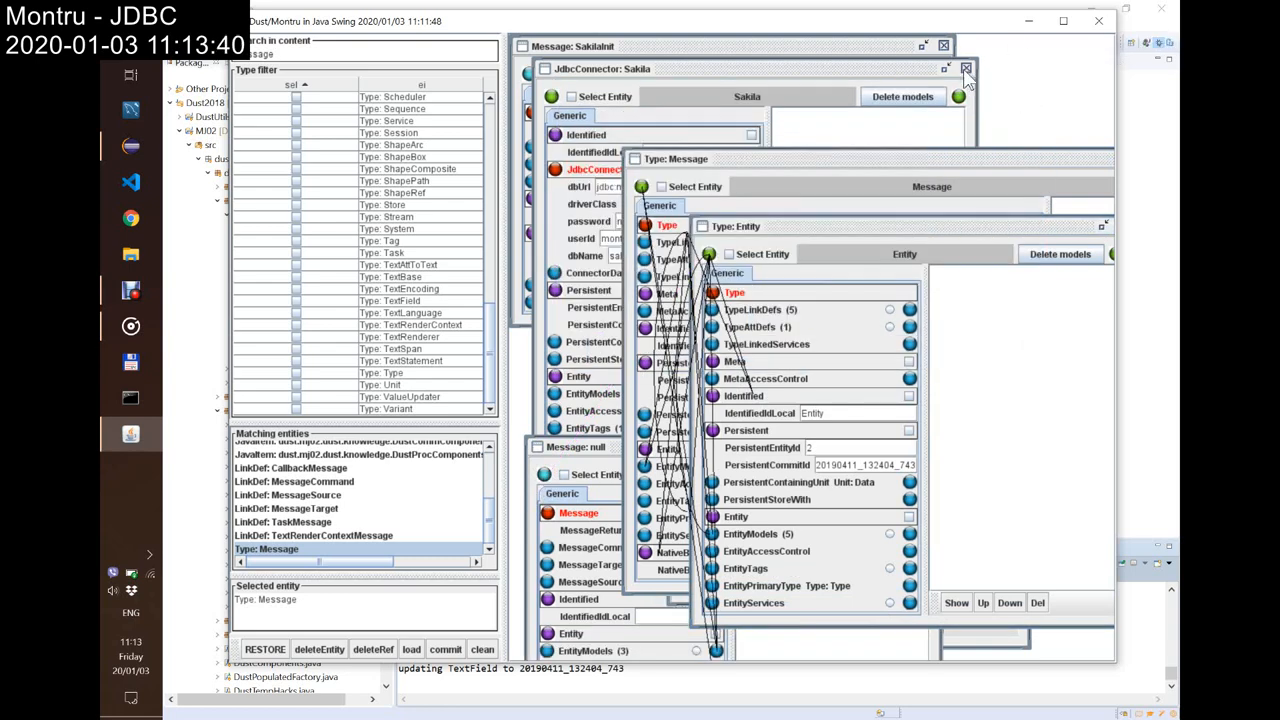
Step: Close the Sakla JdbcConnector and SaklaInit windows
left_click(968, 68)
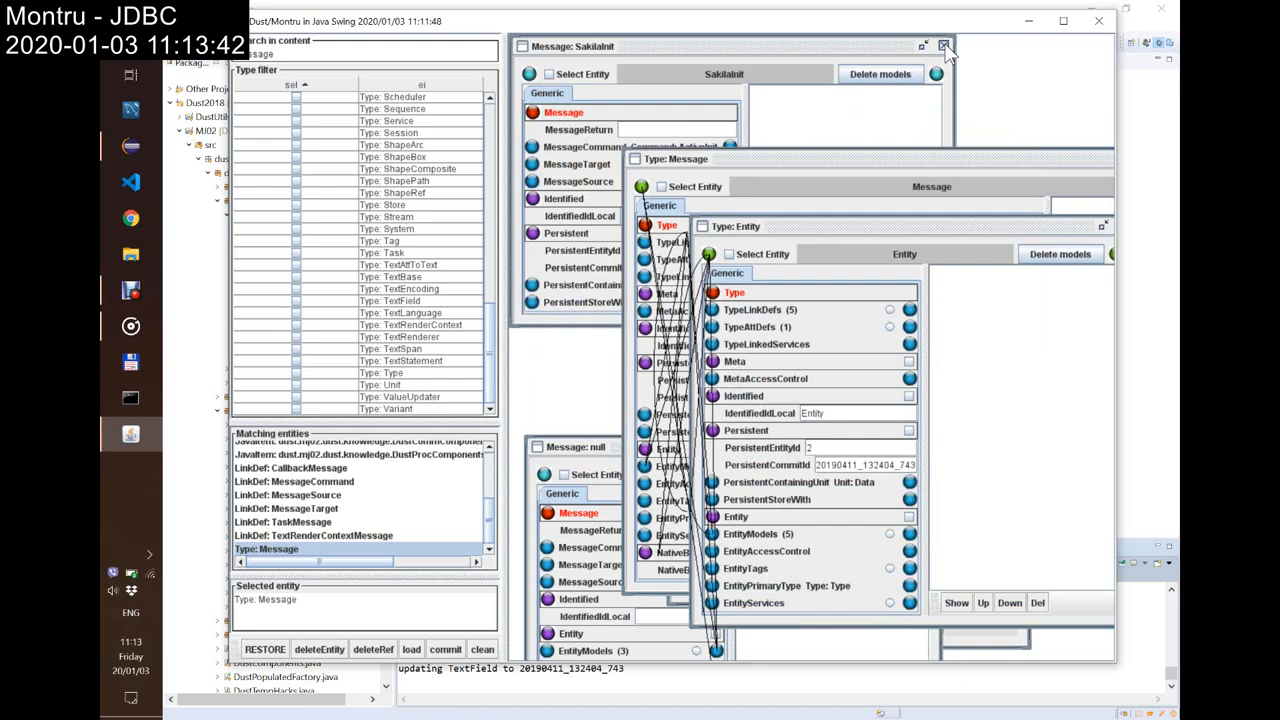
left_click(946, 48)
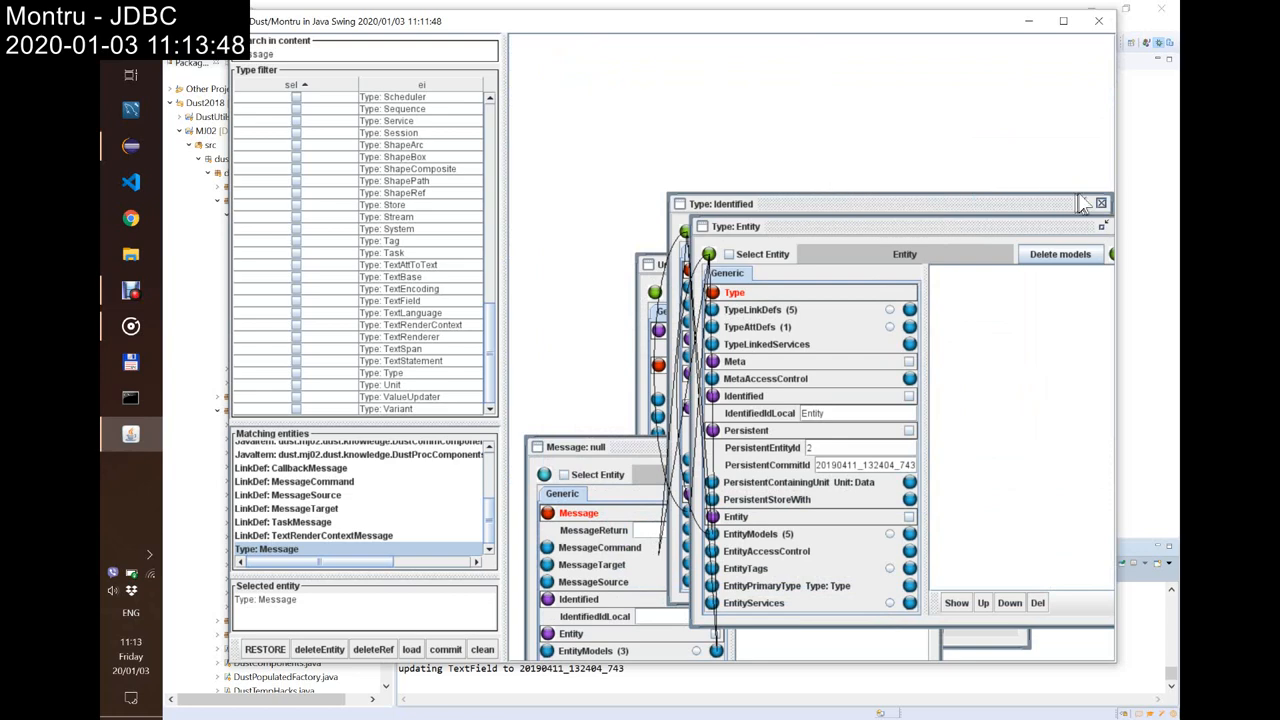
Step: Rename the unit to 'TestCrash' with its 'test' Message attached and commit it
left_click(1100, 202)
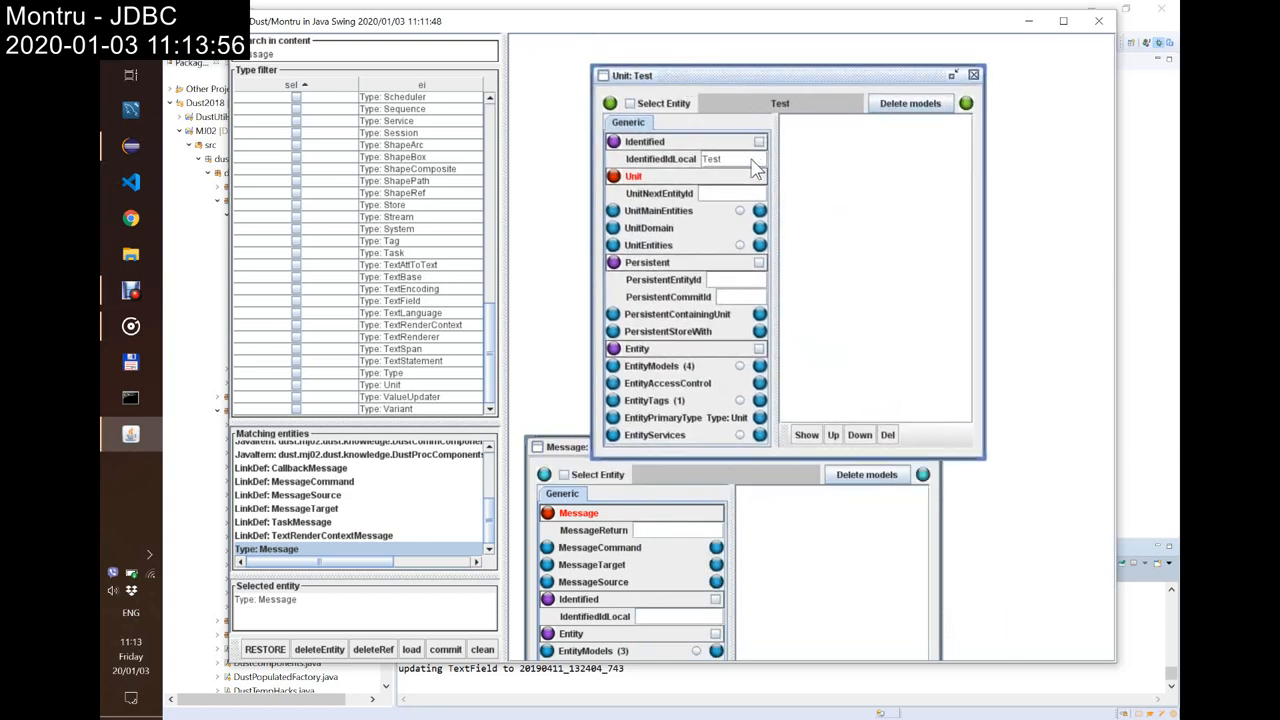
type("Crash")
type("test")
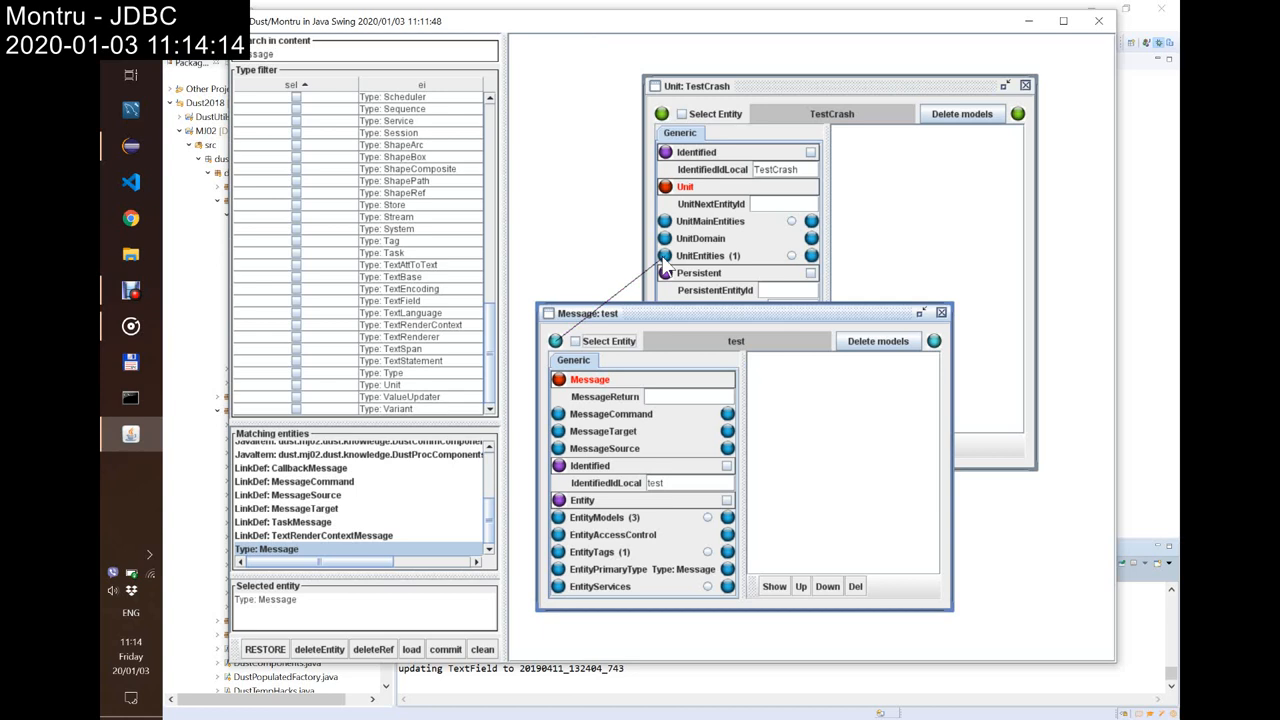
mouse_move(624, 304)
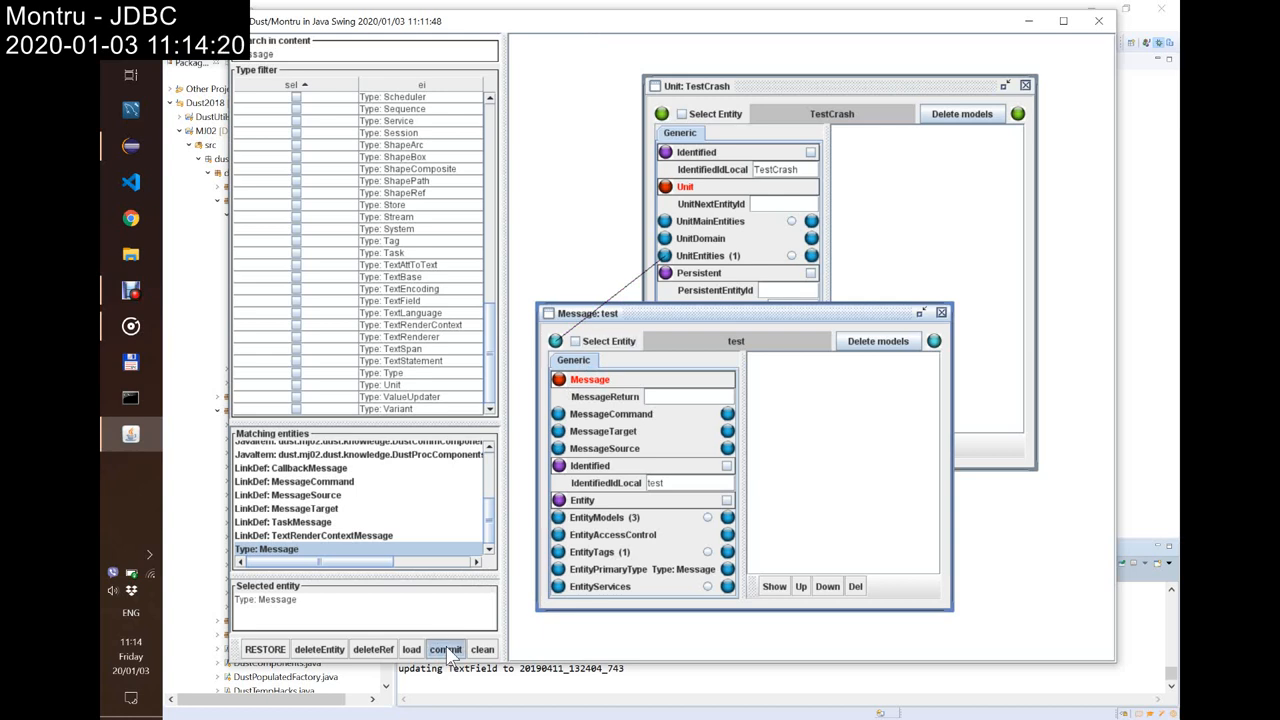
left_click(446, 648)
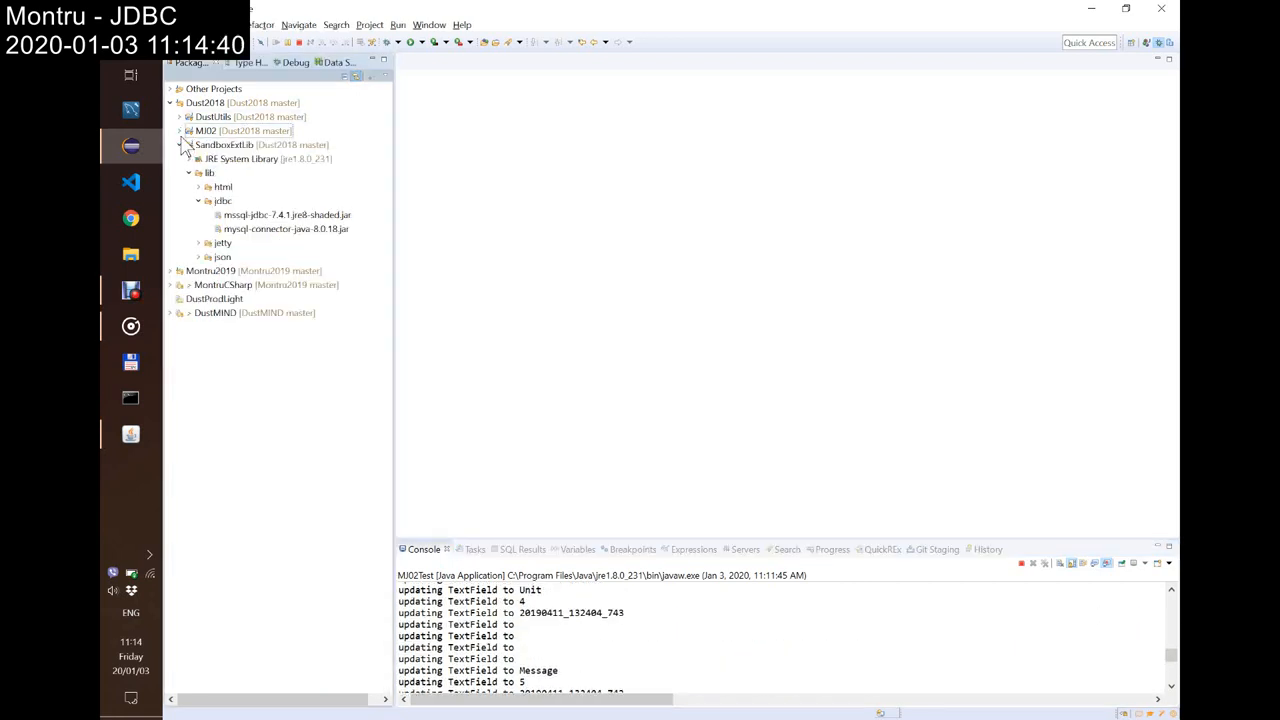
Step: Reveal output/persistence in MJ02 and bring up Git Staging for its changed JSON files
left_click(180, 130)
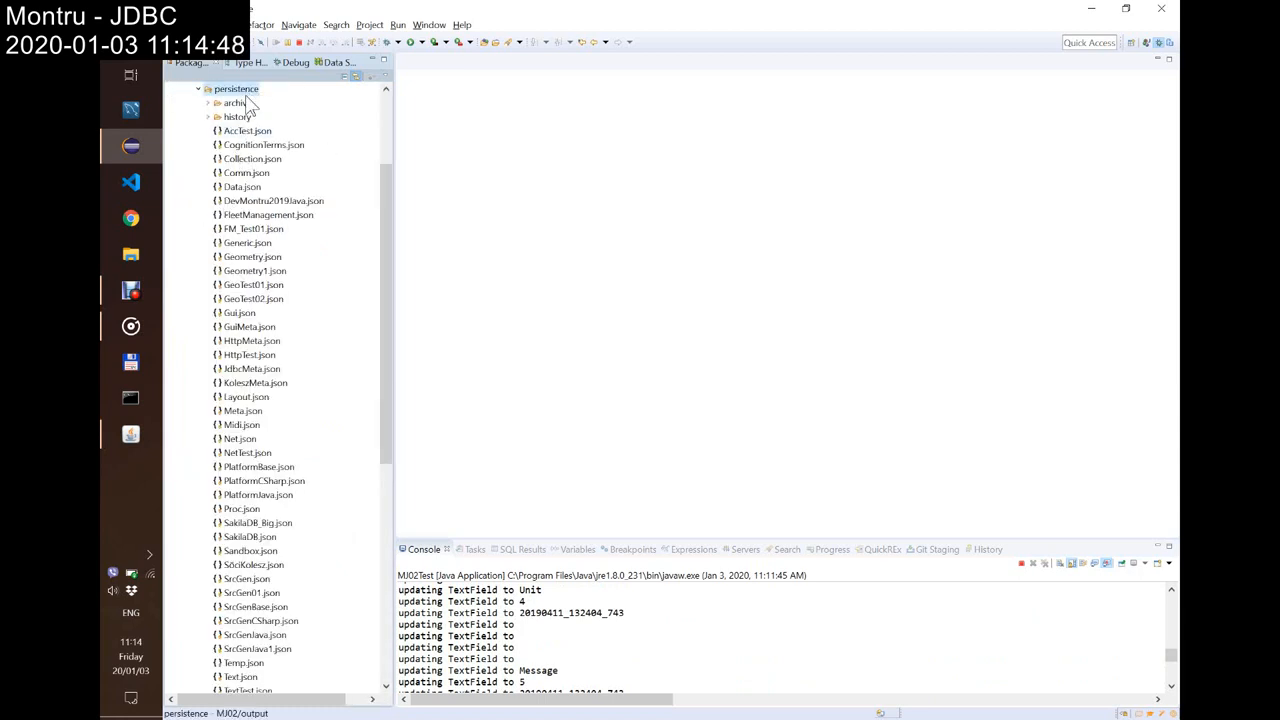
right_click(236, 88)
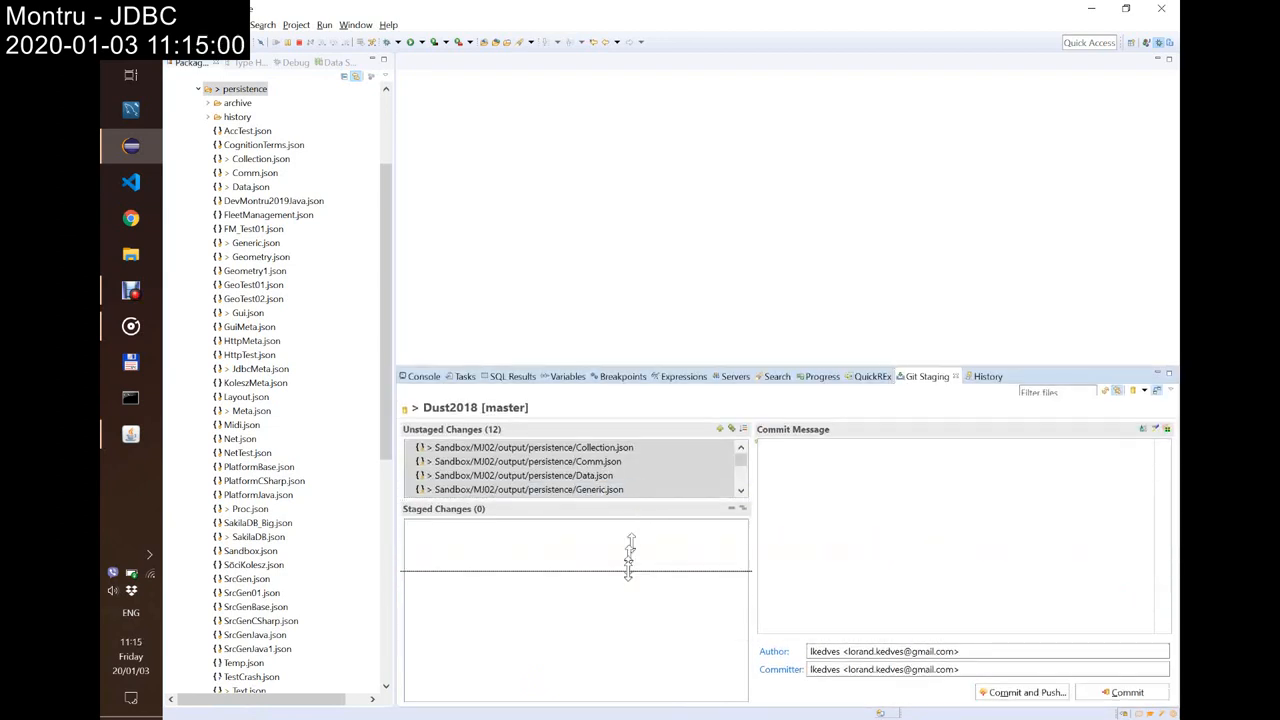
scroll("down", 3)
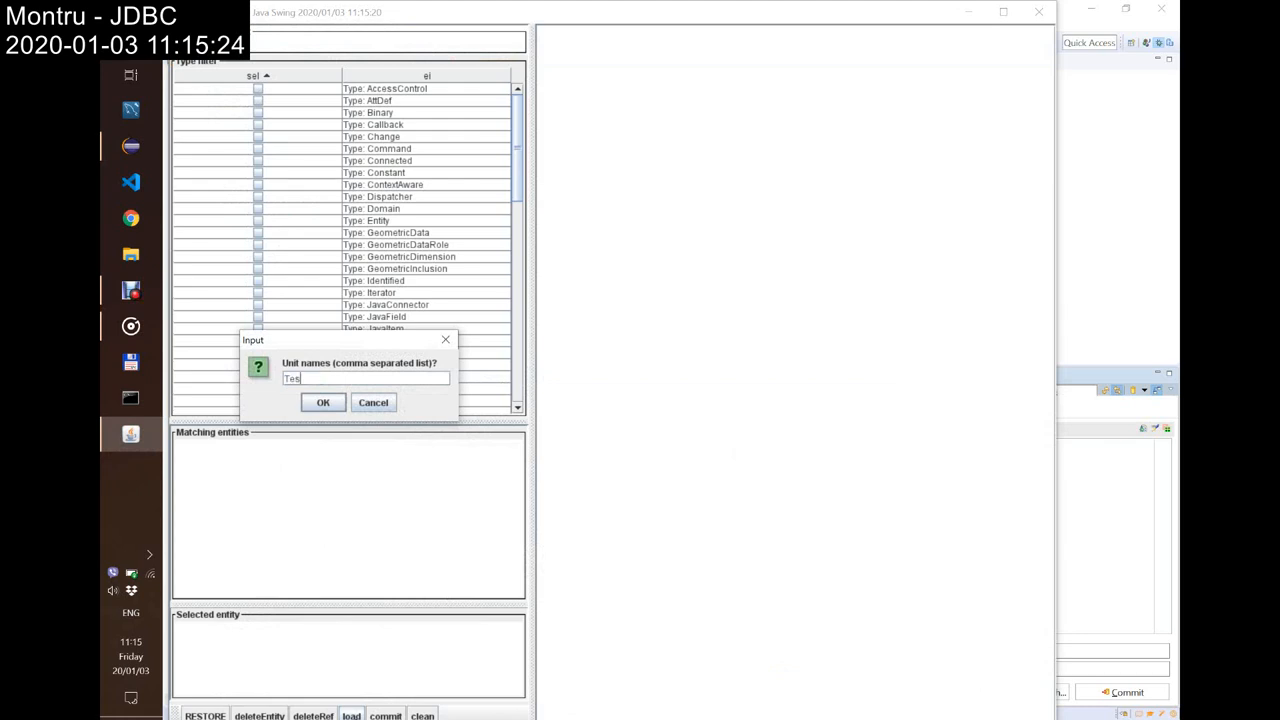
Step: Submit 'TestCrash' as the unit name in Montru's load prompt
type("Crash")
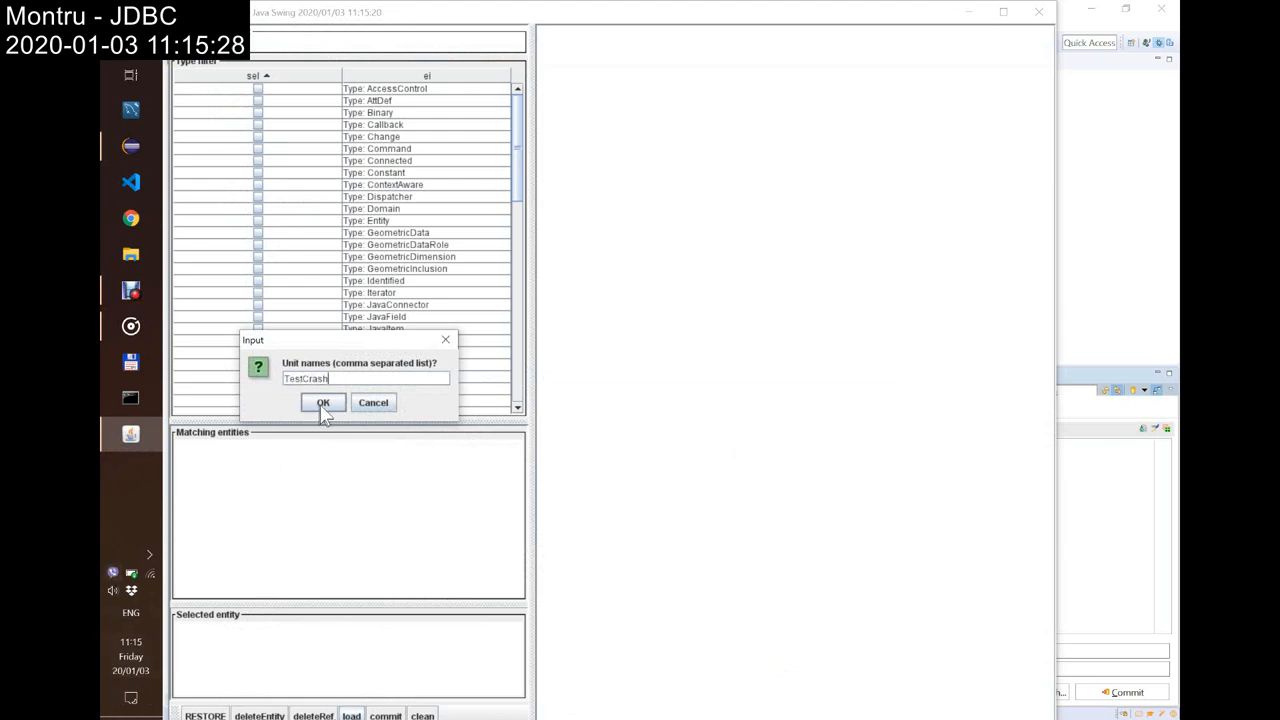
left_click(322, 402)
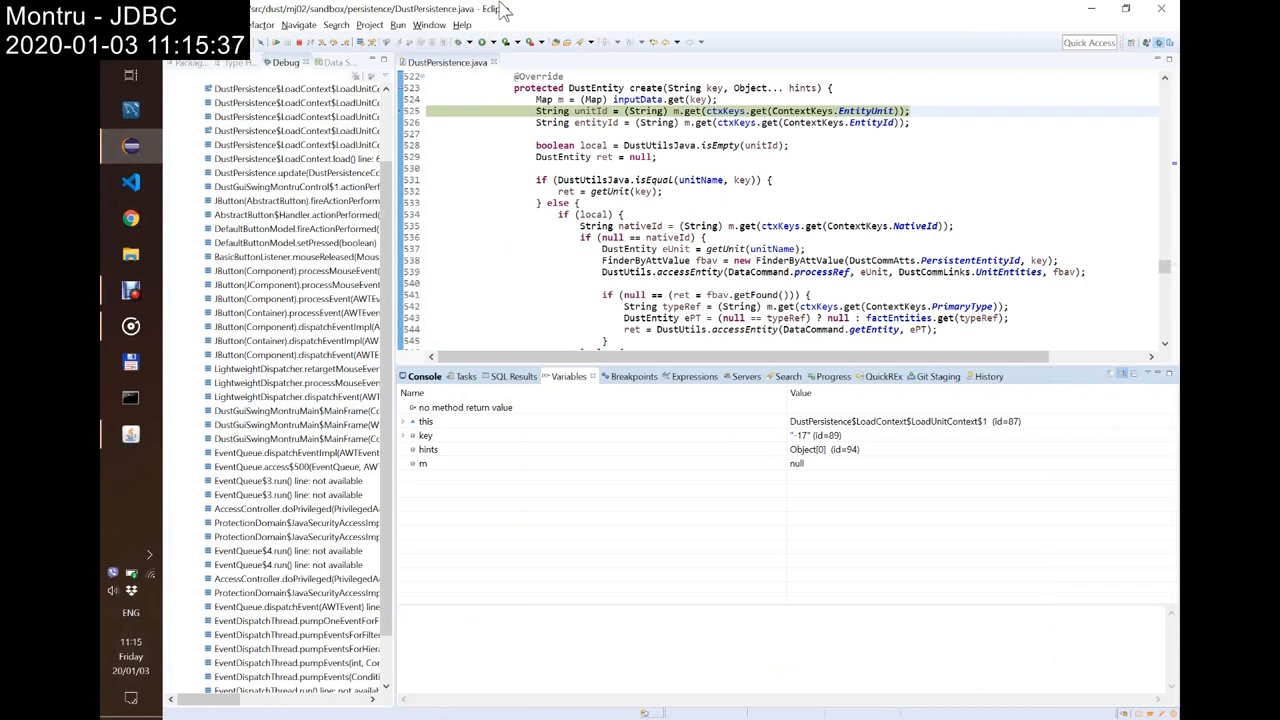
mouse_move(708, 88)
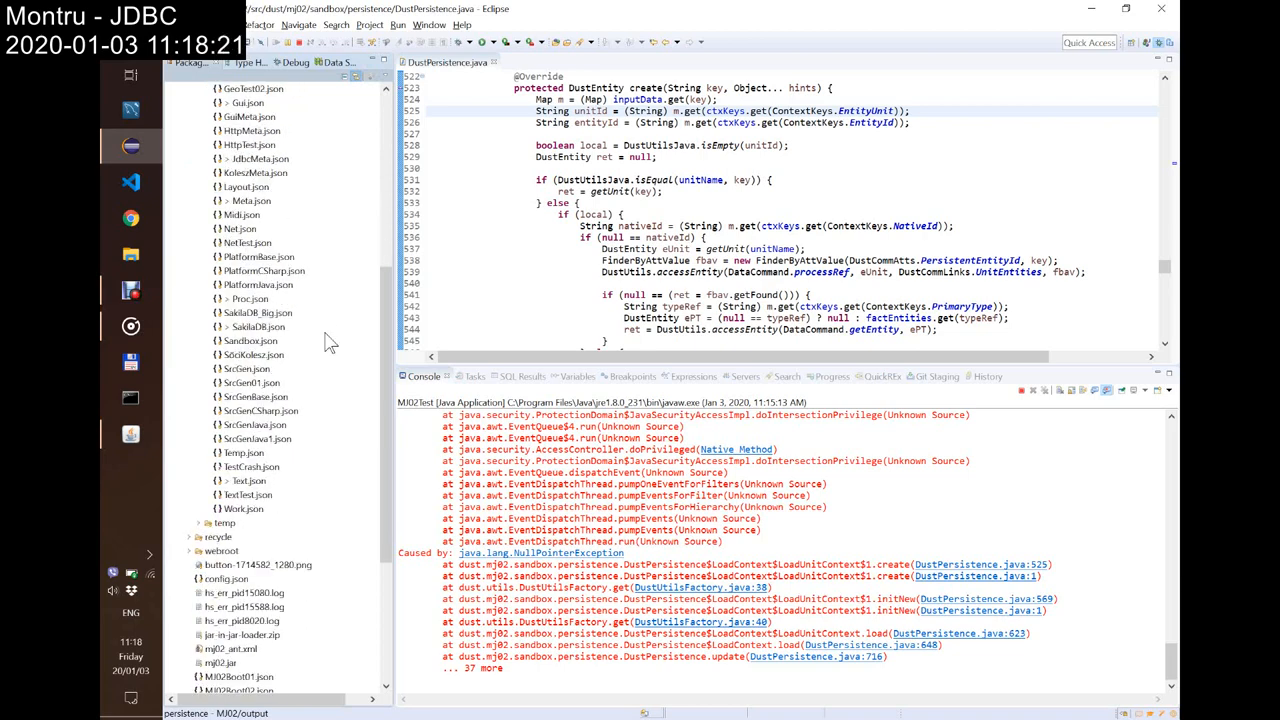
mouse_move(300, 412)
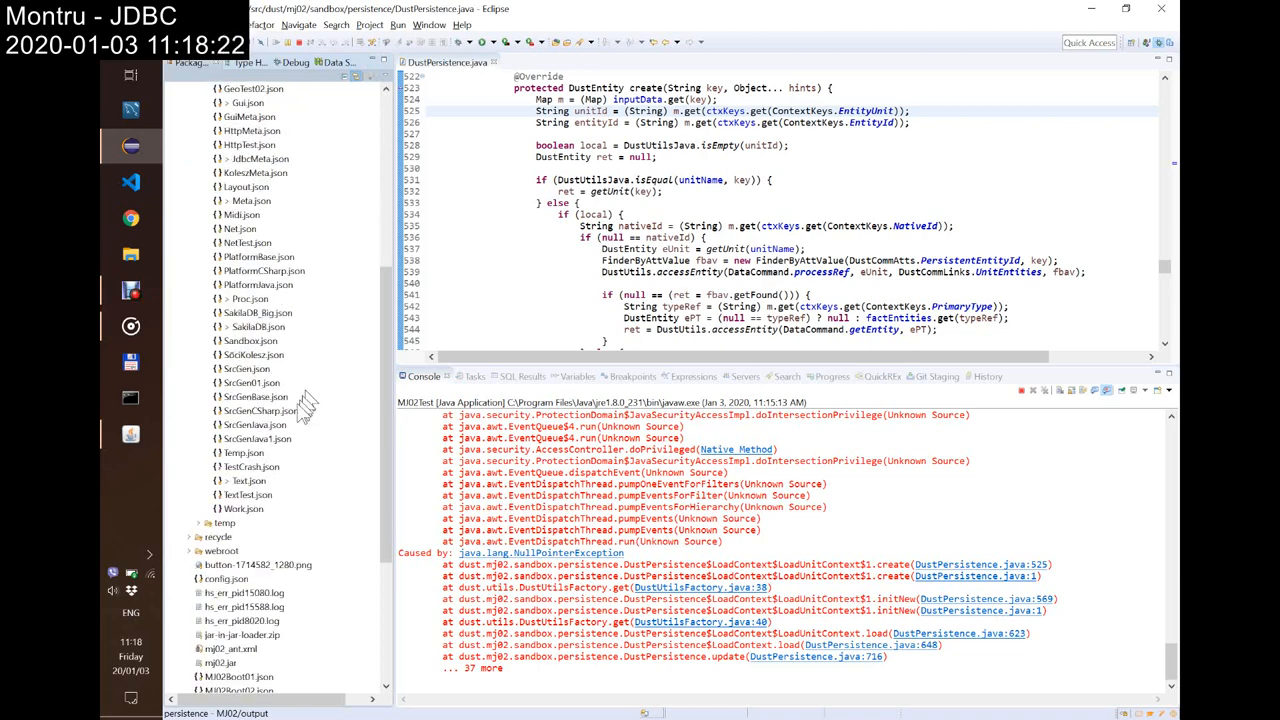
Step: View TestCrash.json and look through its numbered Data and Comm entries
double_click(252, 468)
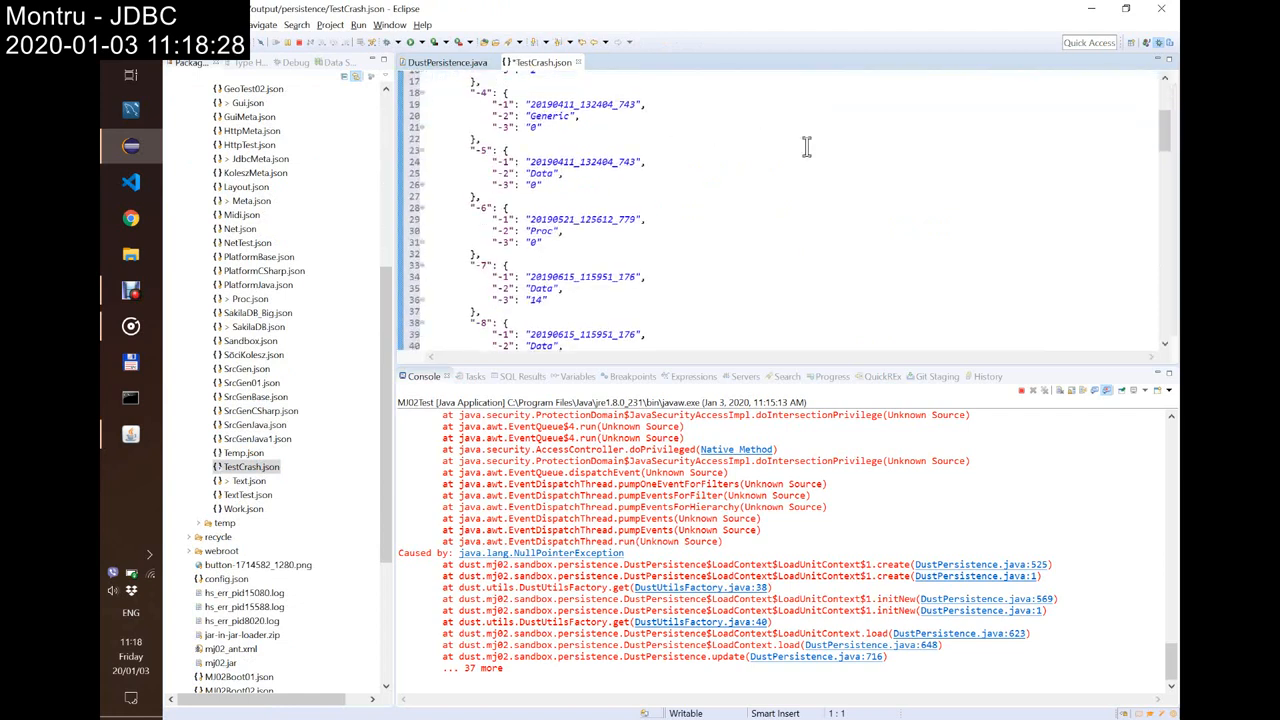
scroll("down", 3)
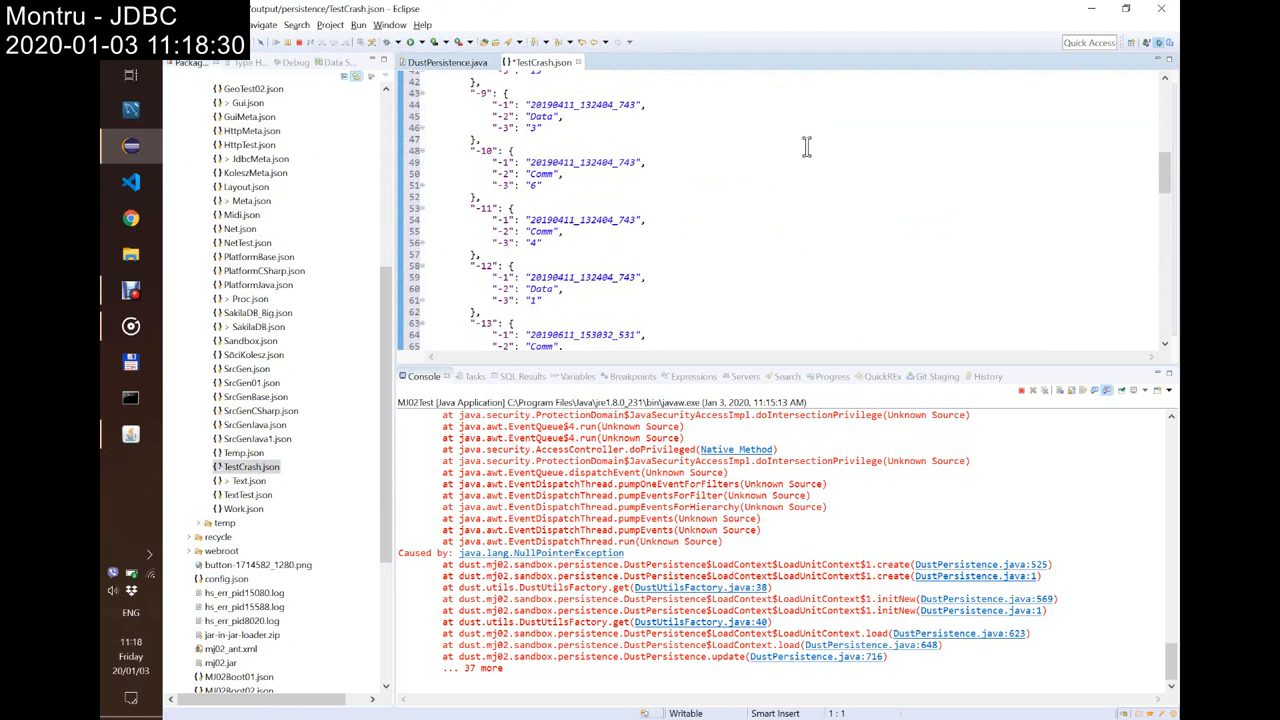
mouse_move(540, 140)
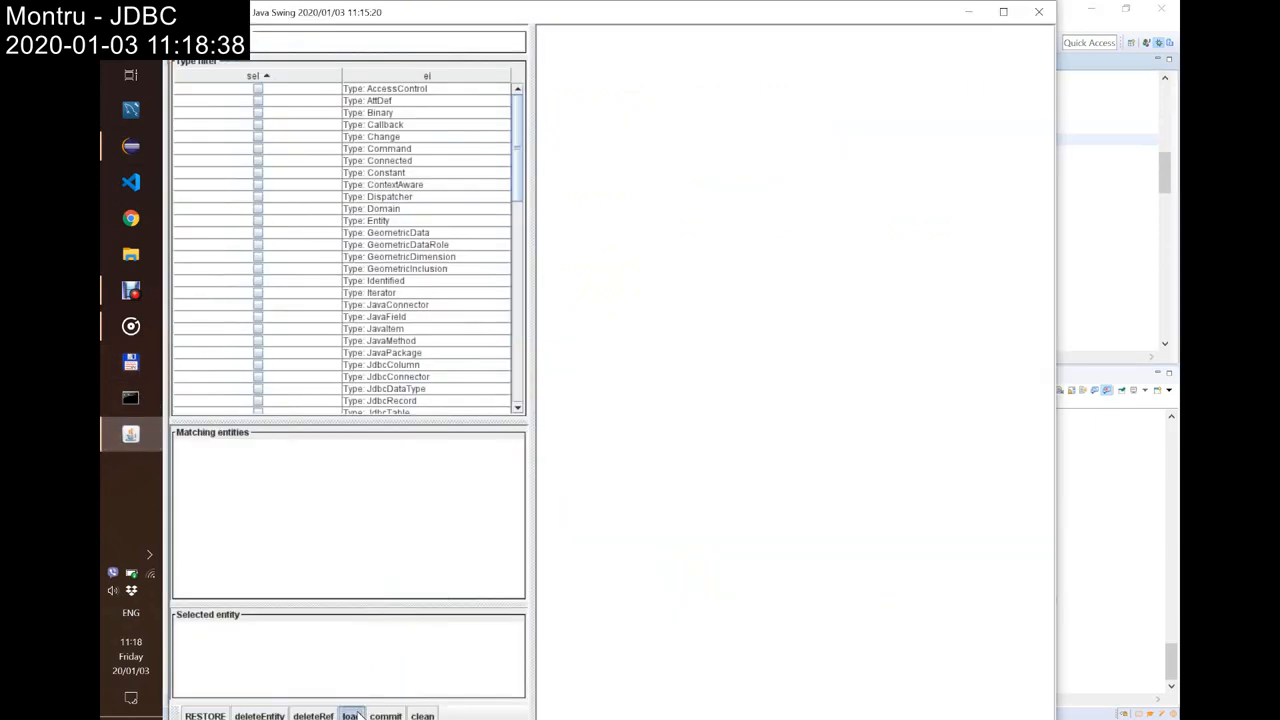
Step: Load the unit named 'TestCrash' again from Montru's load prompt
left_click(352, 716)
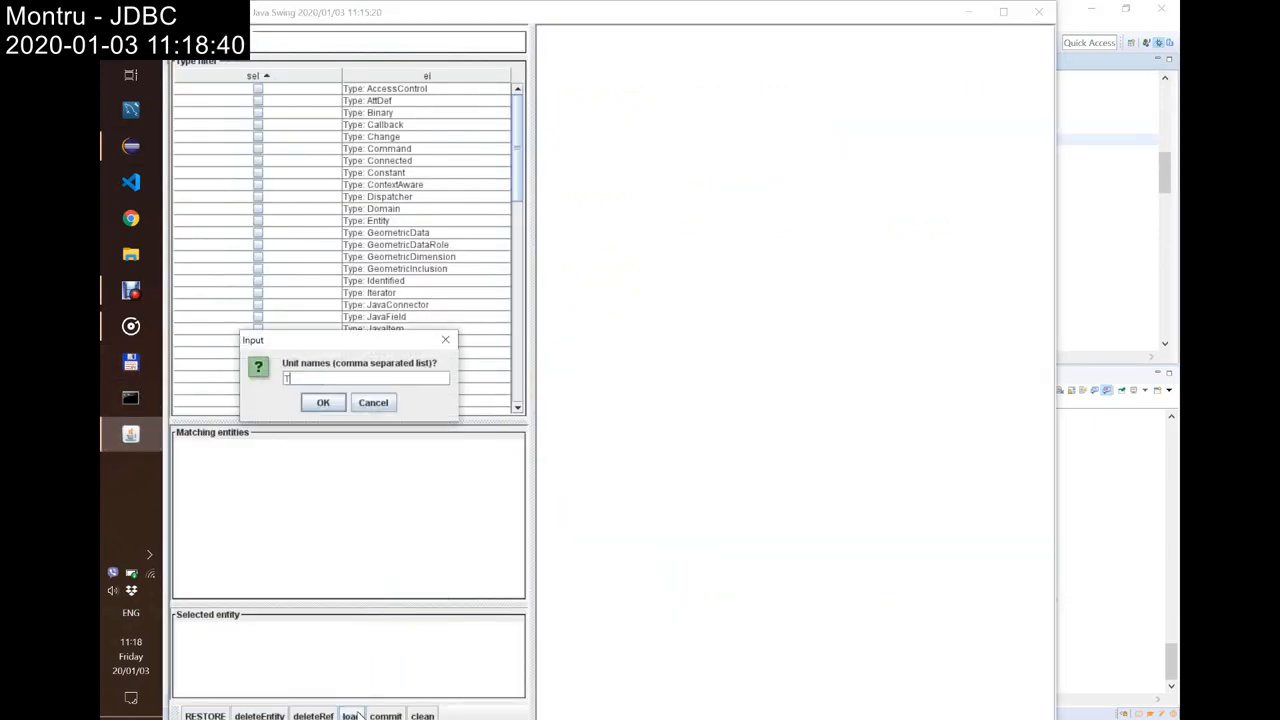
type("TestCrash")
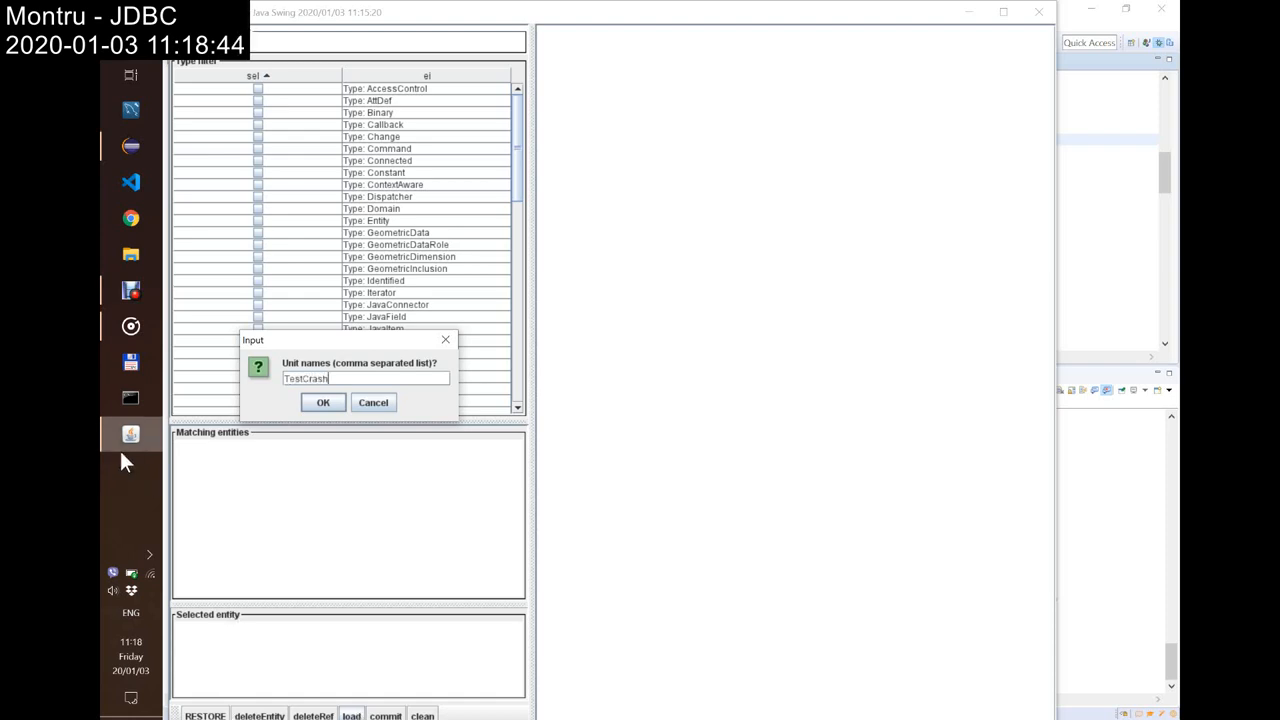
left_click(324, 402)
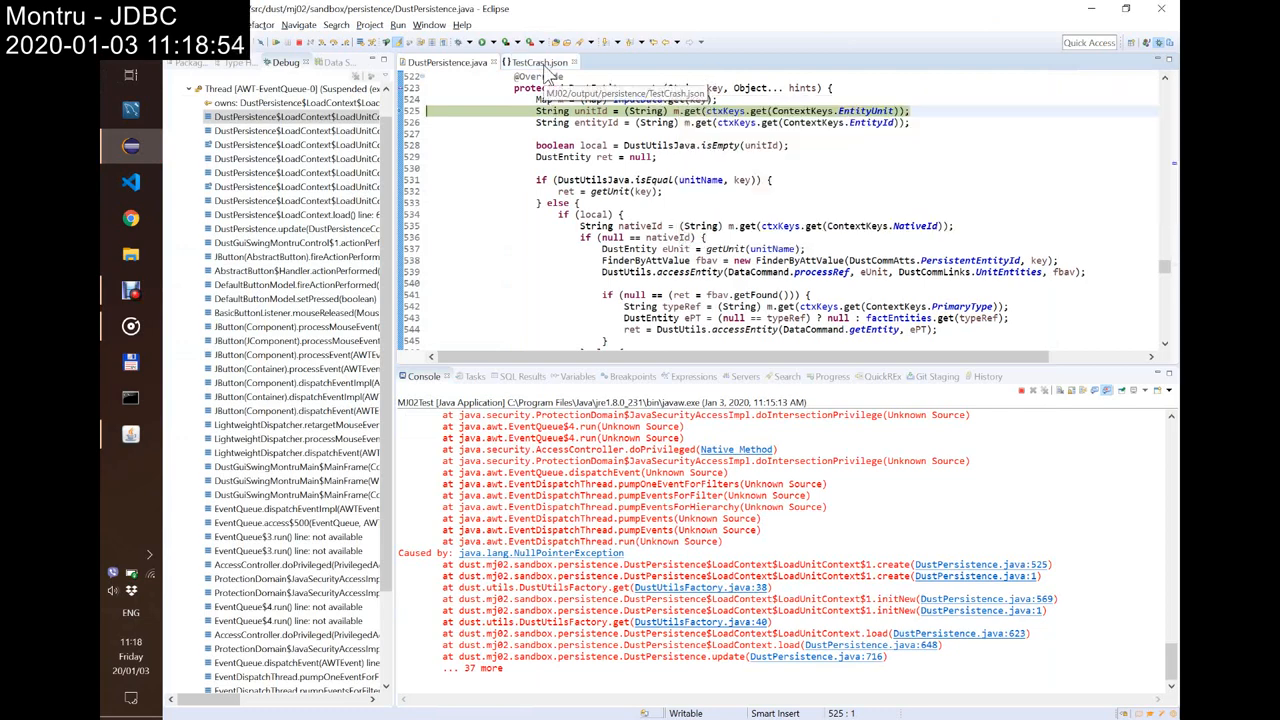
Step: Search TestCrash.json for the entity id -17 with Find/Replace
left_click(550, 60)
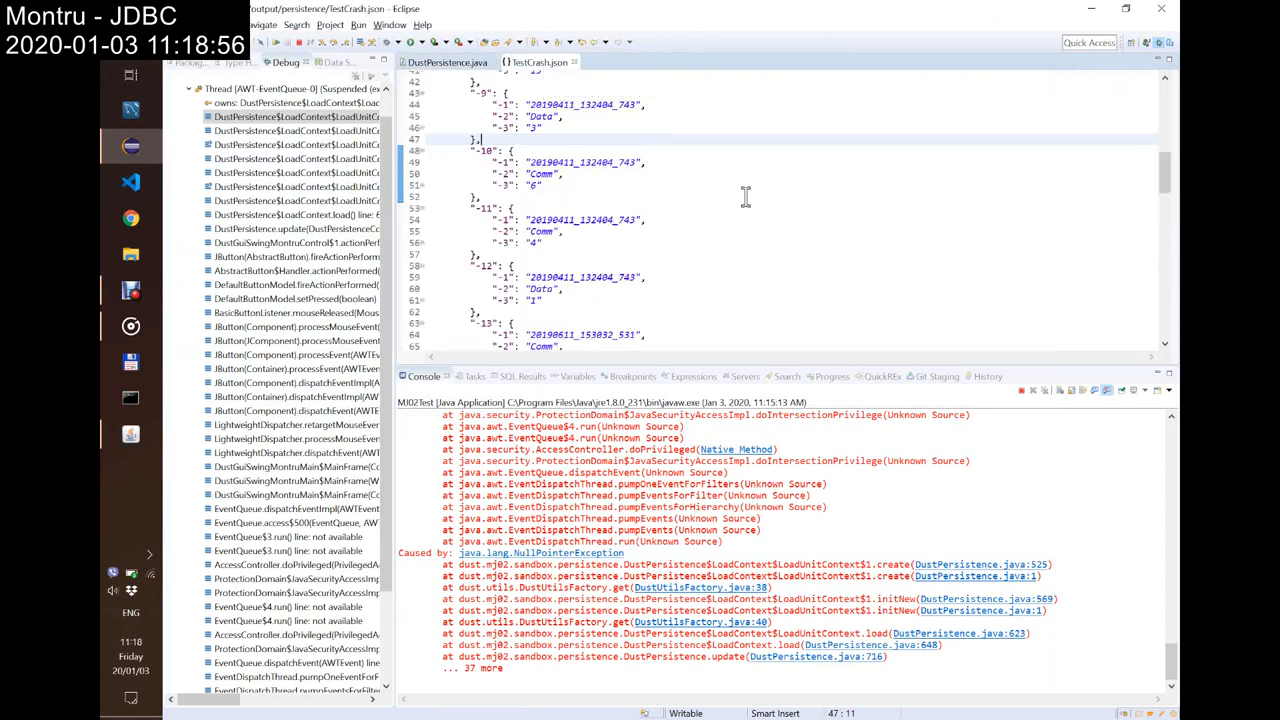
key("Ctrl+f")
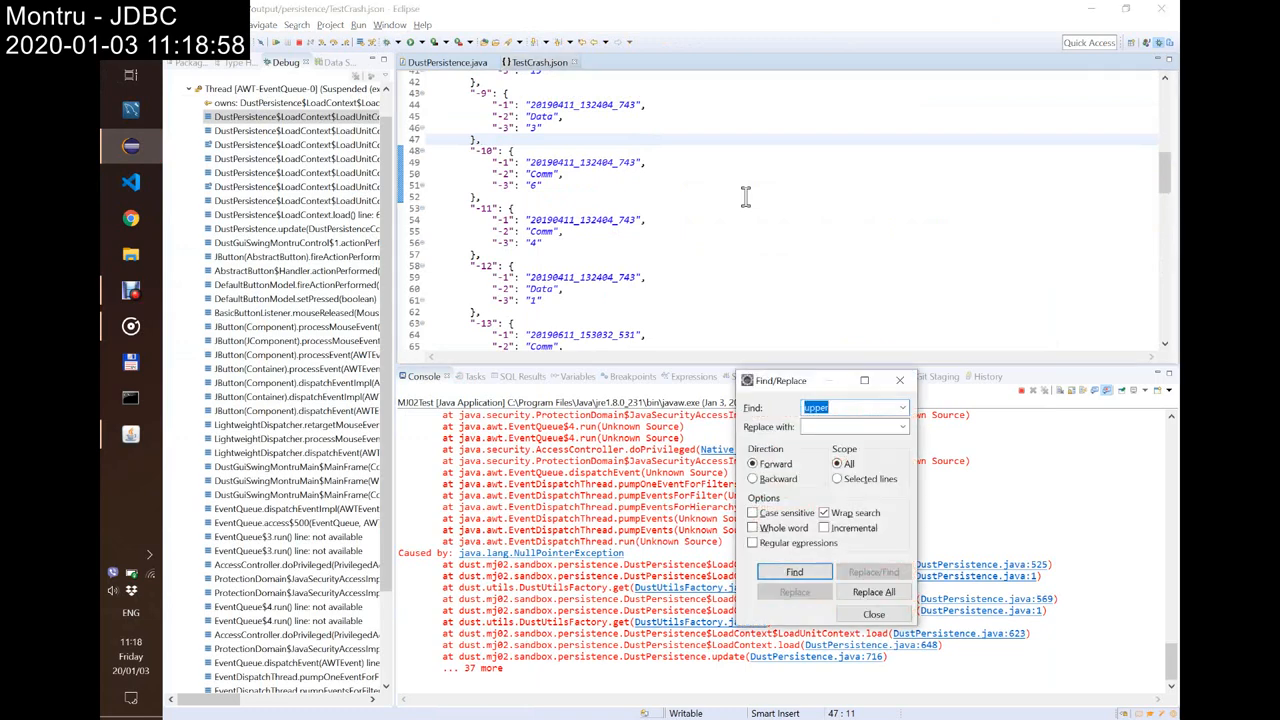
type("-17")
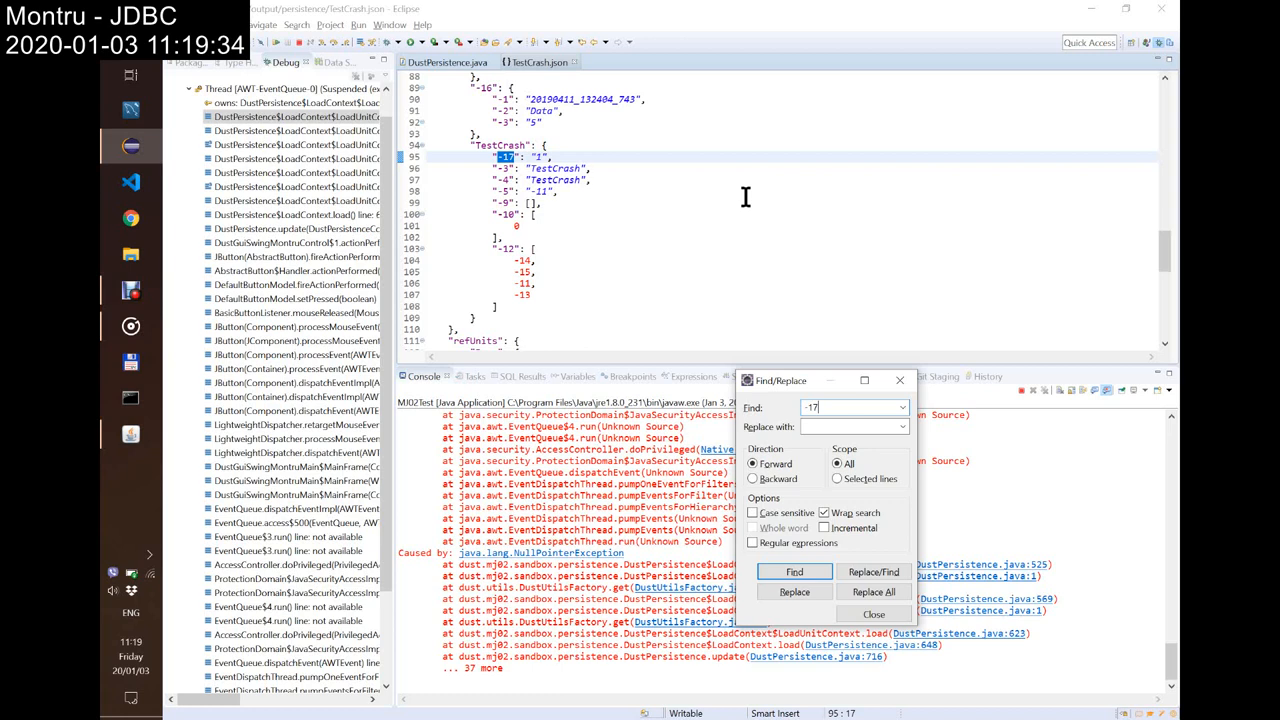
left_click(794, 572)
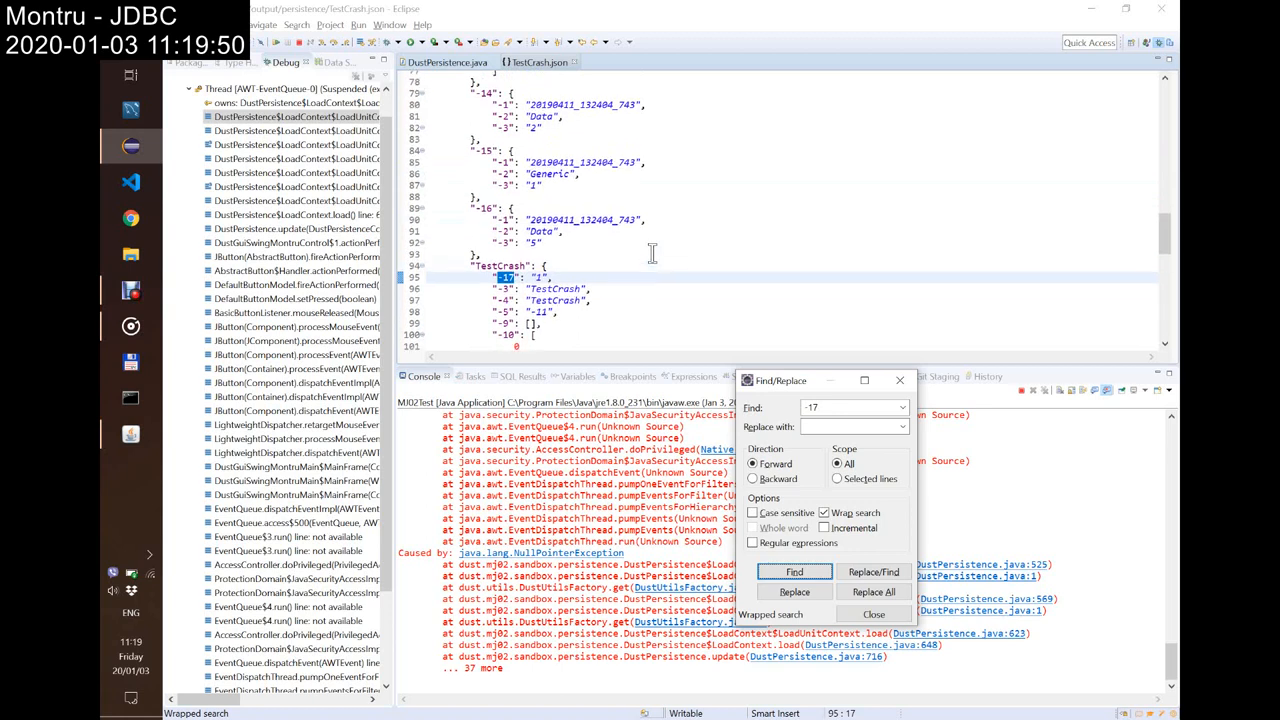
Step: Change the search term to the -5 id and jump to its match
scroll("down", 3)
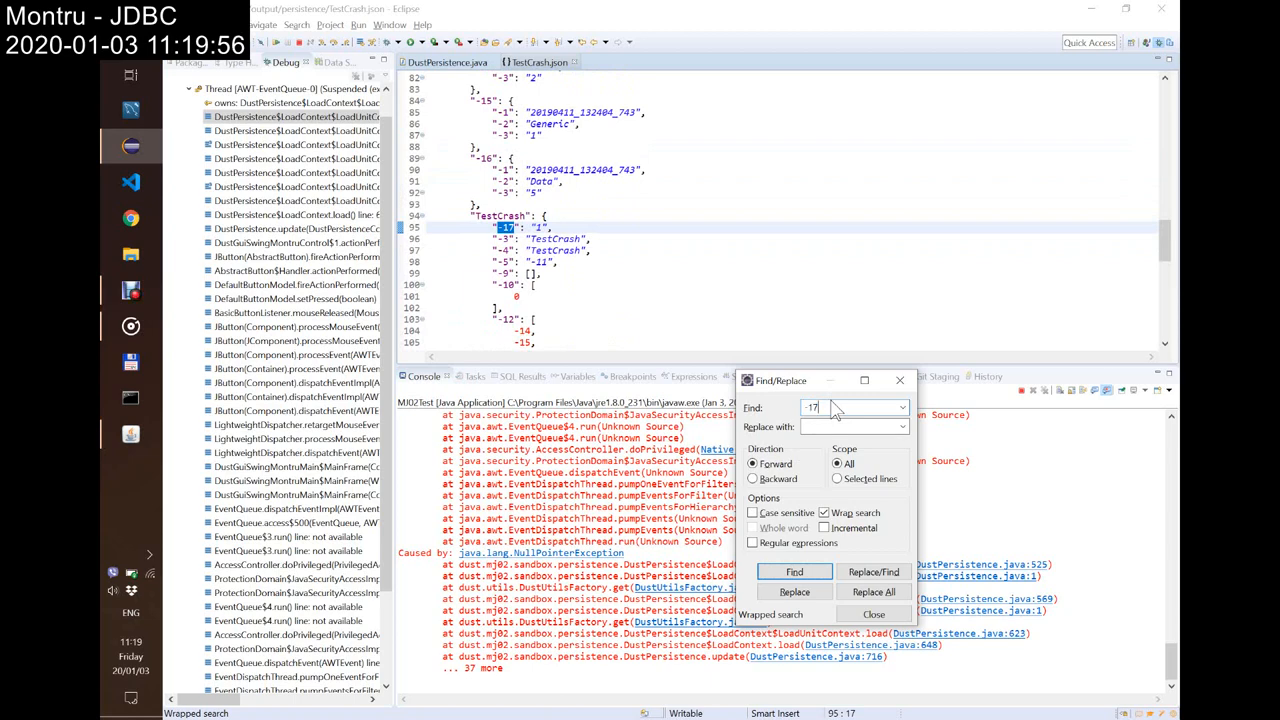
left_click(792, 572)
type("-5")
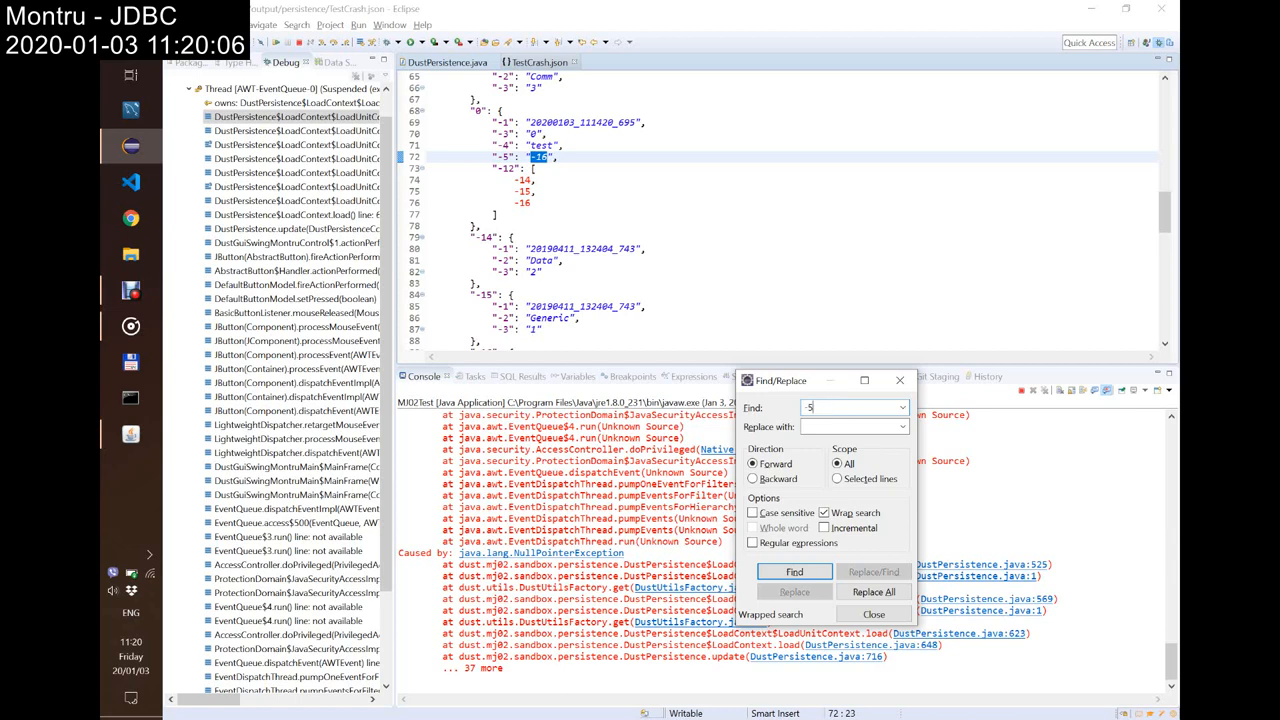
left_click(792, 572)
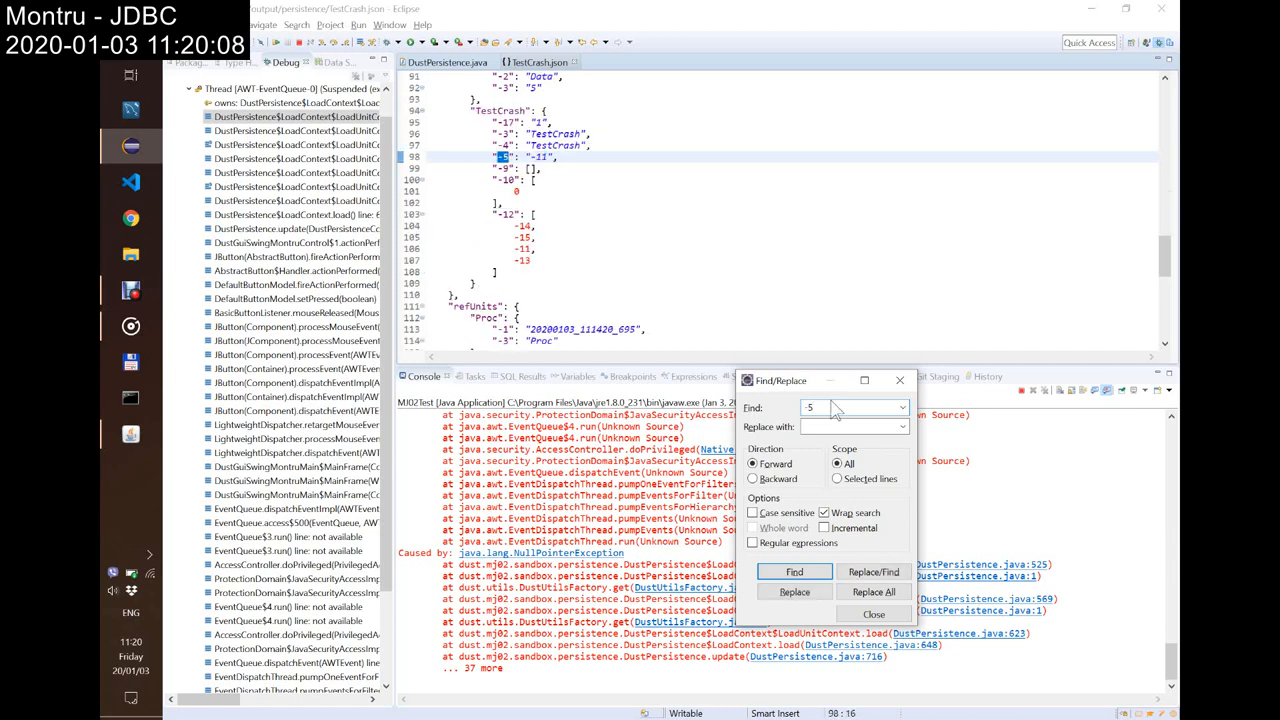
Step: Walk through the remaining -5 matches in TestCrash.json, then bring up persistence/Data.json beside it
left_click(792, 572)
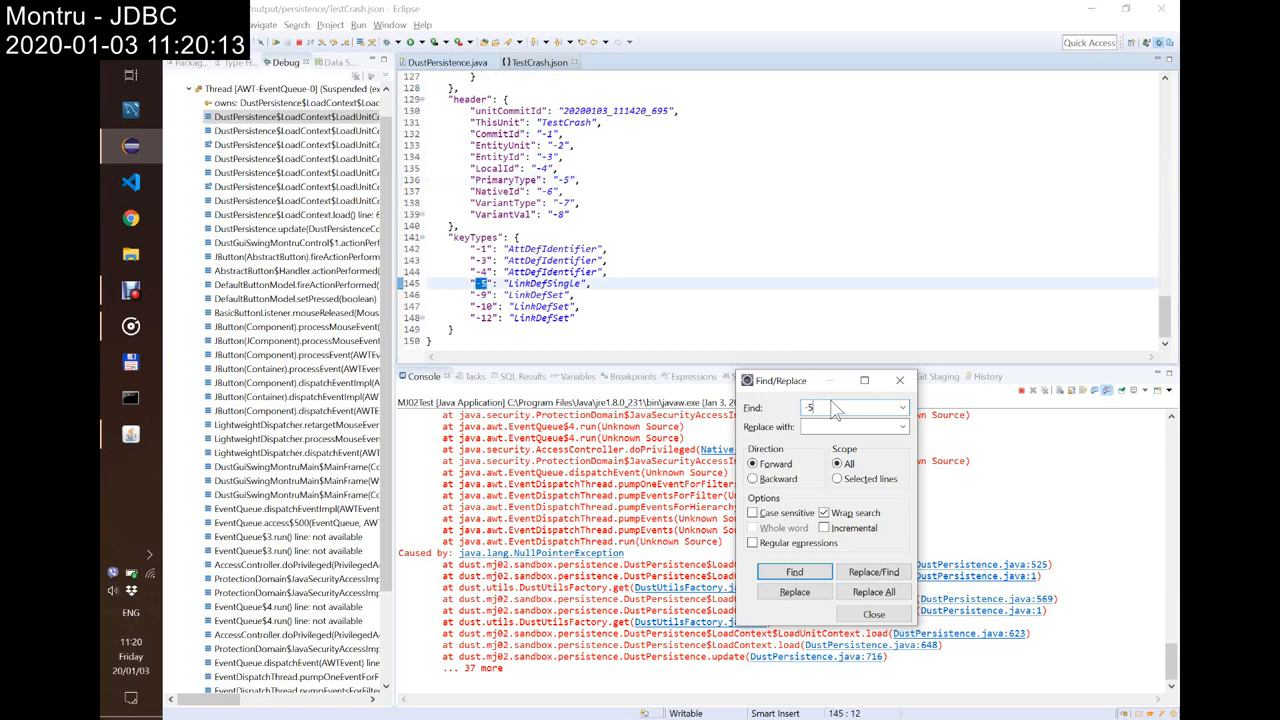
left_click(794, 572)
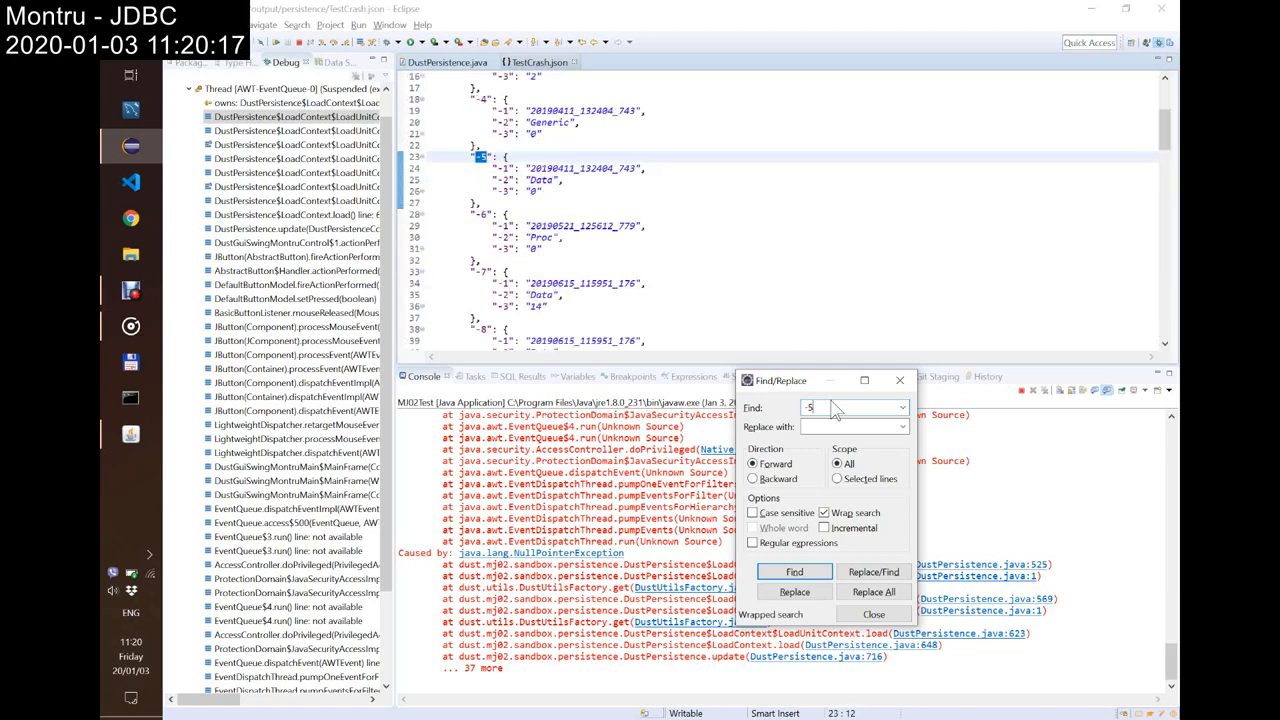
left_click(794, 572)
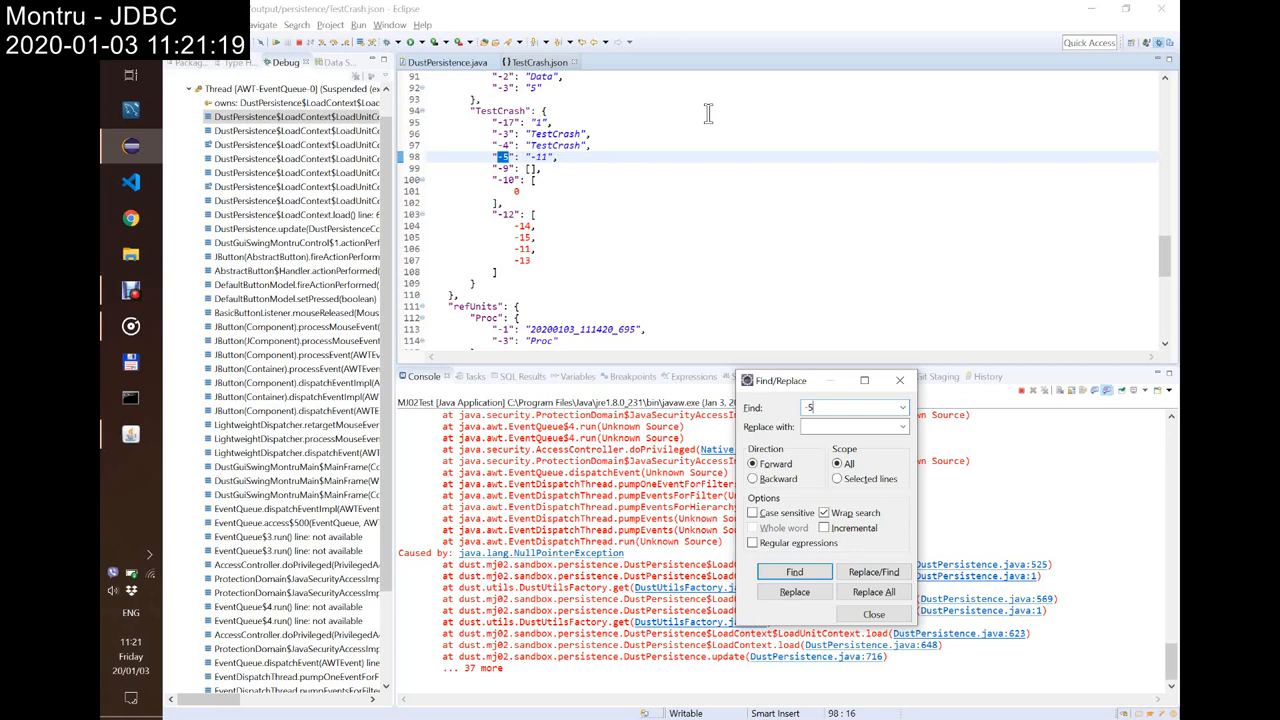
mouse_move(700, 108)
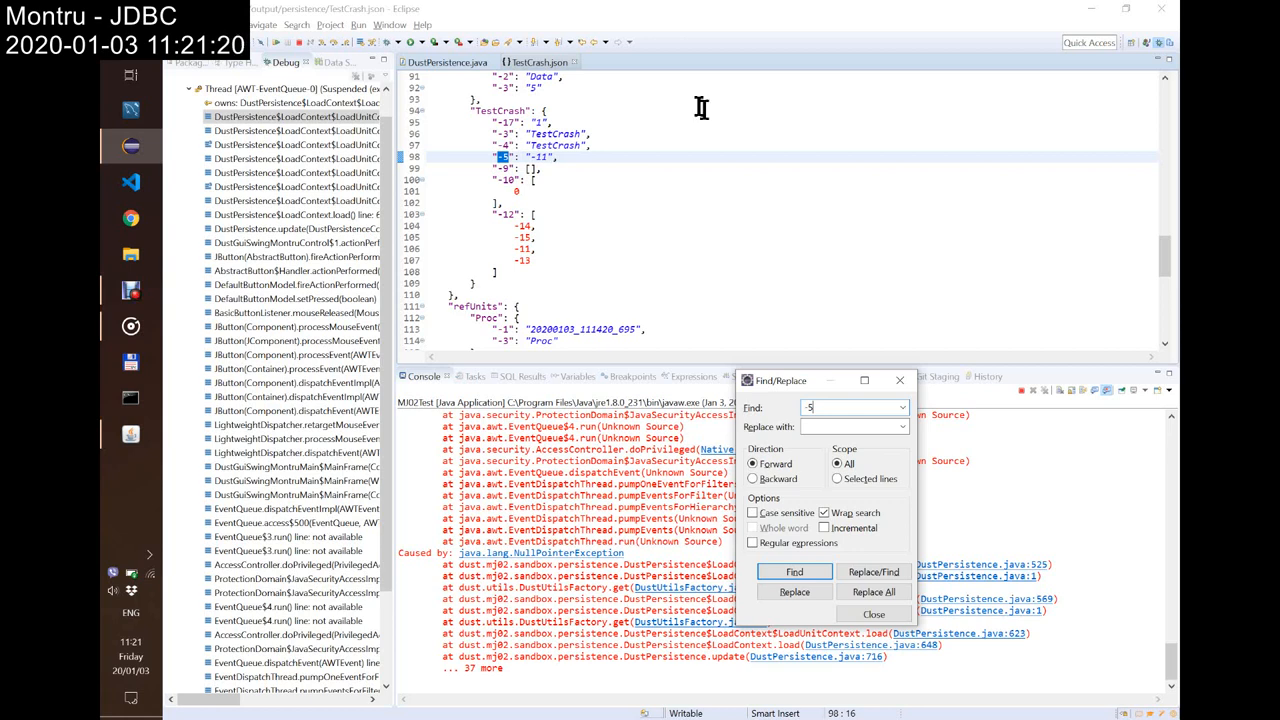
mouse_move(794, 572)
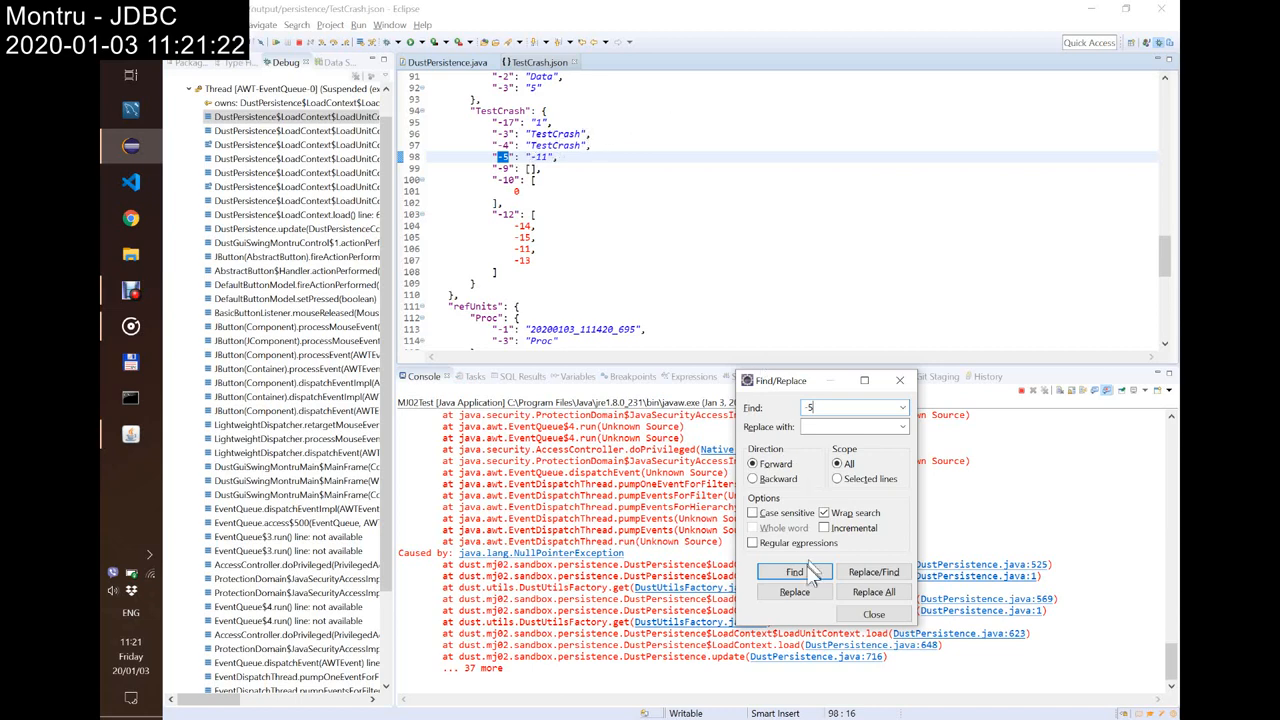
left_click(794, 572)
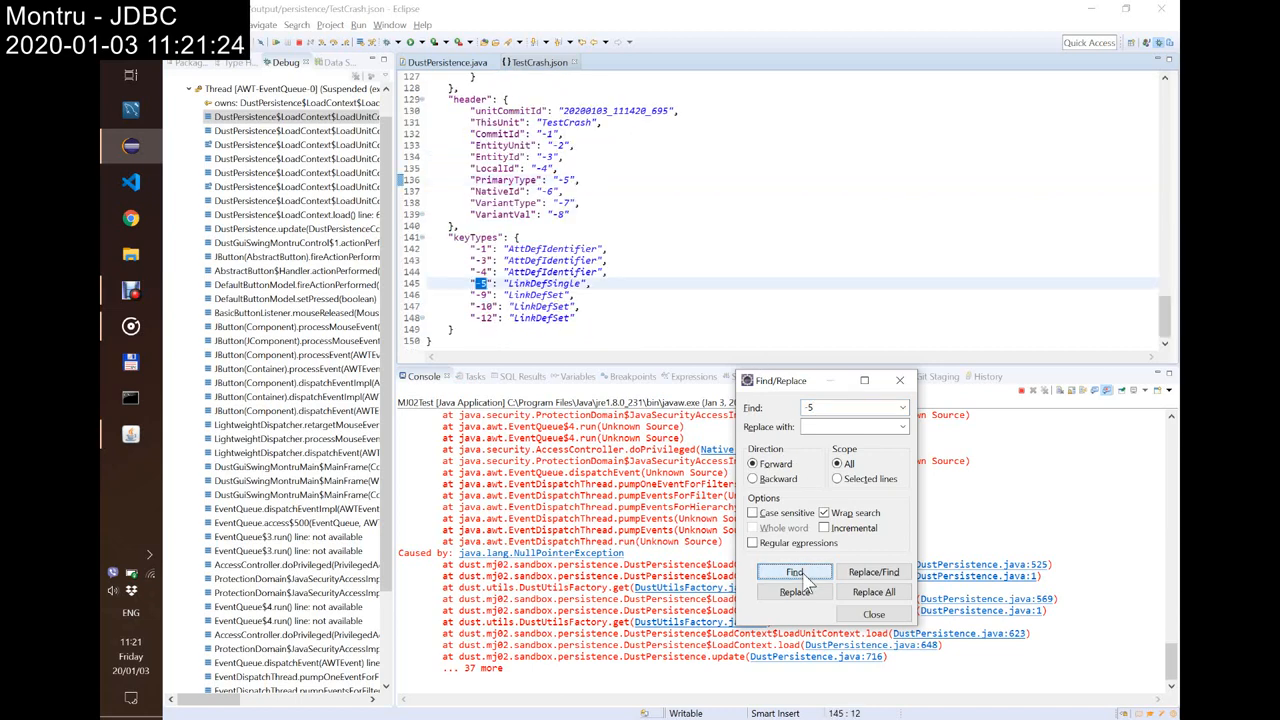
left_click(794, 572)
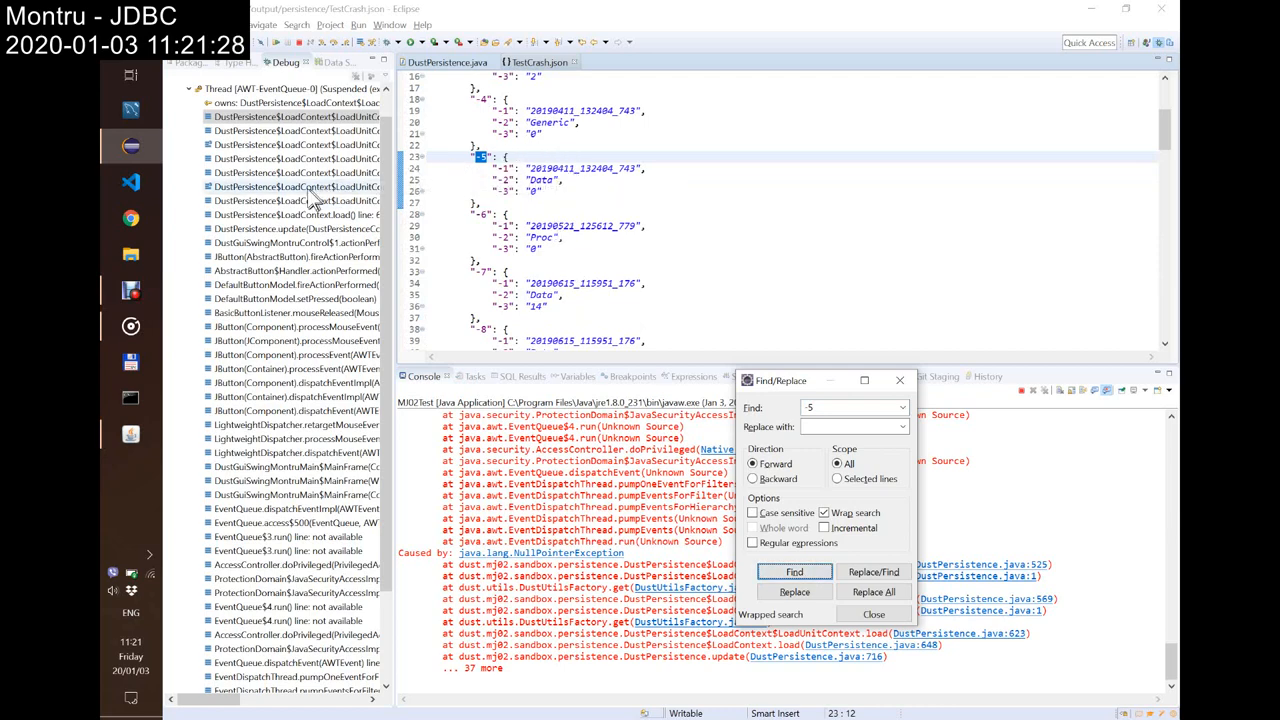
left_click(180, 90)
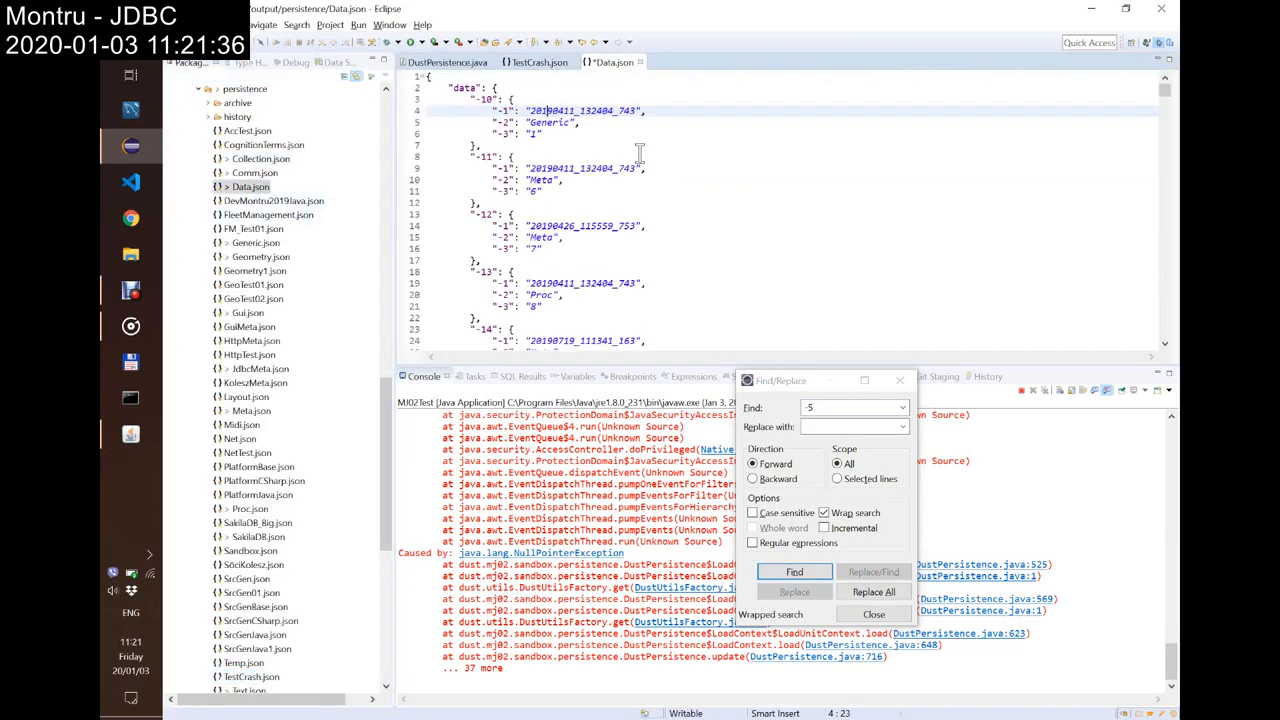
Step: Search Data.json for entries keyed 0, stepping through each match, and return to testCrash.json
left_click(538, 60)
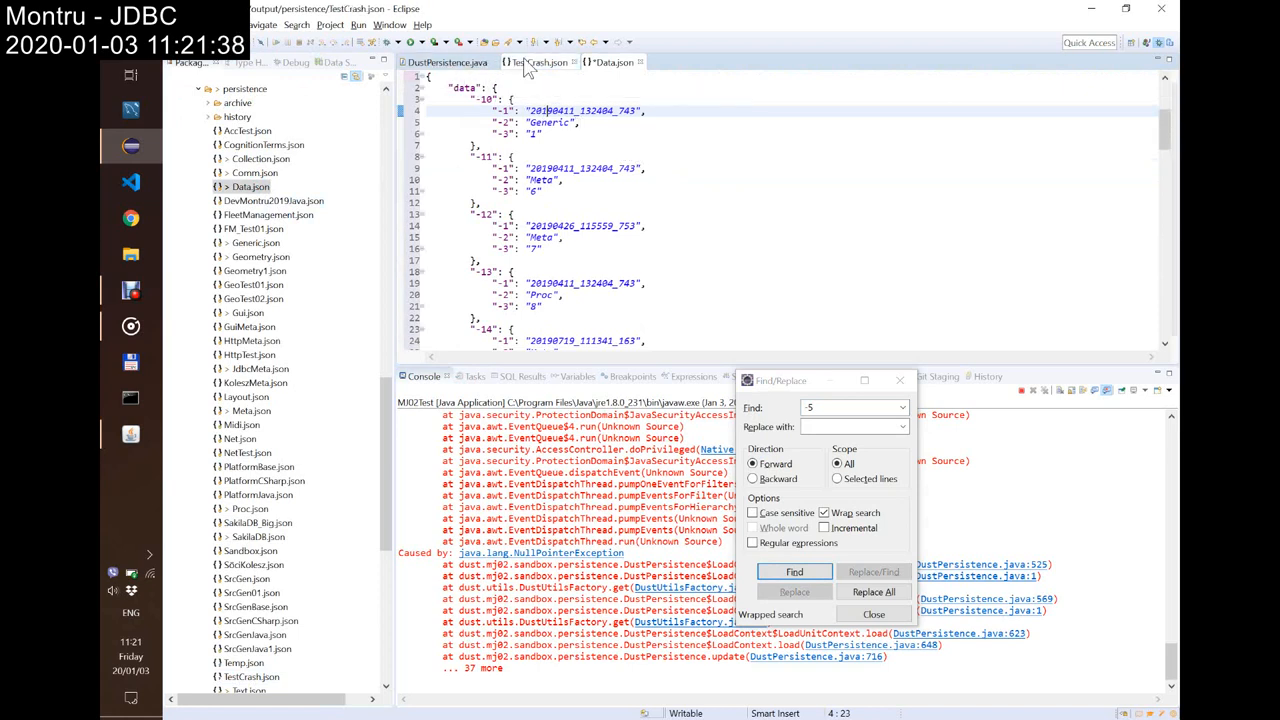
left_click(792, 572)
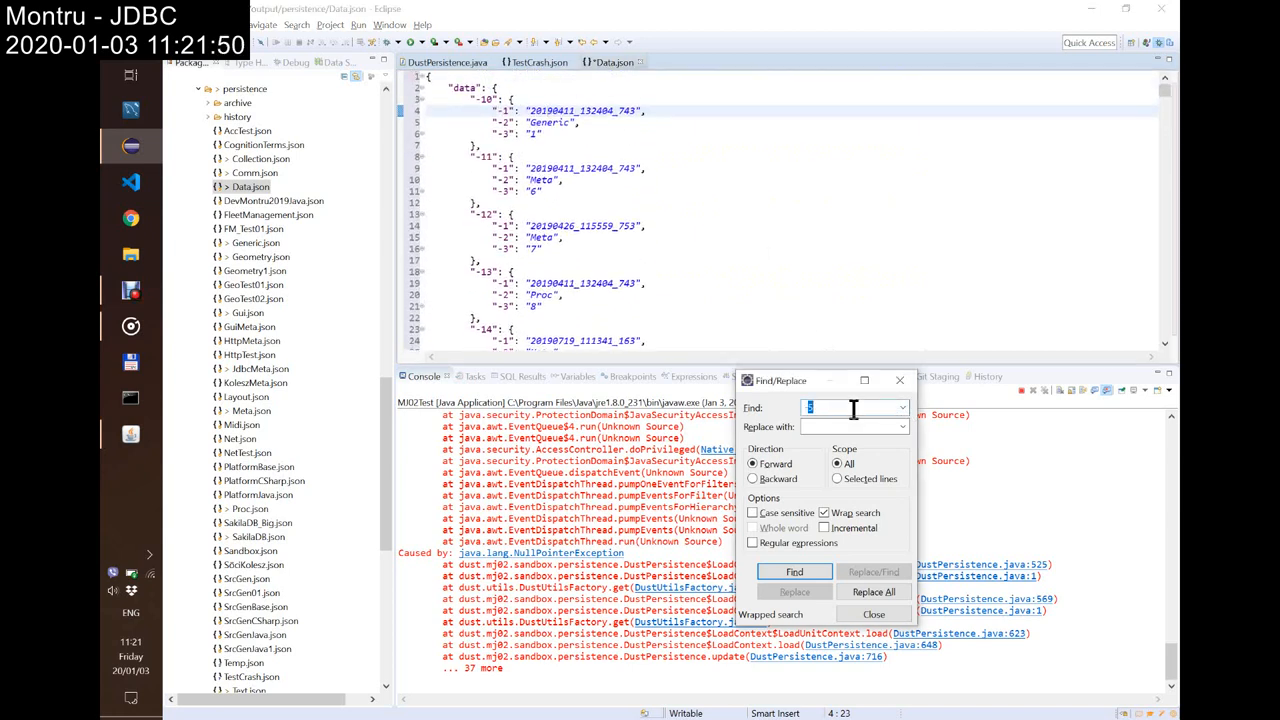
type("0")
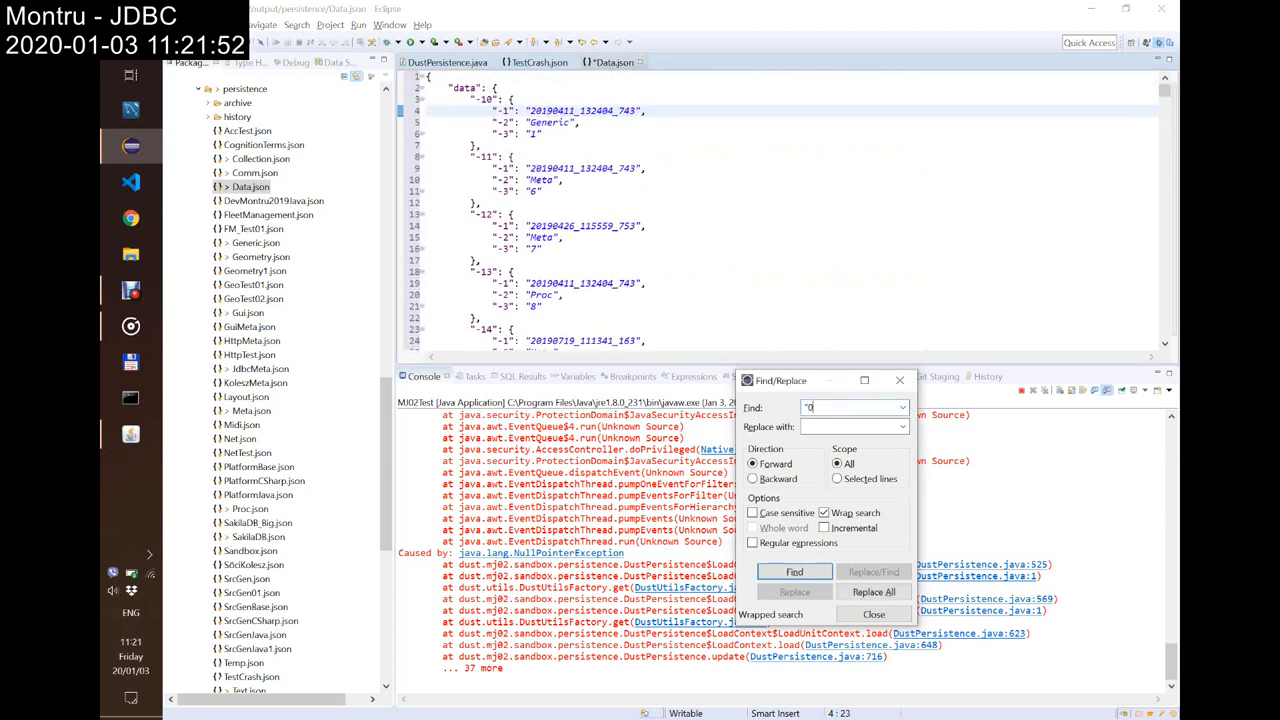
left_click(792, 572)
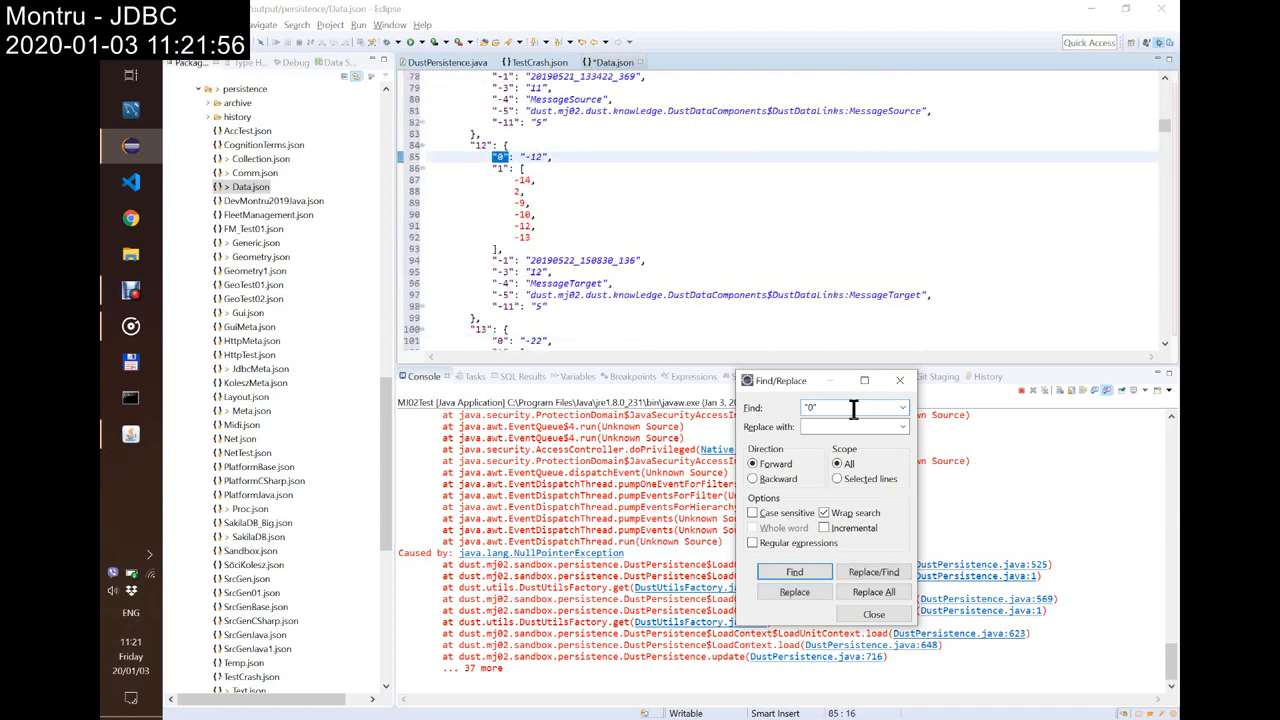
left_click(792, 572)
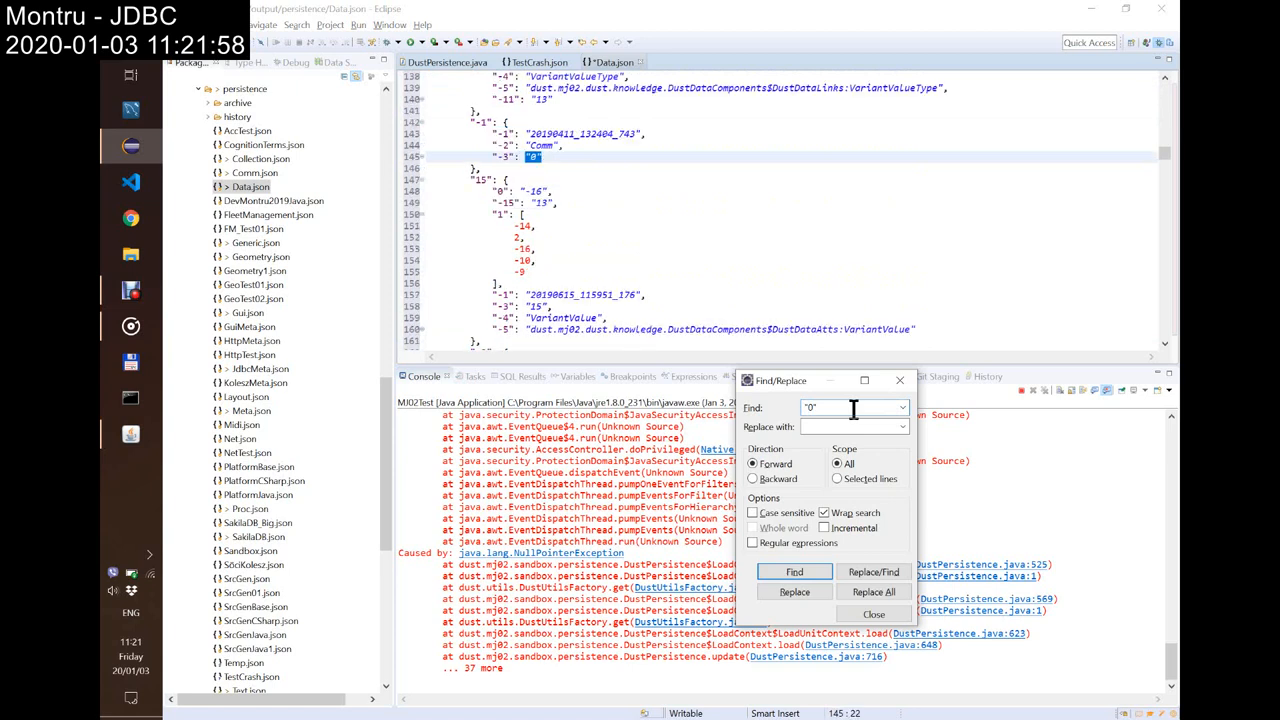
left_click(794, 572)
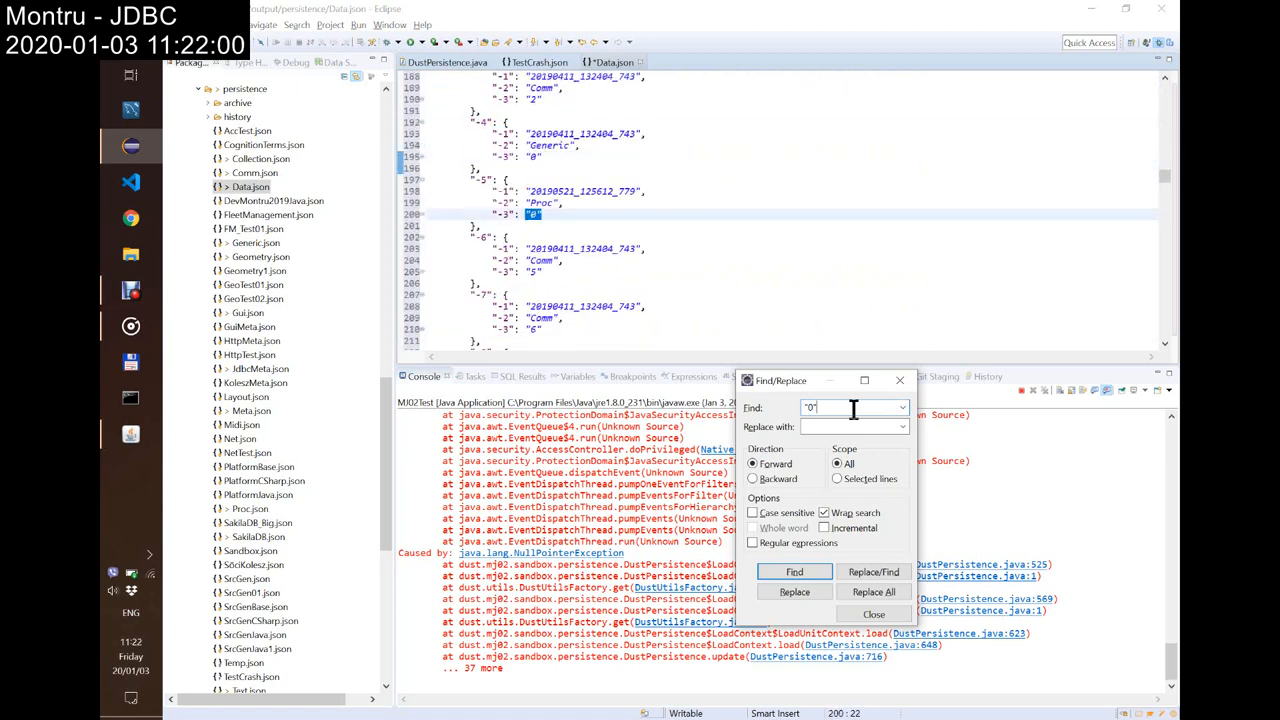
left_click(794, 572)
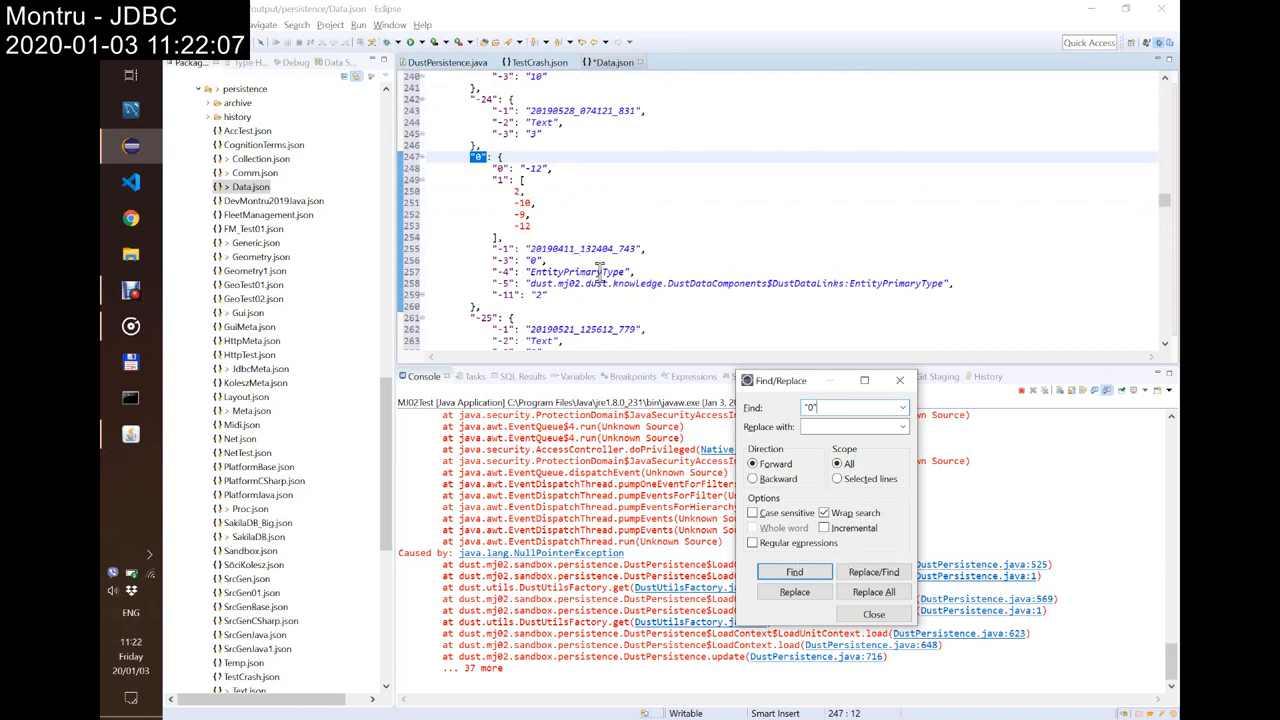
mouse_move(538, 48)
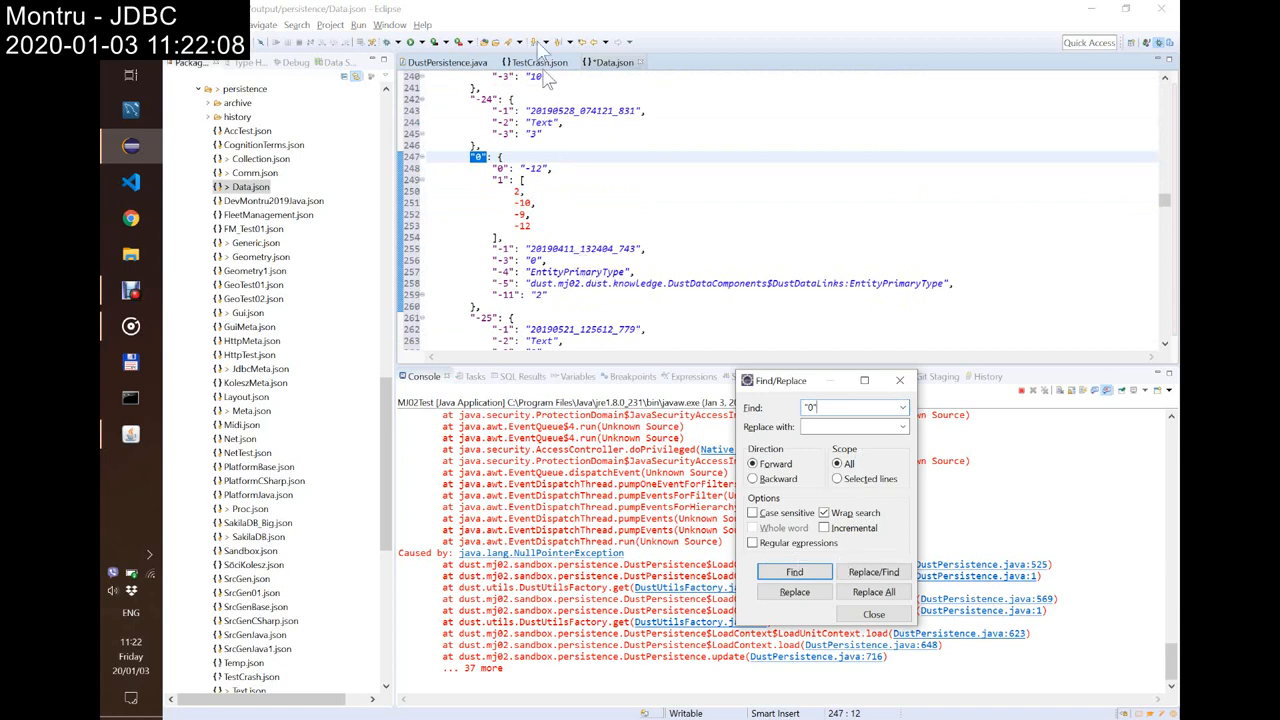
left_click(550, 62)
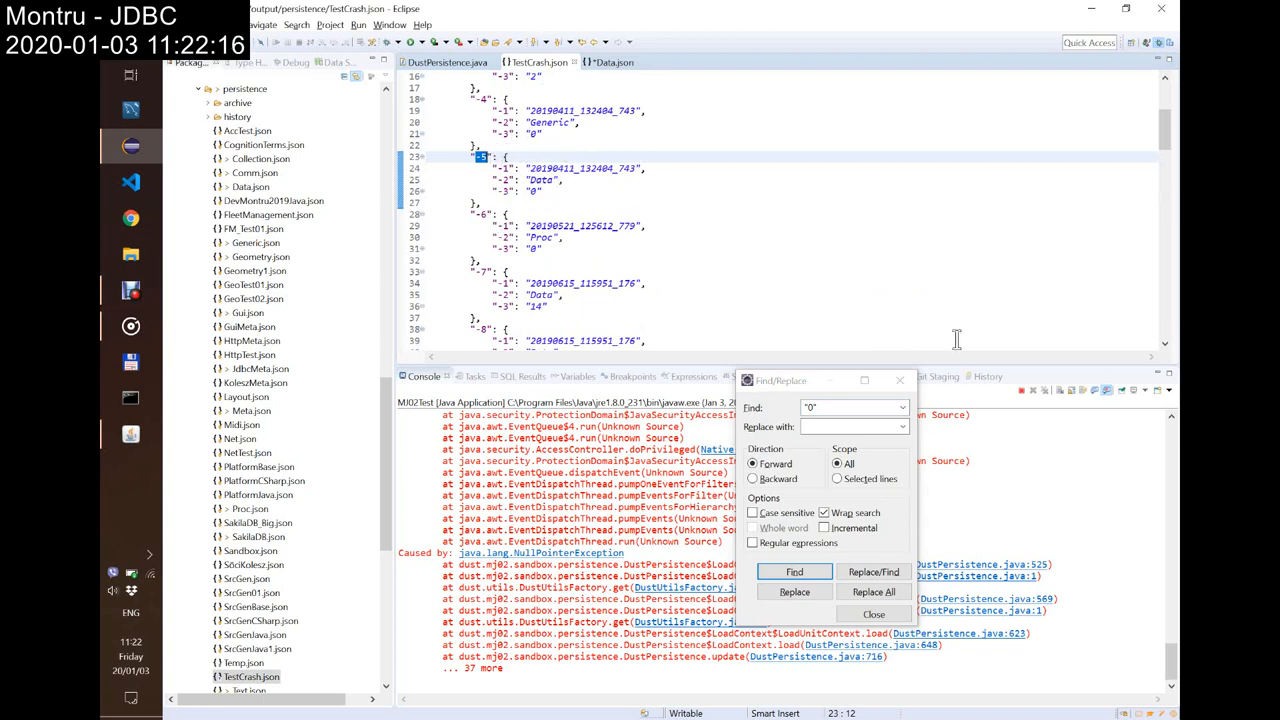
Step: Change the search term to -17 from the Find history and locate it in testCrash.json
left_click(900, 408)
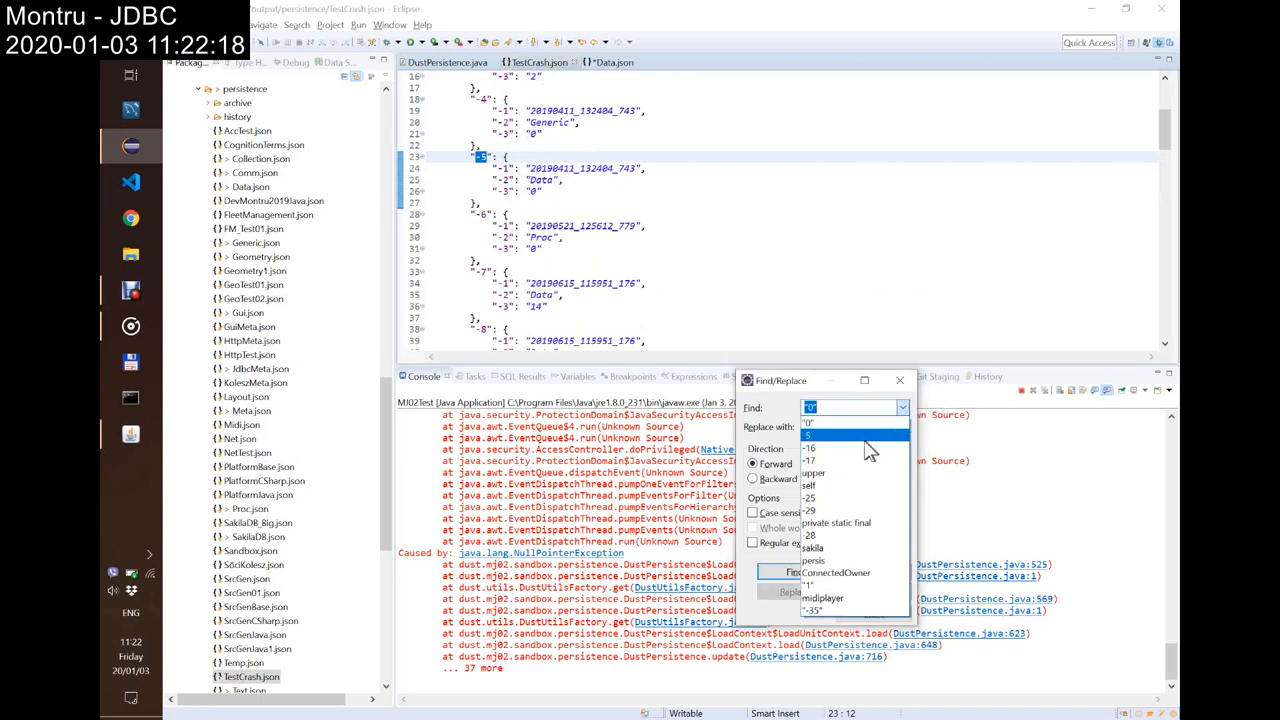
left_click(792, 572)
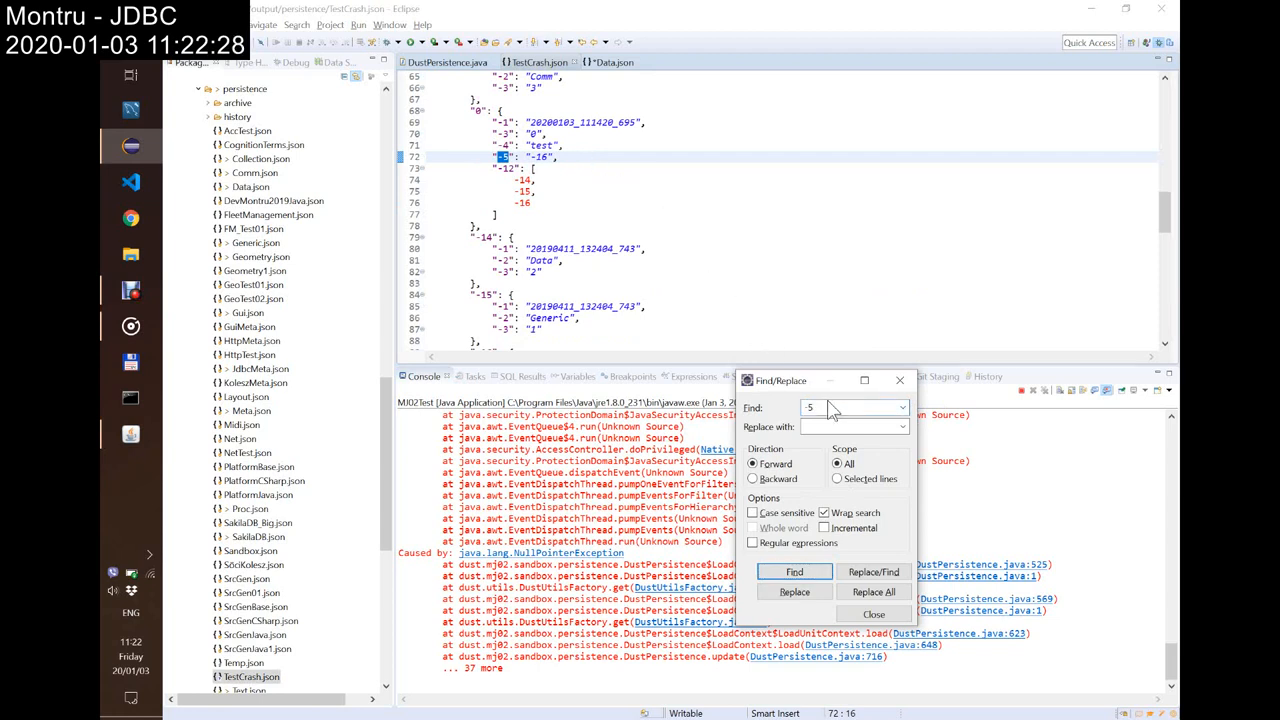
type("-17")
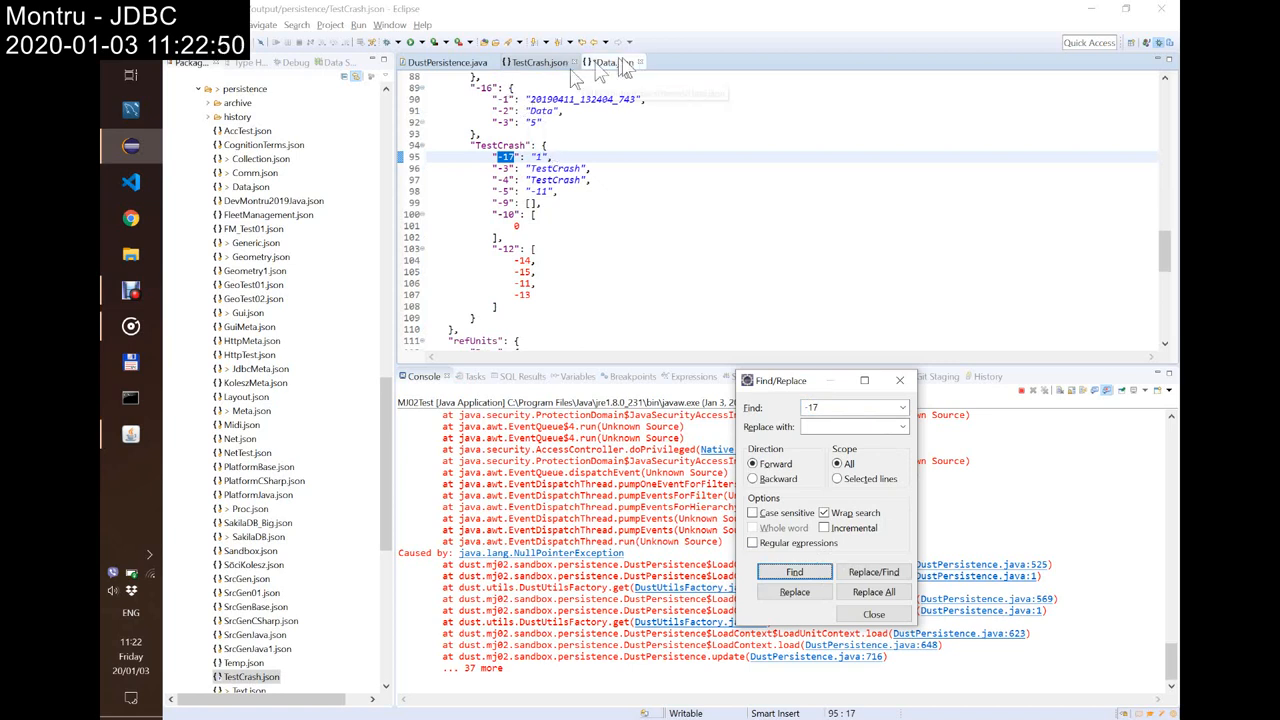
mouse_move(612, 64)
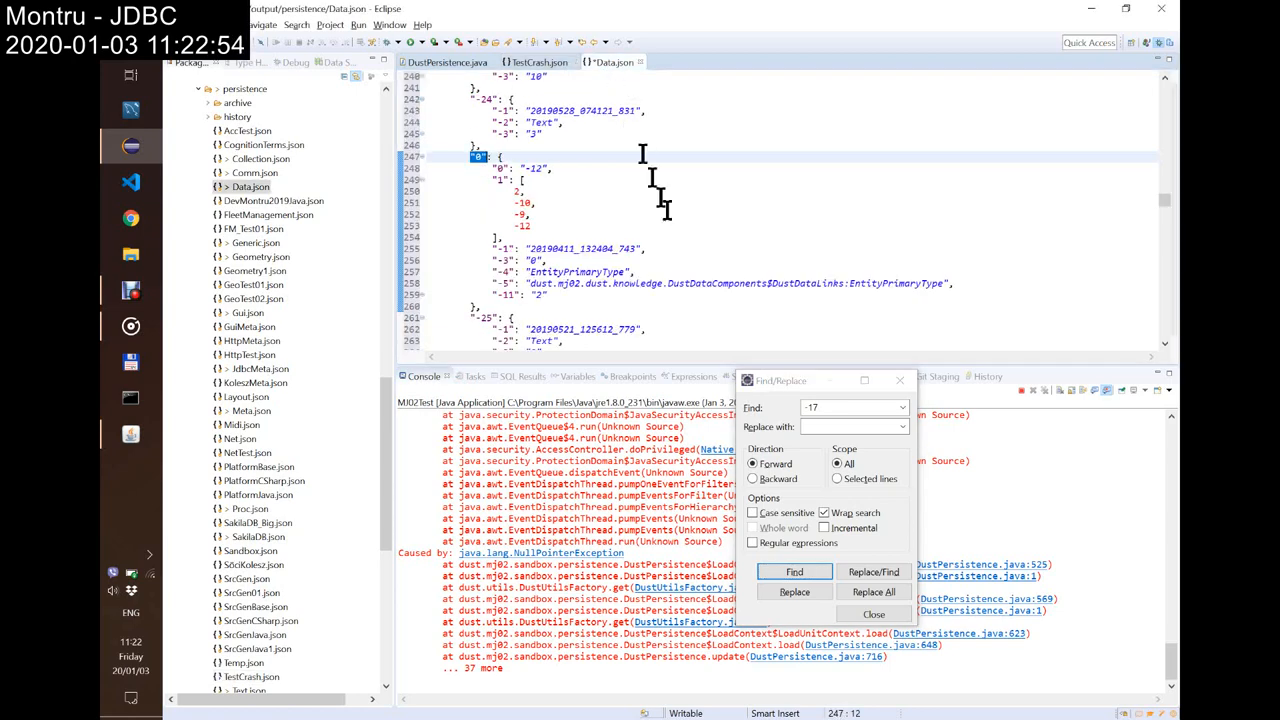
scroll("down", 3)
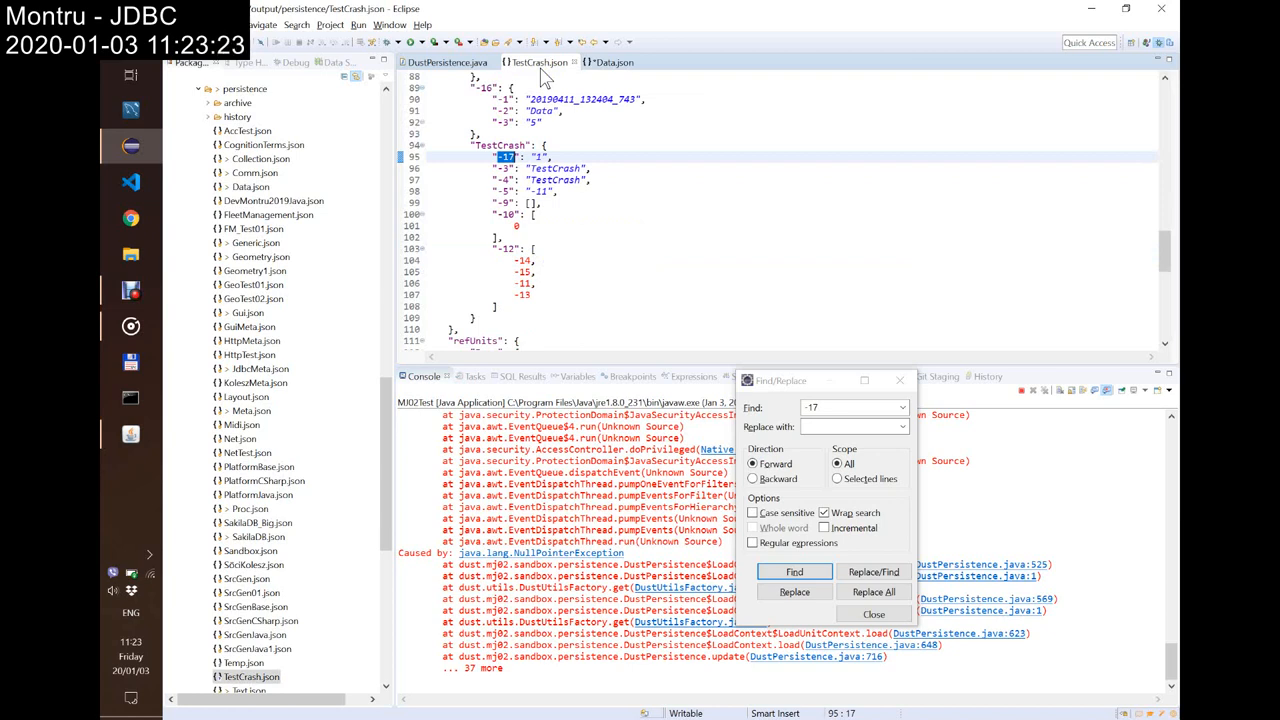
mouse_move(636, 132)
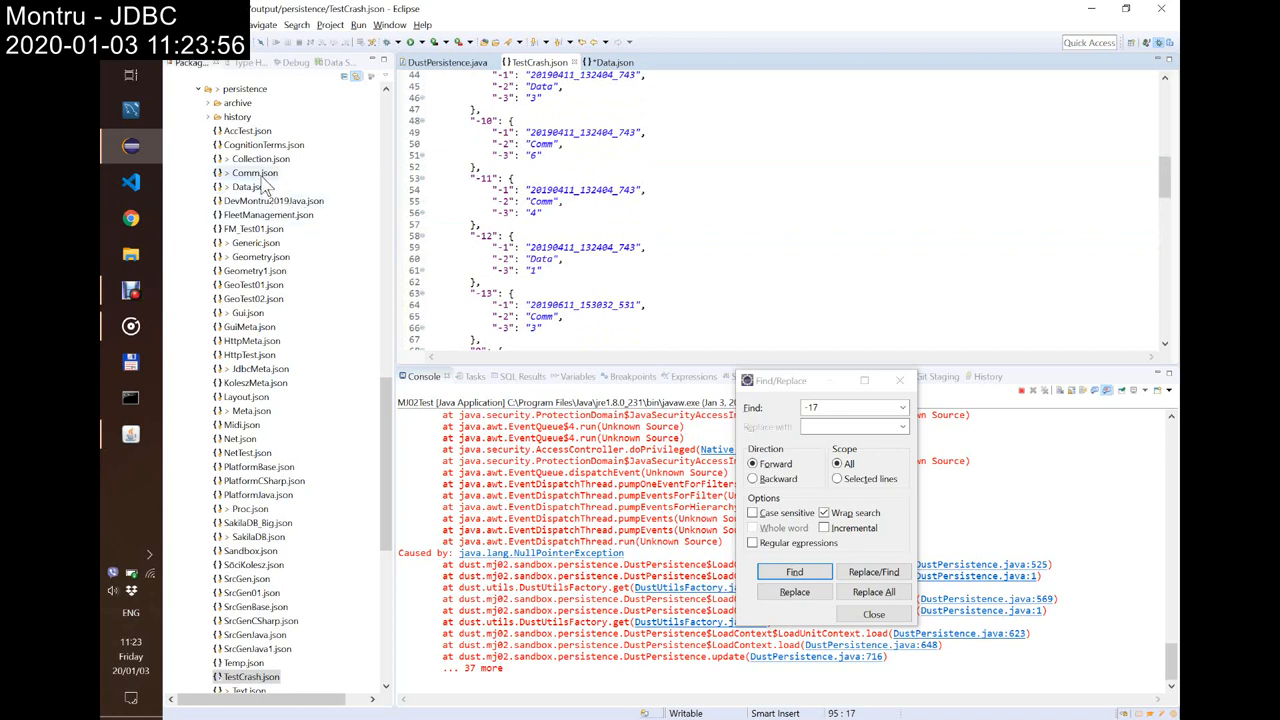
Step: Bring up Comm.json and compare the -17 entry across Comm.json, Data.json and testCrash.json
double_click(252, 172)
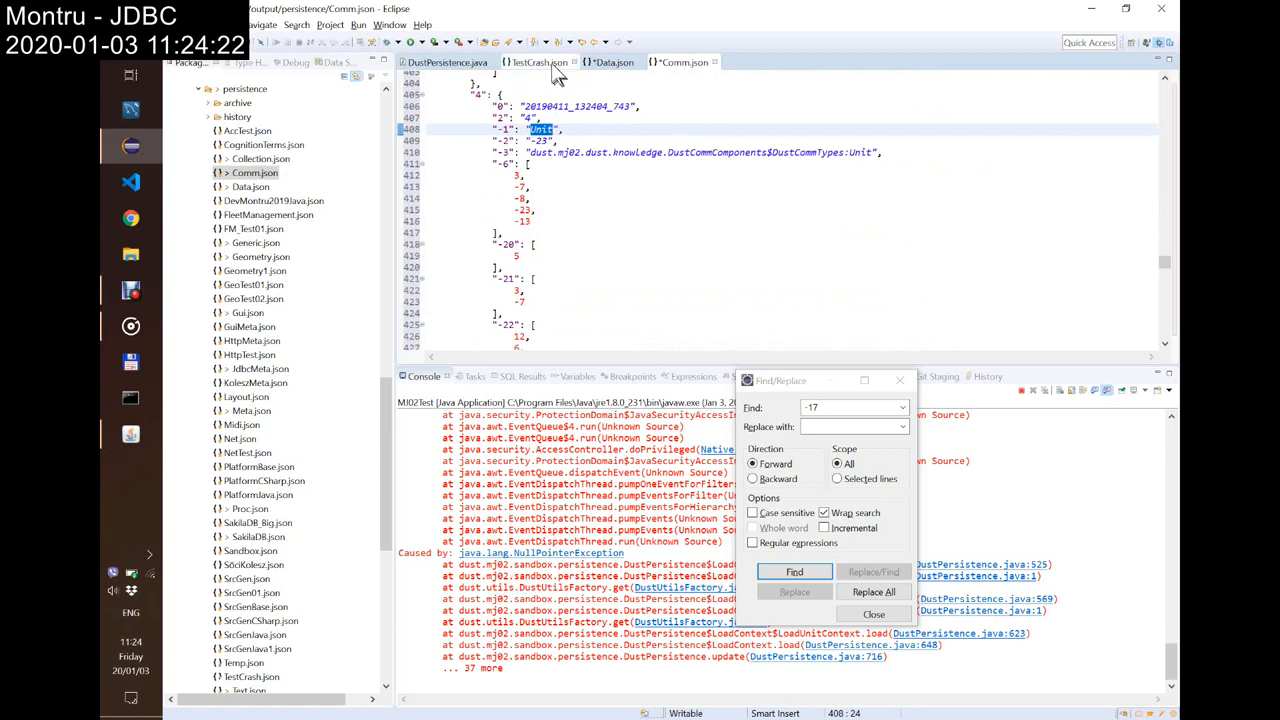
left_click(548, 62)
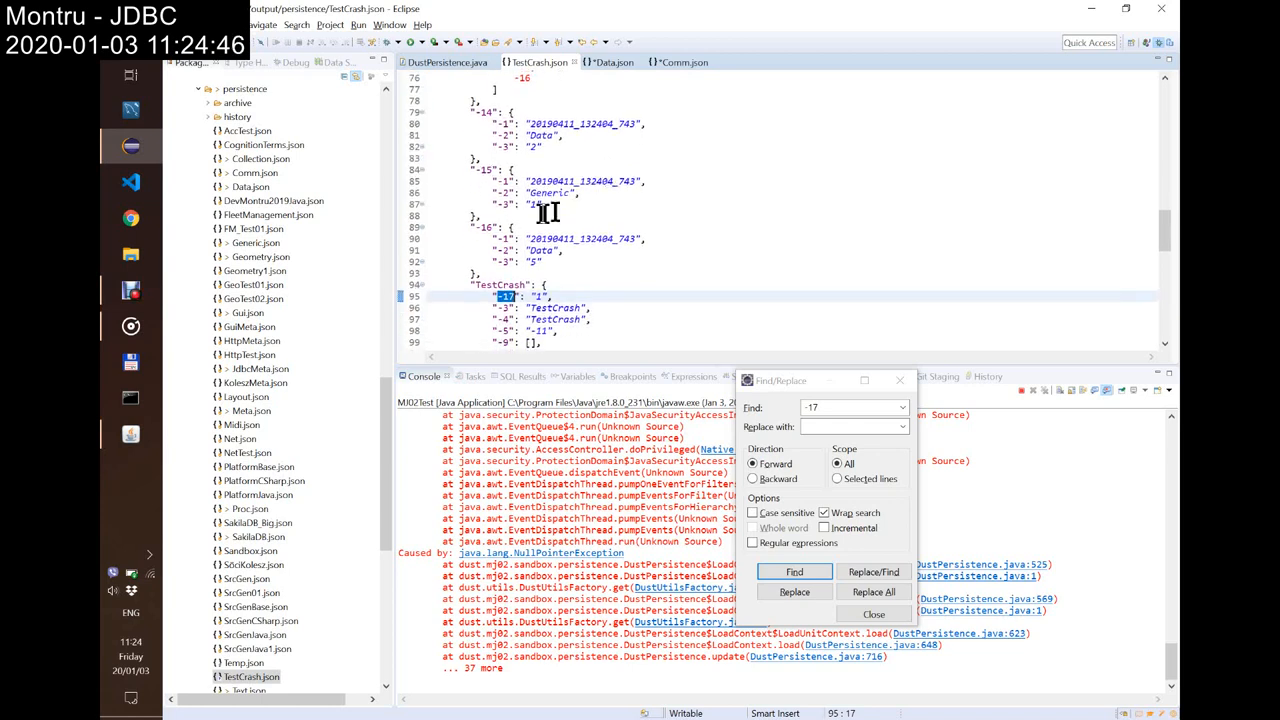
mouse_move(608, 62)
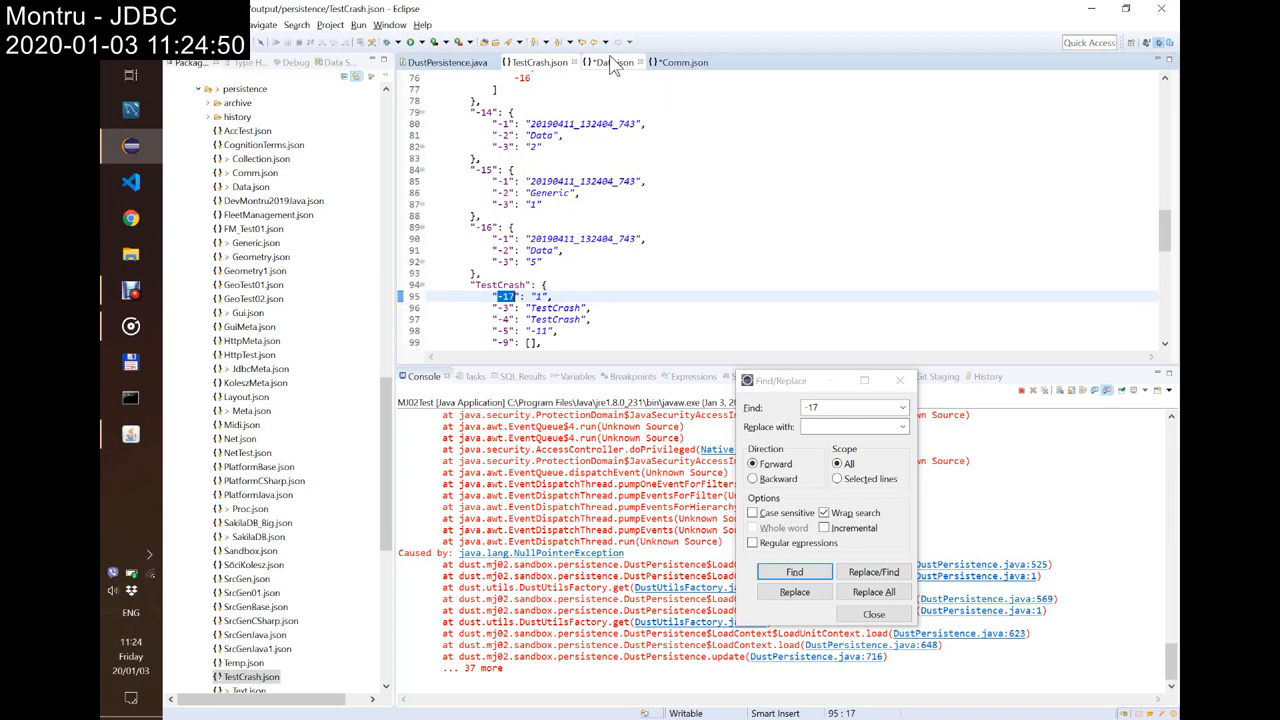
left_click(610, 62)
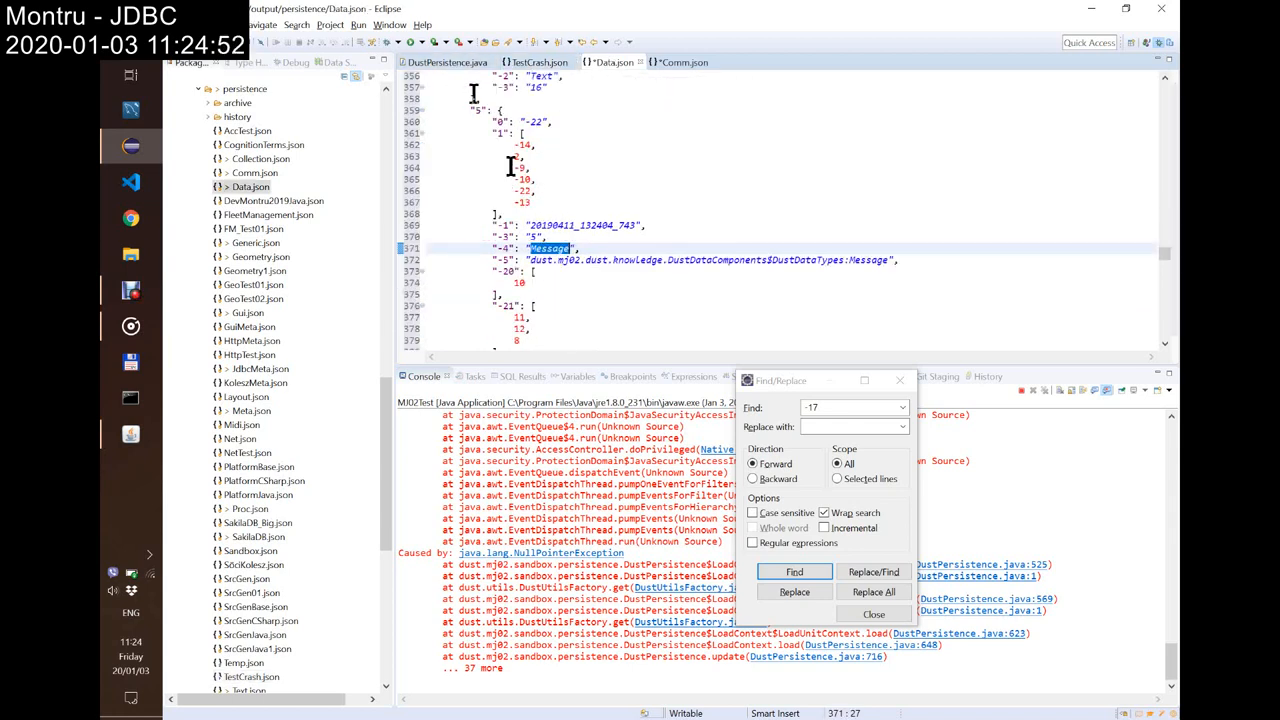
mouse_move(596, 68)
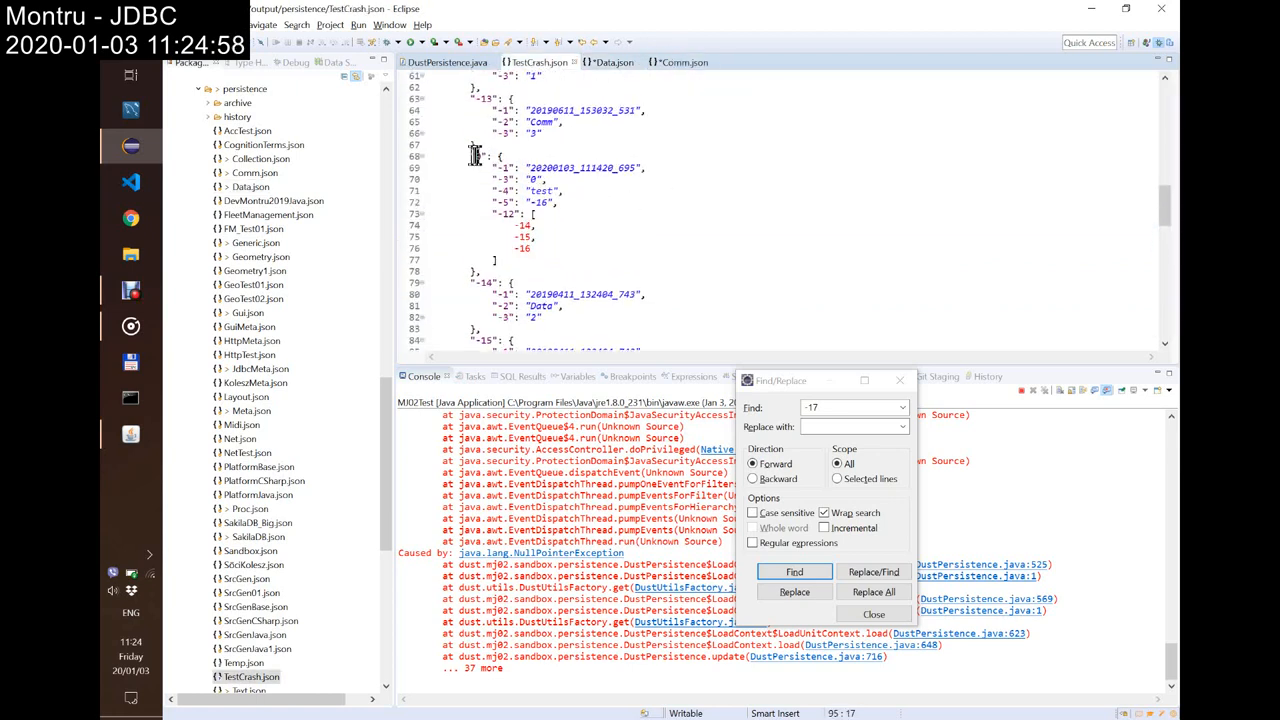
mouse_move(474, 156)
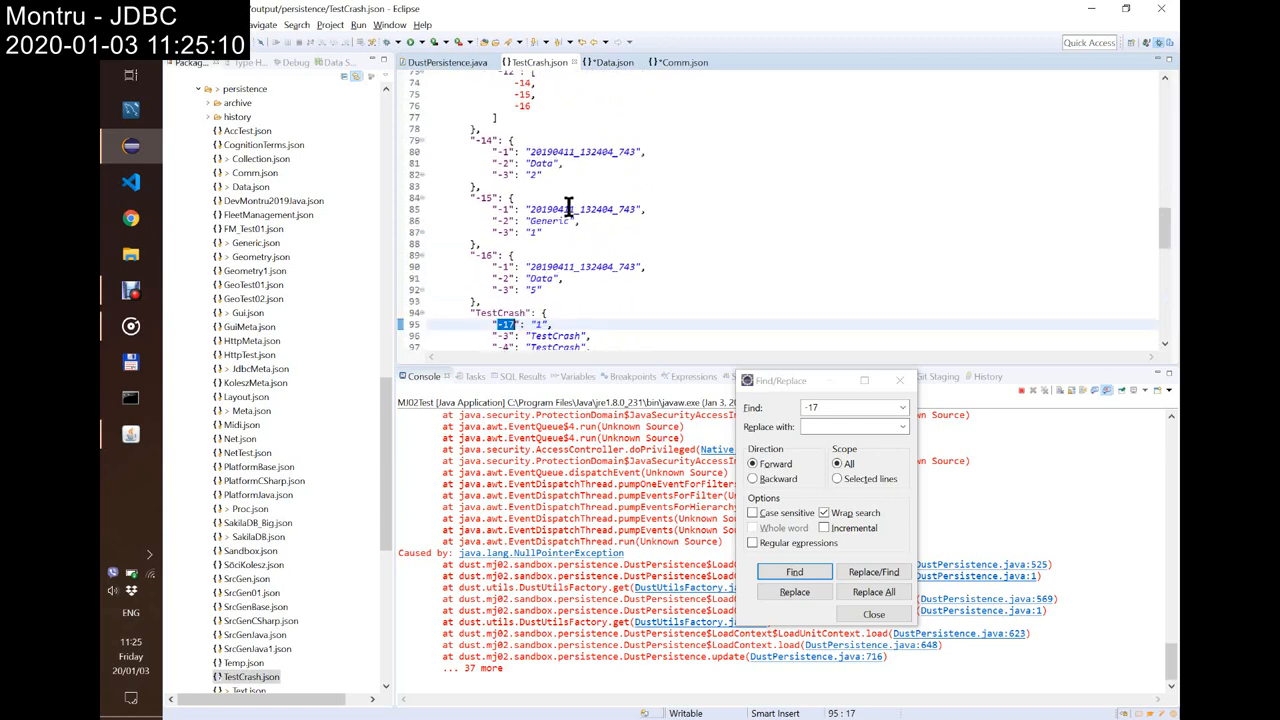
scroll("down", 3)
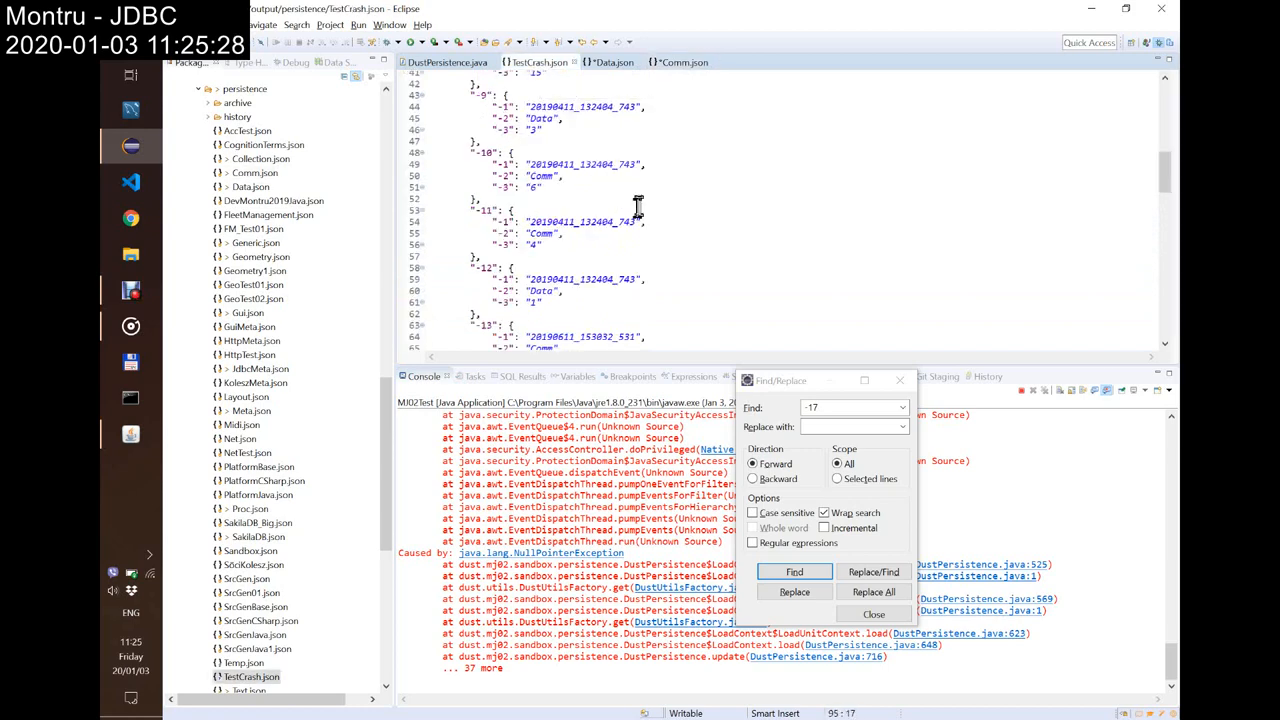
left_click(792, 572)
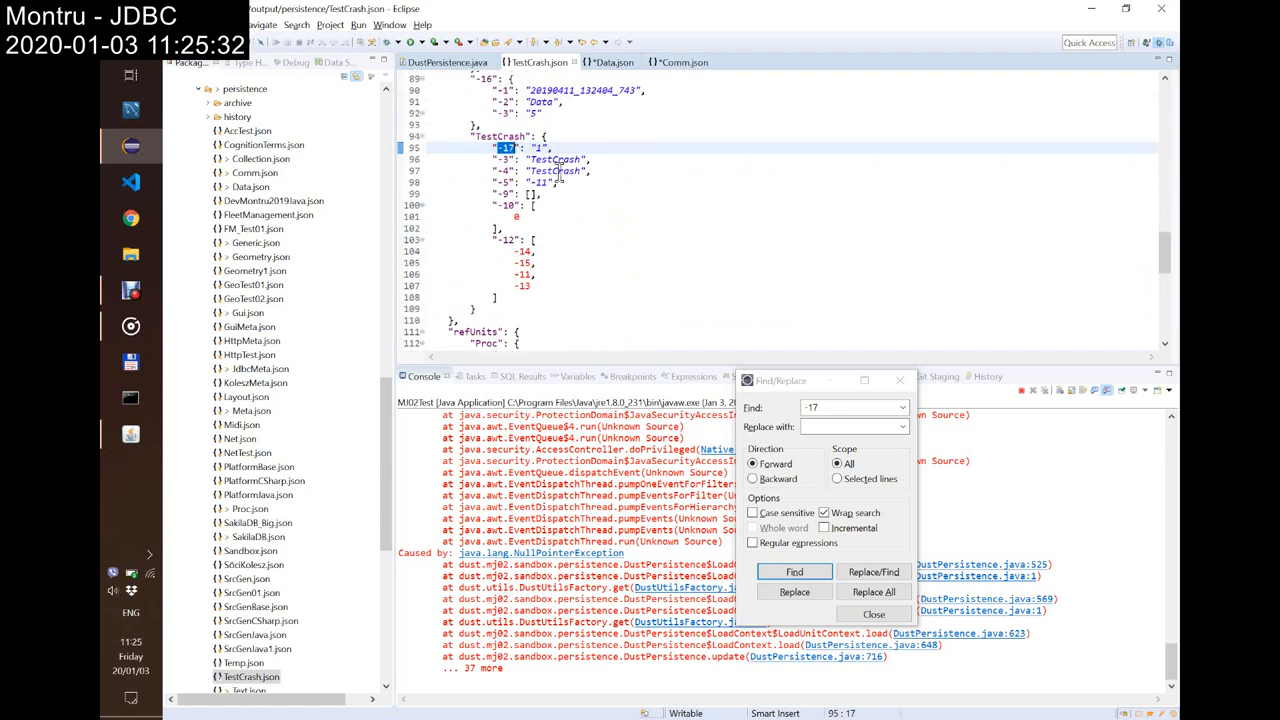
mouse_move(678, 176)
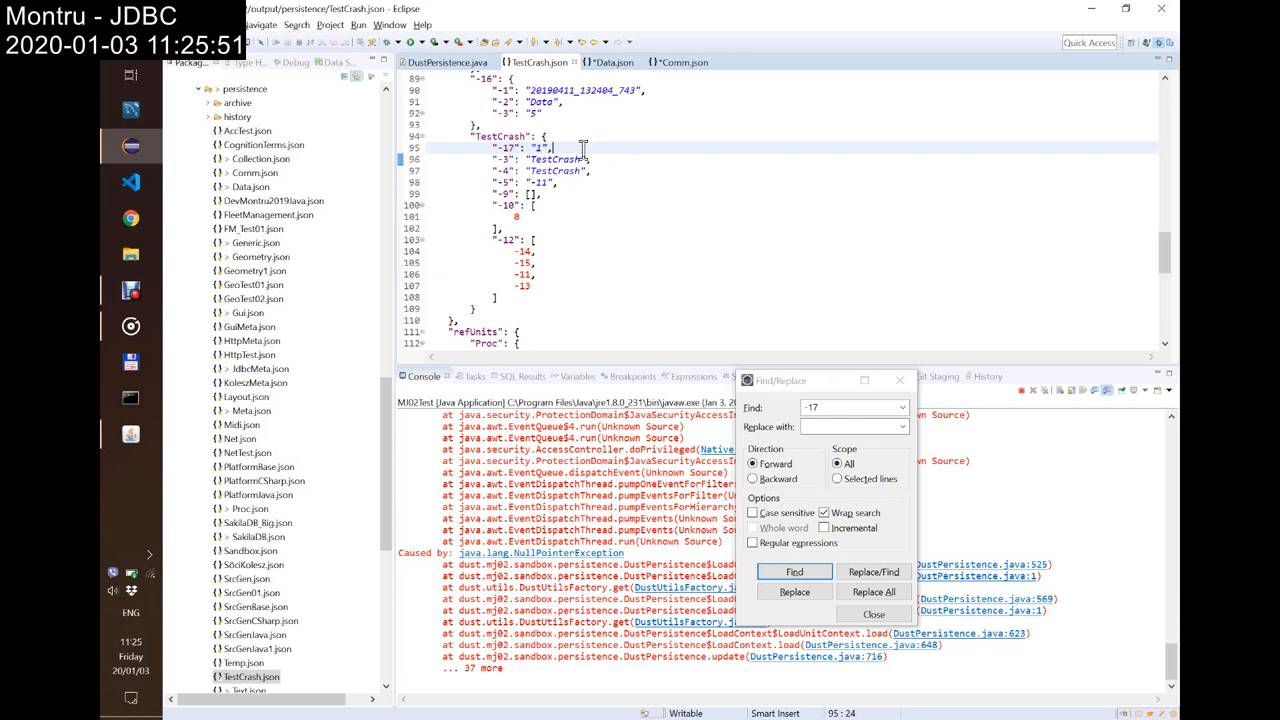
mouse_move(696, 82)
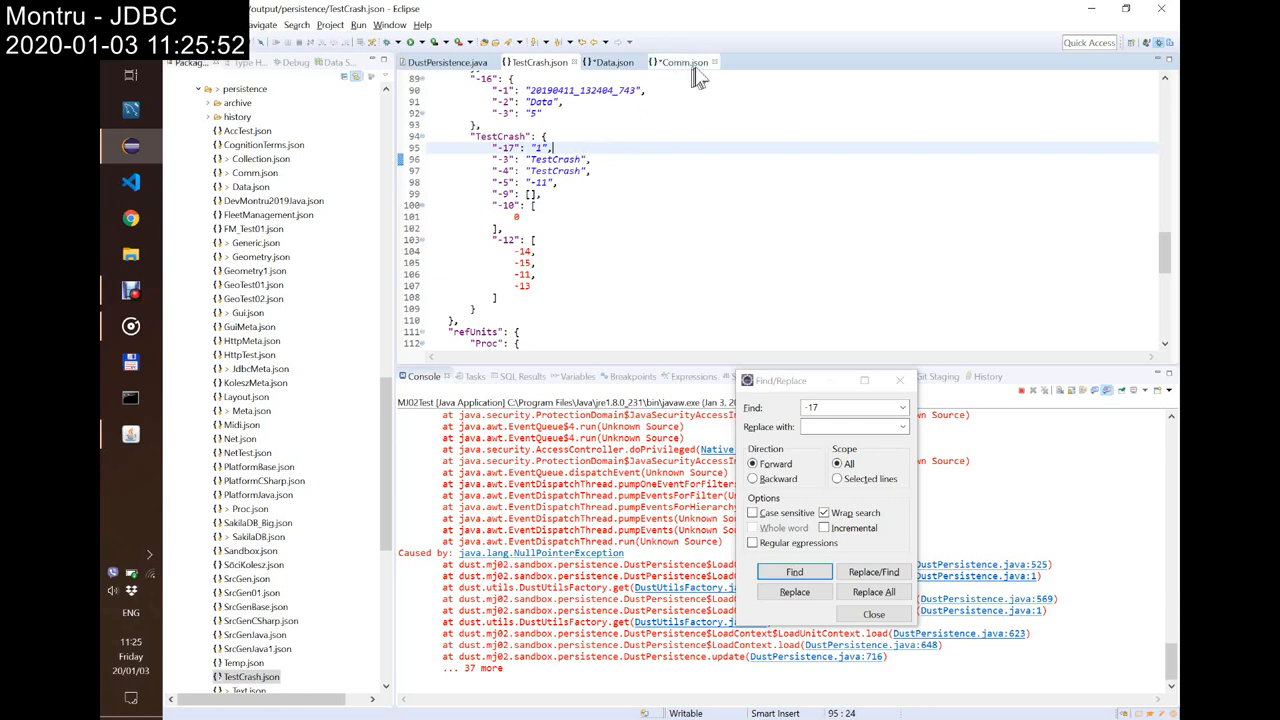
Step: Look over Comm.json and search it for 'next' entity entries
left_click(688, 60)
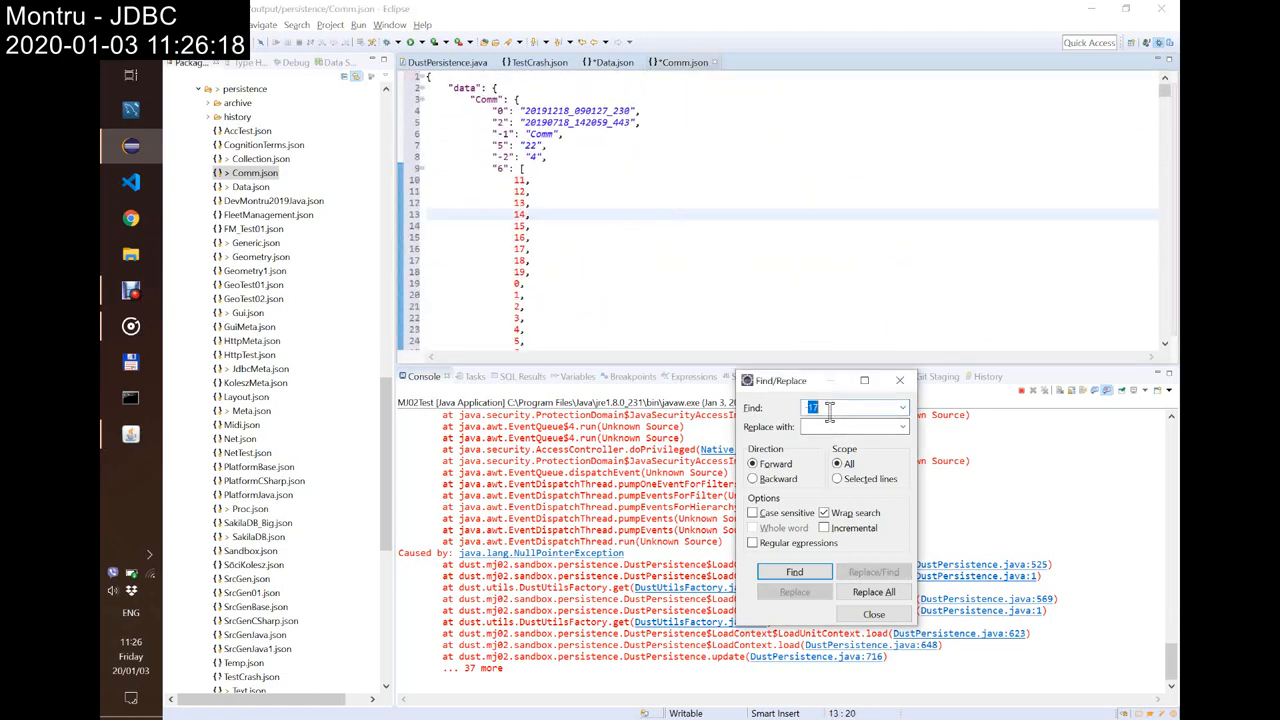
type("next")
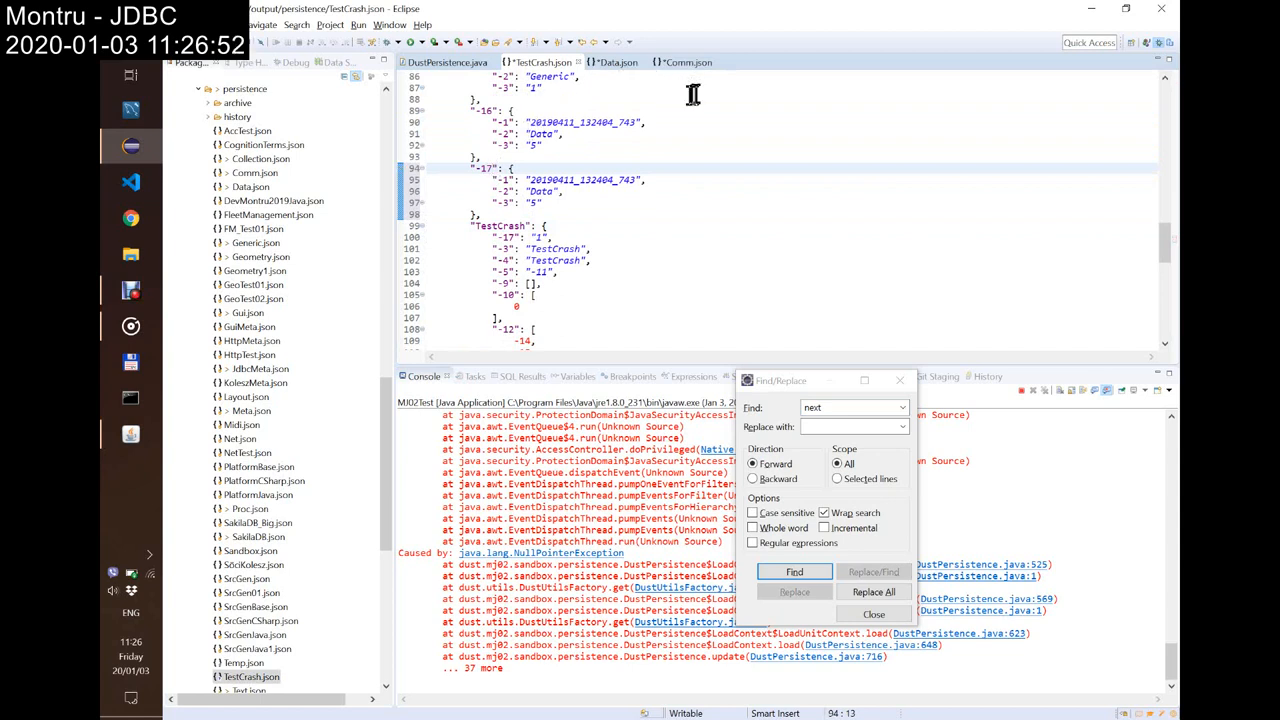
mouse_move(616, 62)
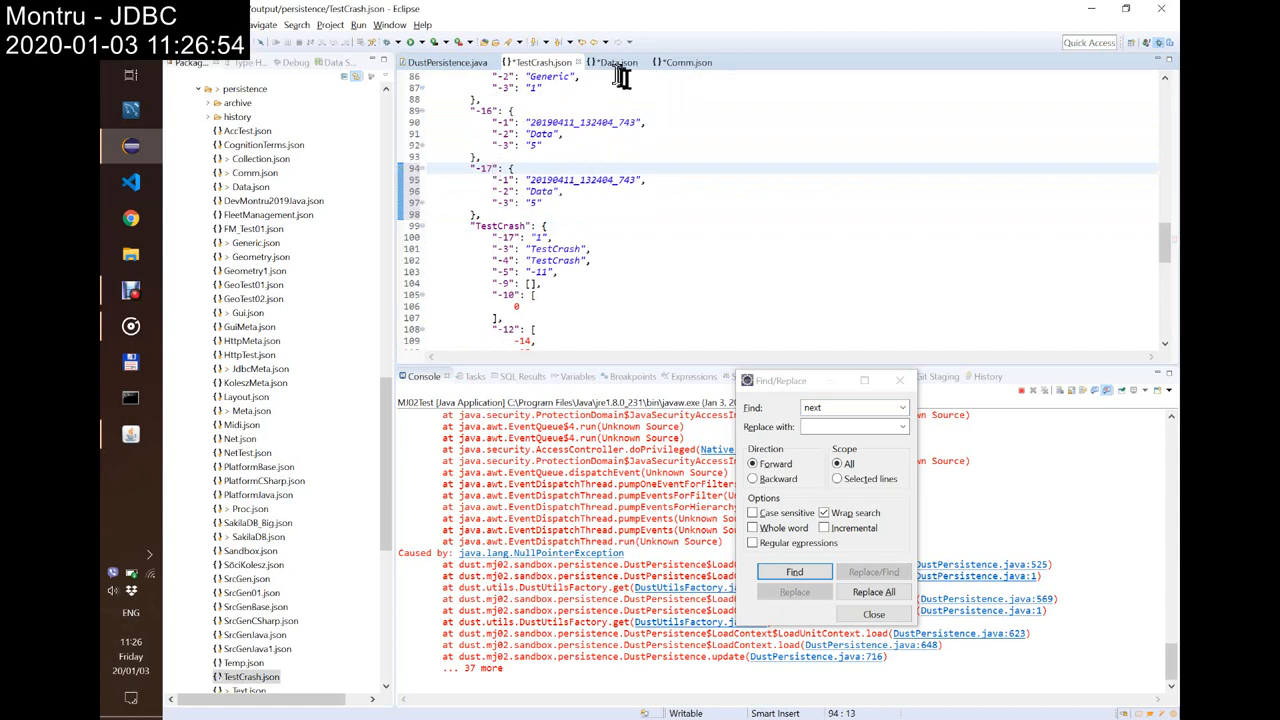
Step: Check Data.json, then confirm testCrash.json lists entity 17 as Comm with its counter value
left_click(620, 62)
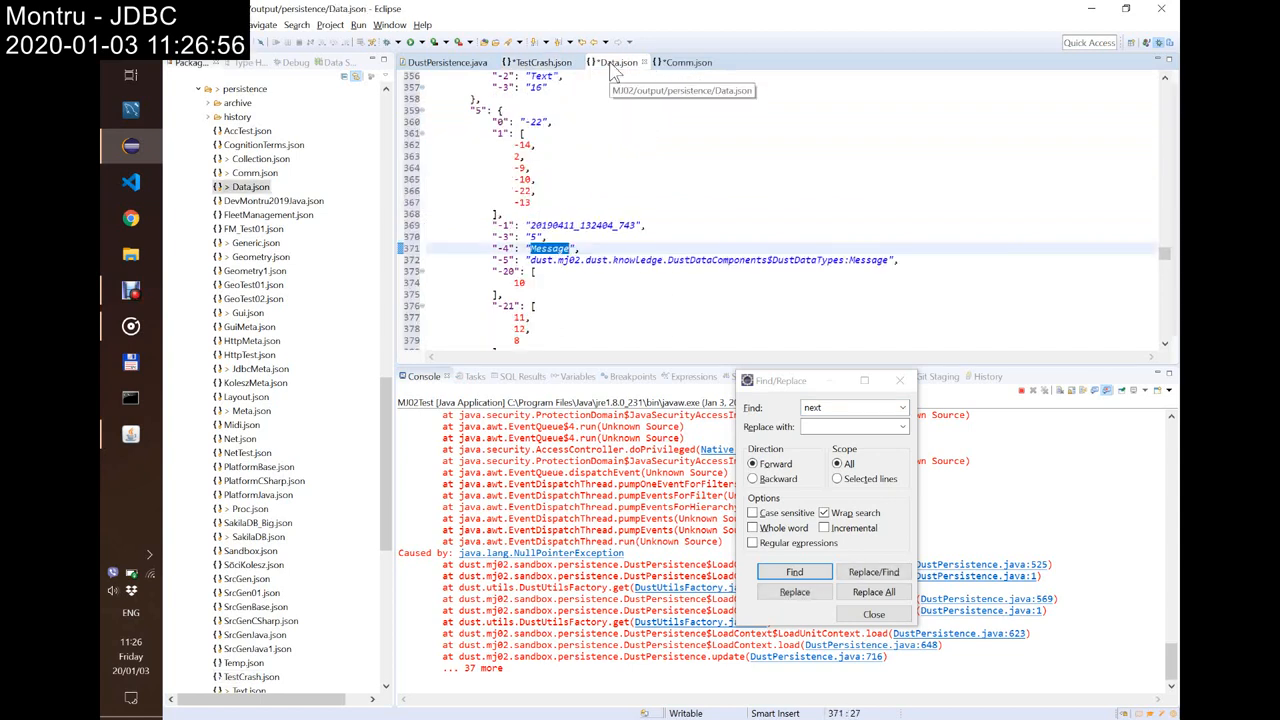
left_click(680, 62)
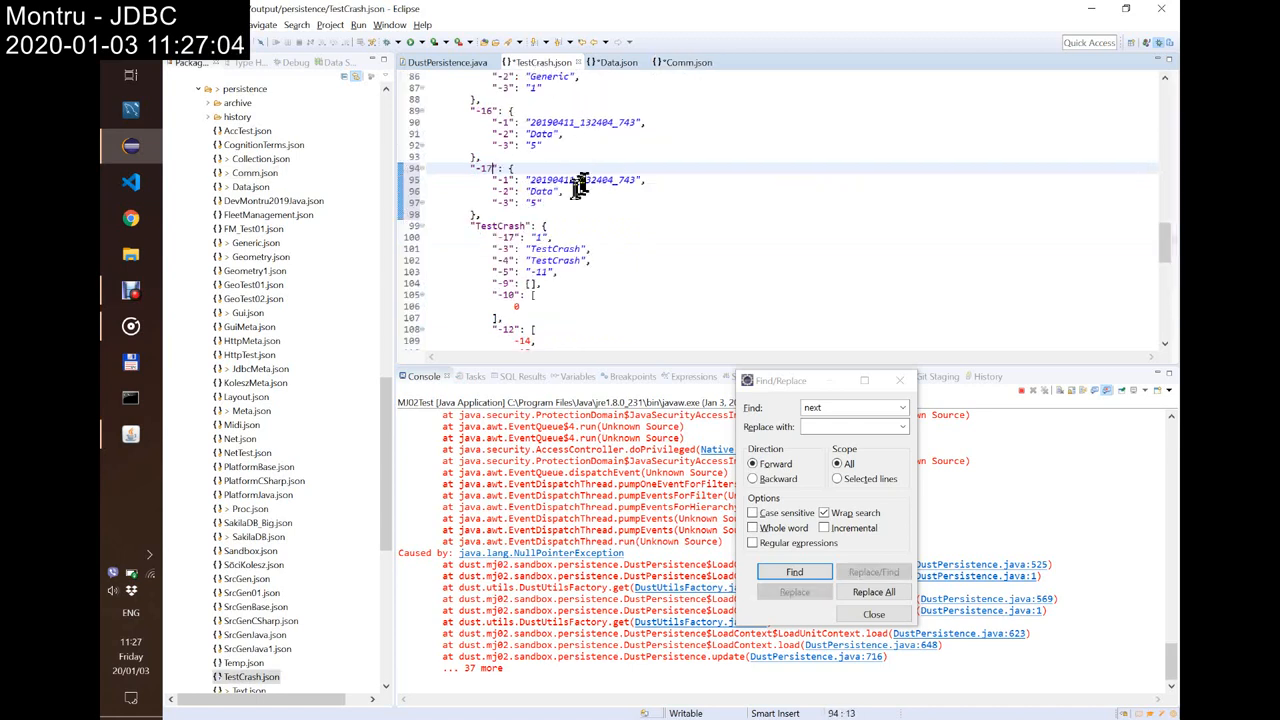
double_click(542, 192)
type("Comm")
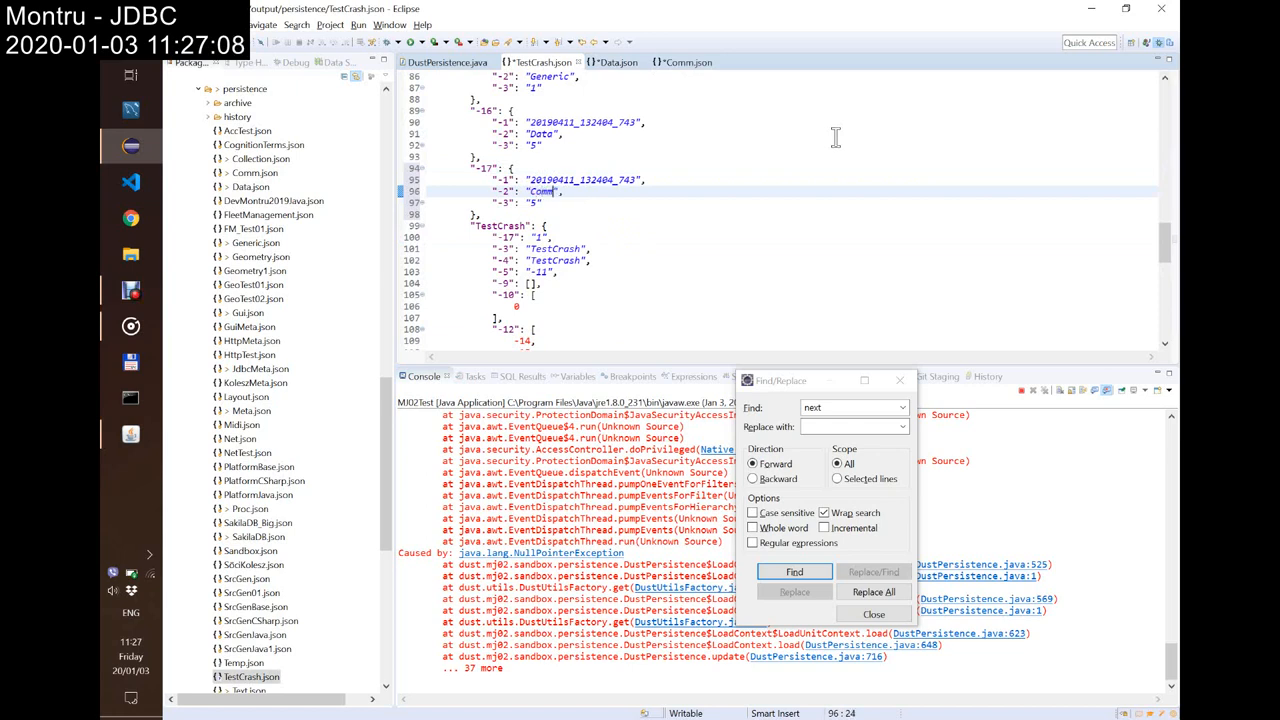
mouse_move(768, 194)
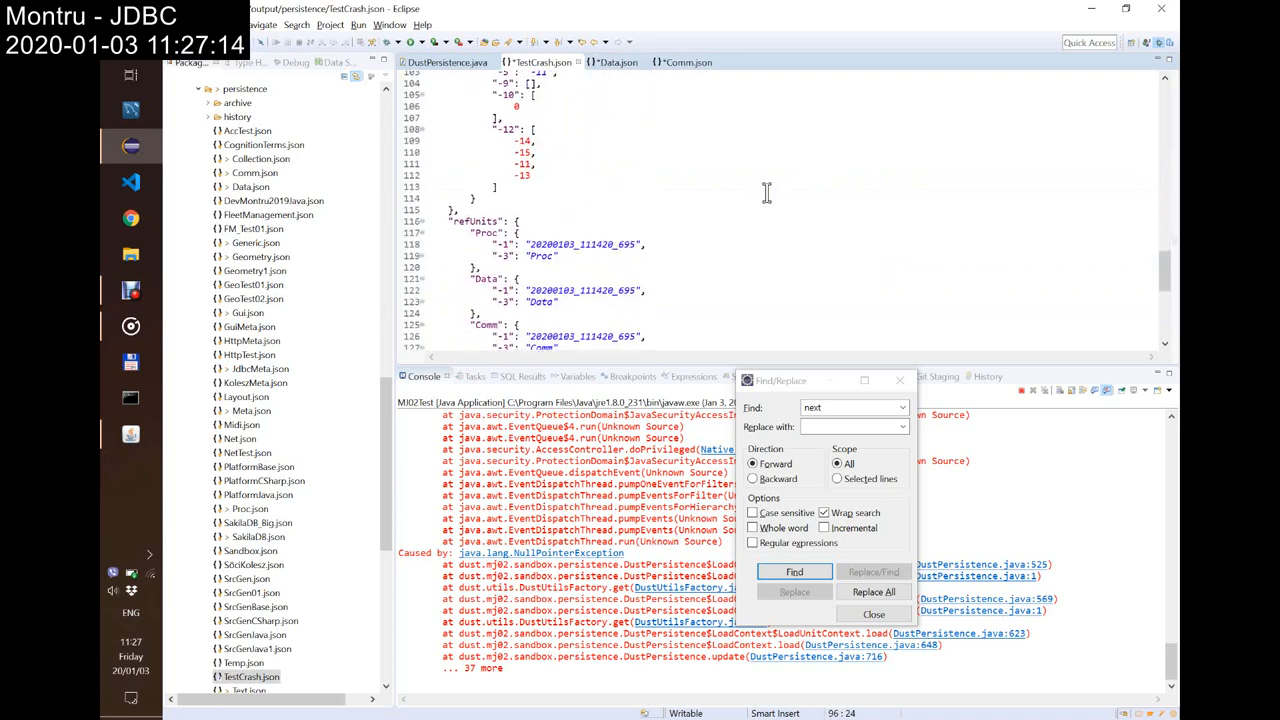
scroll("down", 3)
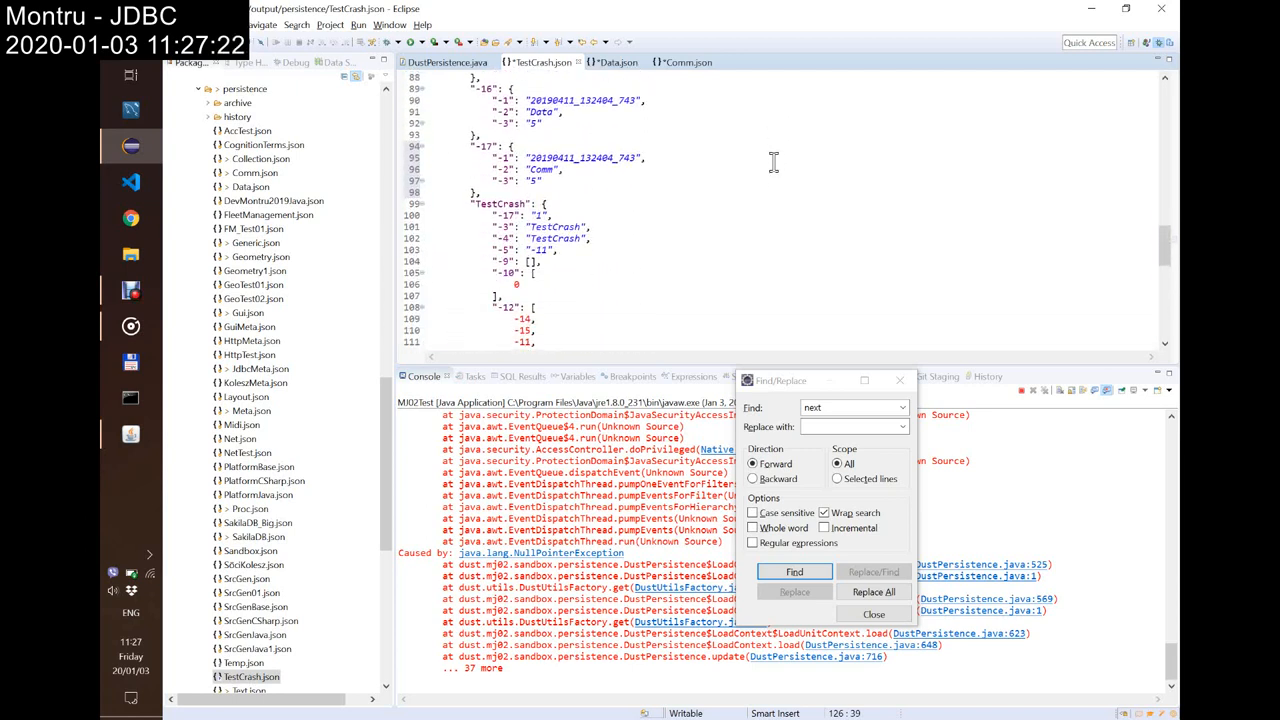
scroll("down", 3)
type(",")
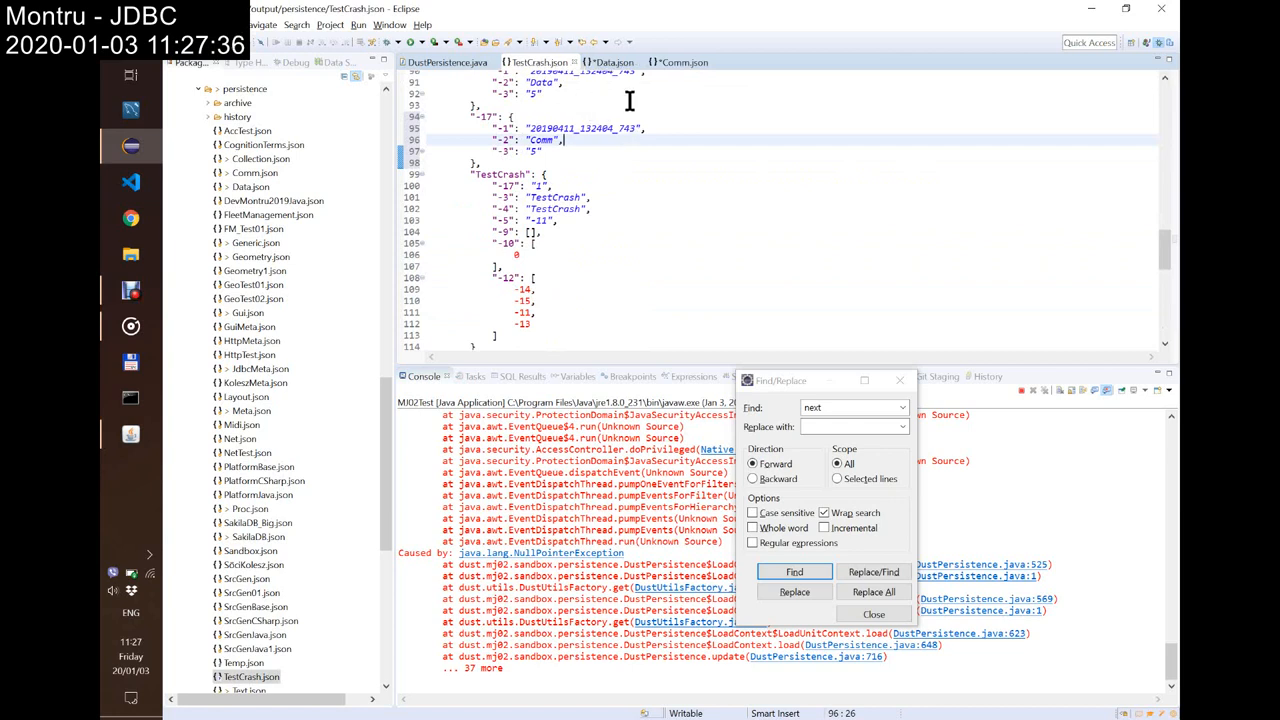
mouse_move(636, 198)
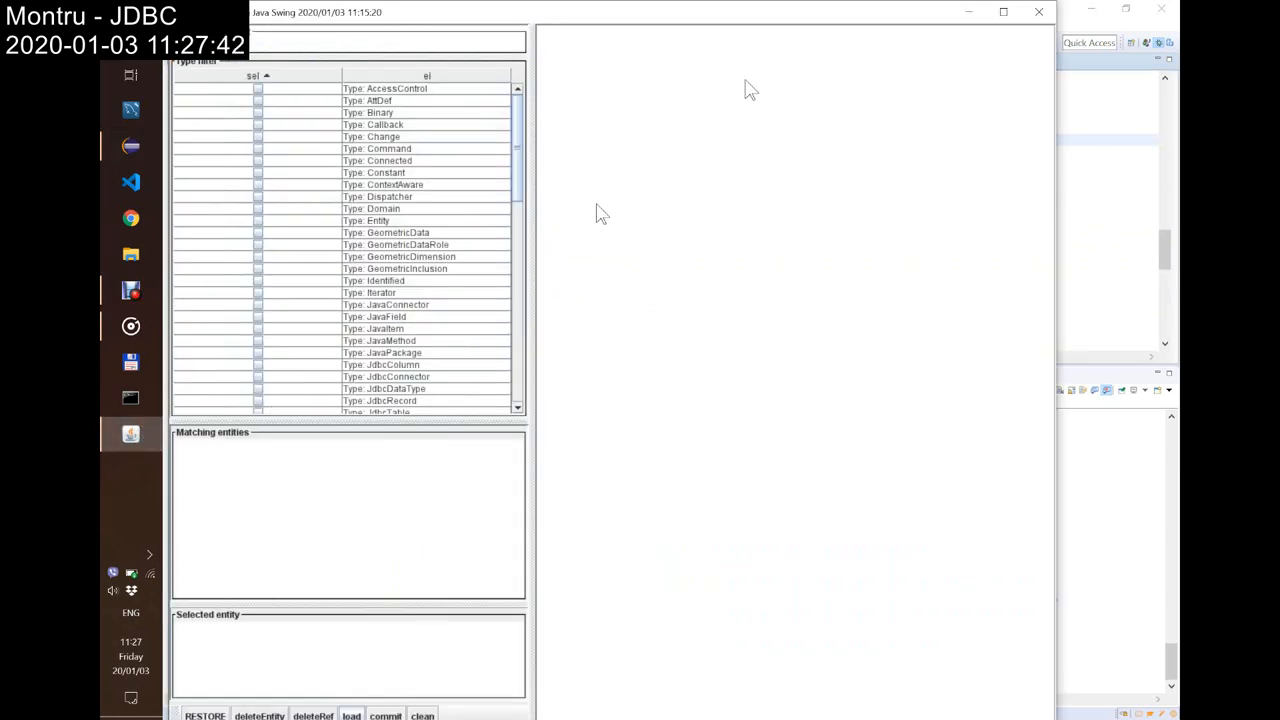
mouse_move(1040, 22)
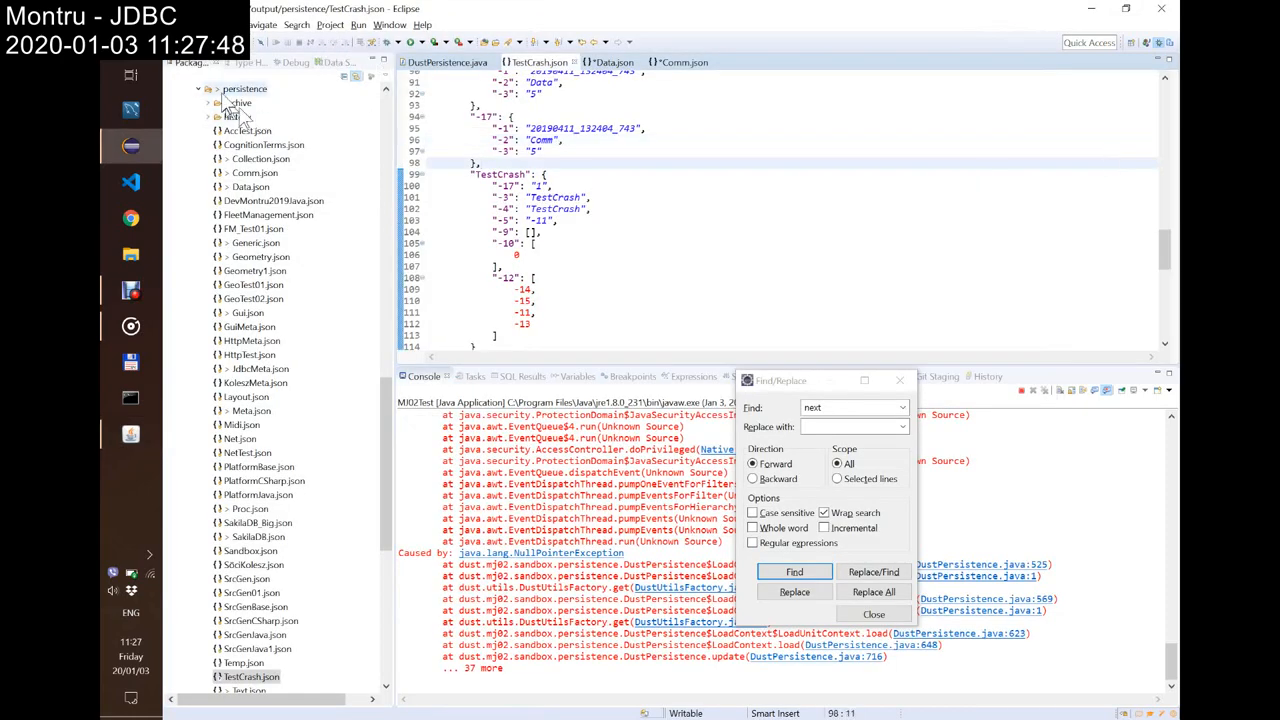
Step: Clear the terminated launches from the Console and relaunch the Dust Swing test app
left_click(290, 64)
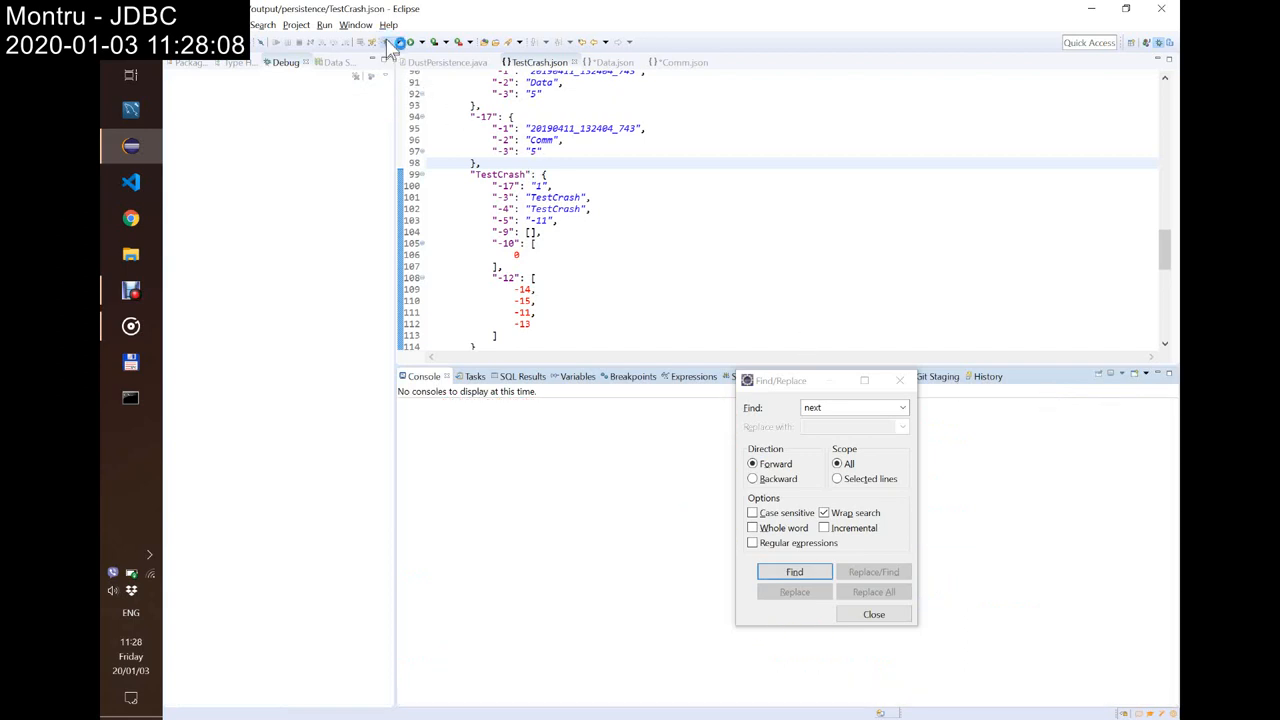
left_click(388, 42)
type("Test")
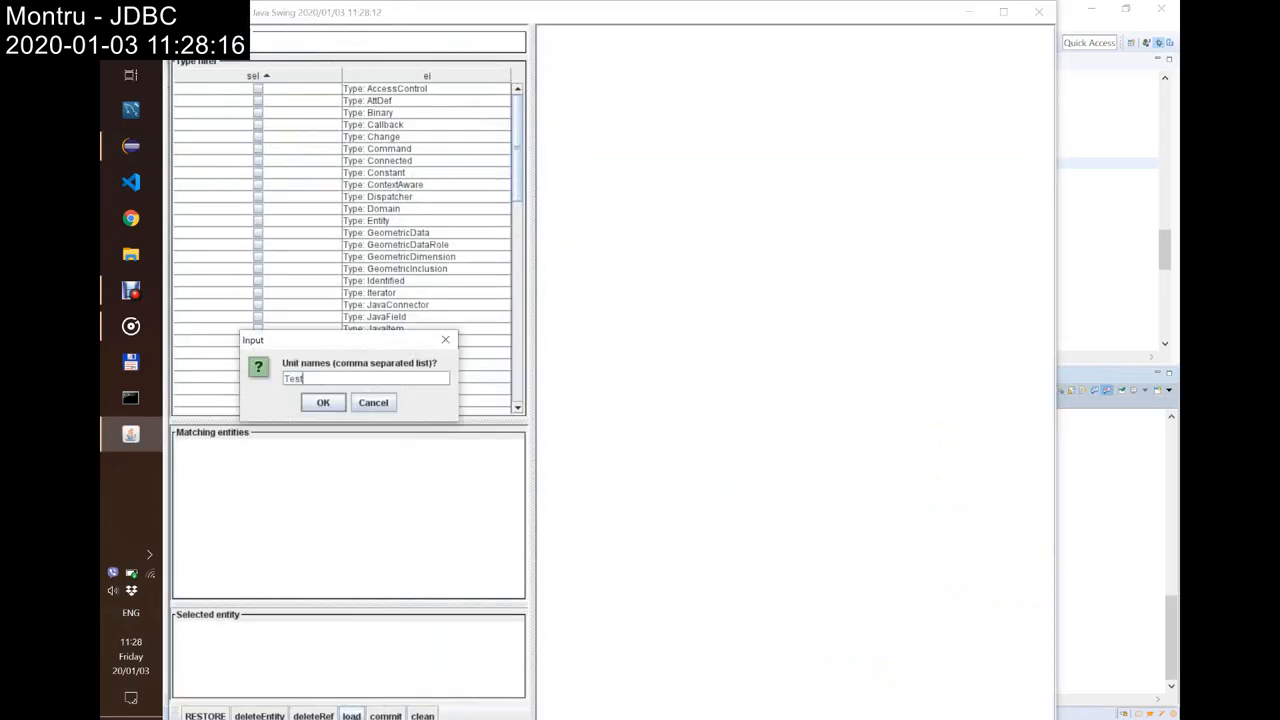
Step: Load the TestCrash unit and bring up its Unit editor from the matching entities
type("Crash")
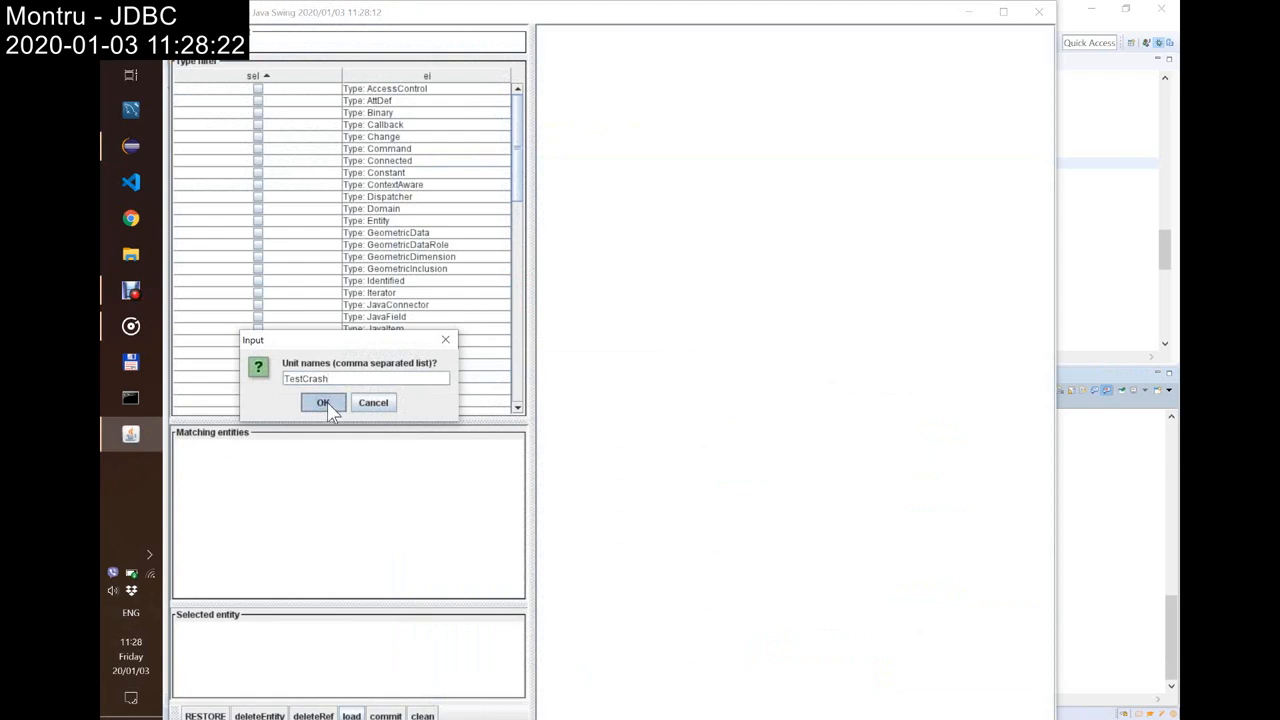
left_click(322, 402)
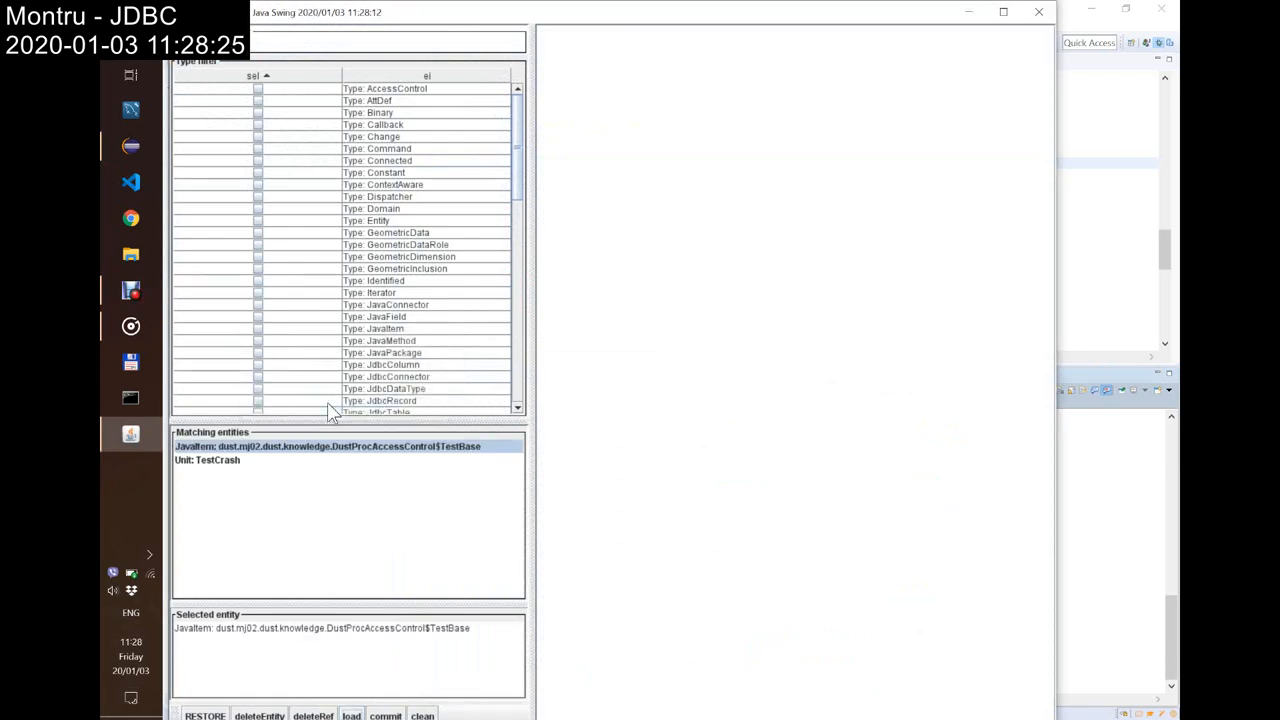
mouse_move(304, 460)
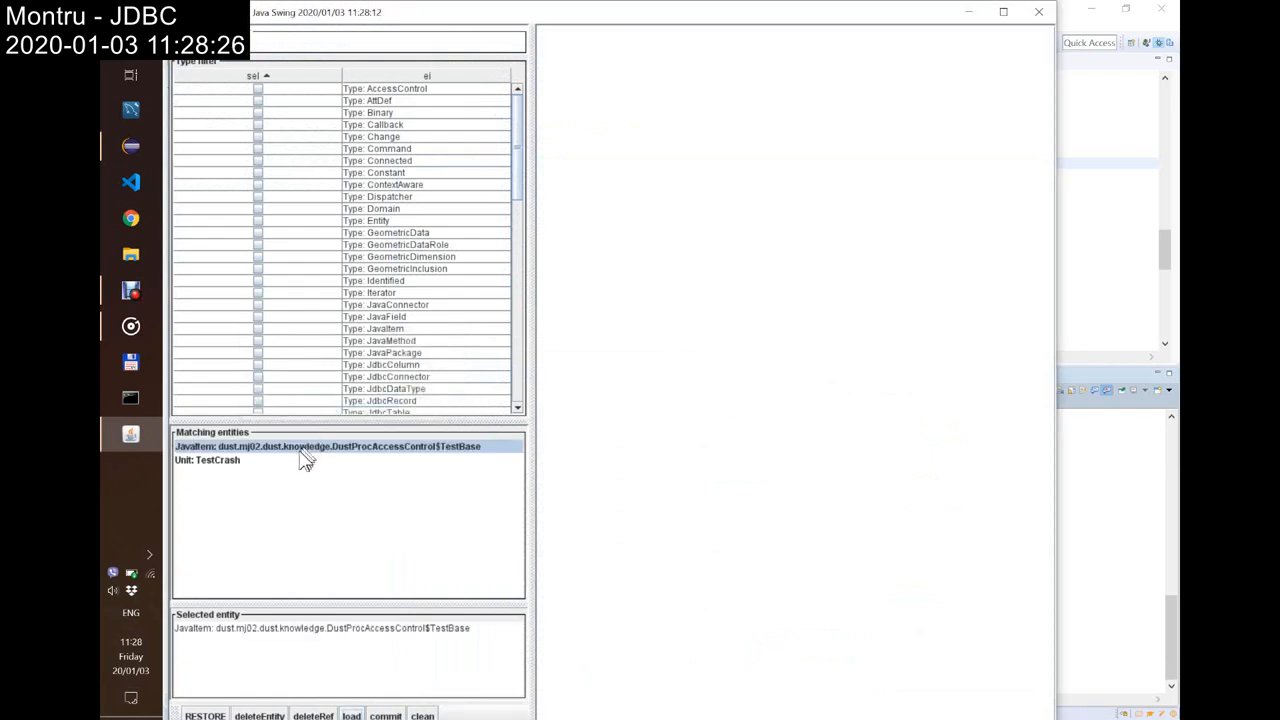
double_click(206, 460)
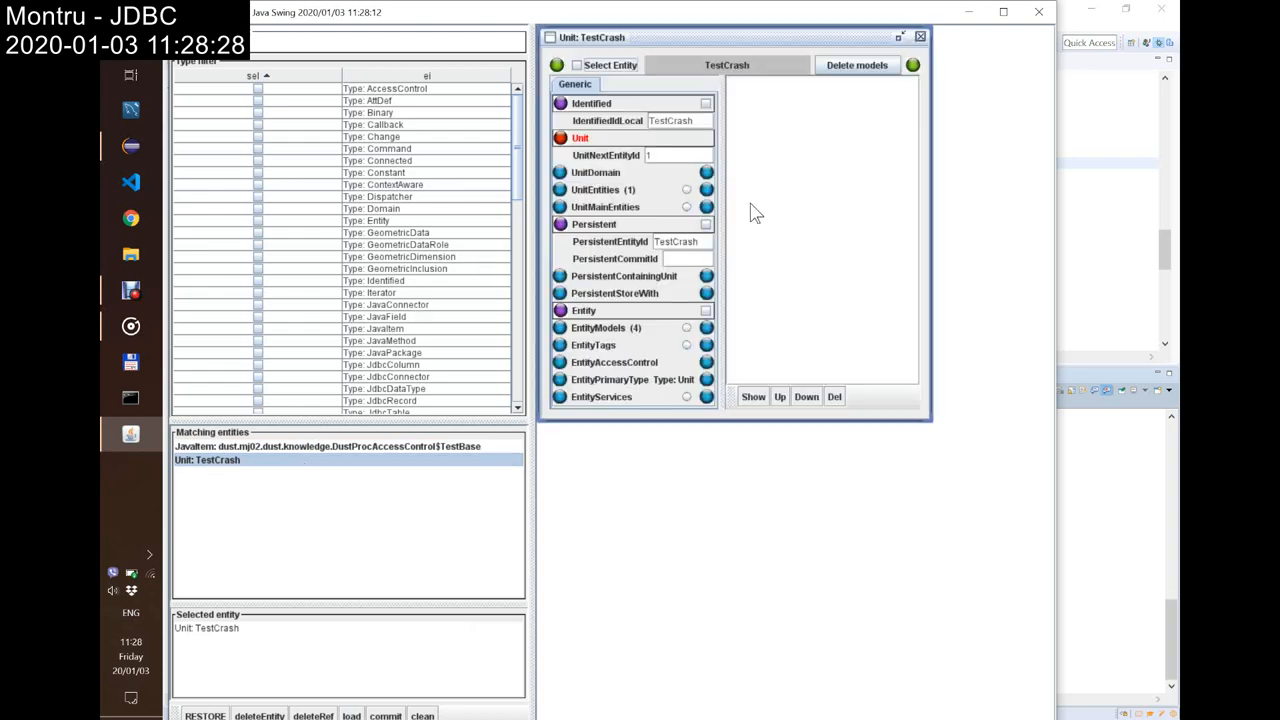
mouse_move(670, 192)
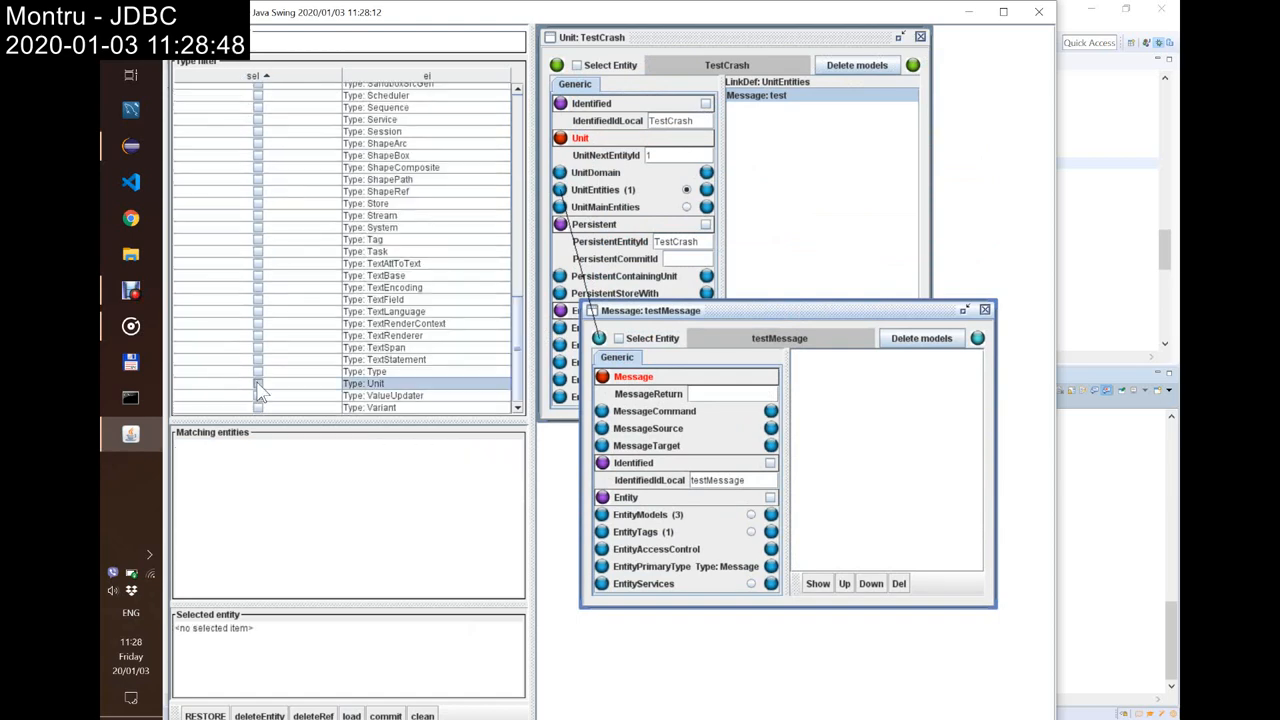
Step: Open the TestCrash unit's linked testMessage entity editor
left_click(256, 384)
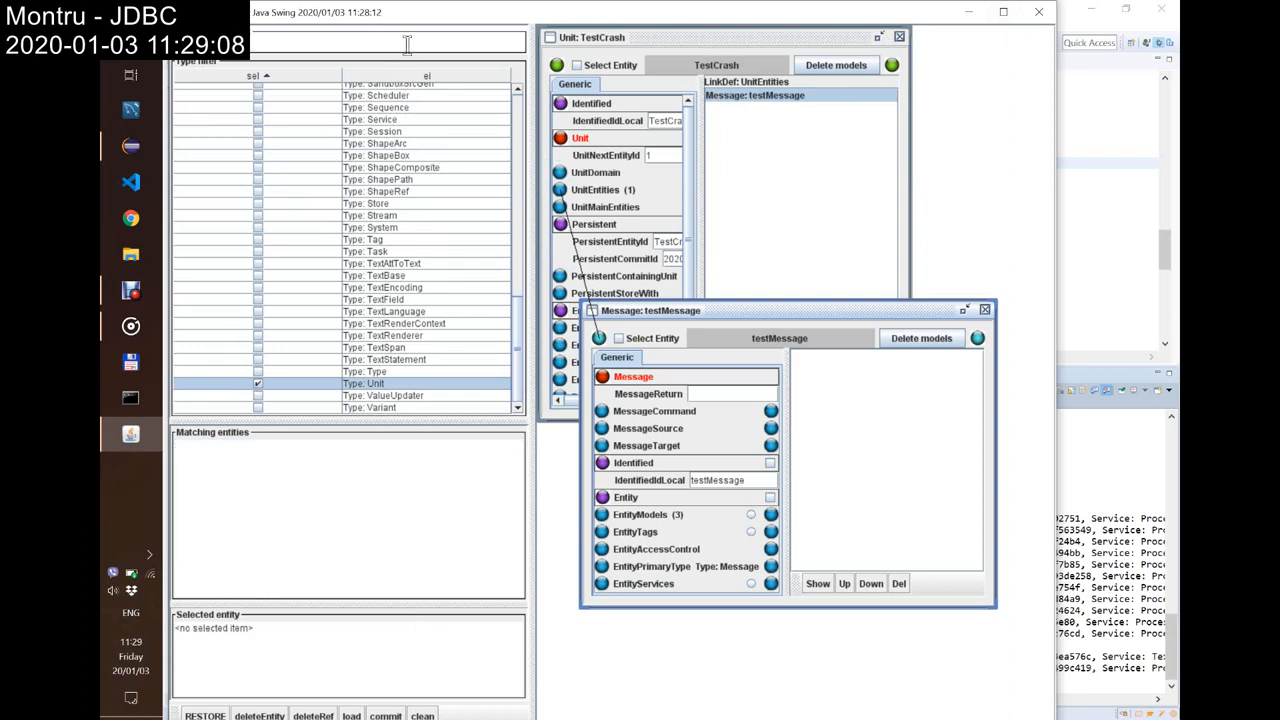
mouse_move(300, 384)
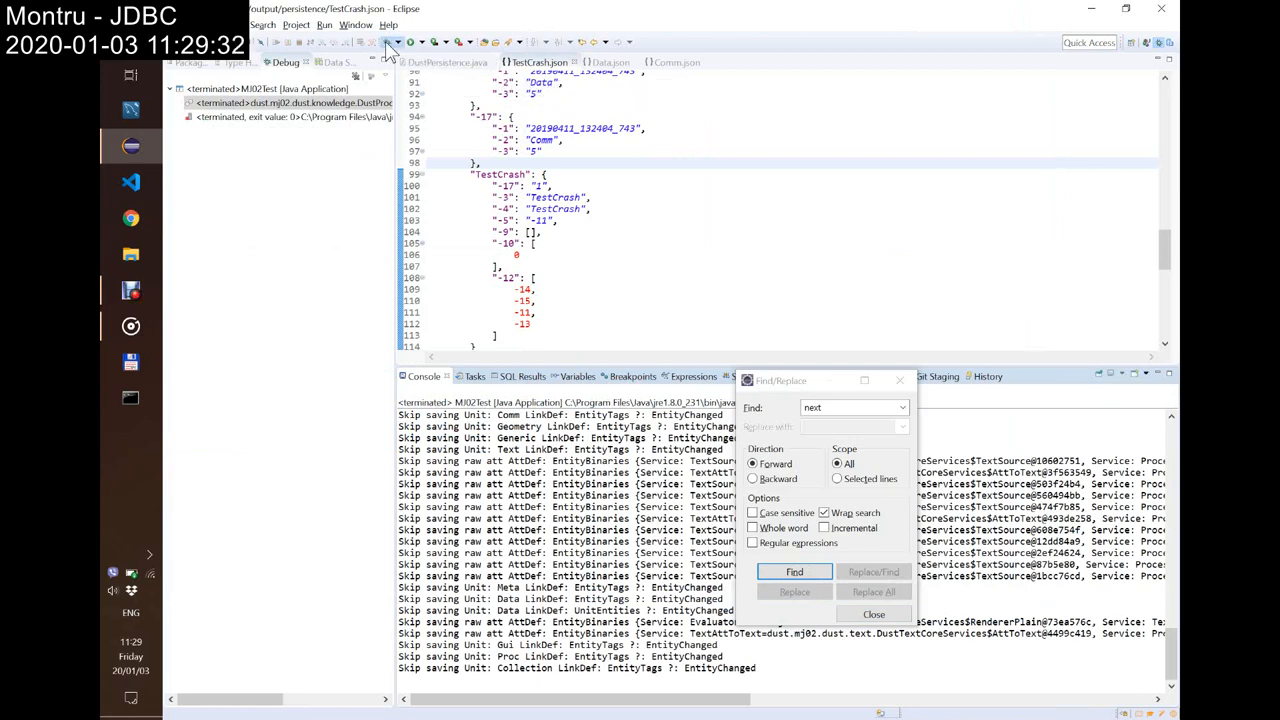
Step: Relaunch the Dust Swing test app after reading the terminated run's log
left_click(384, 44)
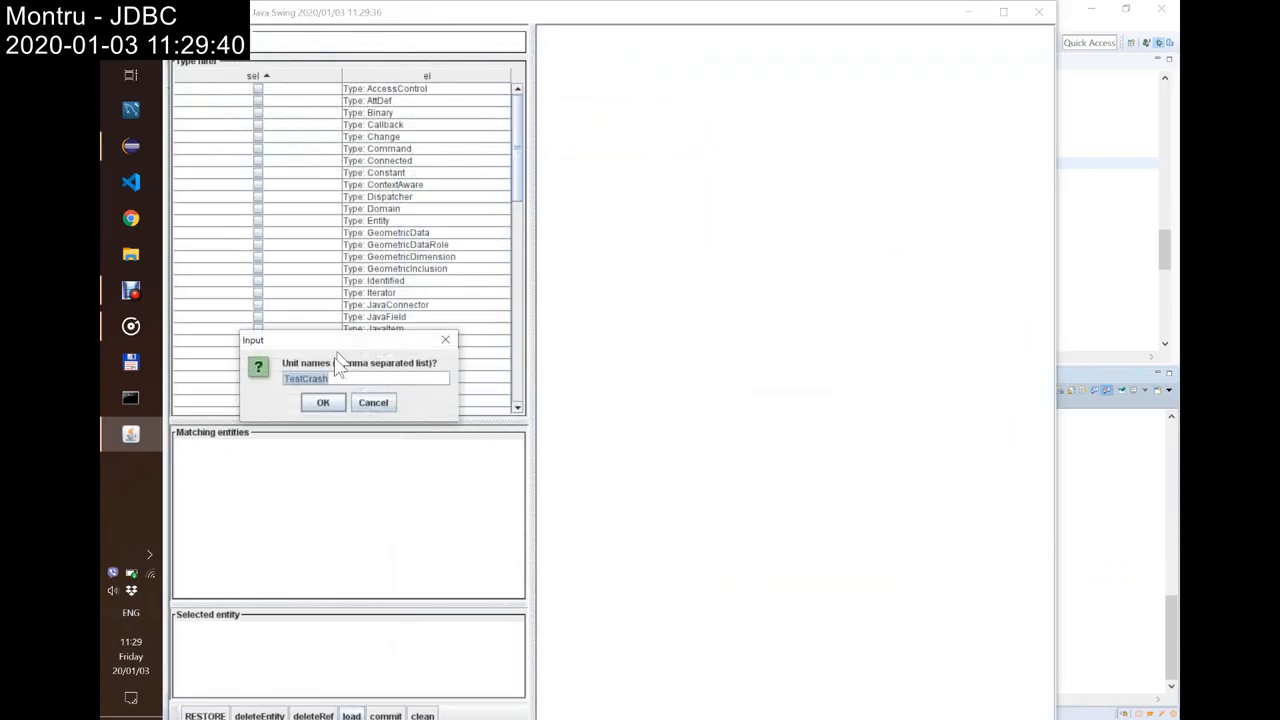
Step: Reload TestCrash, reopen its Unit editor and its testMessage entity to confirm they persisted
left_click(322, 402)
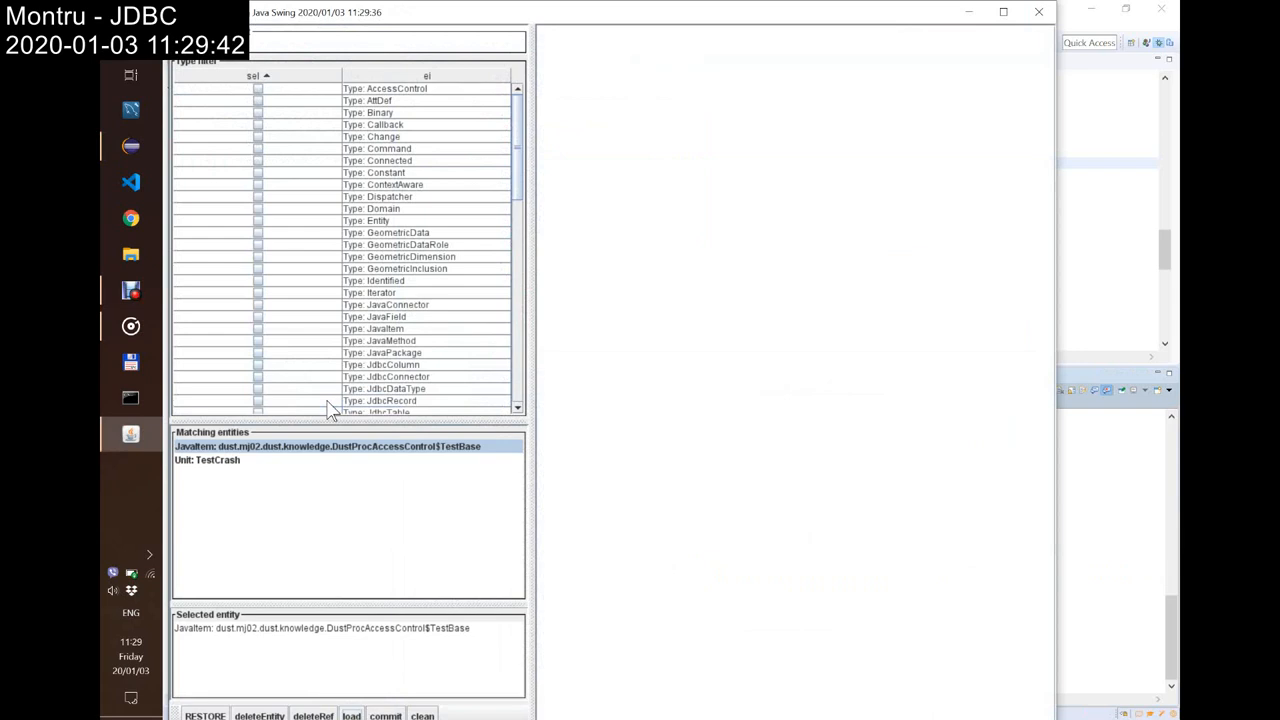
left_click(208, 460)
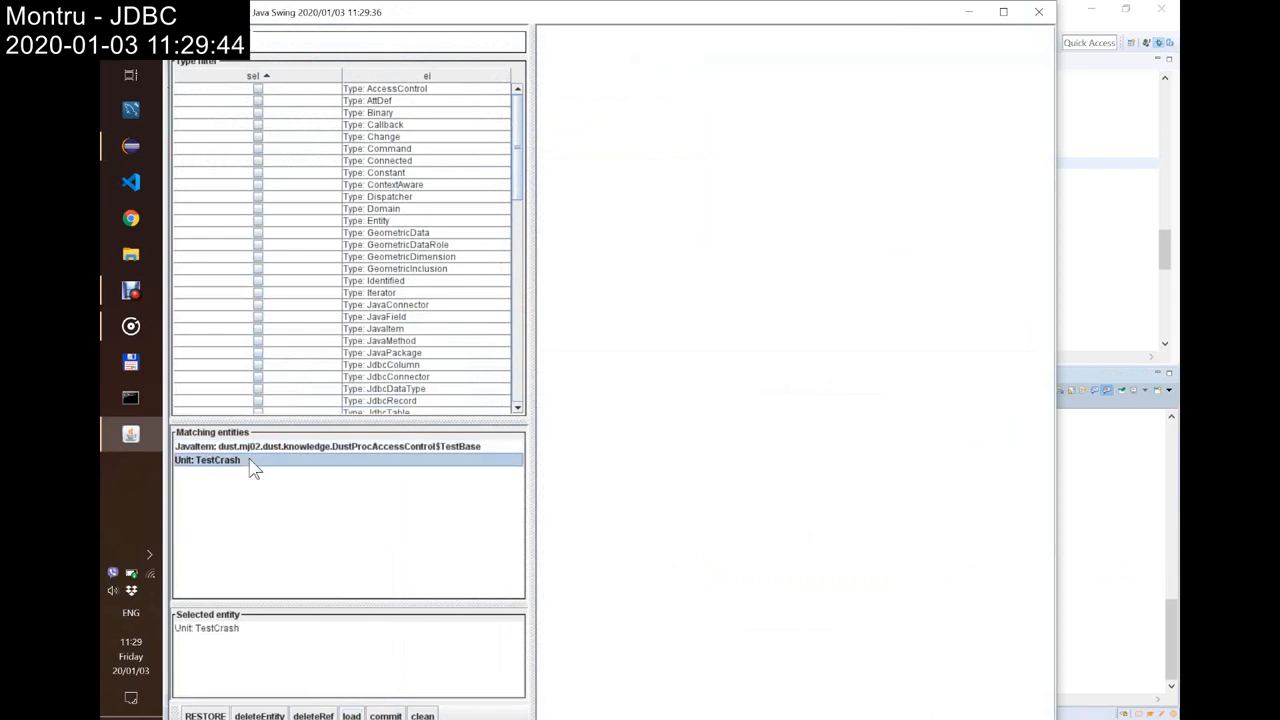
double_click(208, 460)
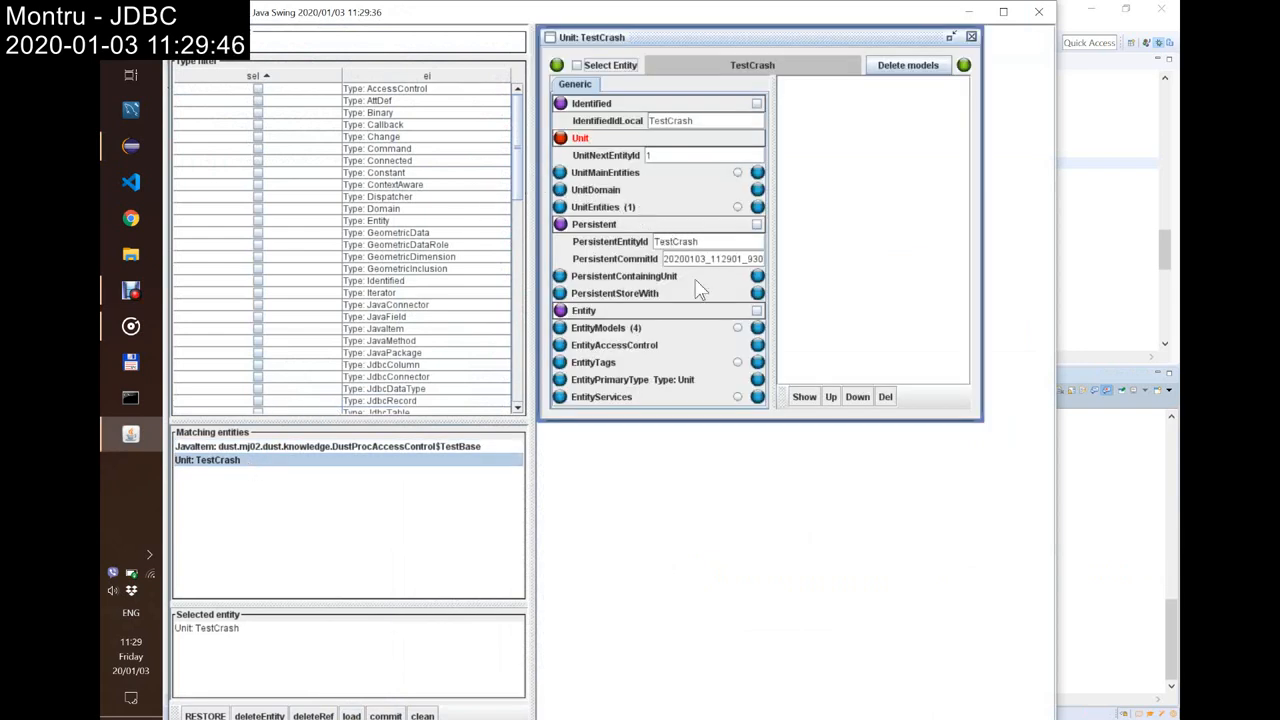
left_click(736, 206)
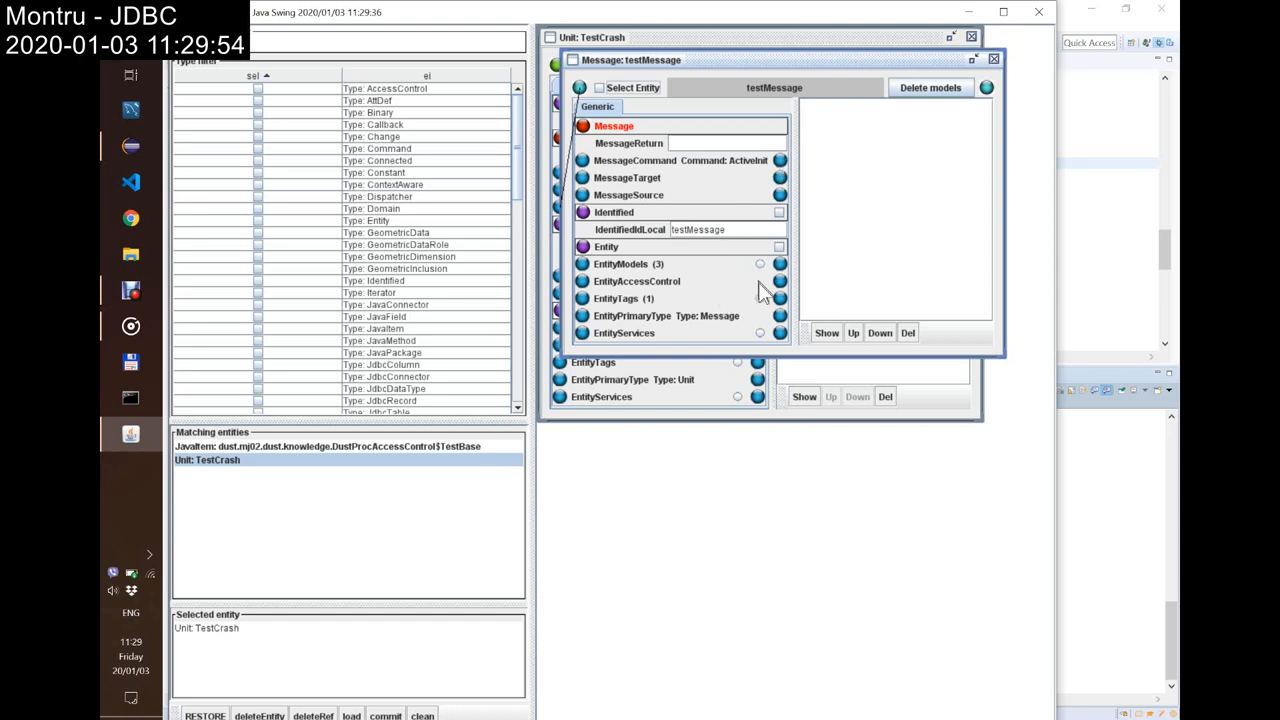
mouse_move(764, 302)
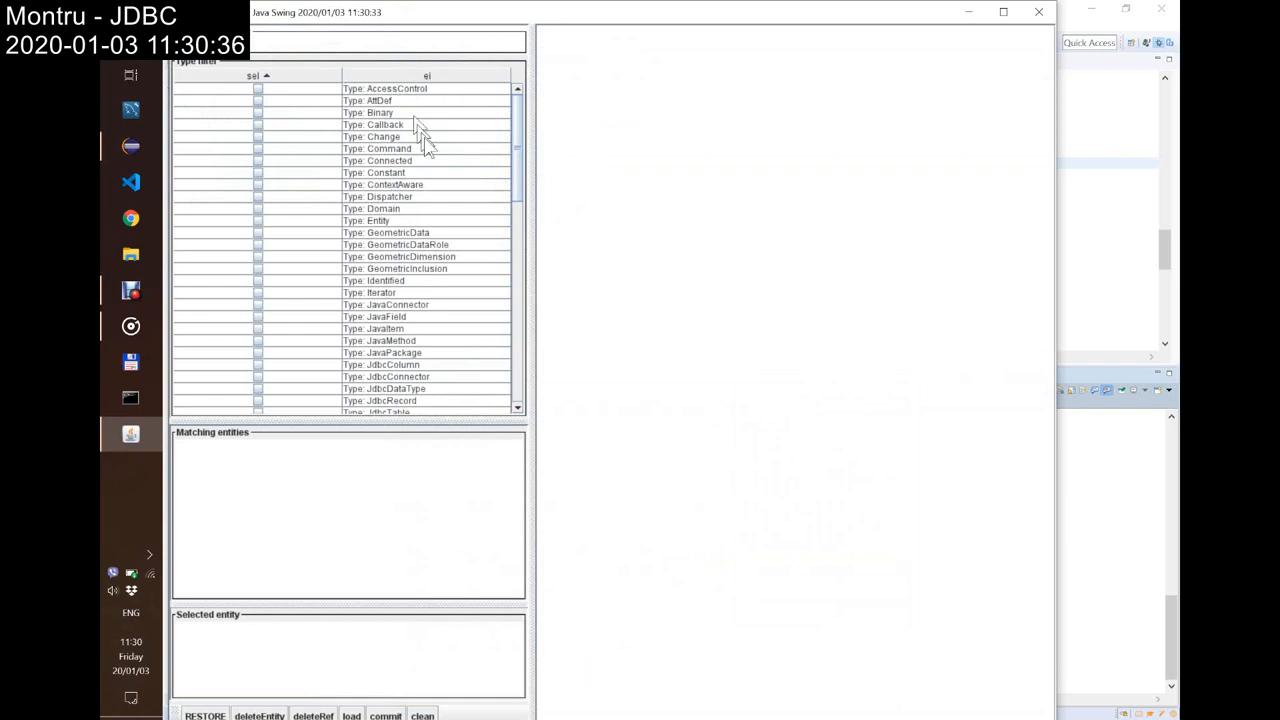
Step: Create a new Unit entity and name its IdentifiedIdLocal TestCrash2
scroll("down", 3)
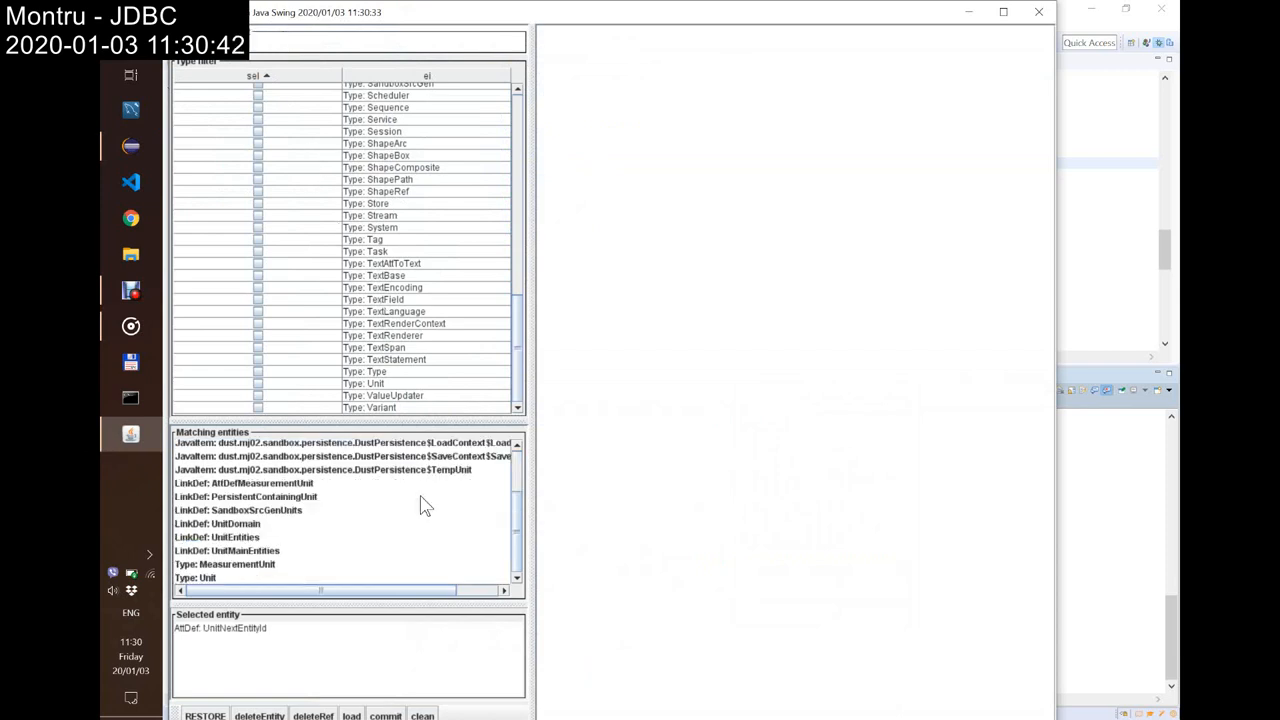
left_click(204, 576)
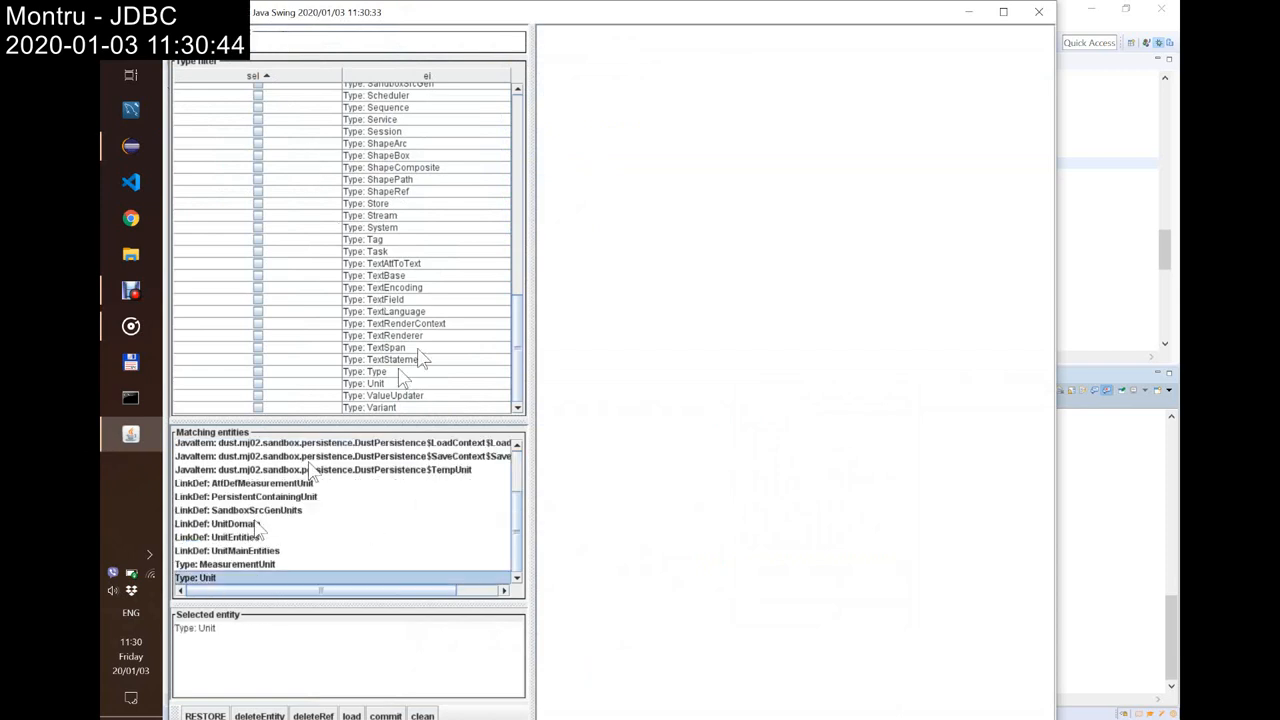
double_click(196, 576)
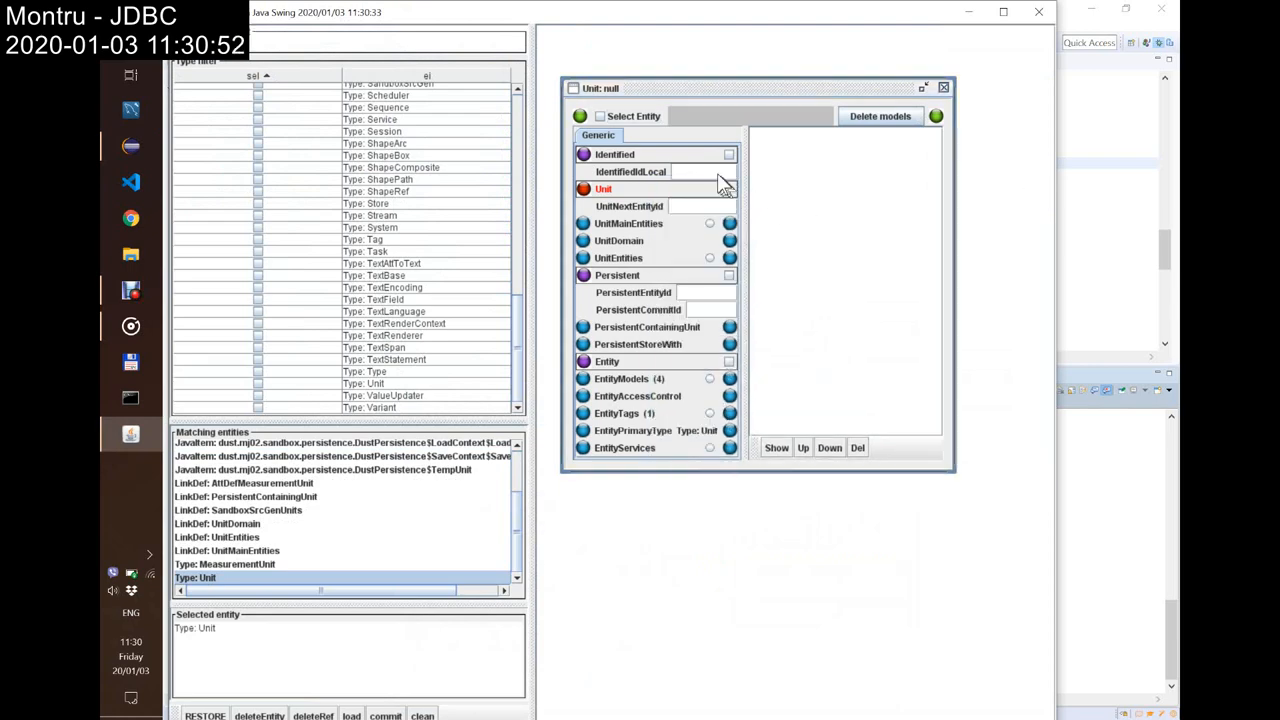
type("T")
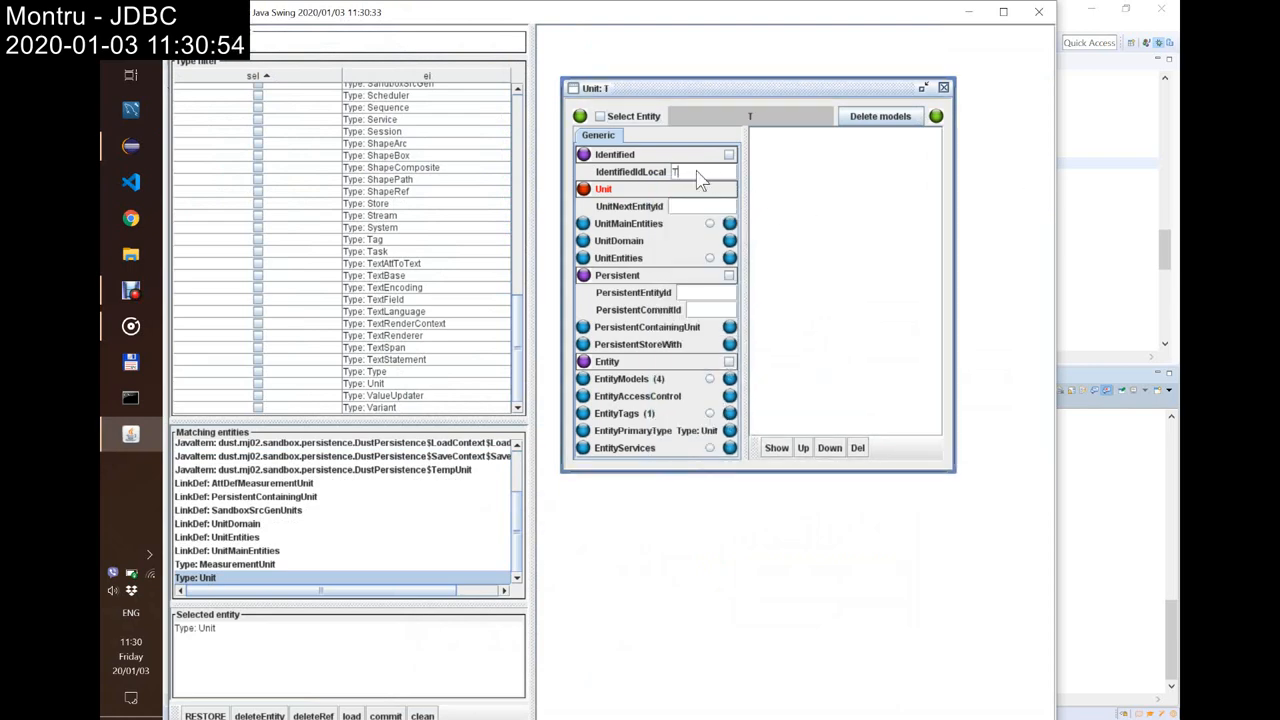
type("estCrash2")
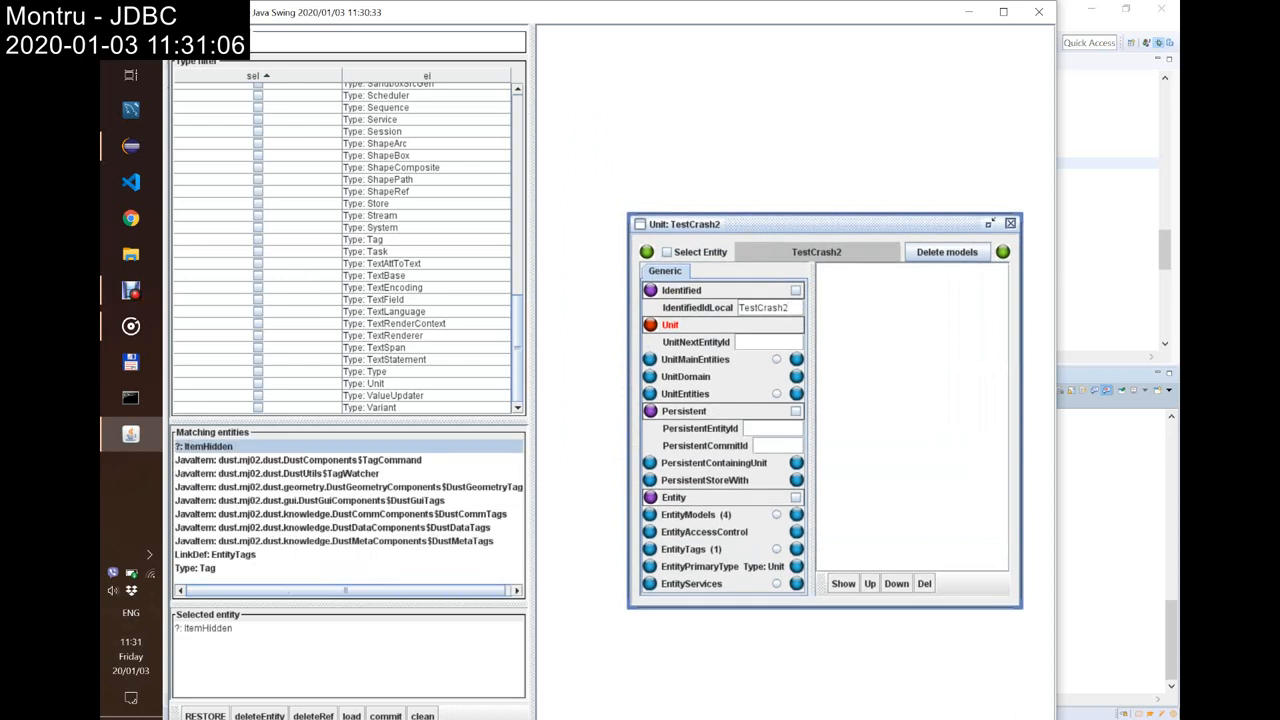
Step: Add a Tag named testTag to the unit and commit both
left_click(196, 568)
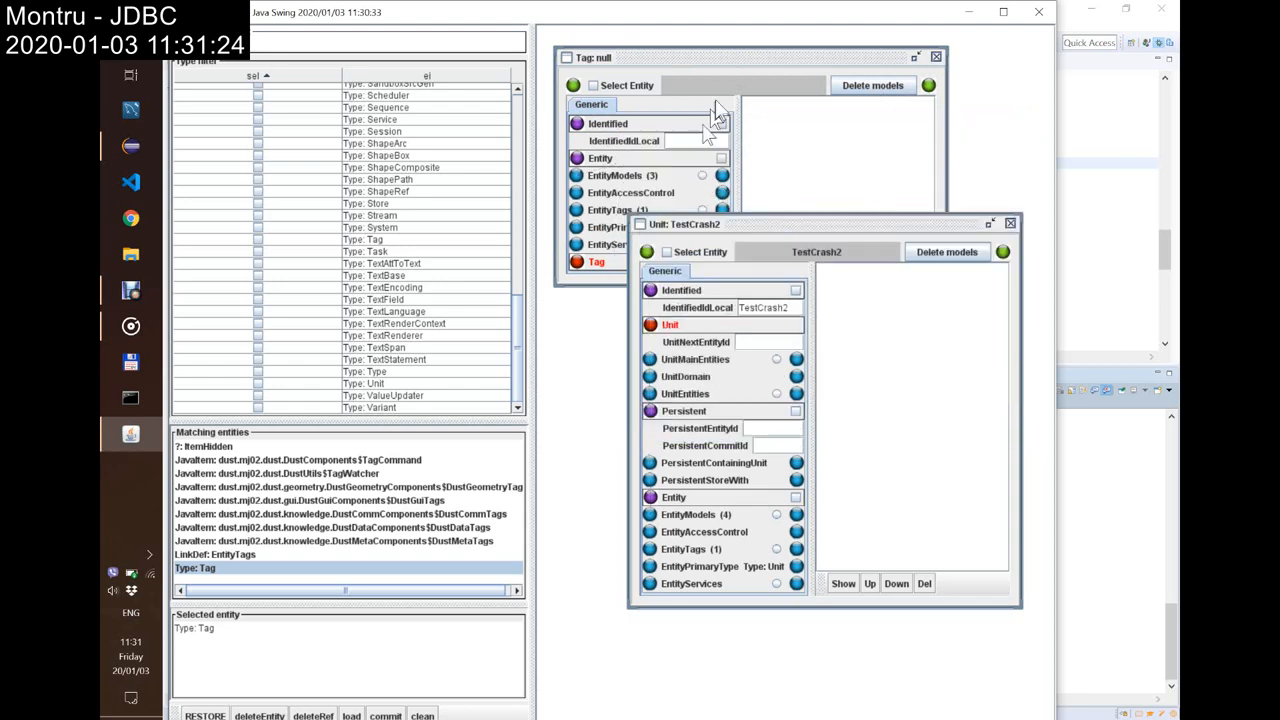
type("testTag")
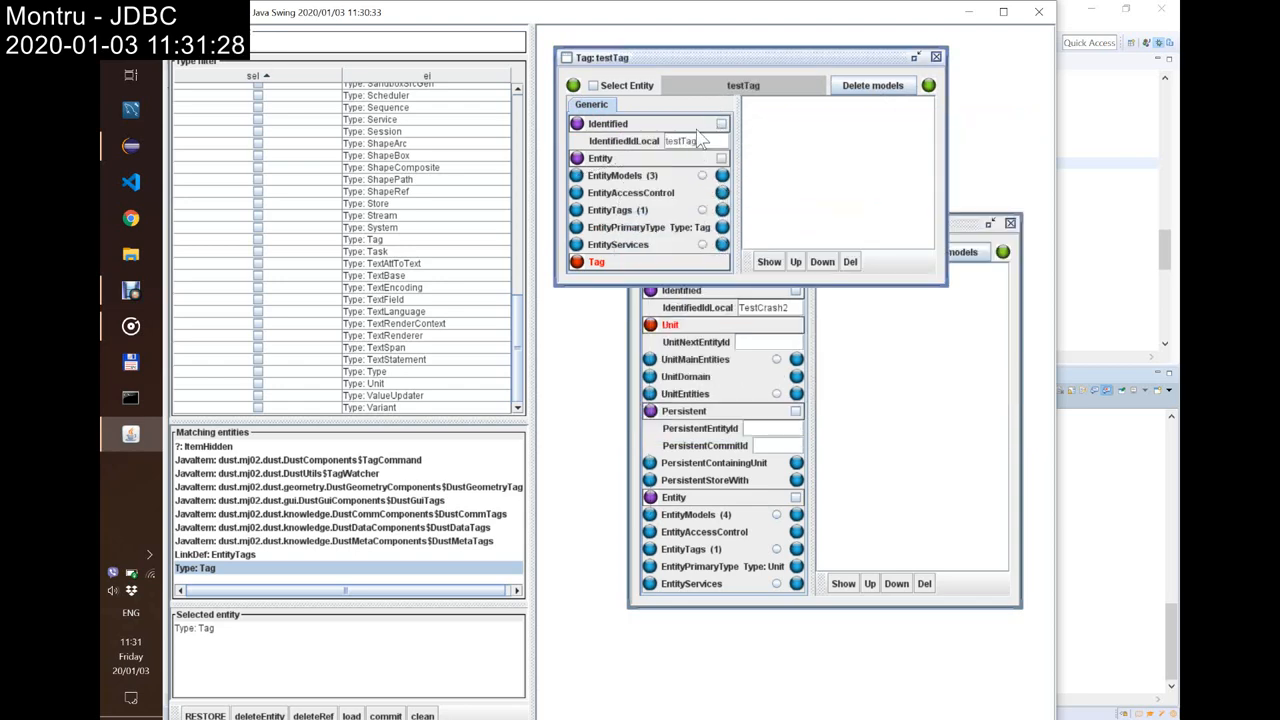
left_click_drag(744, 56, 864, 36)
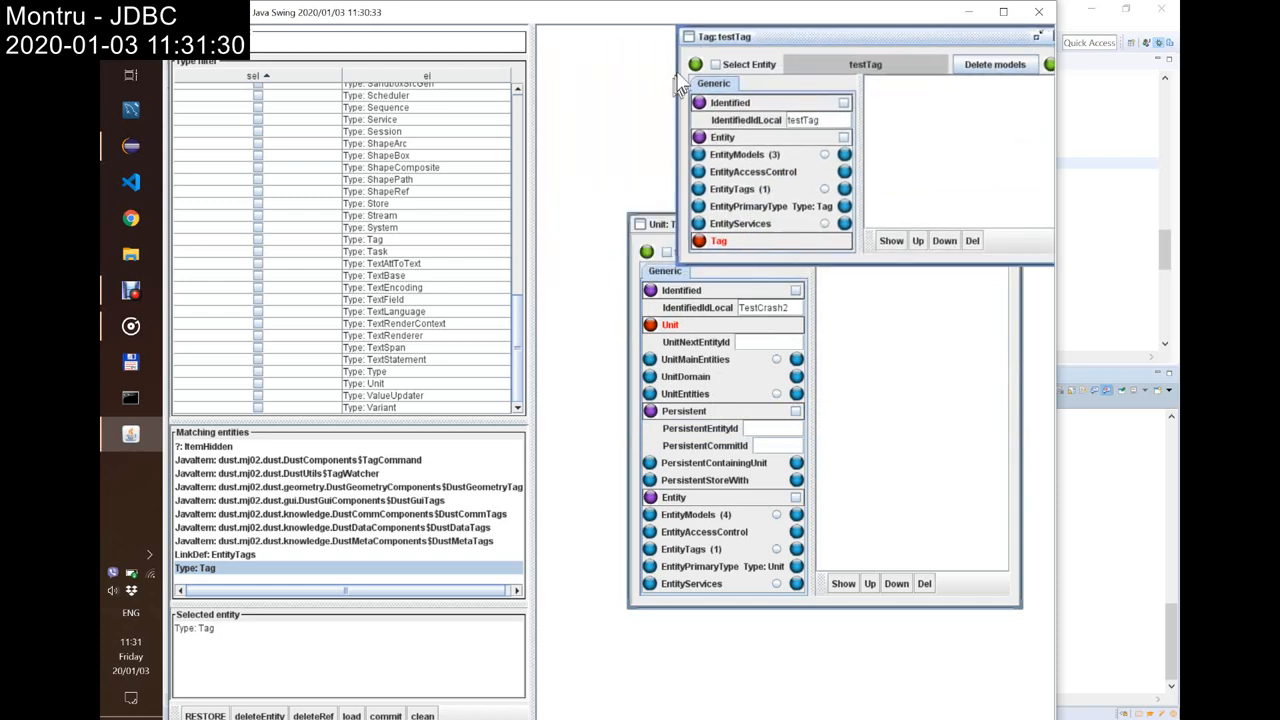
mouse_move(648, 390)
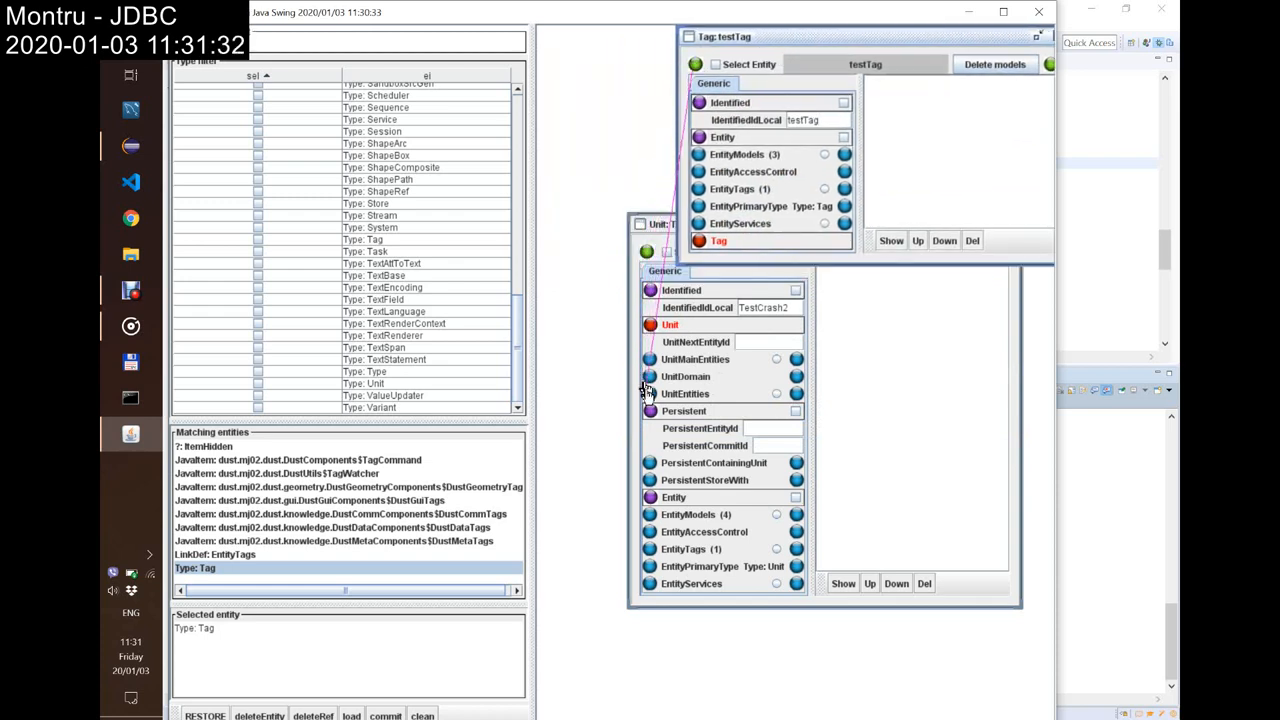
mouse_move(648, 394)
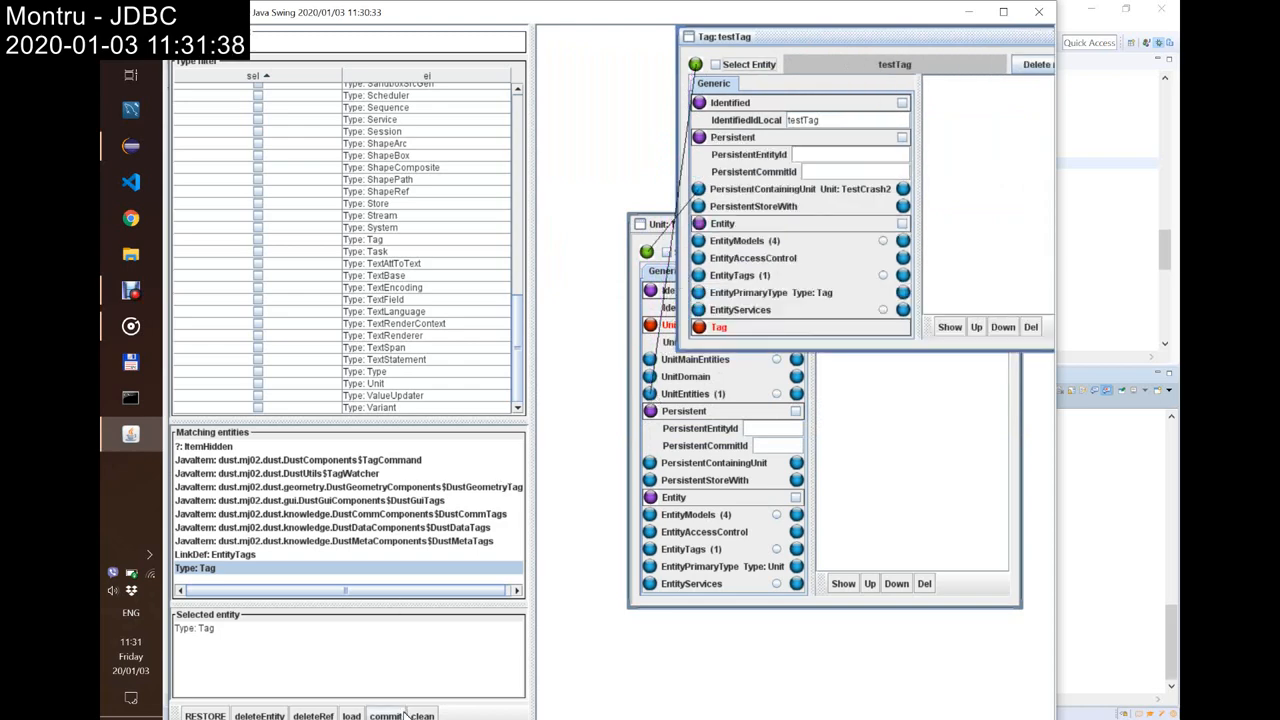
left_click(384, 716)
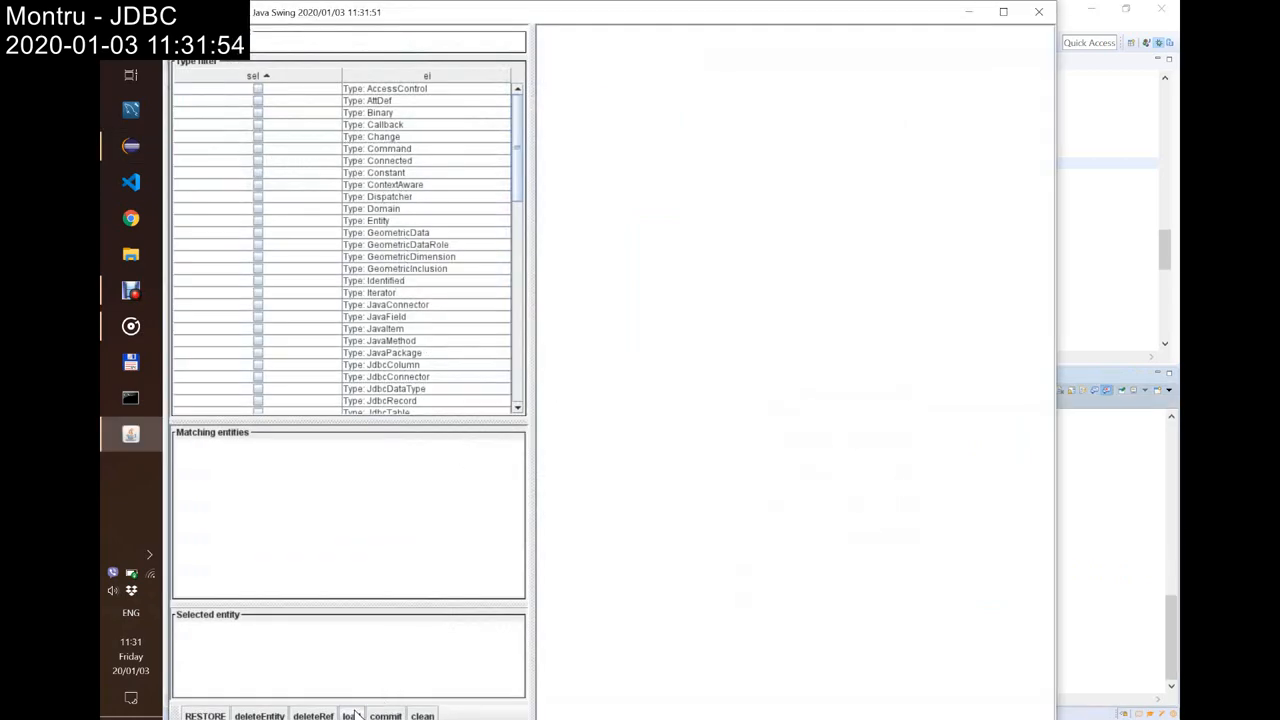
Step: Bring up the load prompt and enter a TestCrash unit name to load
left_click(350, 714)
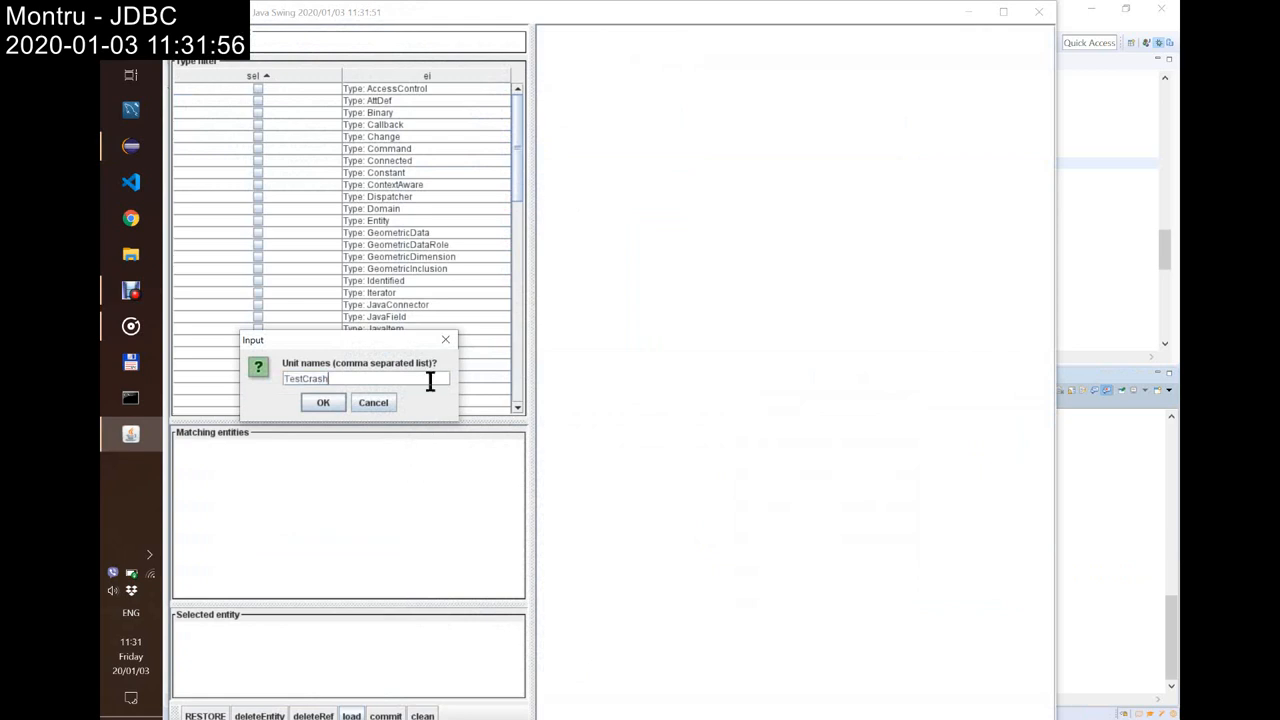
left_click(324, 402)
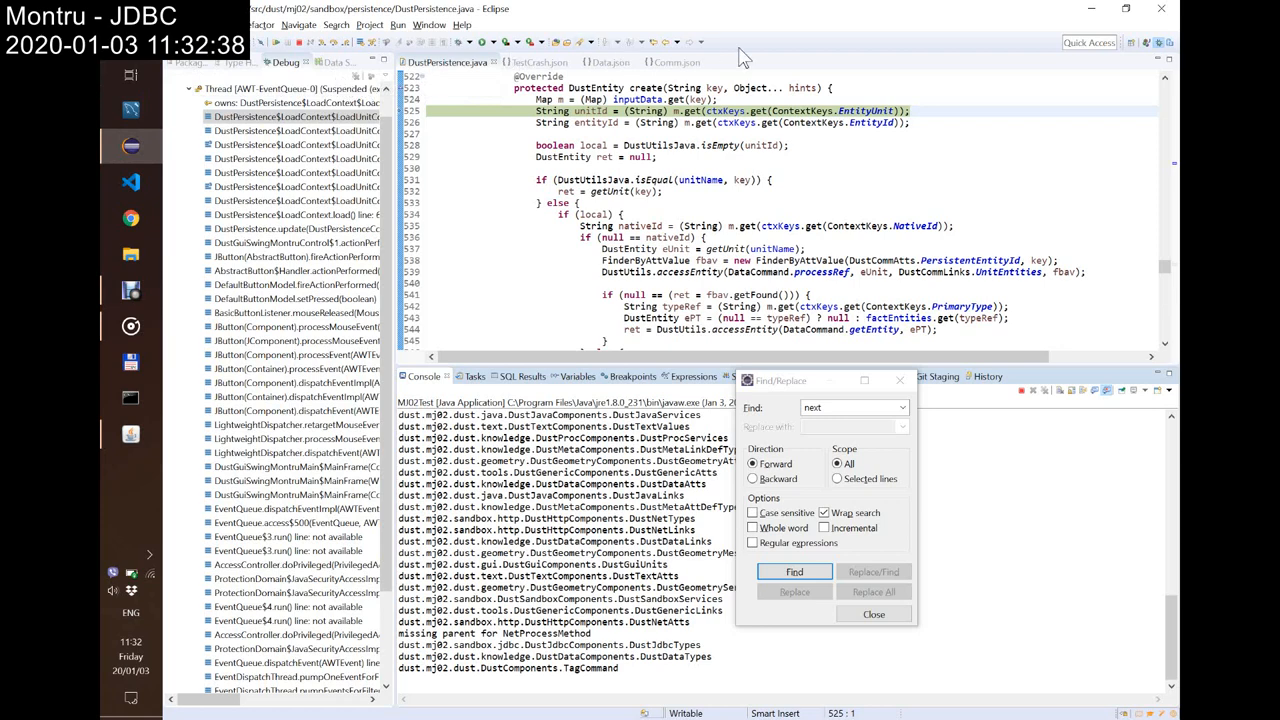
mouse_move(712, 88)
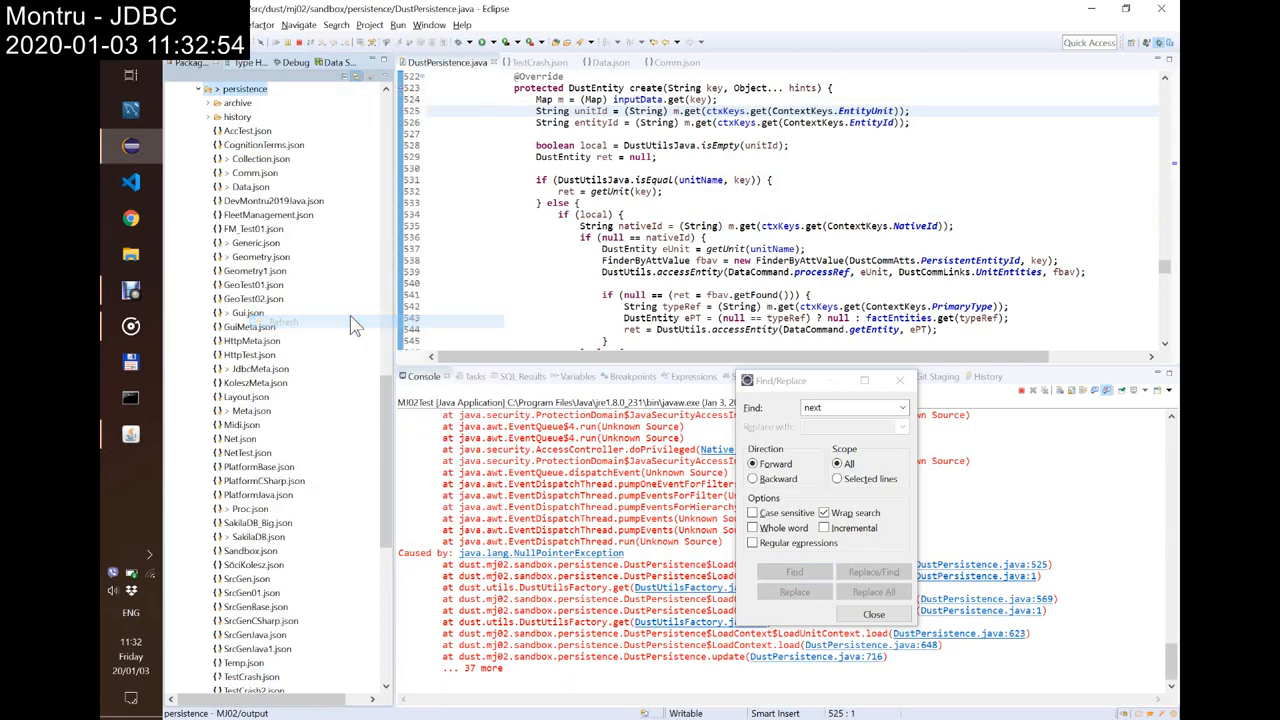
Step: Open testCrash2.json from the Package Explorer to inspect its stored entry
scroll("down", 3)
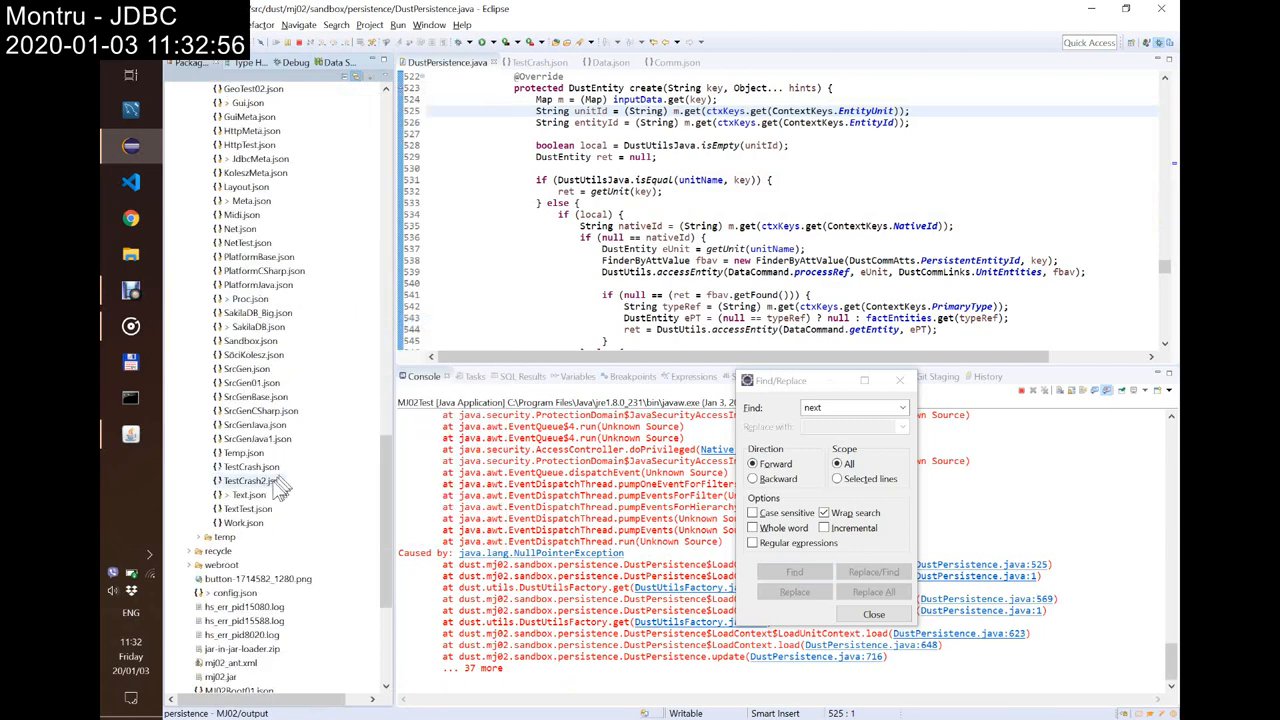
double_click(248, 480)
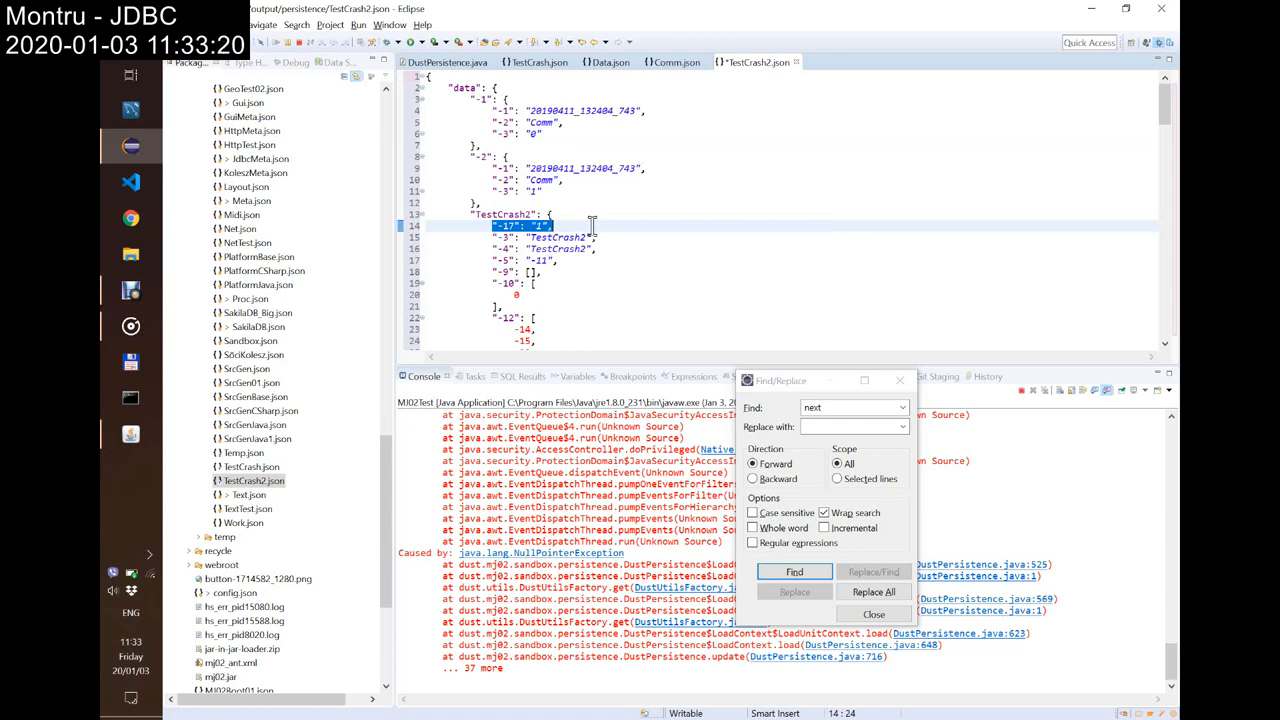
mouse_move(440, 156)
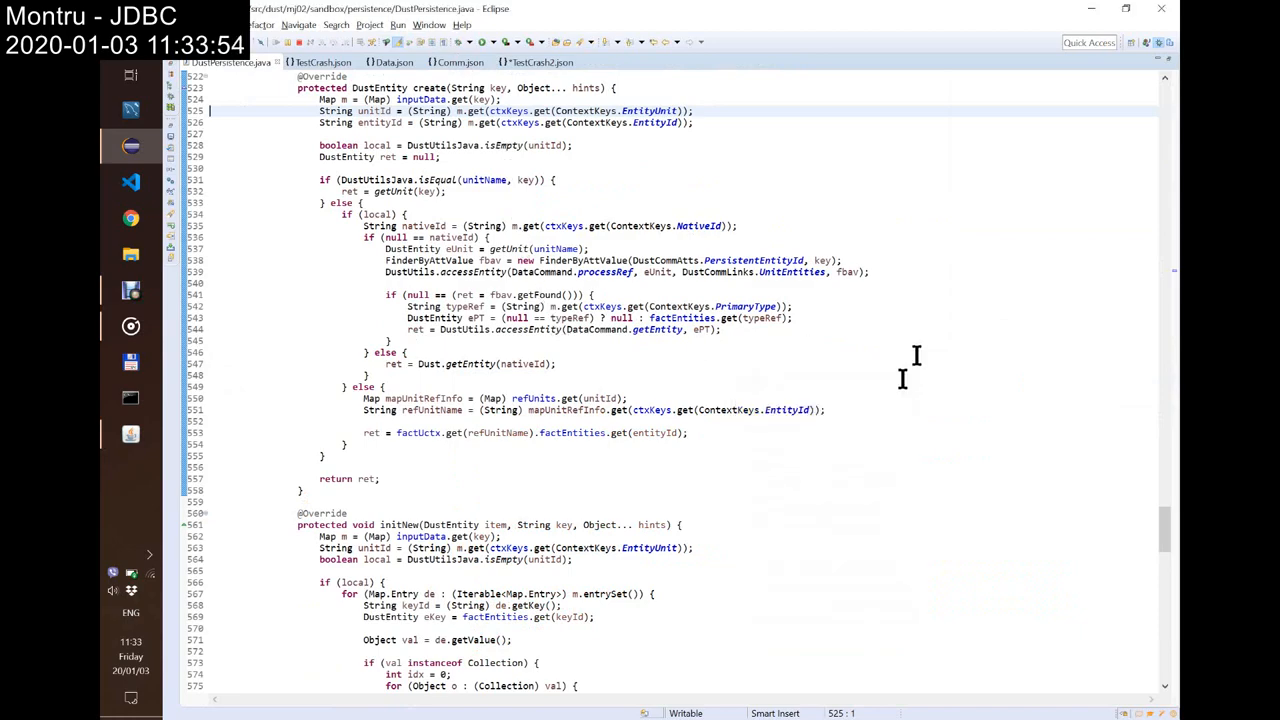
scroll("down", 3)
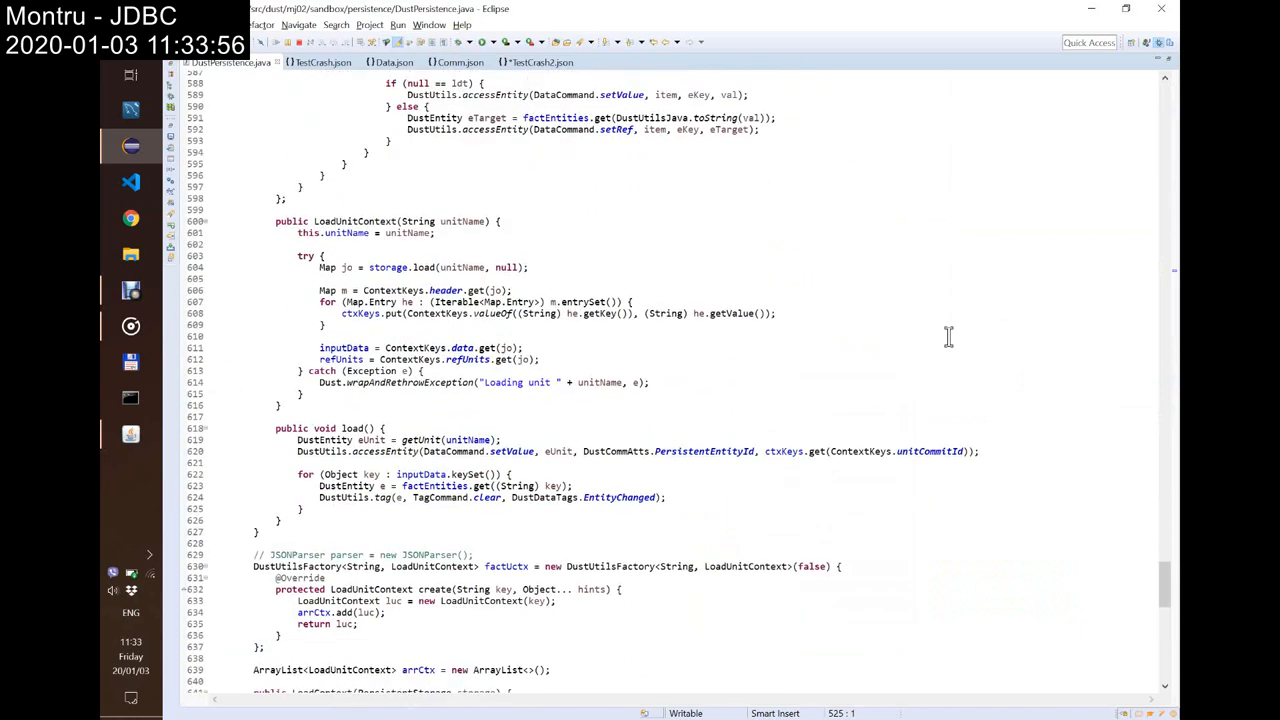
scroll("down", 3)
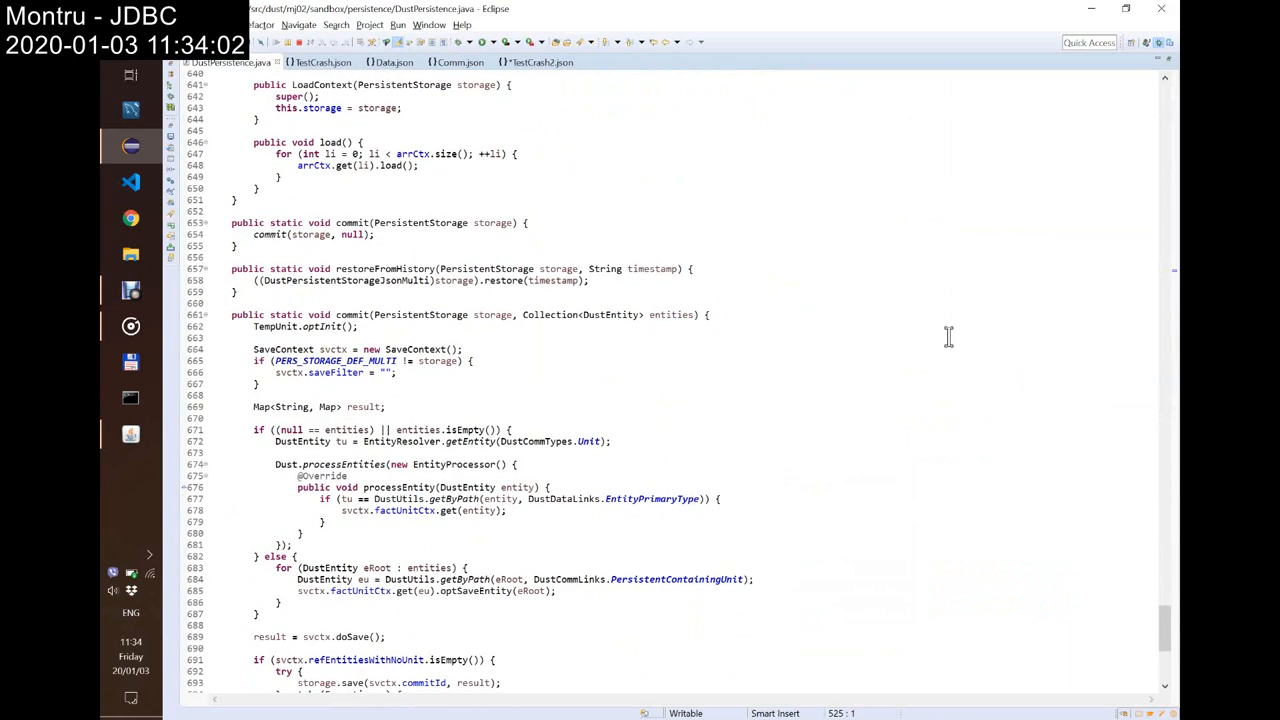
scroll("down", 3)
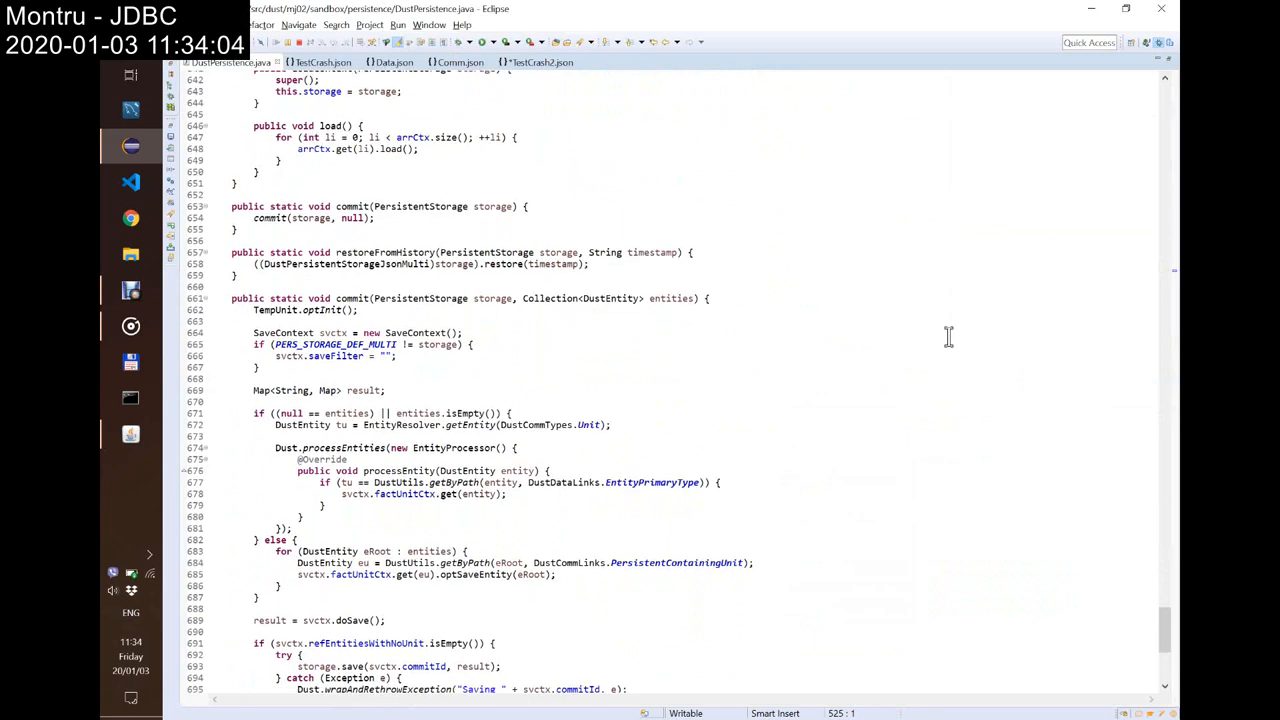
scroll("down", 3)
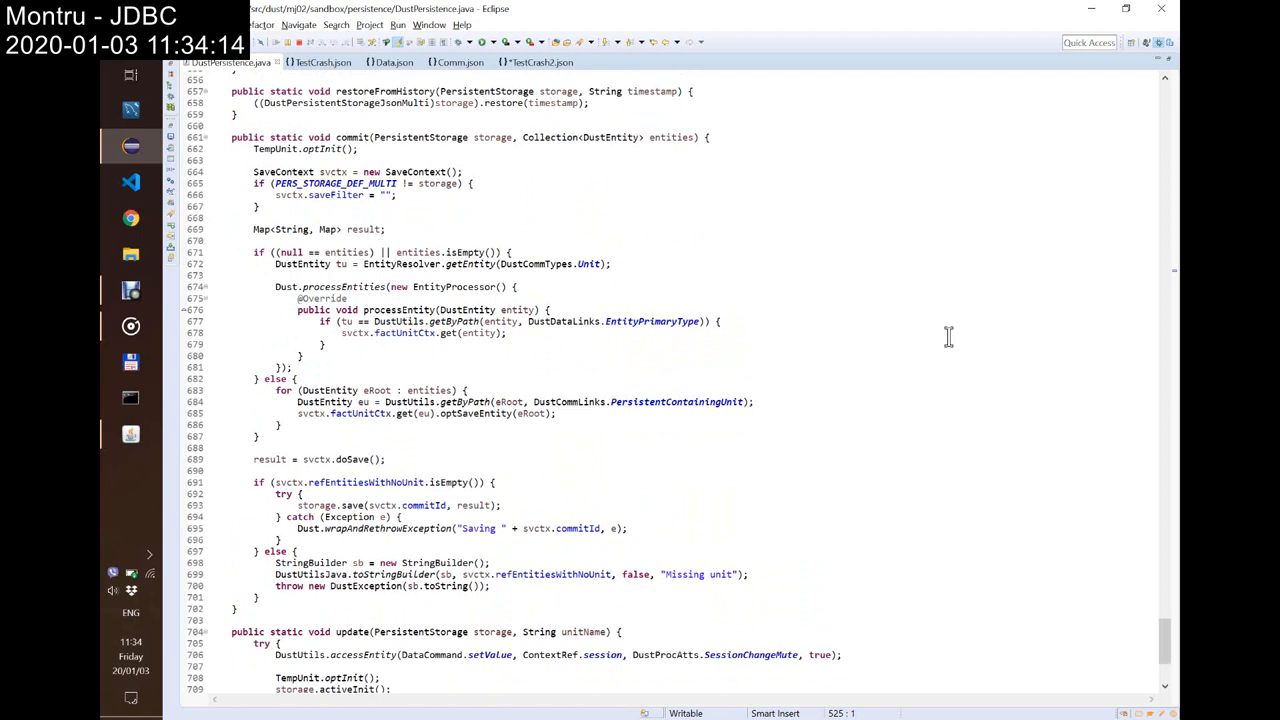
mouse_move(716, 332)
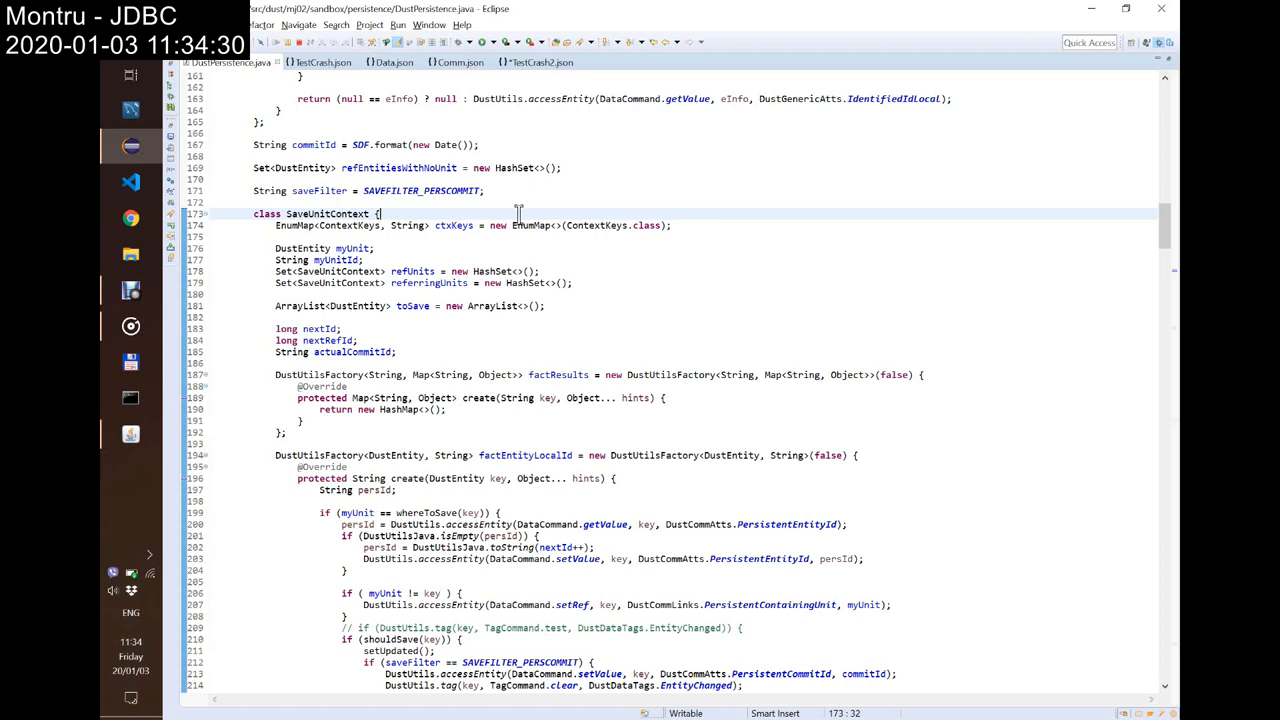
mouse_move(704, 304)
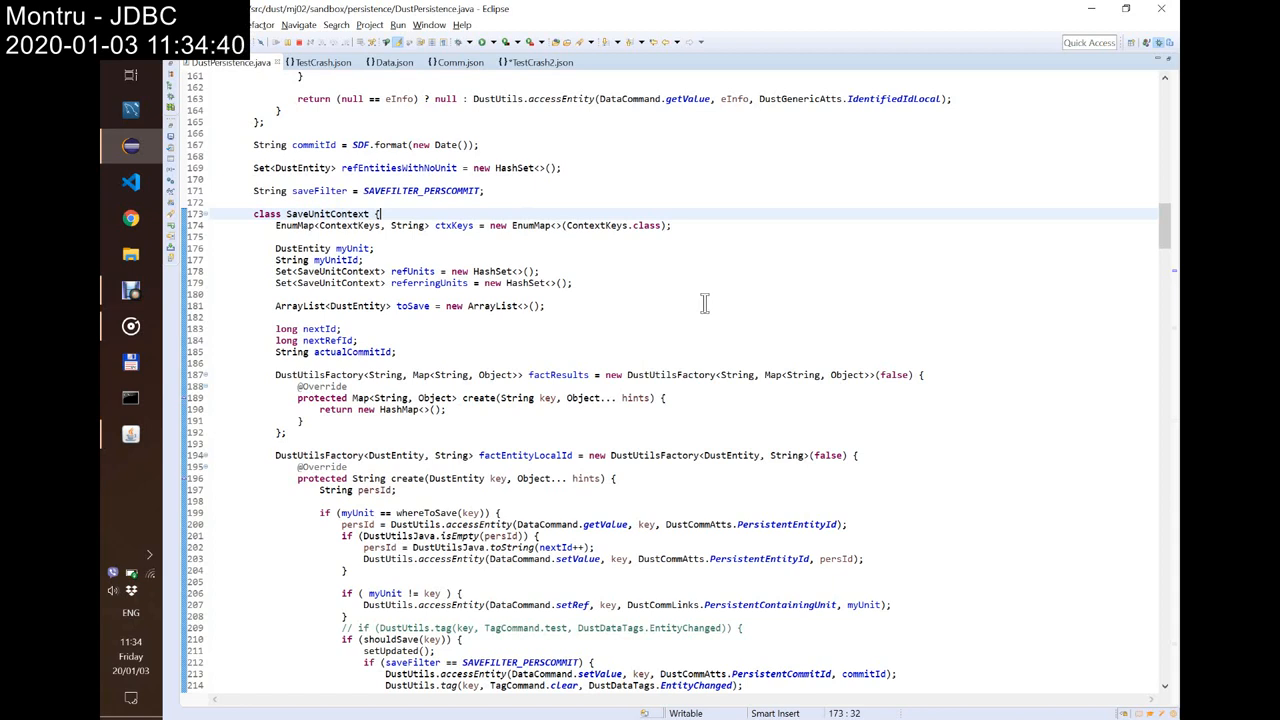
scroll("down", 3)
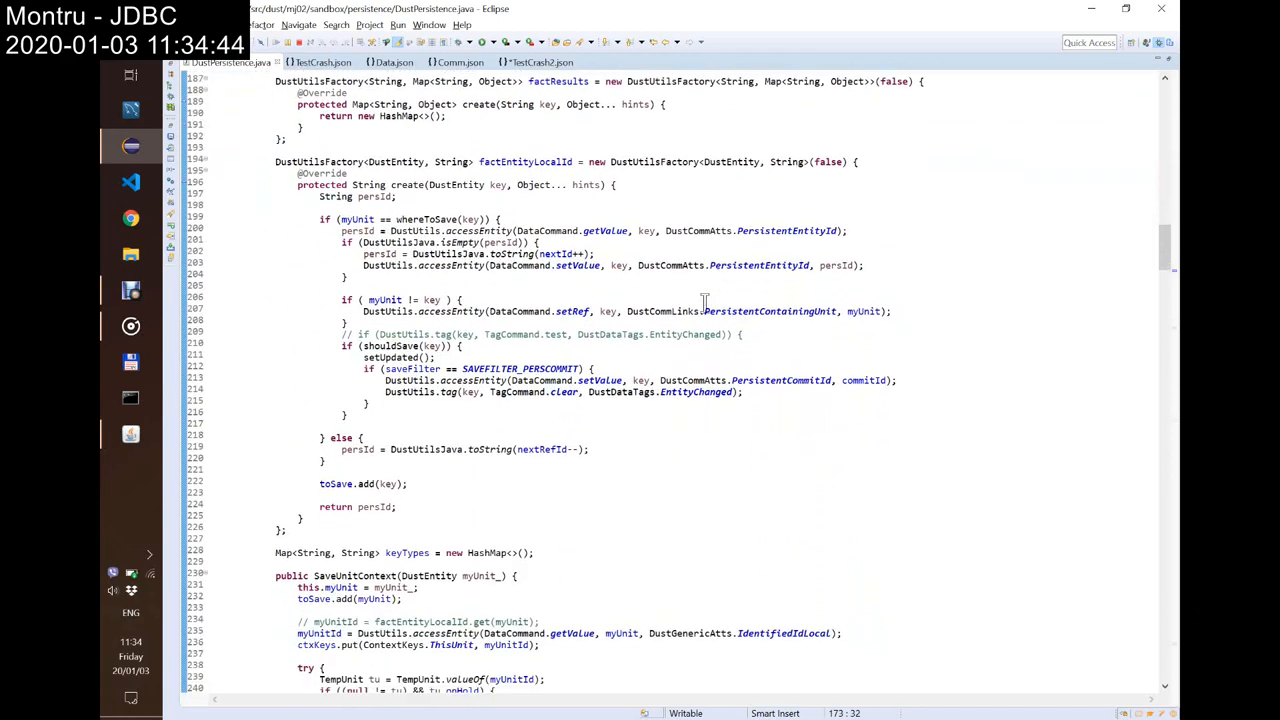
scroll("down", 3)
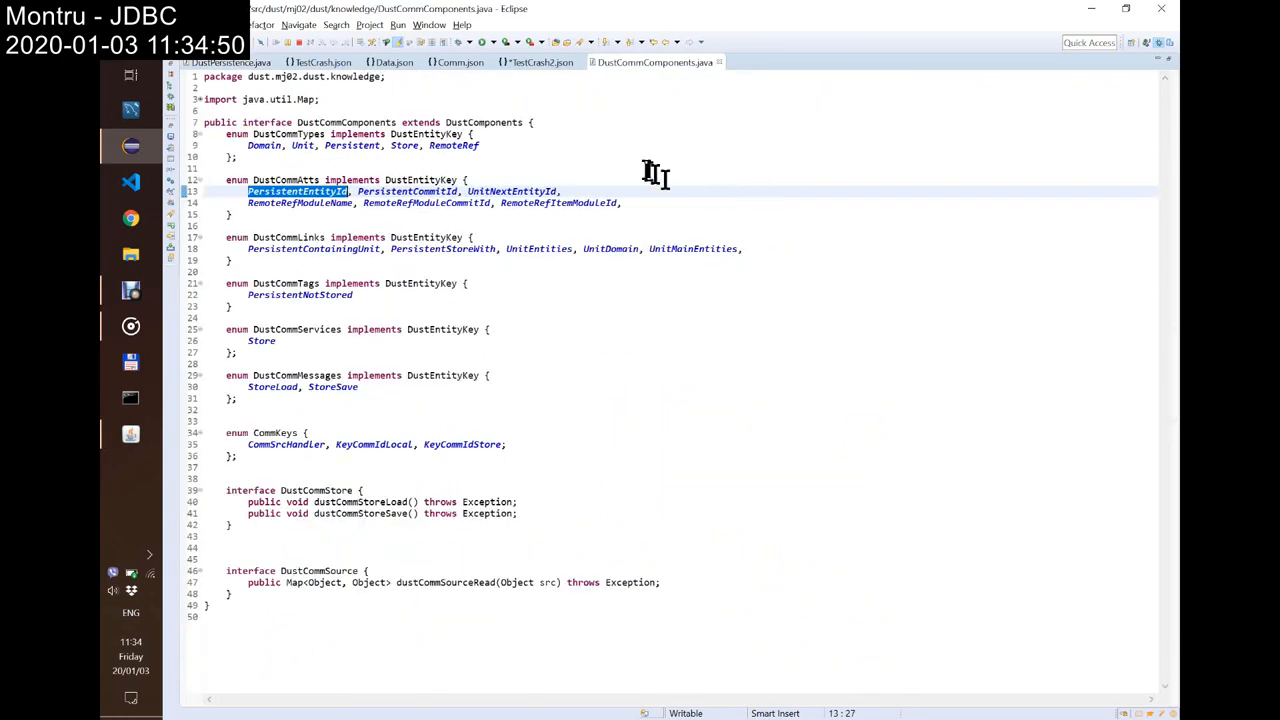
Step: Search DustPersistence.java for the UnitNextEntityId attribute name
double_click(512, 192)
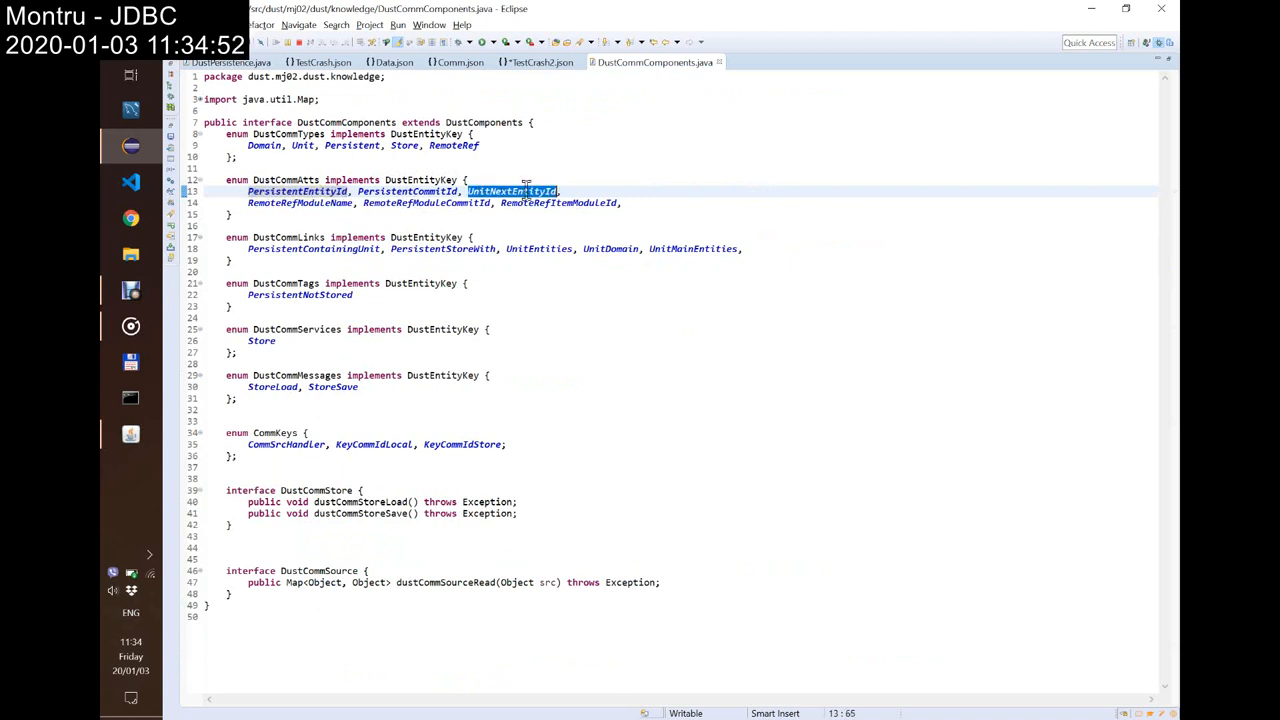
mouse_move(530, 204)
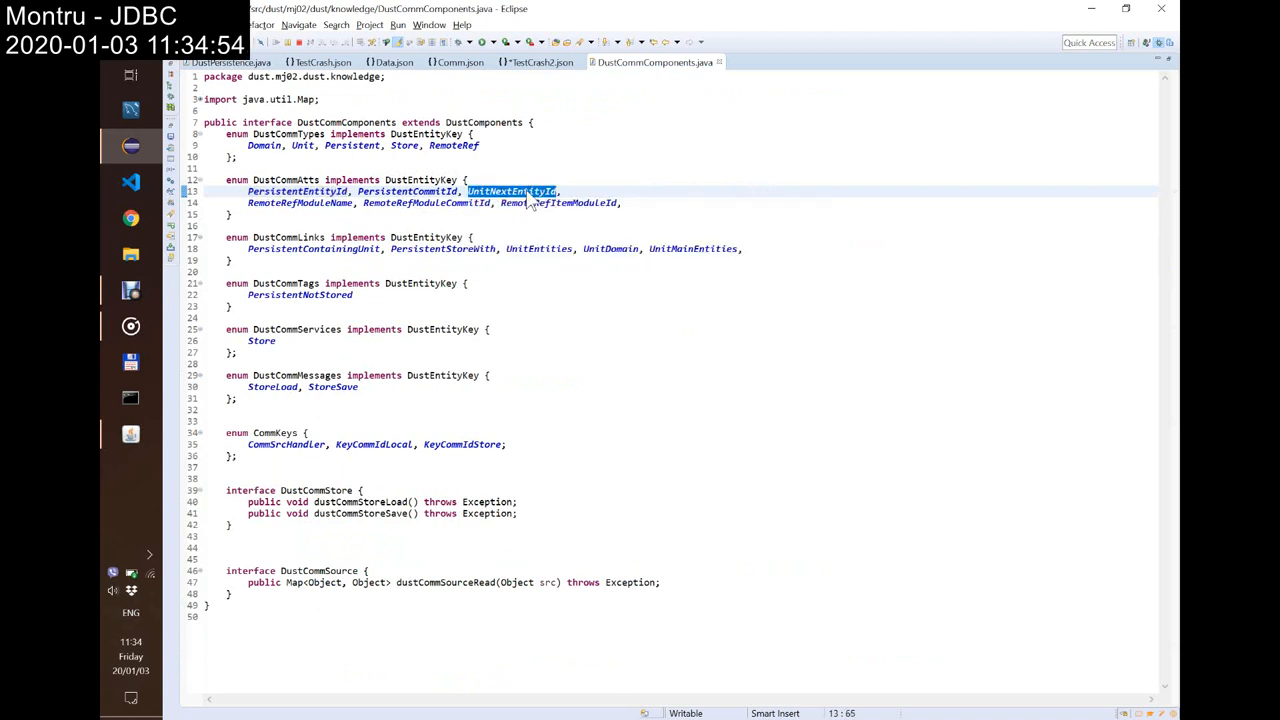
right_click(530, 204)
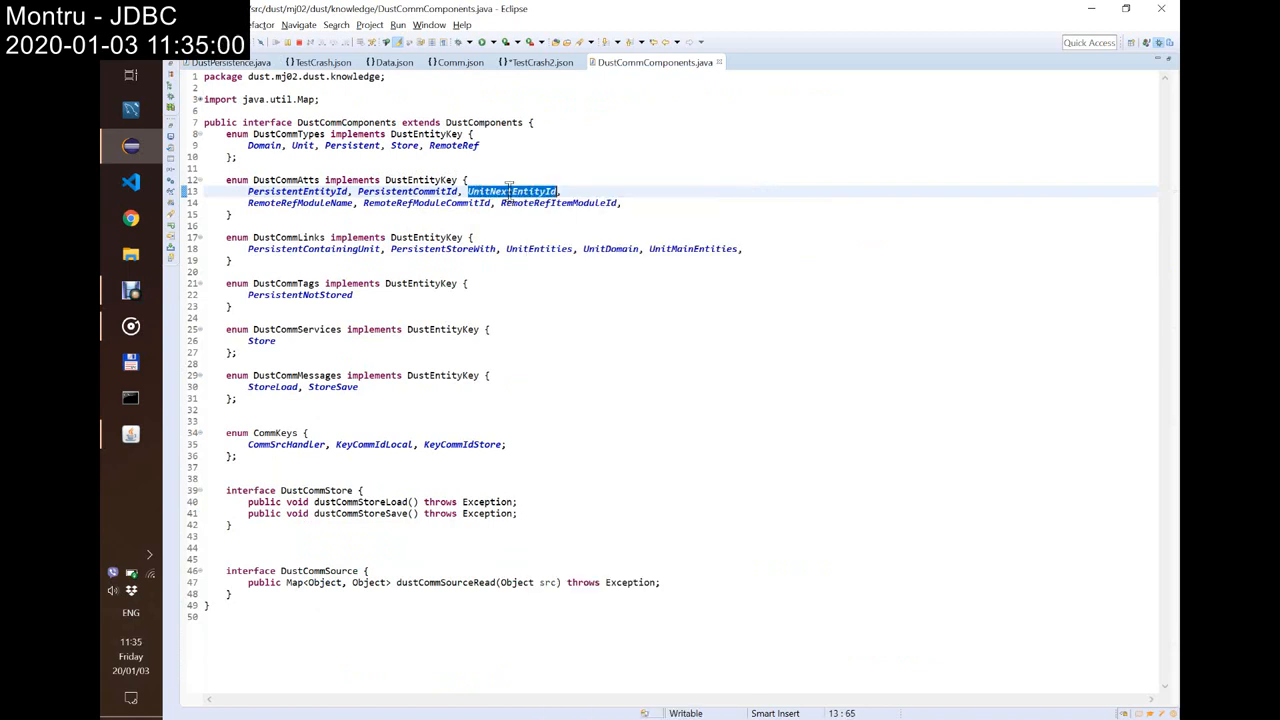
key("Ctrl+f")
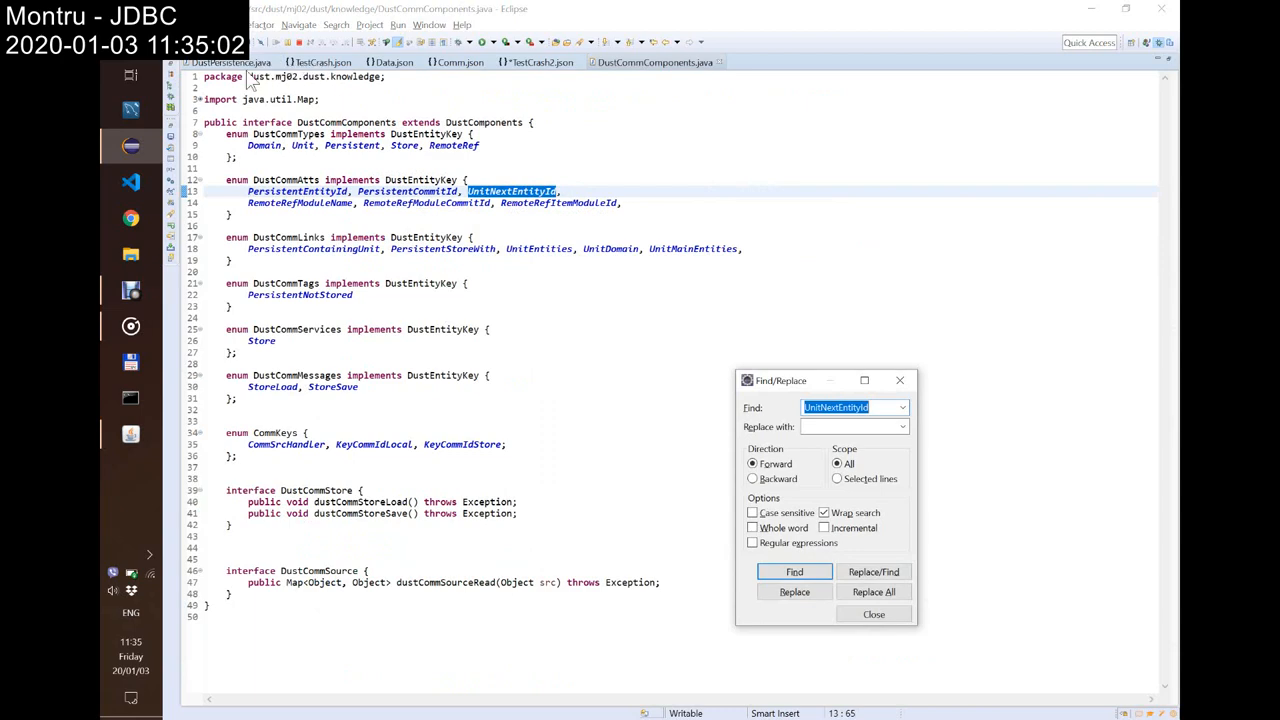
left_click(796, 572)
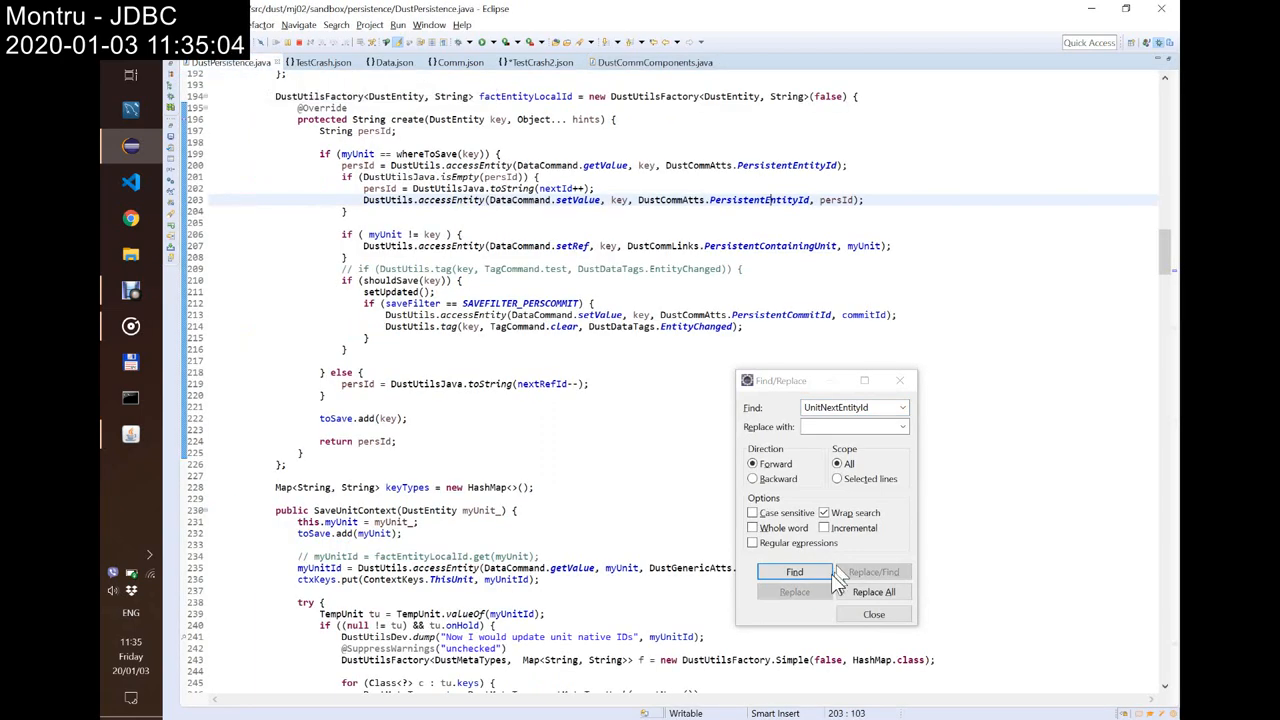
left_click(794, 572)
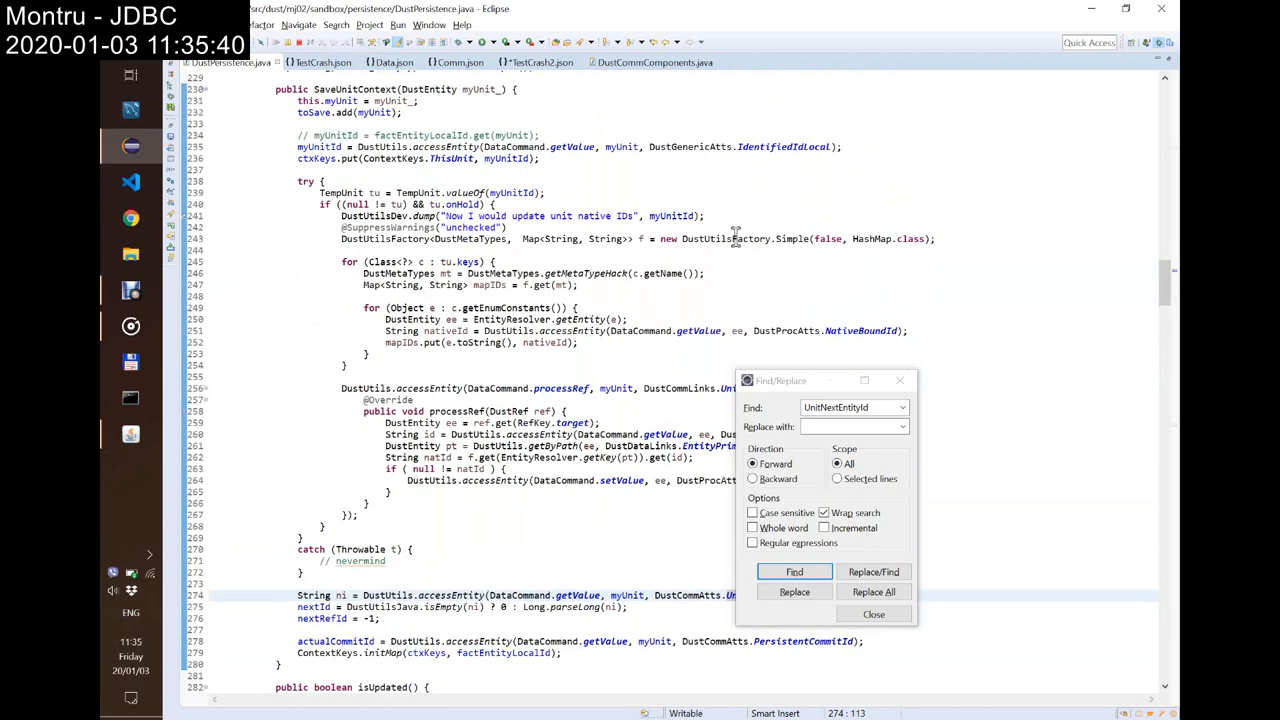
Step: Read through the SaveUnitContext class where UnitNextEntityId appears
scroll("down", 3)
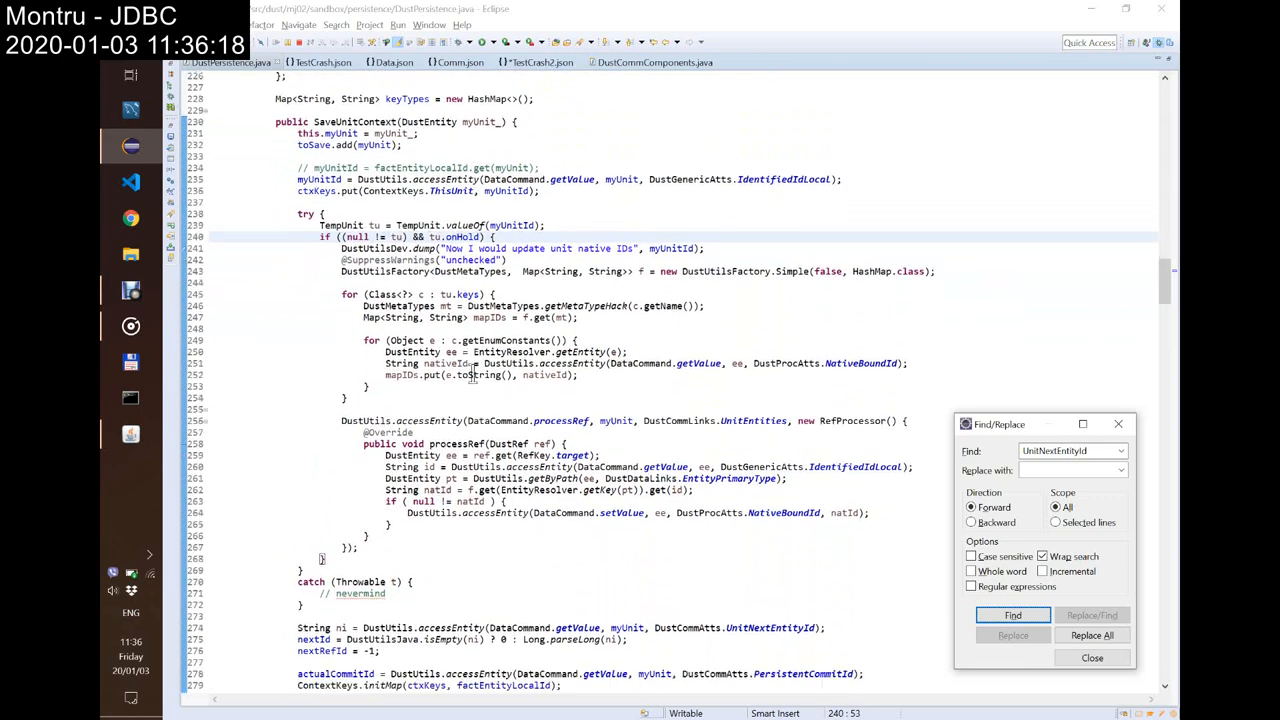
scroll("down", 3)
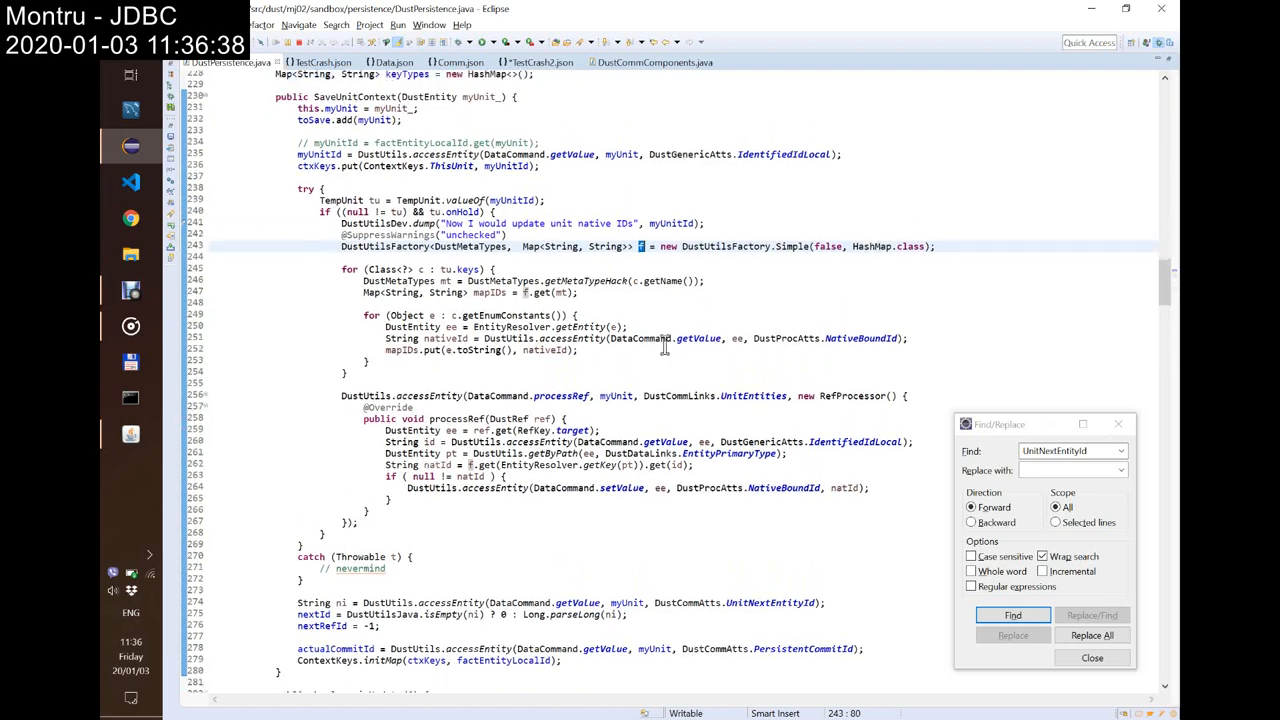
scroll("down", 3)
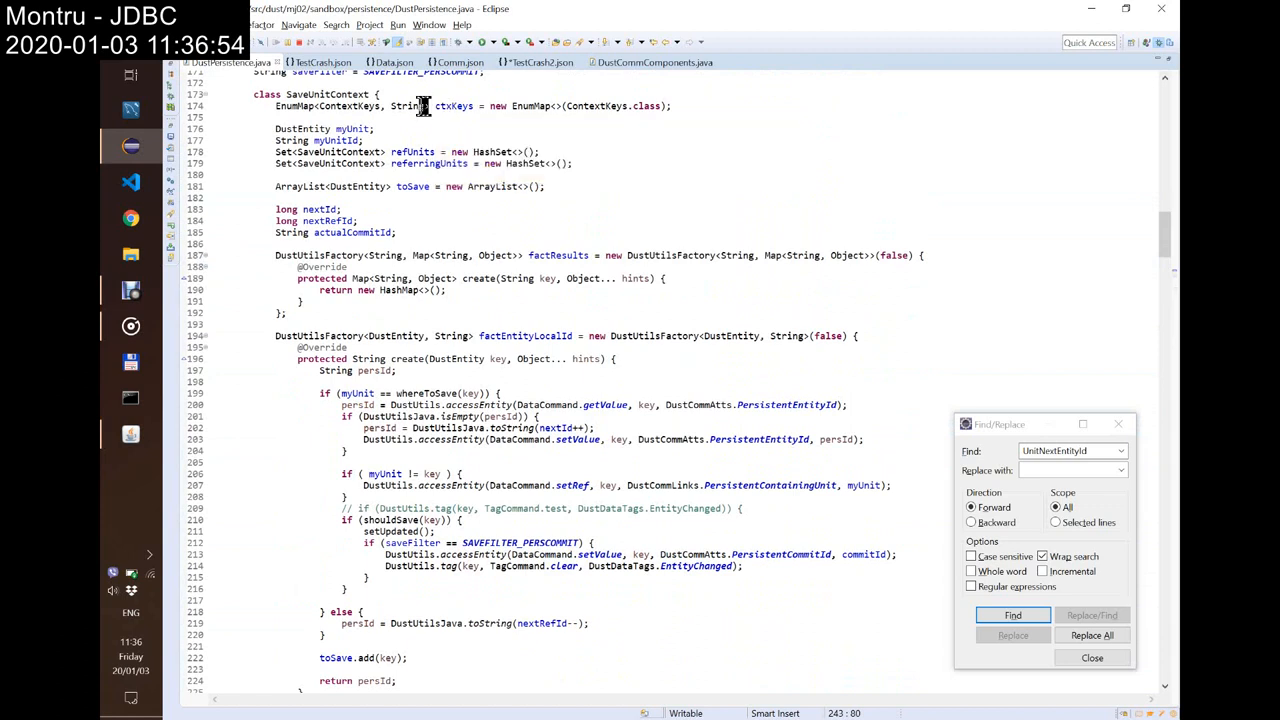
mouse_move(408, 106)
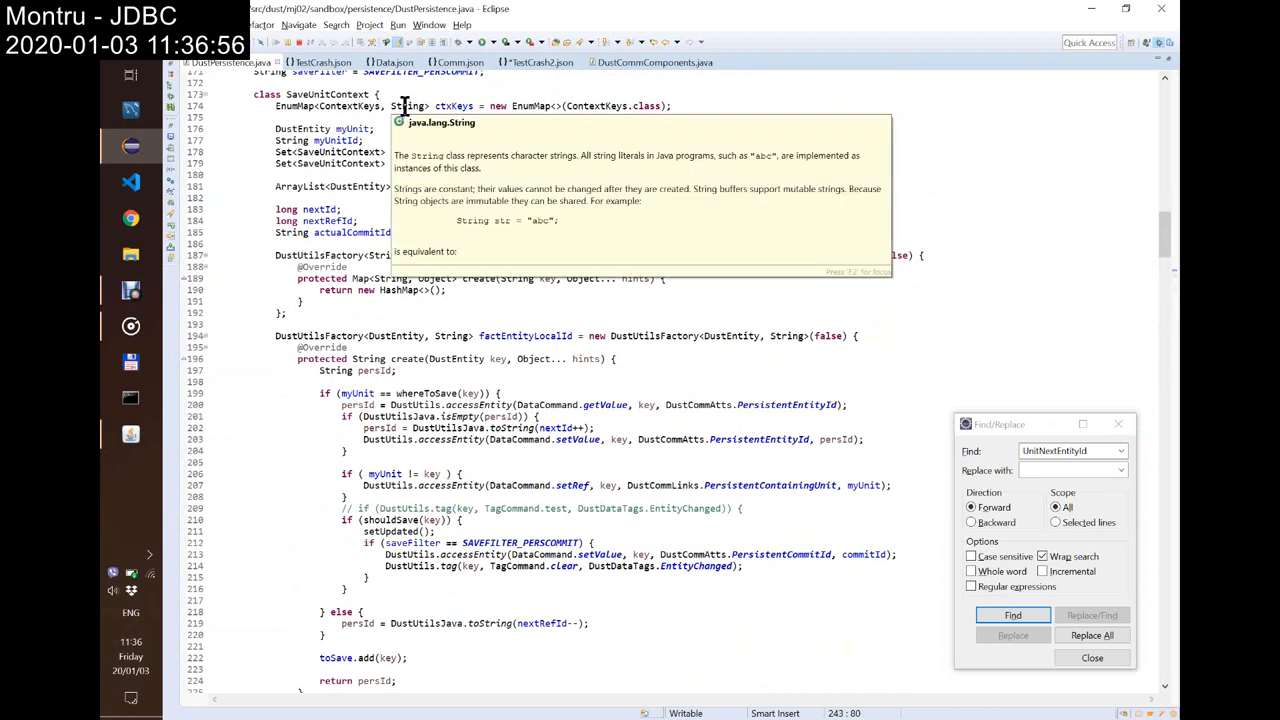
mouse_move(490, 186)
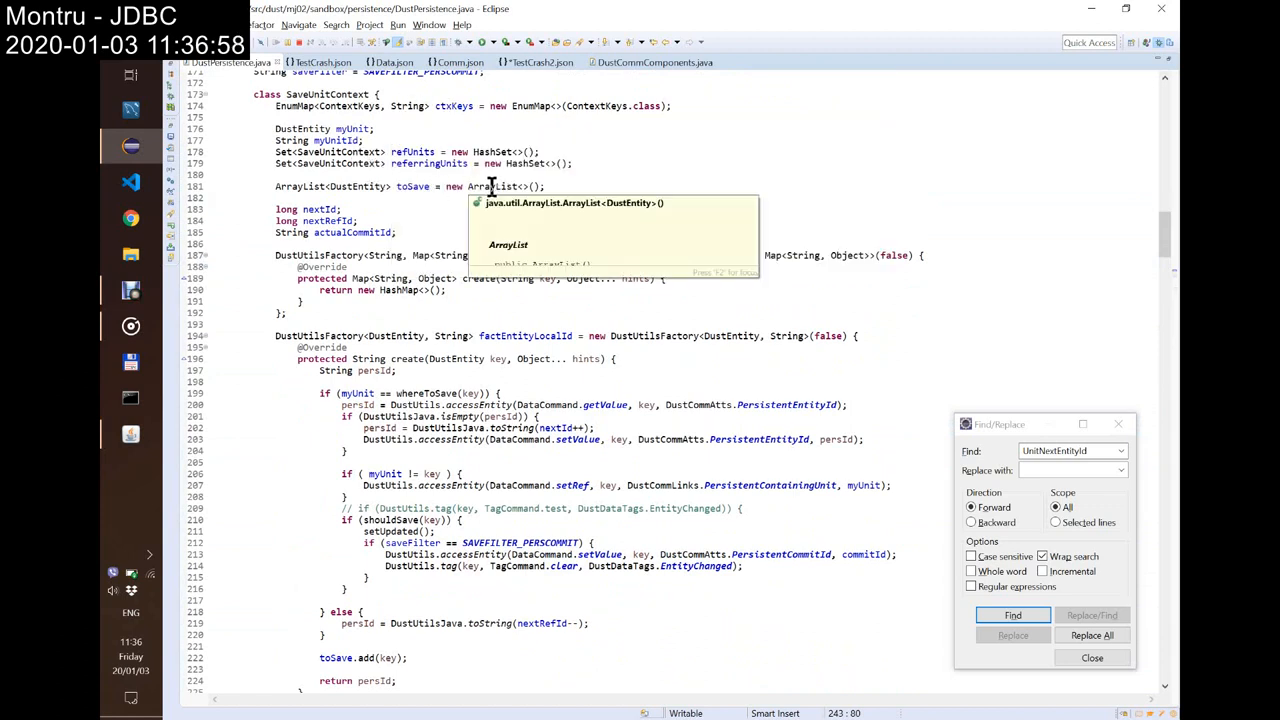
mouse_move(632, 118)
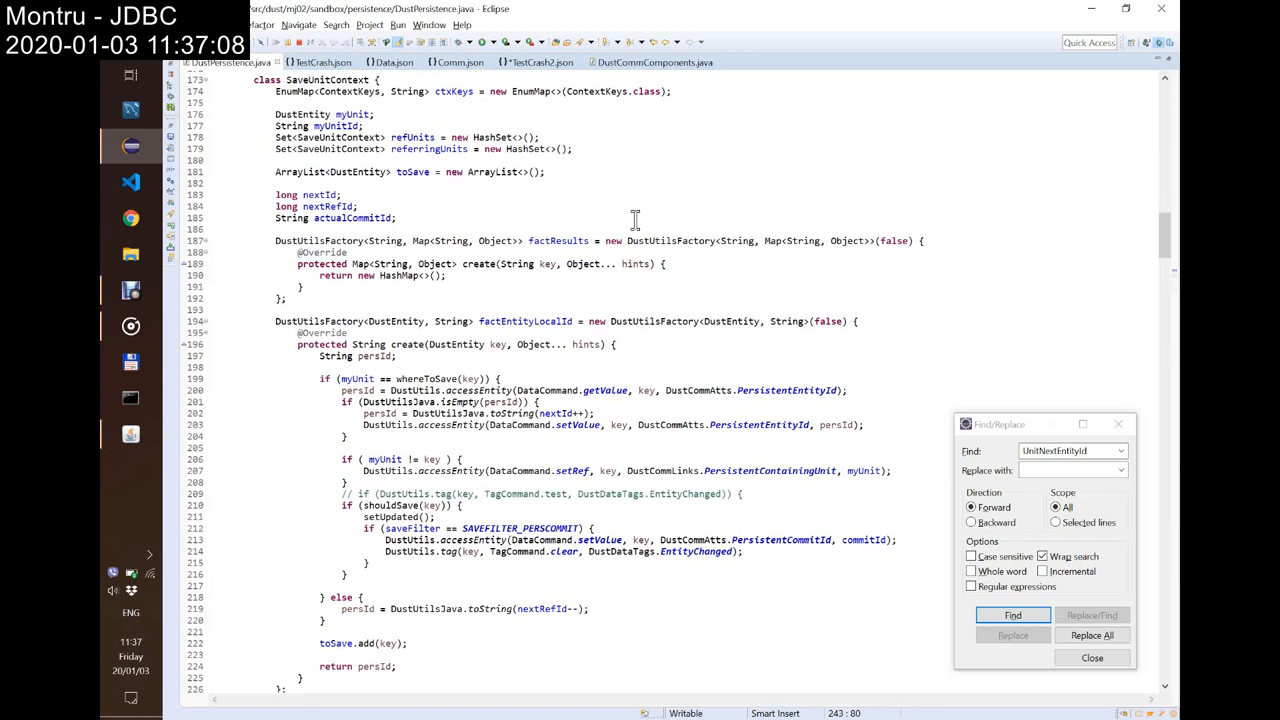
scroll("down", 3)
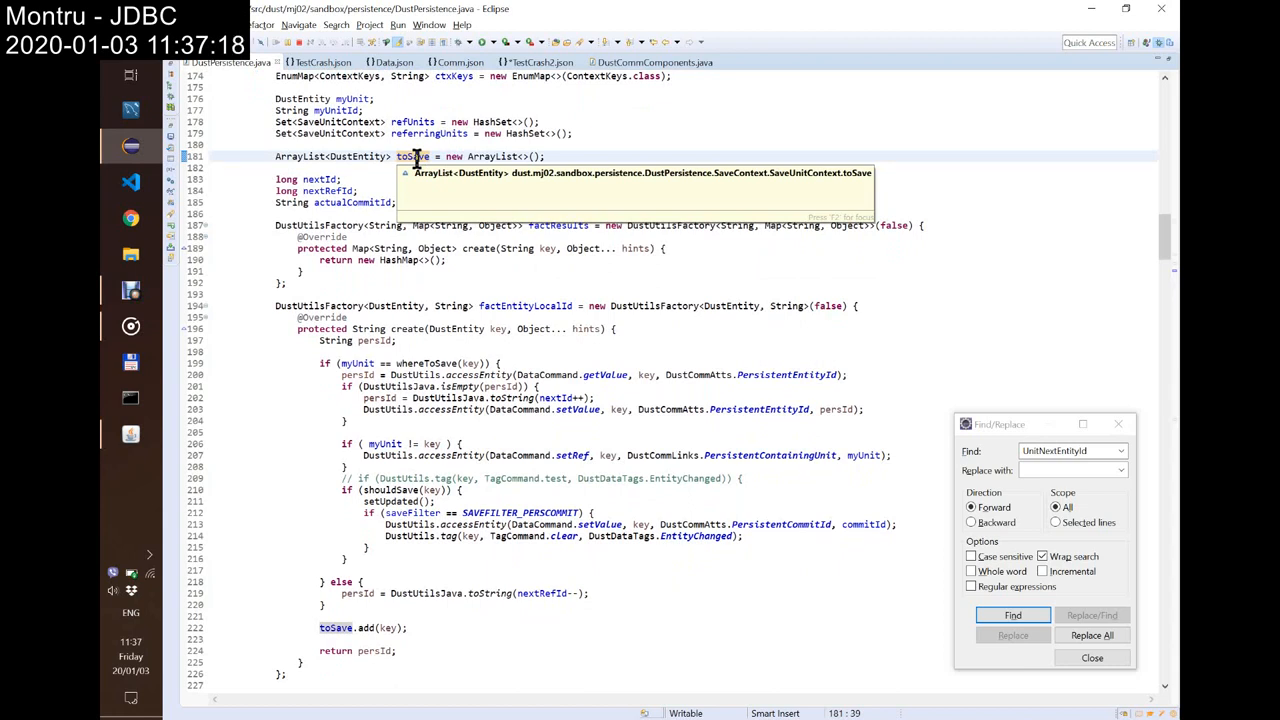
mouse_move(516, 434)
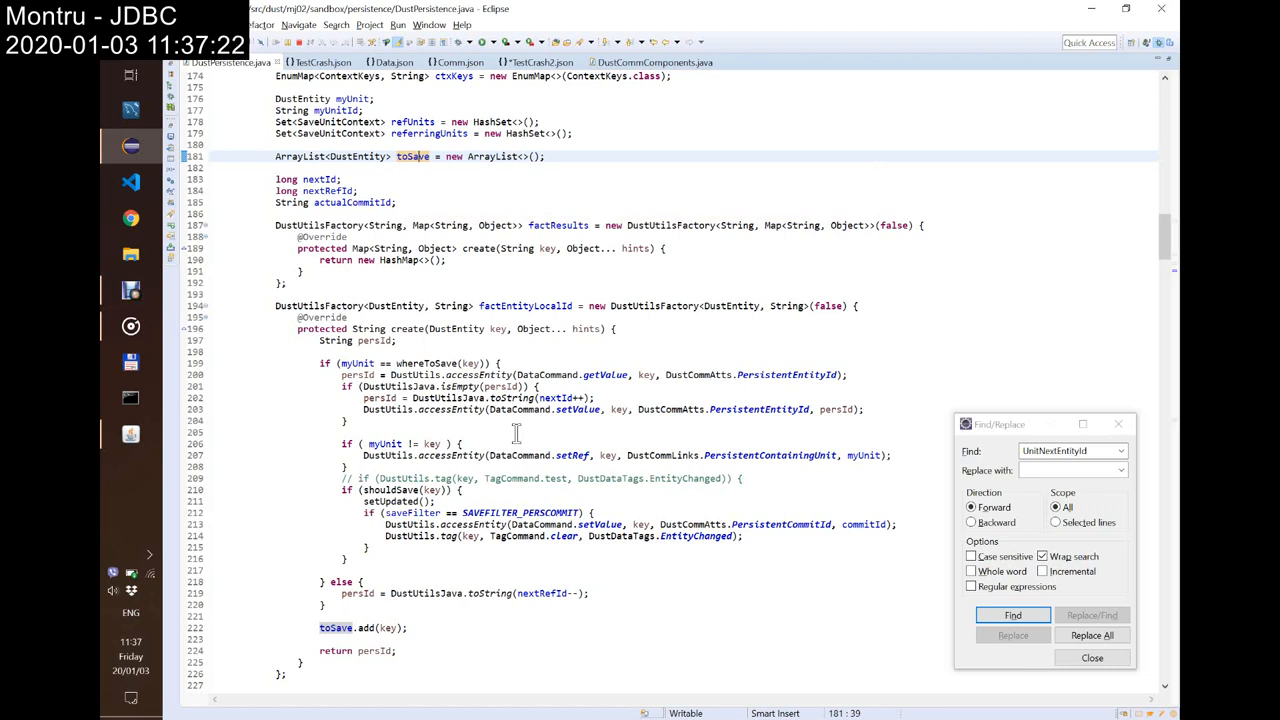
mouse_move(476, 500)
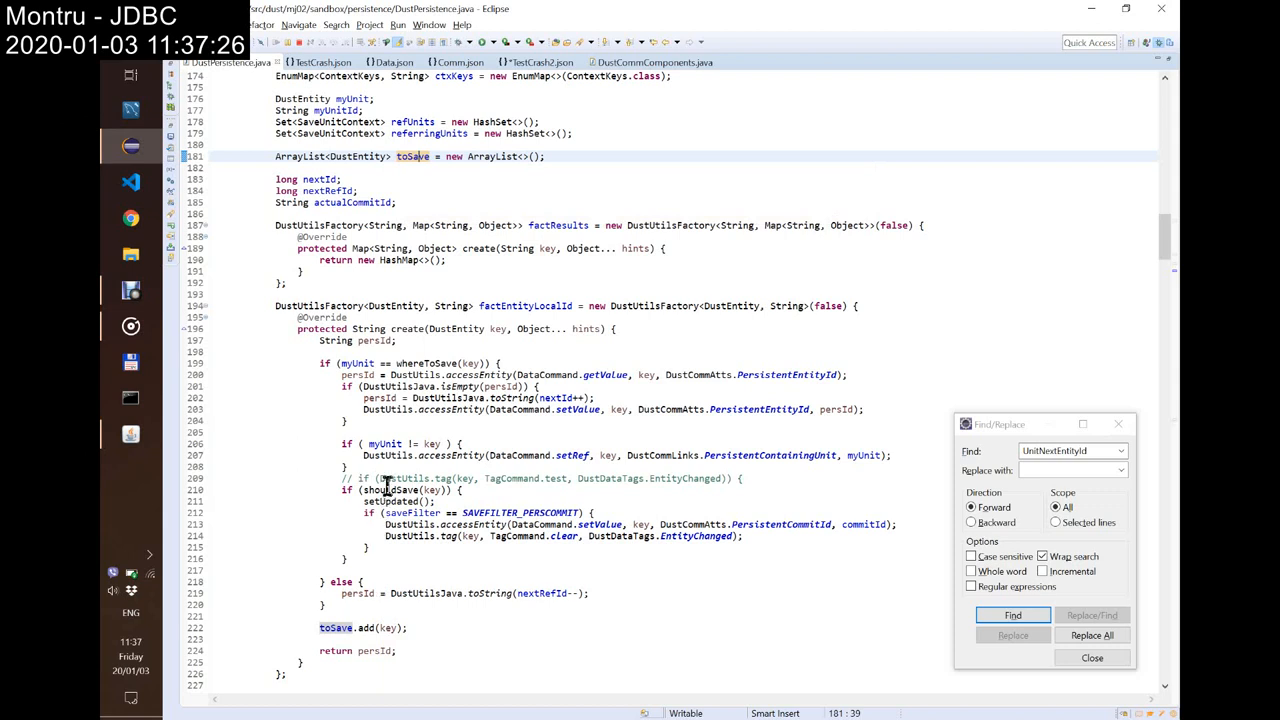
mouse_move(396, 490)
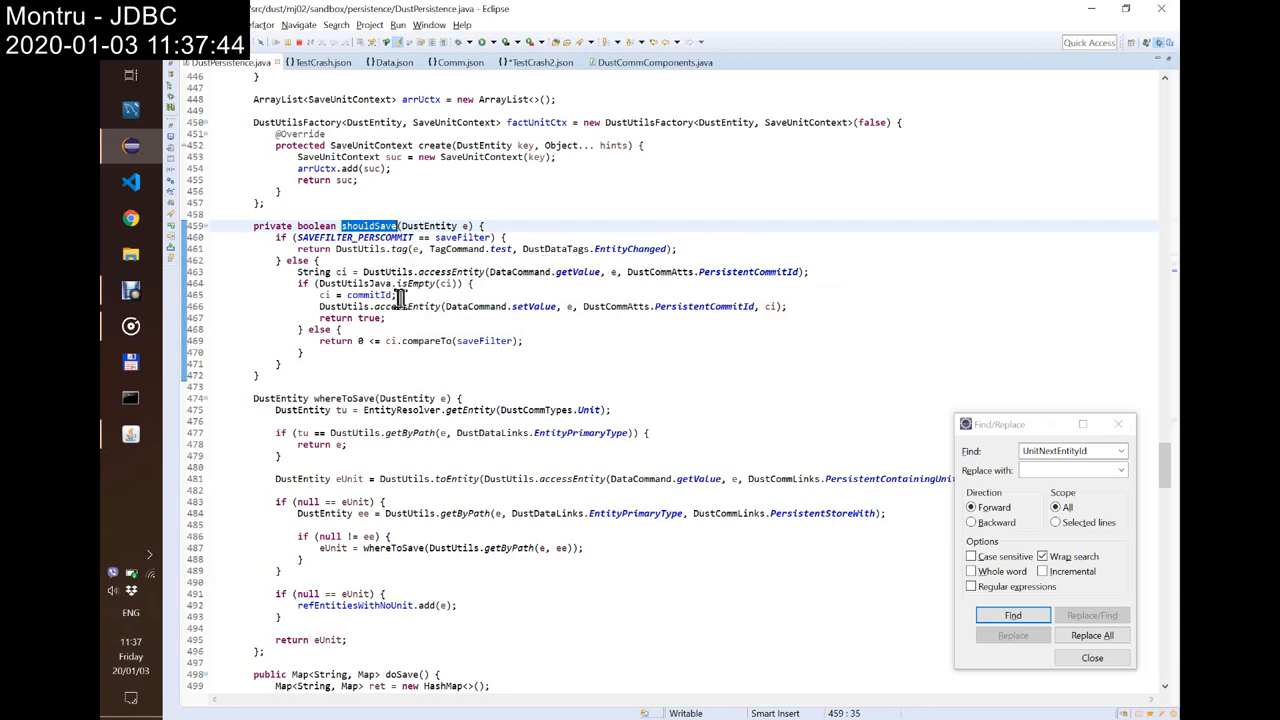
mouse_move(430, 340)
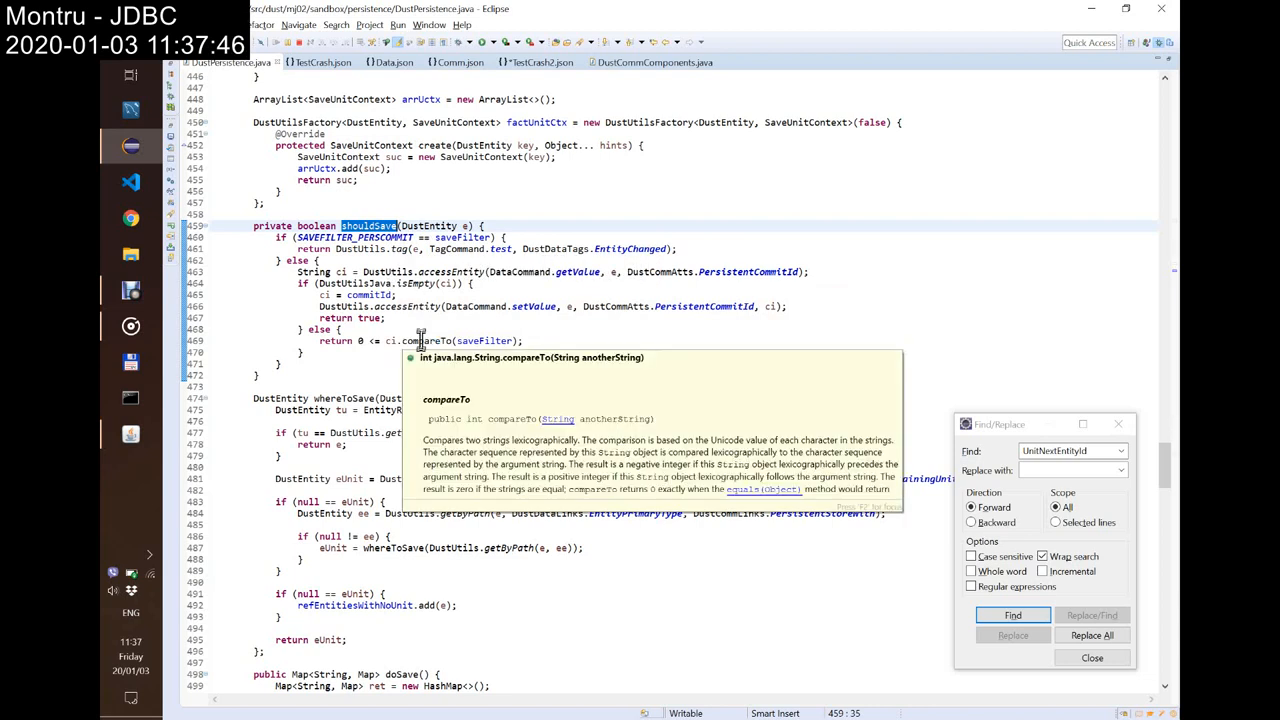
mouse_move(484, 306)
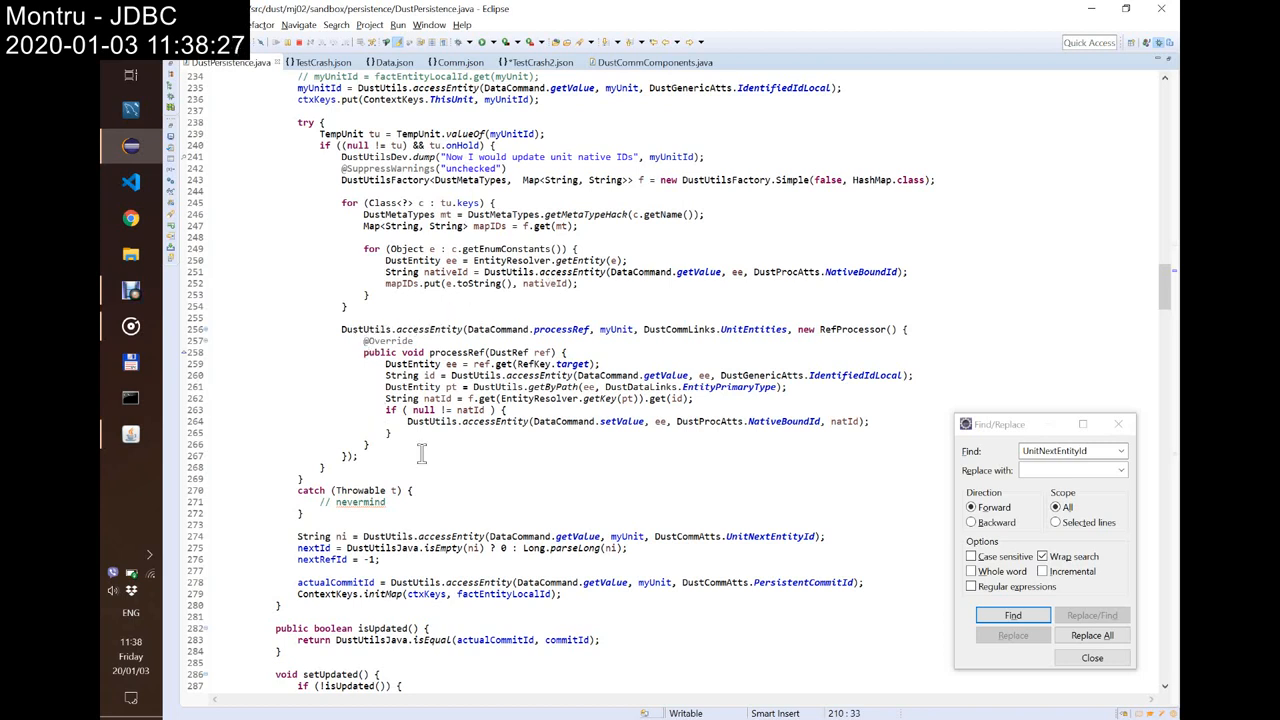
mouse_move(428, 548)
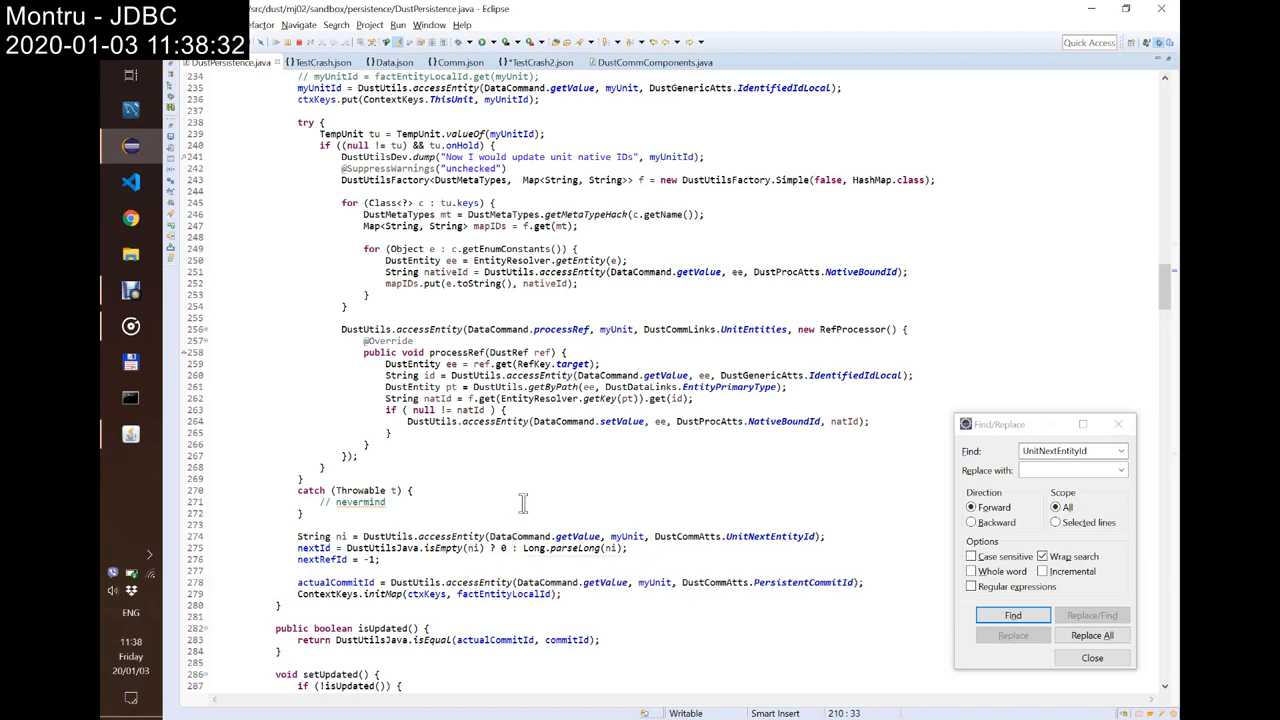
mouse_move(522, 524)
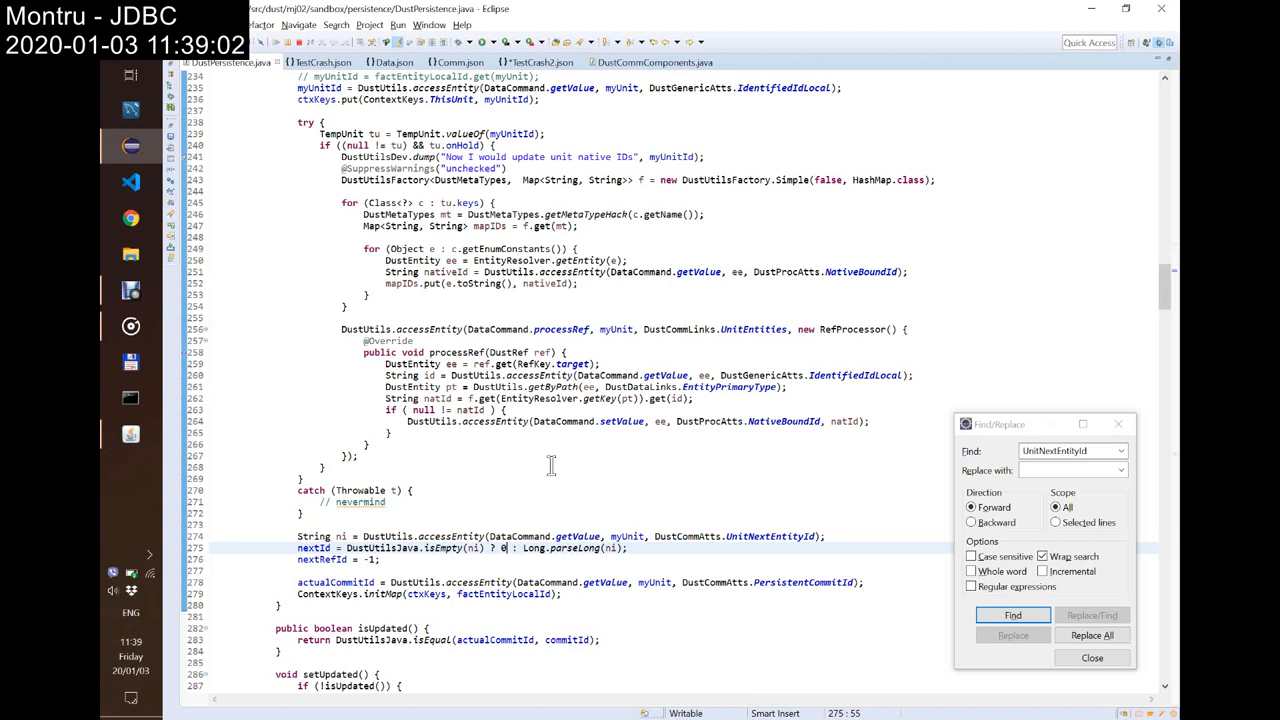
mouse_move(496, 224)
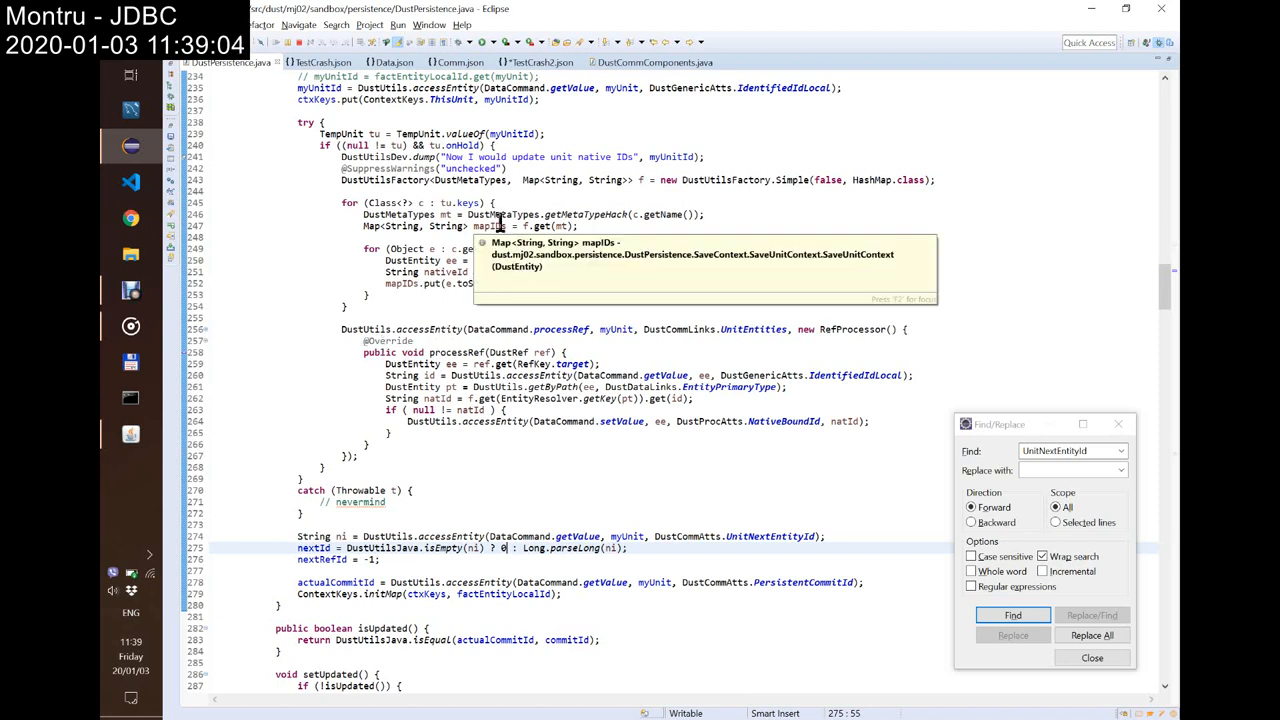
mouse_move(498, 456)
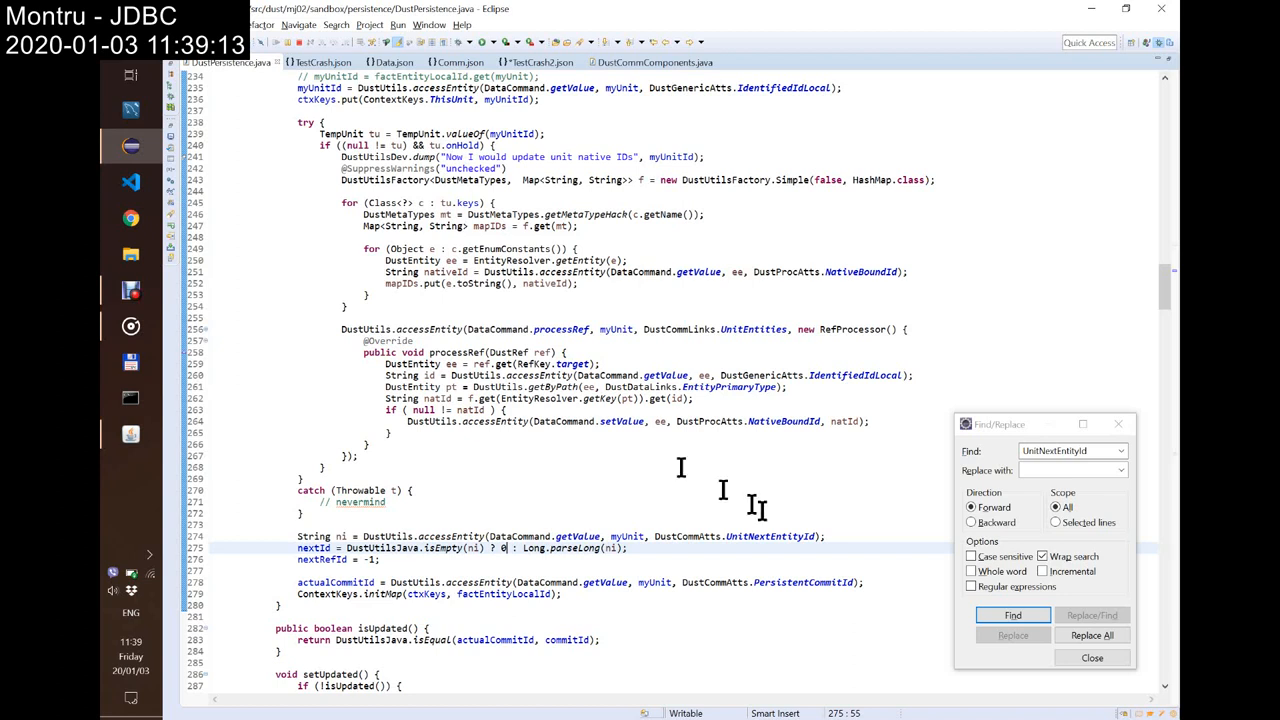
mouse_move(772, 528)
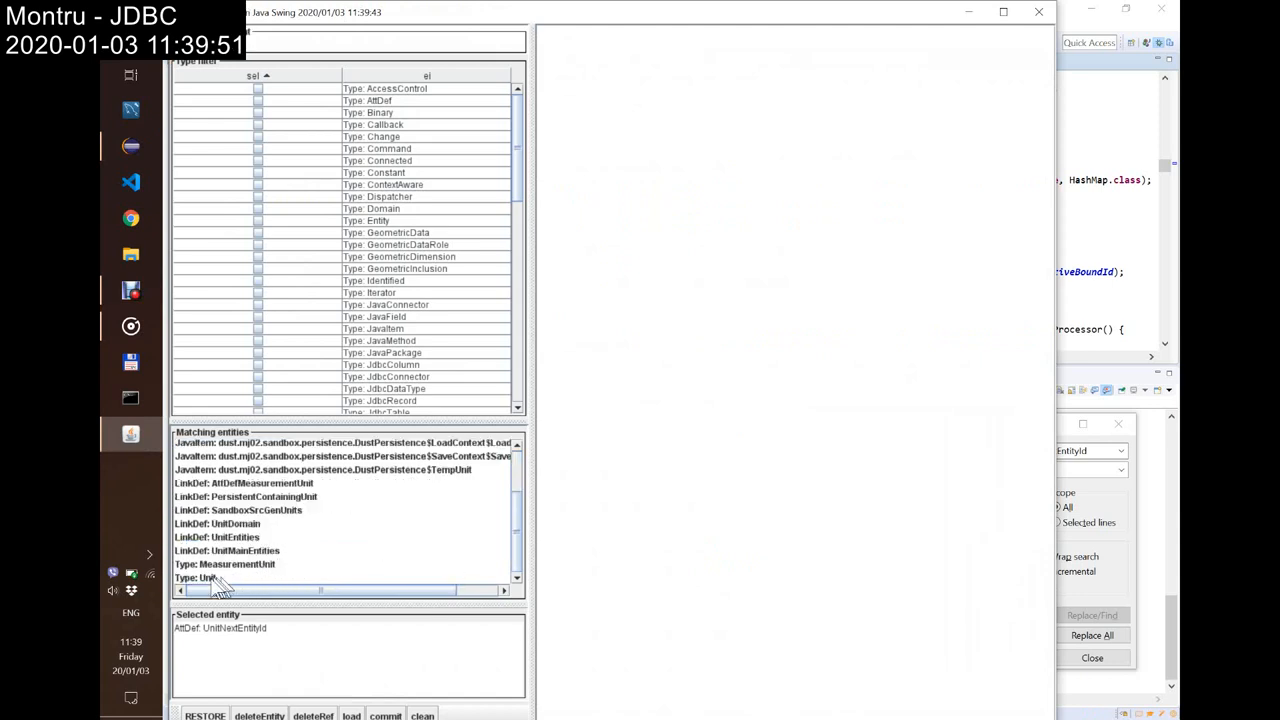
Step: Create a Unit named TestCrash3 with UnitNextEntityId set to 0
double_click(196, 578)
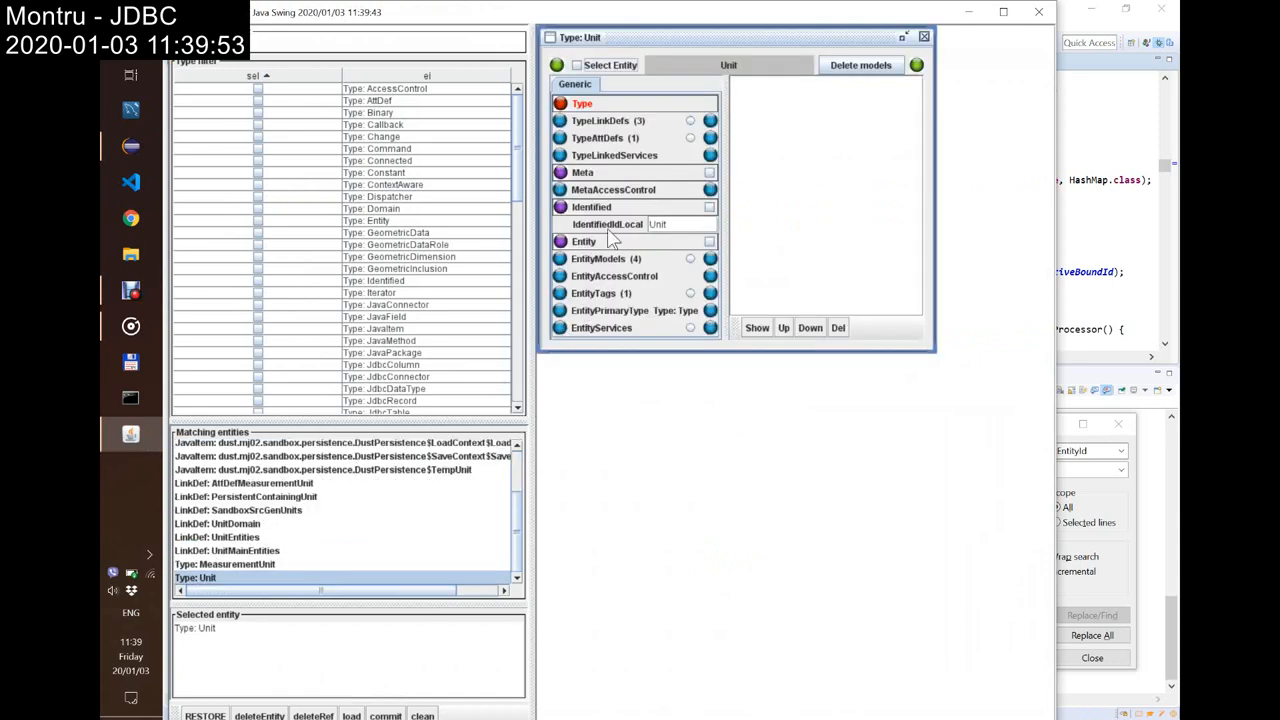
left_click_drag(730, 36, 850, 188)
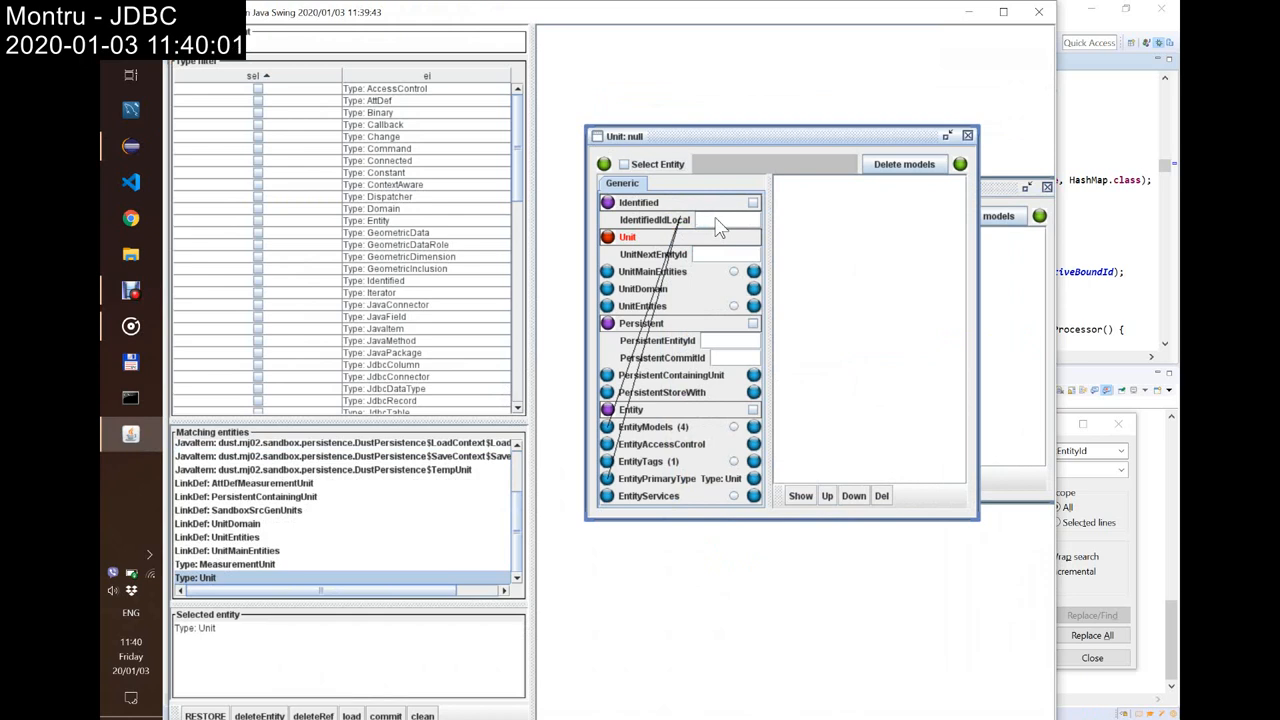
type("TestCrash3")
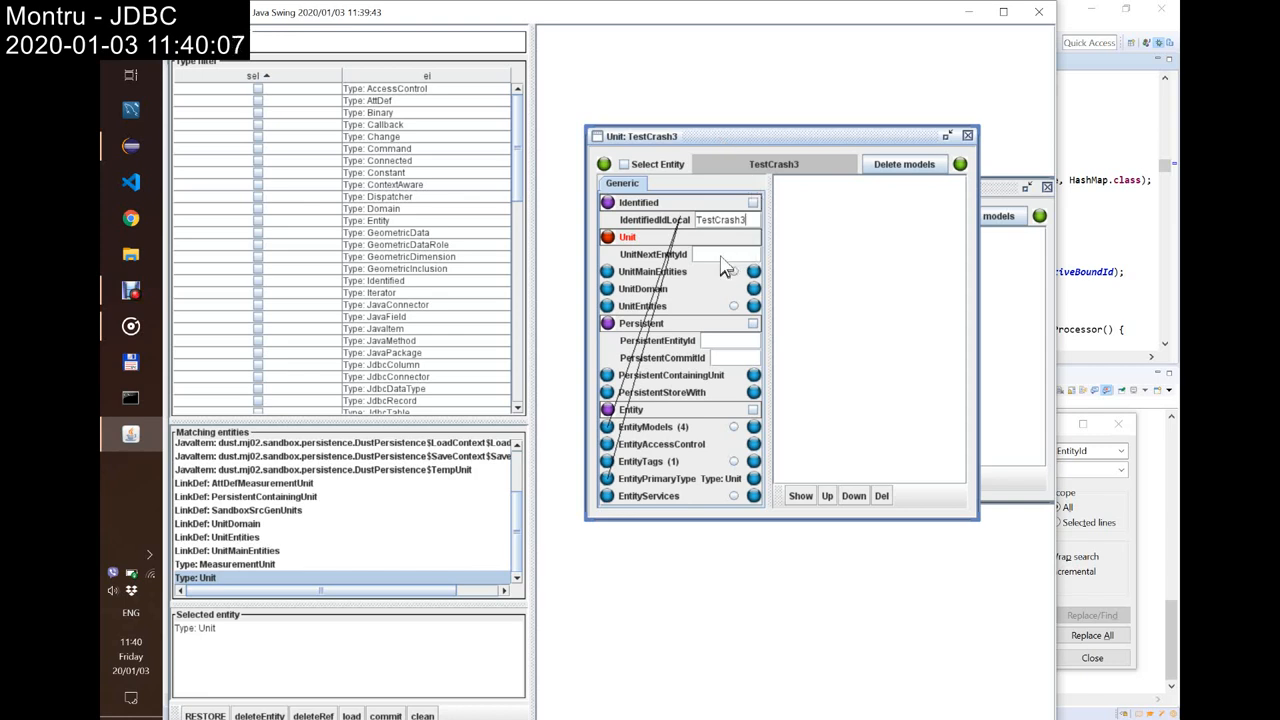
type("0")
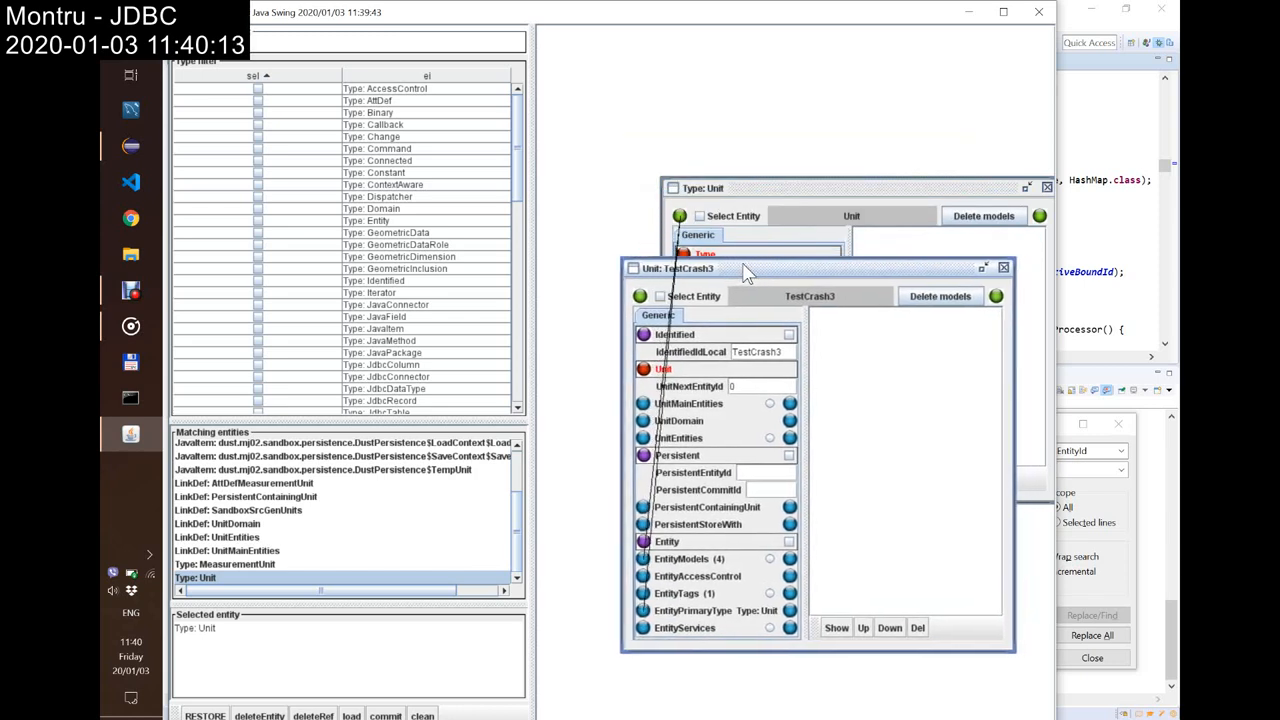
mouse_move(336, 308)
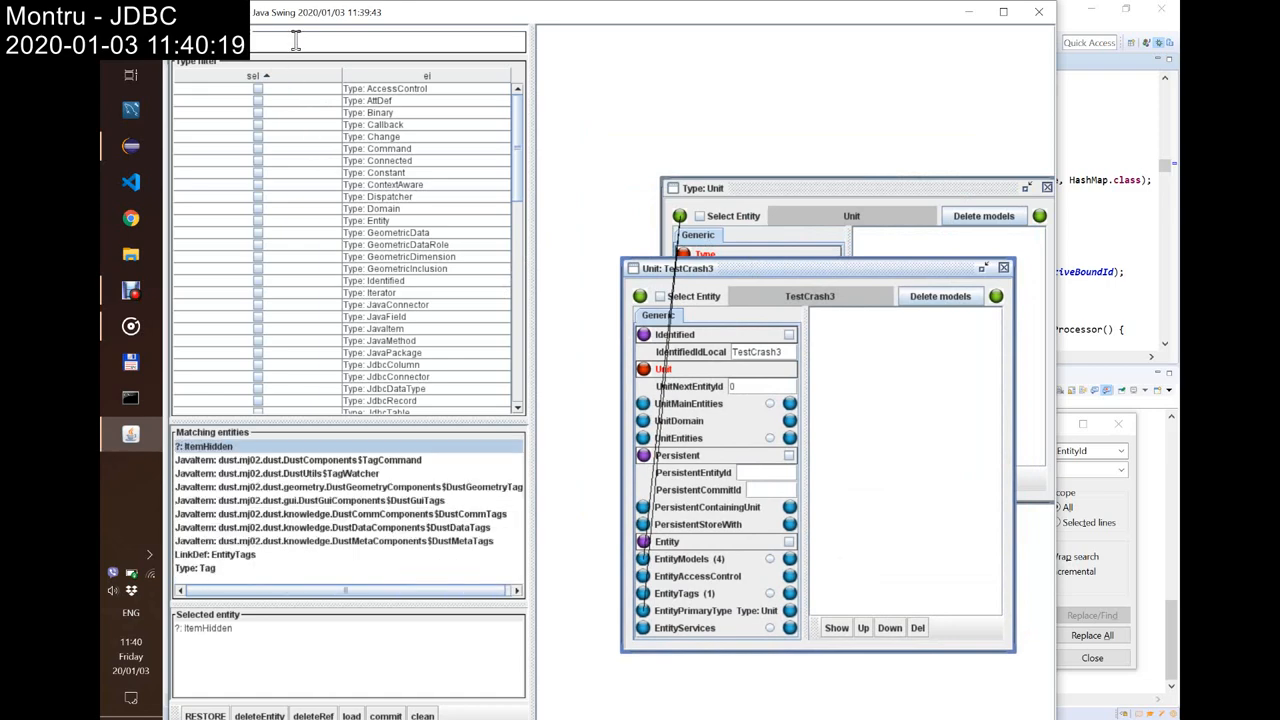
Step: Add a Tag to TestCrash3, commit it, and dismiss Eclipse's Find/Replace dialog
left_click(198, 574)
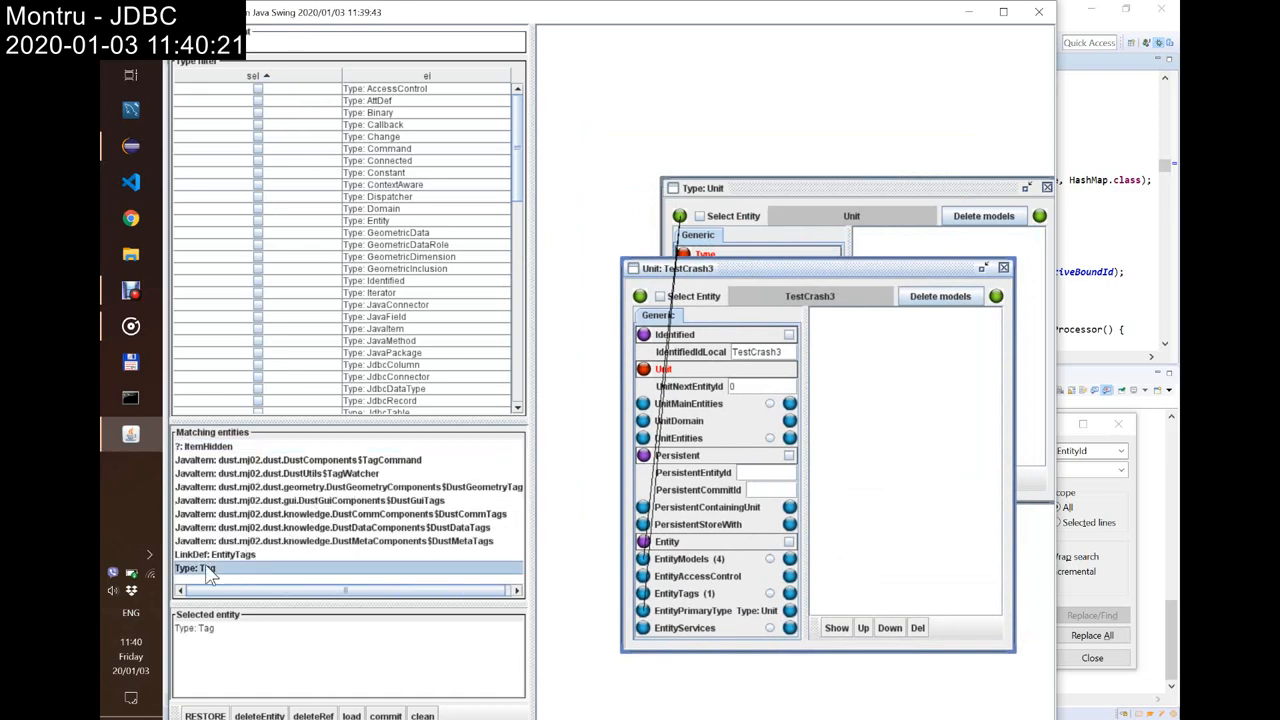
double_click(196, 568)
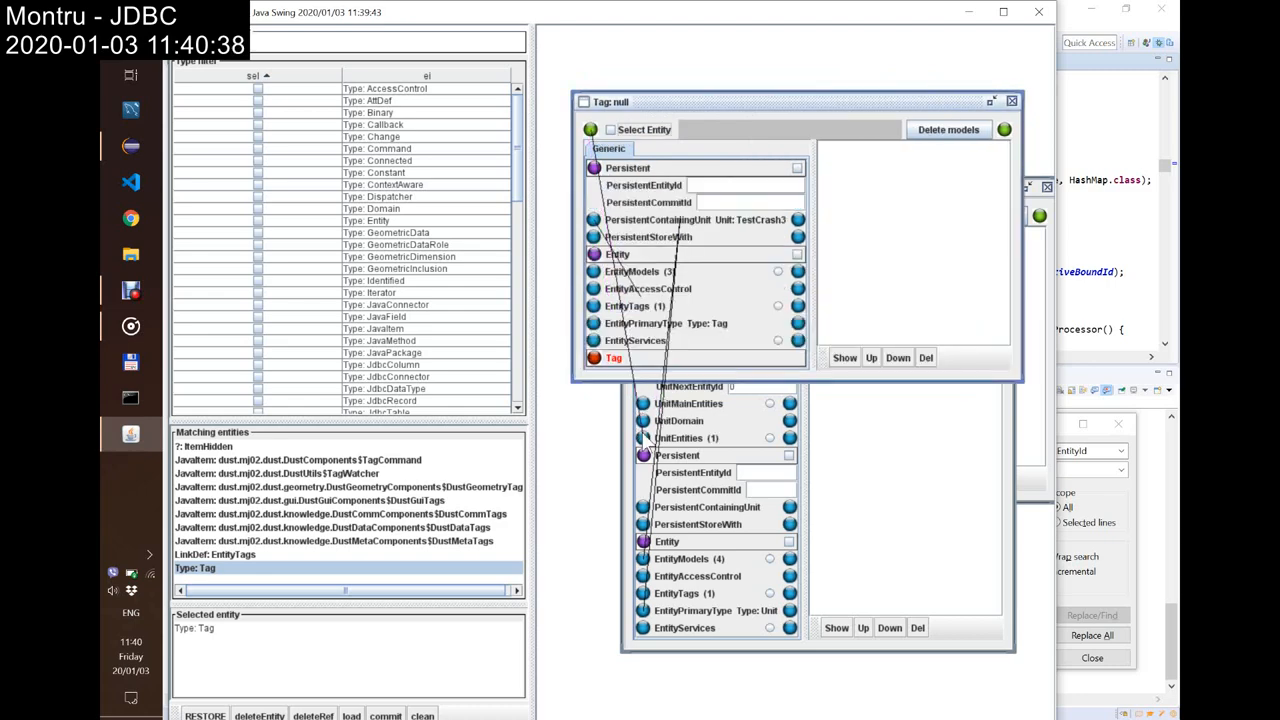
mouse_move(740, 232)
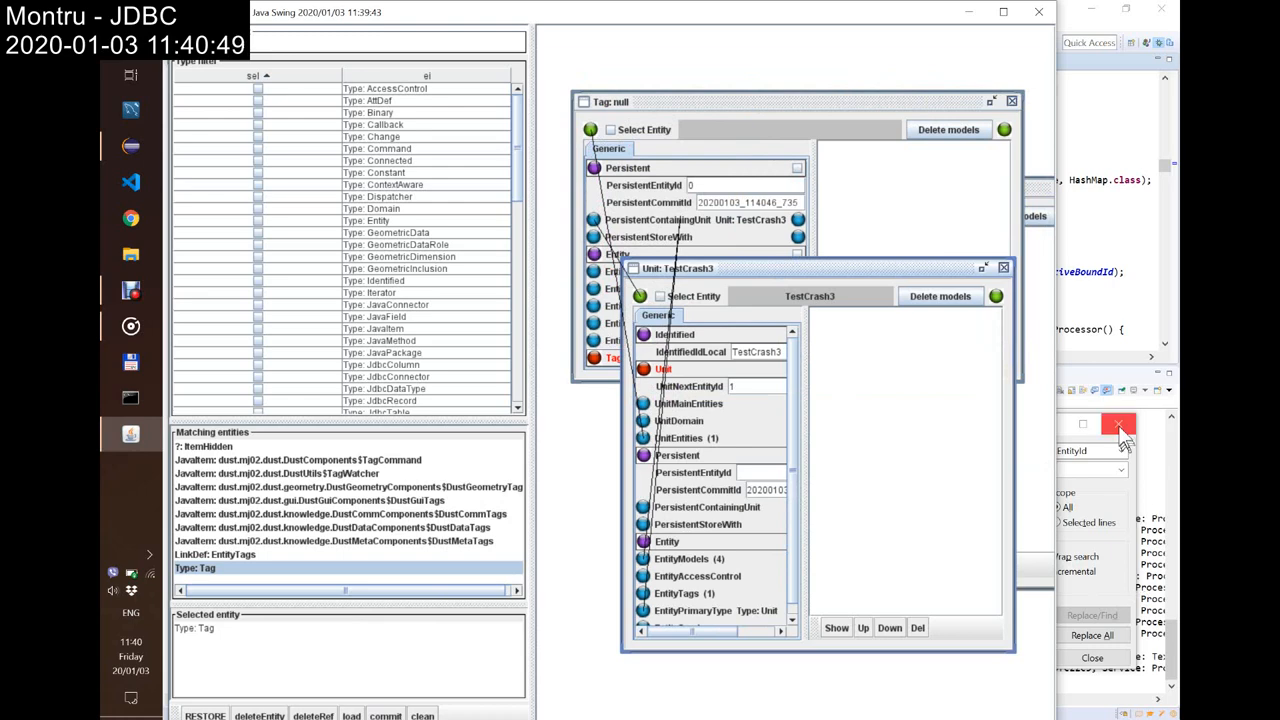
left_click(1120, 424)
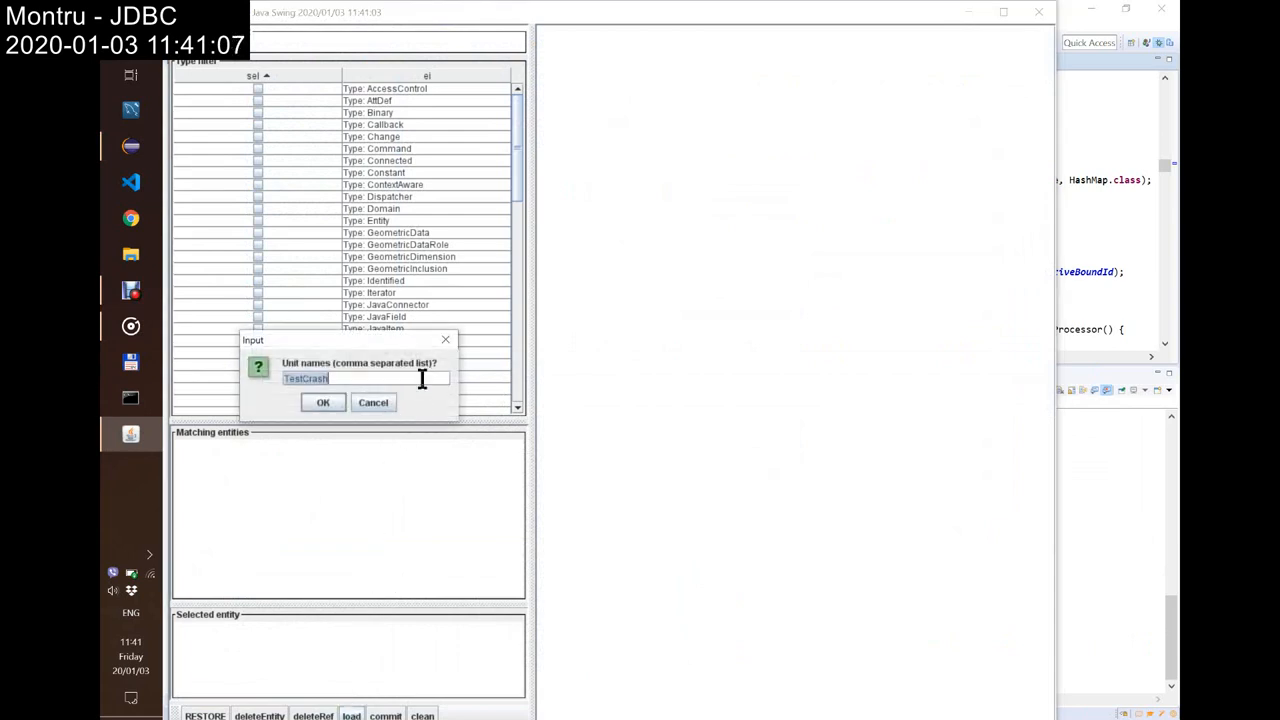
Step: Confirm loading the TestCrash3 unit in the unit-names prompt
type("3")
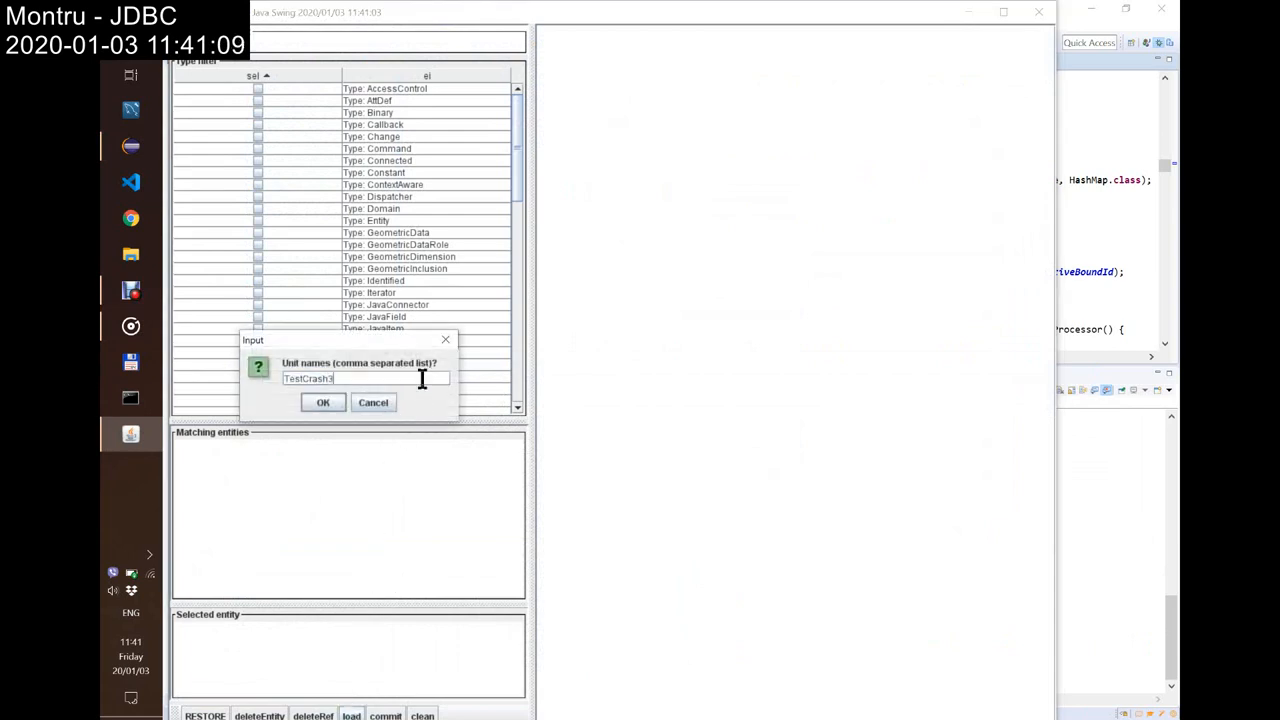
left_click(322, 402)
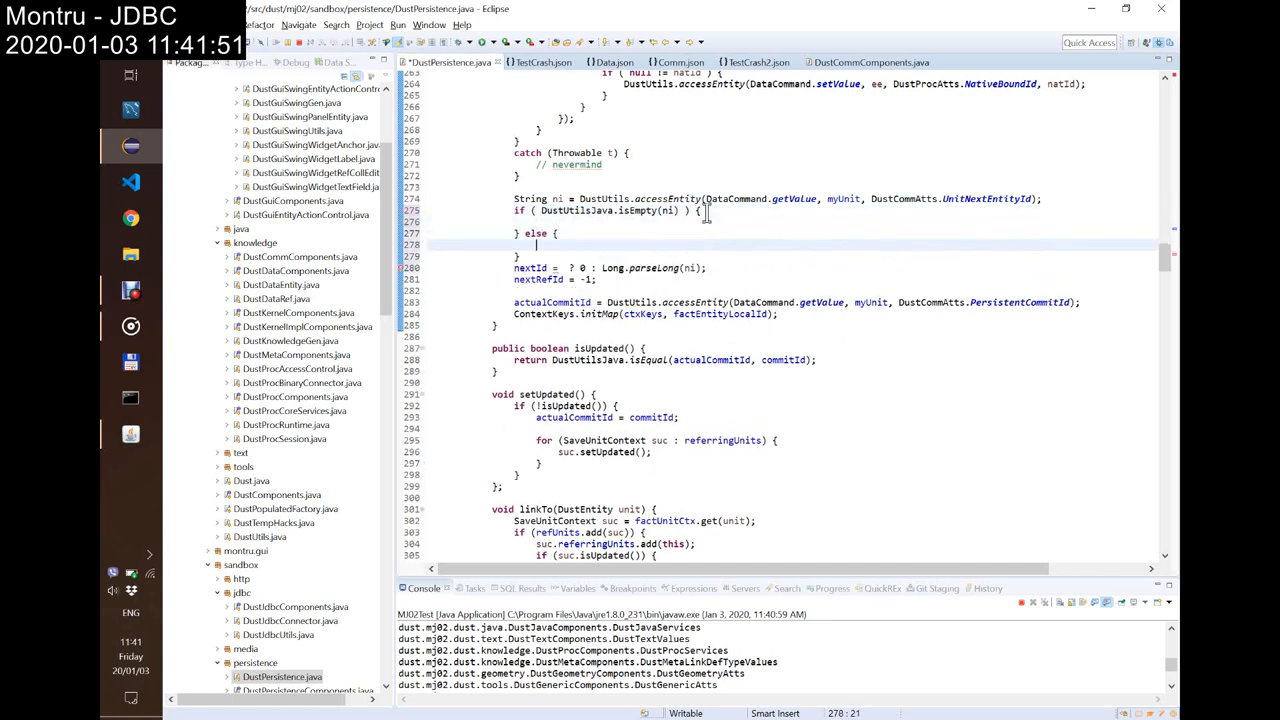
mouse_move(604, 268)
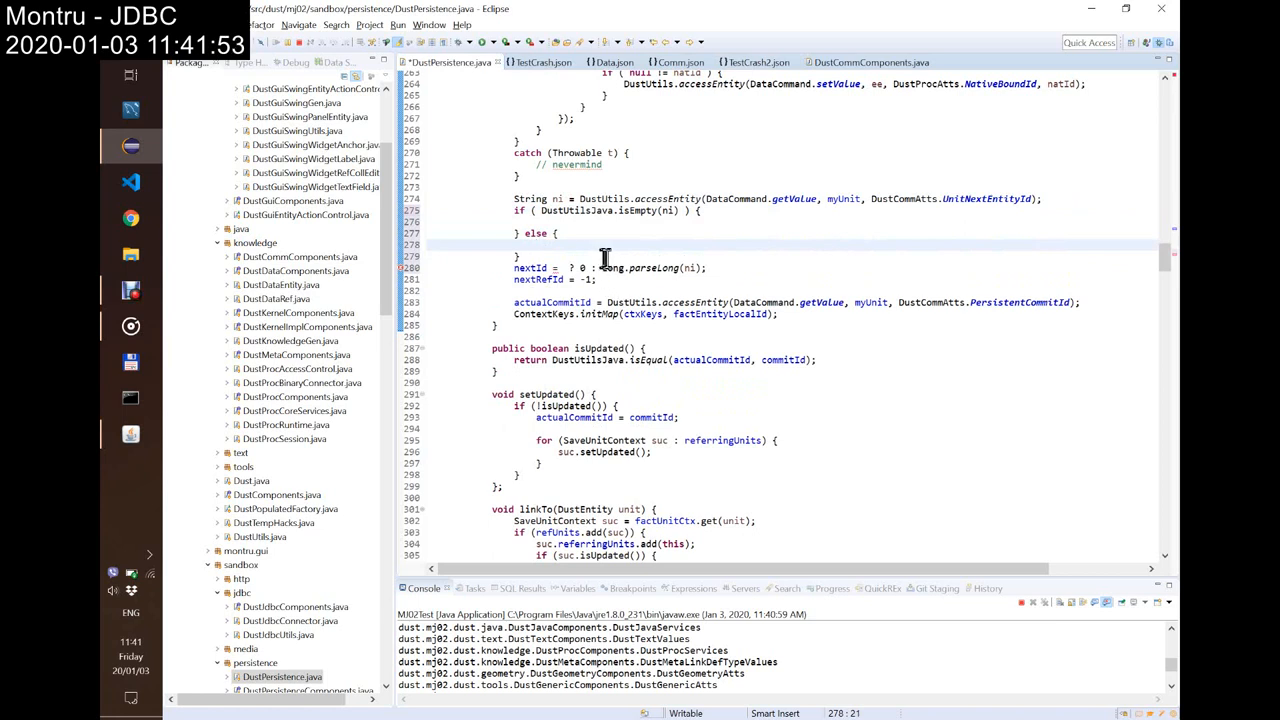
Step: Split the nextId ternary into if/else: 0 plus a DustUtils.accessEntity setValue when empty, else Long.parseLong(nl)
triple_click(604, 268)
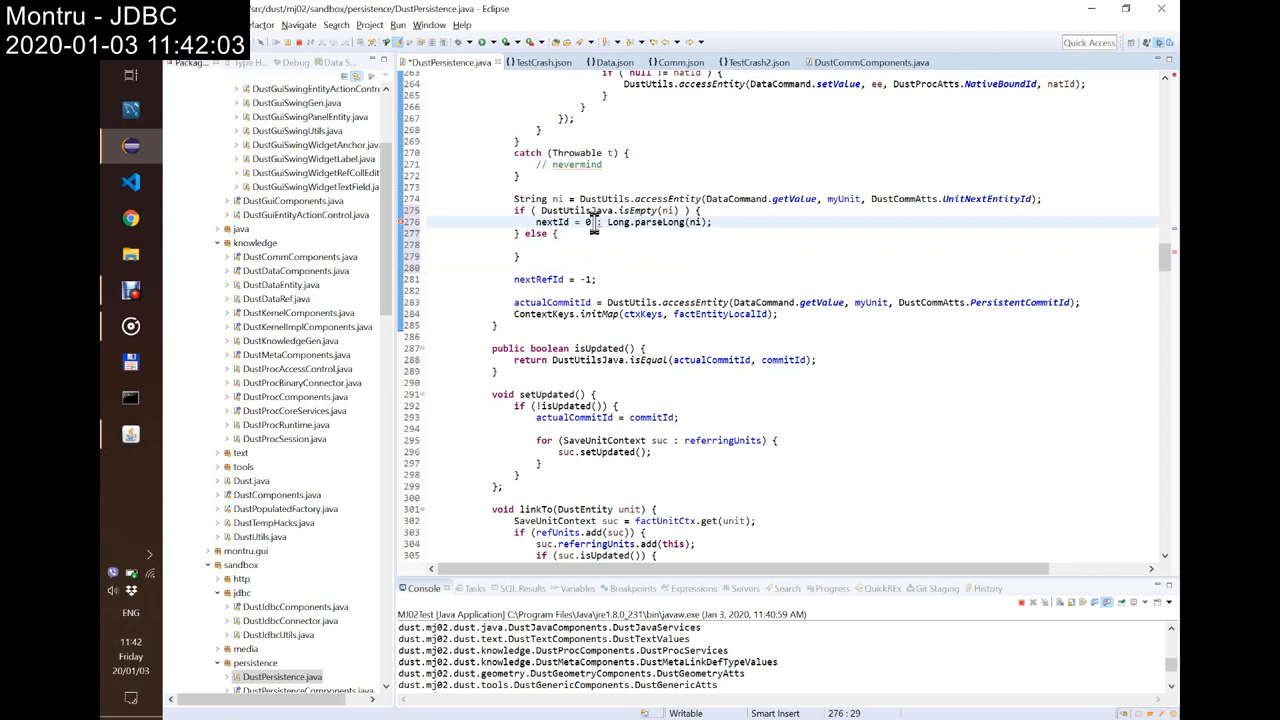
left_click_drag(598, 222, 704, 222)
type("nextId = Long.parseLong(ni);")
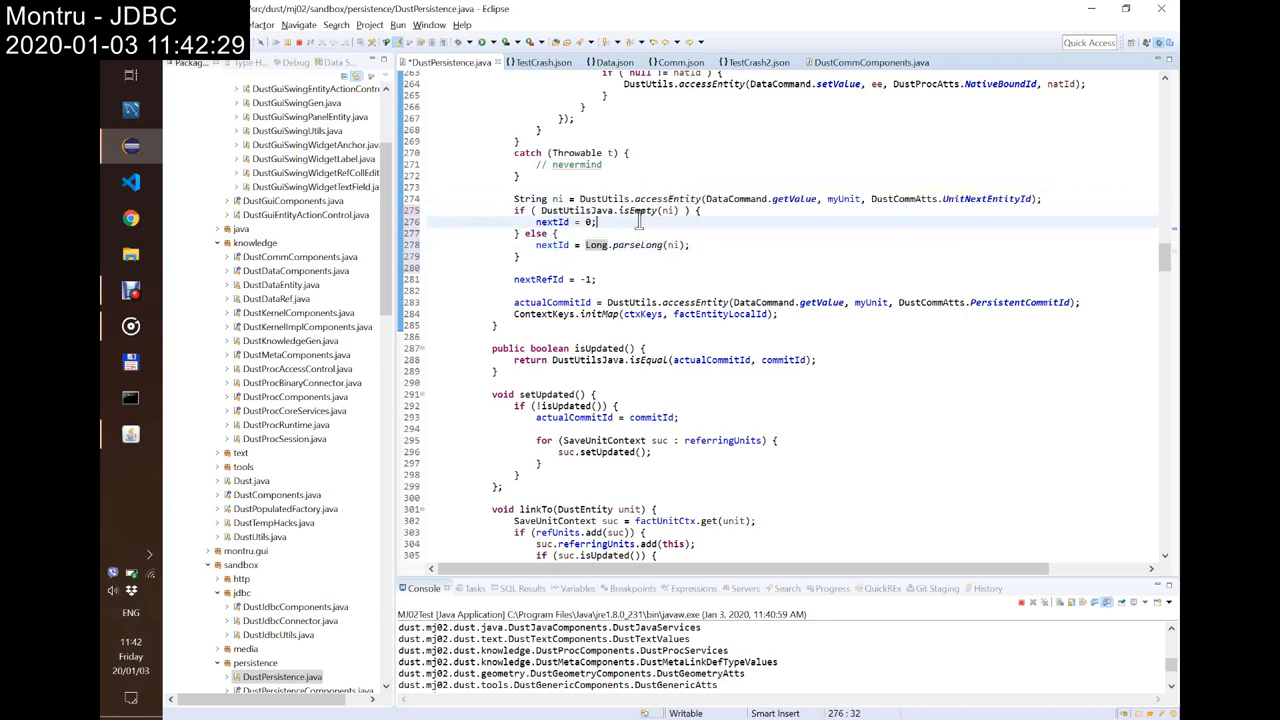
type("DustUtils.accessEntity(DataCommand.getValue, myUnit, DustCommAtts.UnitNextEntityId);")
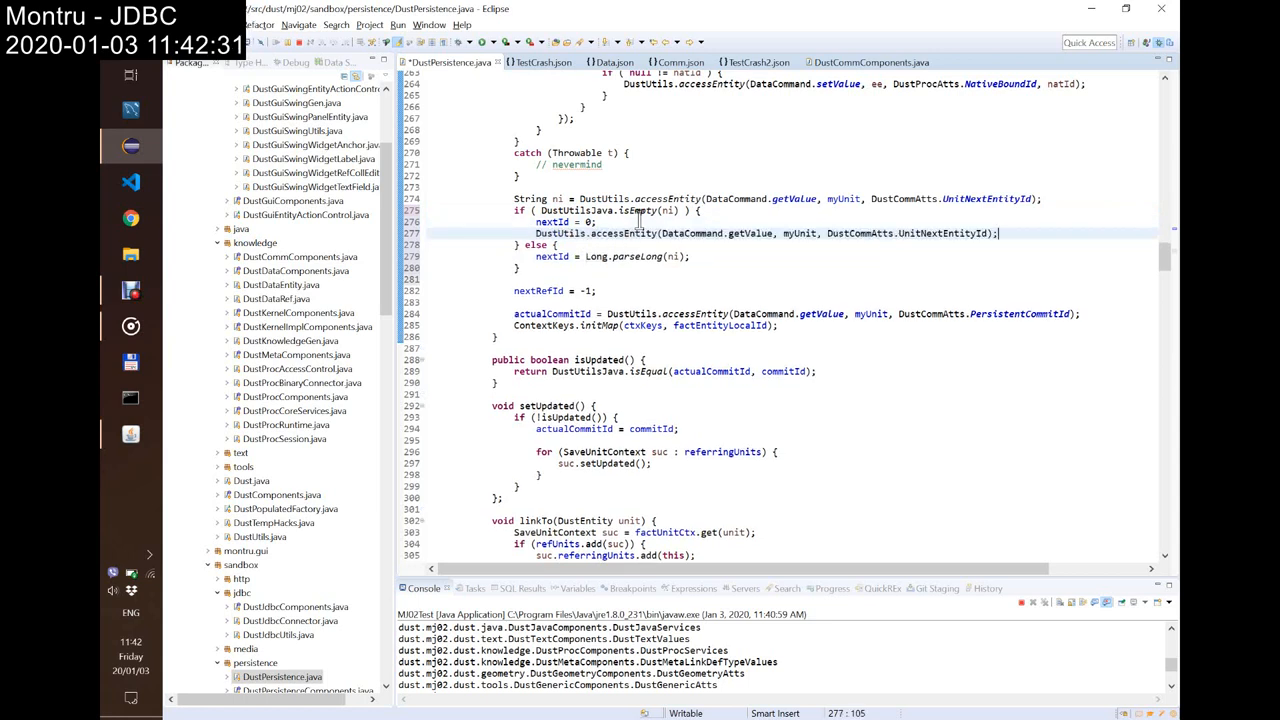
mouse_move(740, 232)
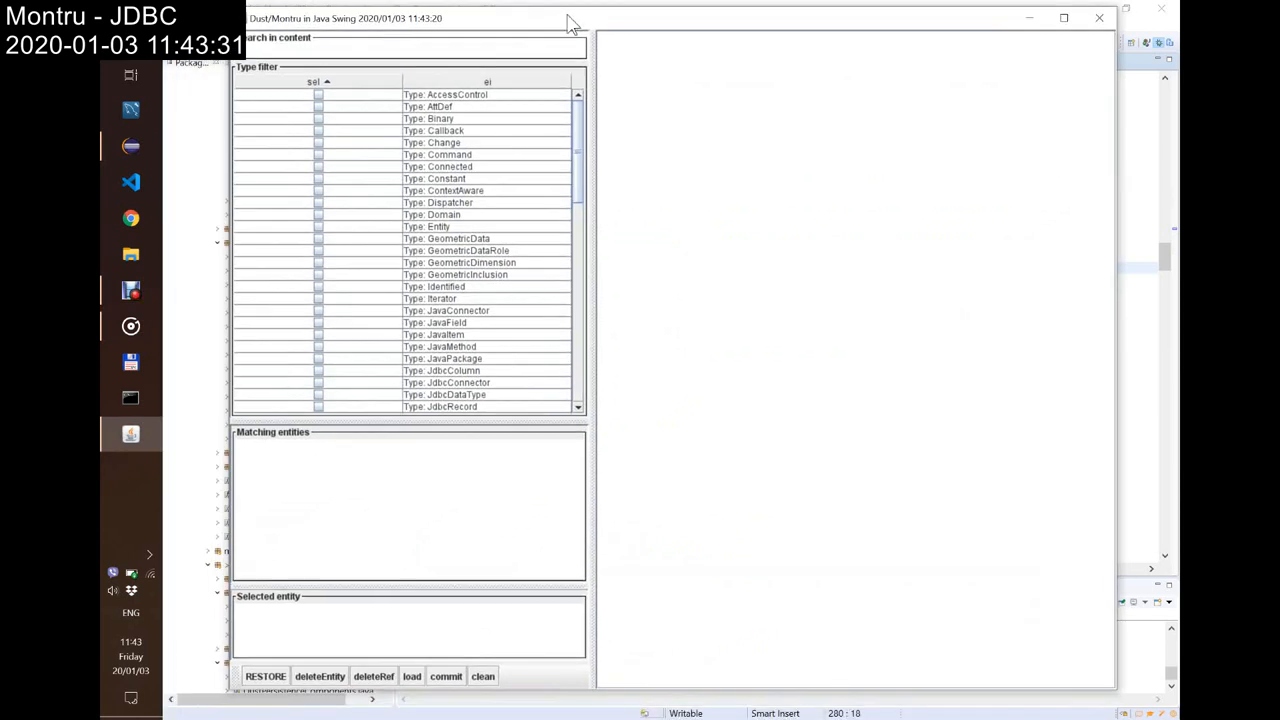
mouse_move(376, 308)
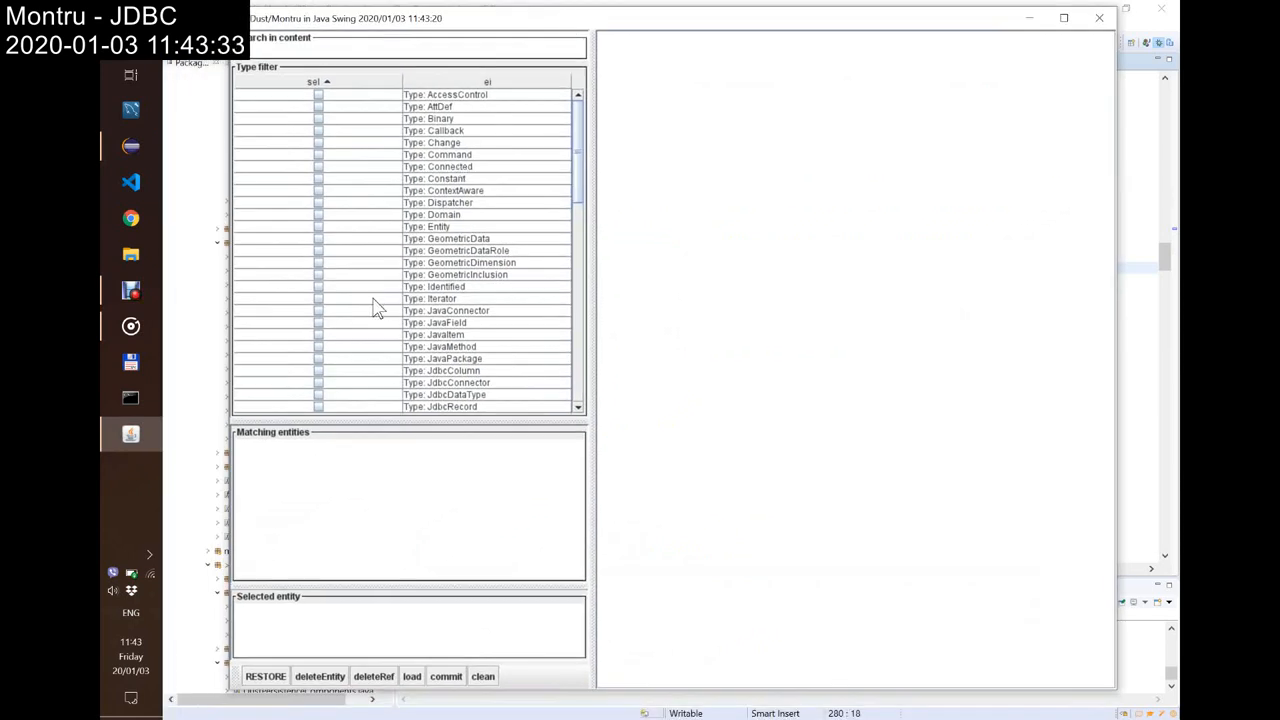
mouse_move(340, 530)
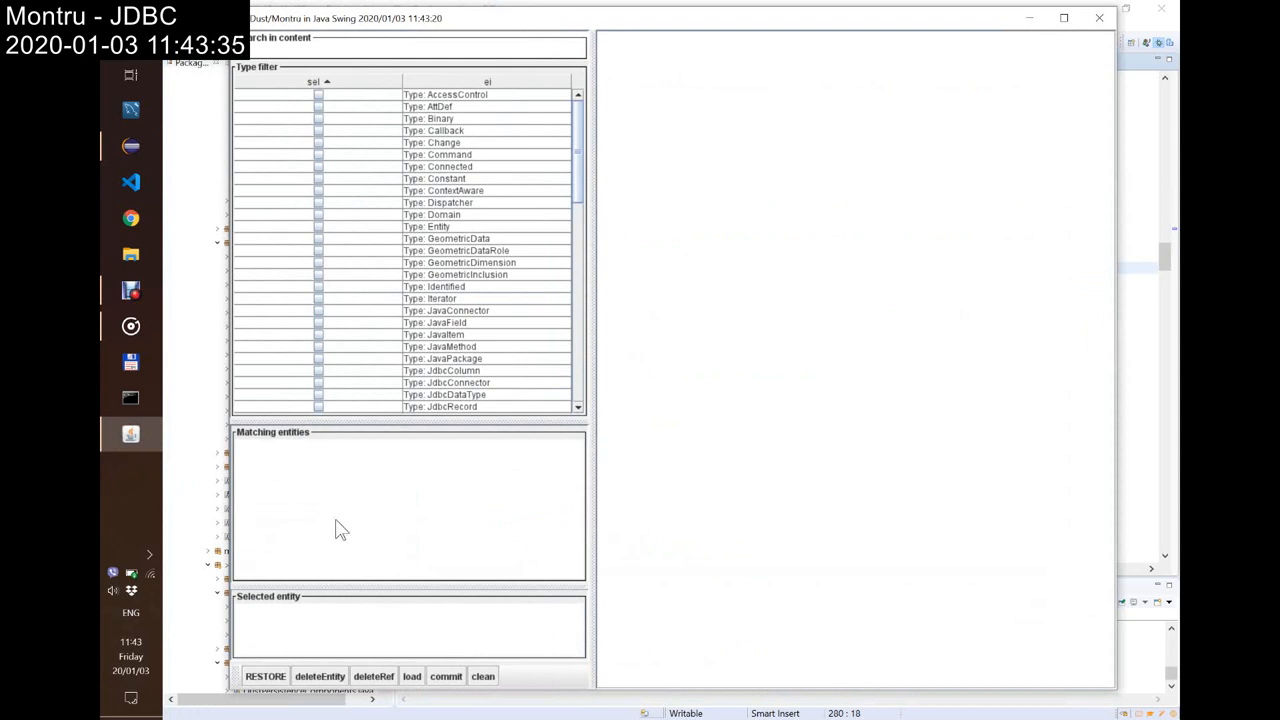
mouse_move(442, 576)
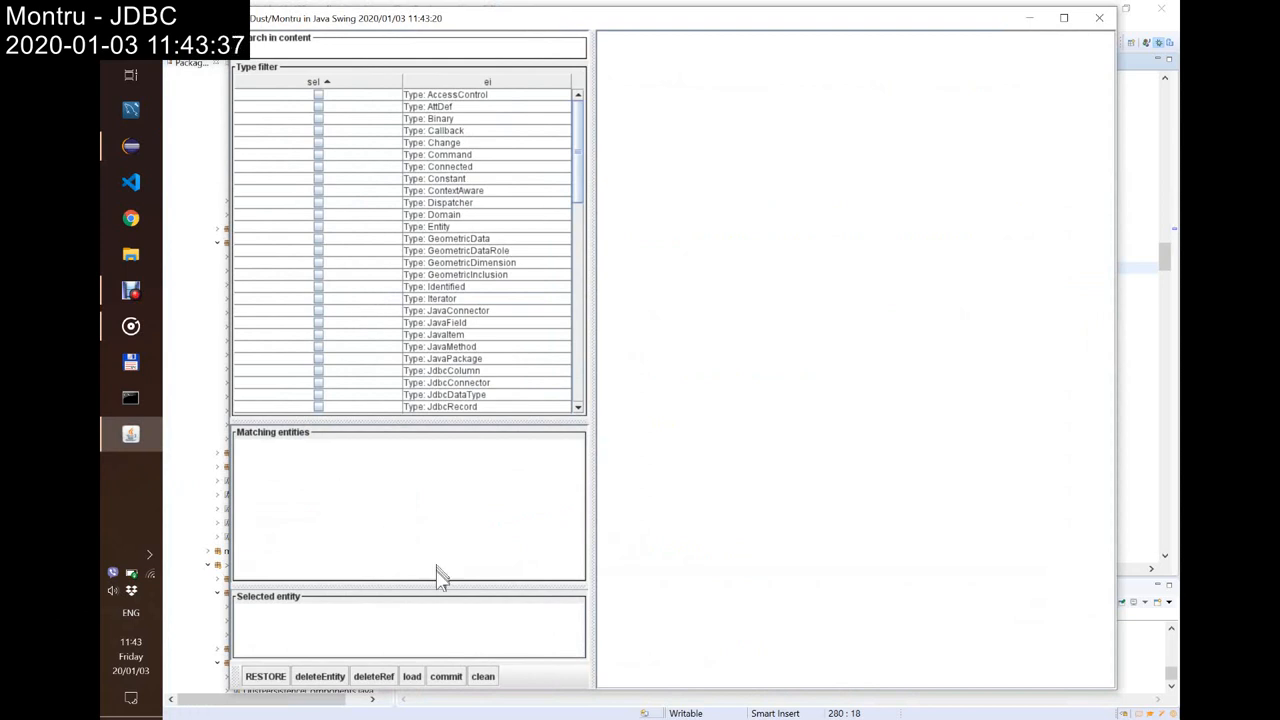
mouse_move(544, 462)
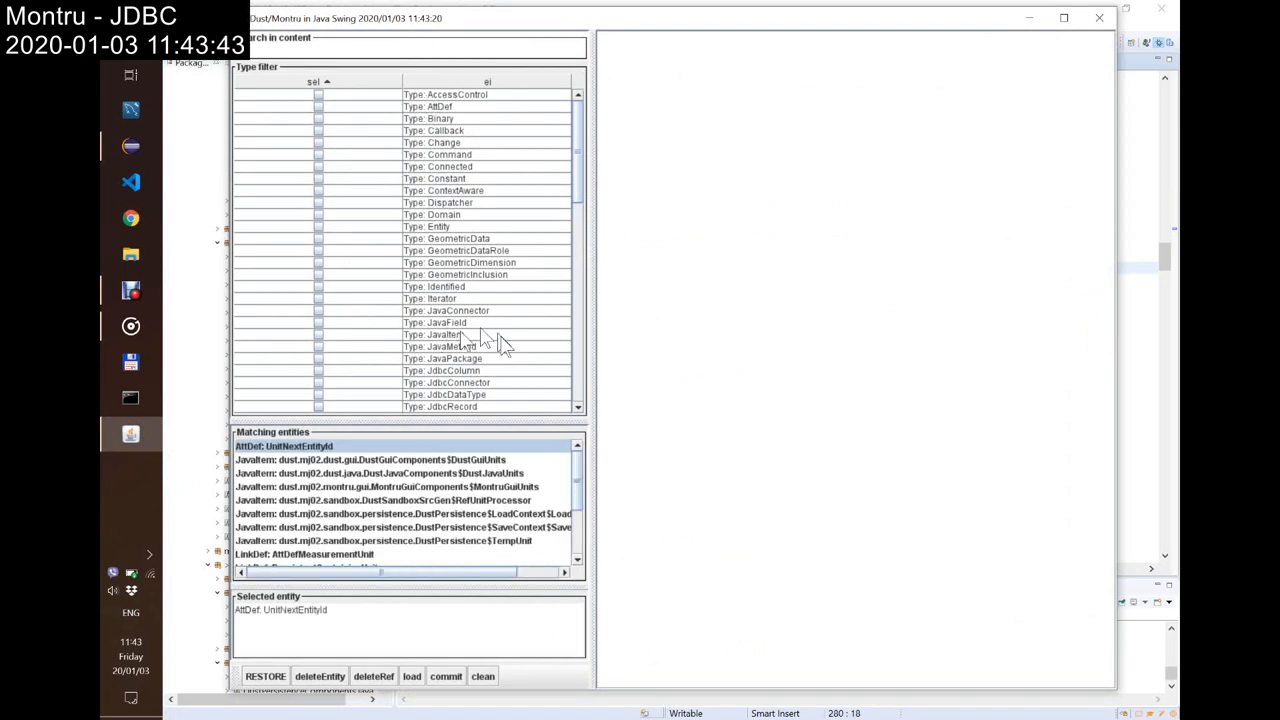
Step: Create a new Unit entity and start typing TestCra into IdentifiedIdLocal
scroll("down", 3)
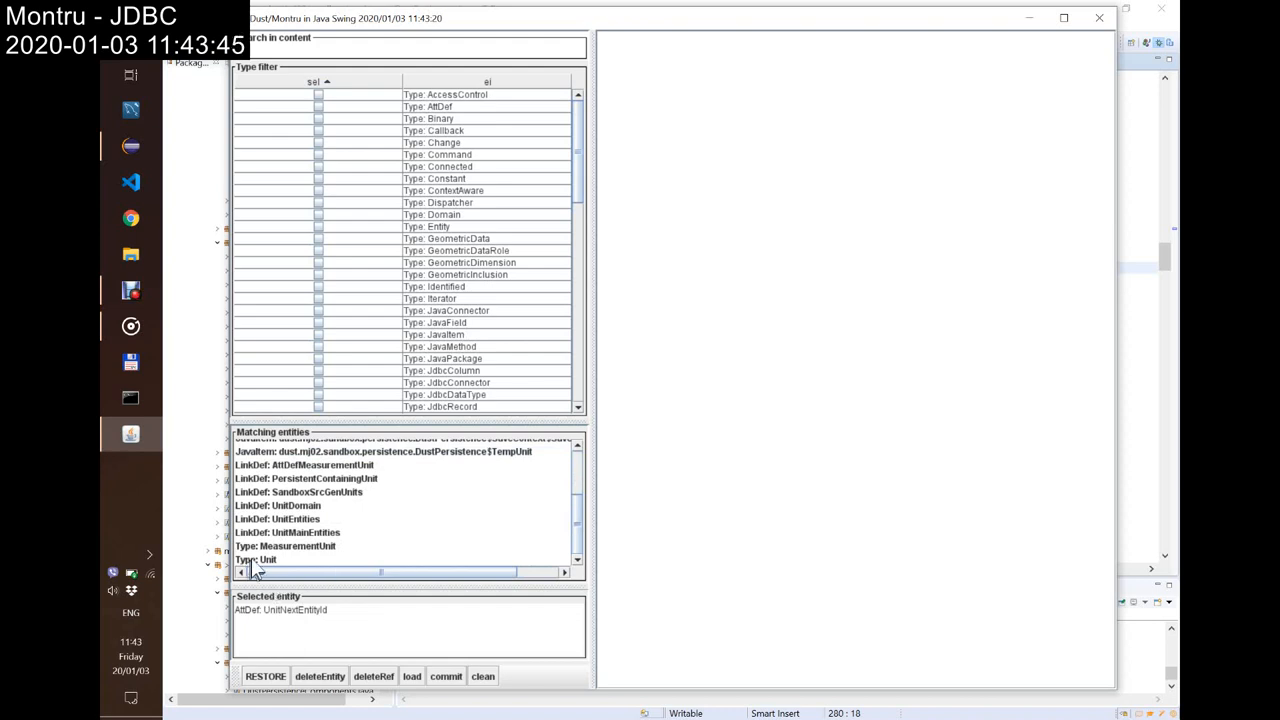
double_click(256, 560)
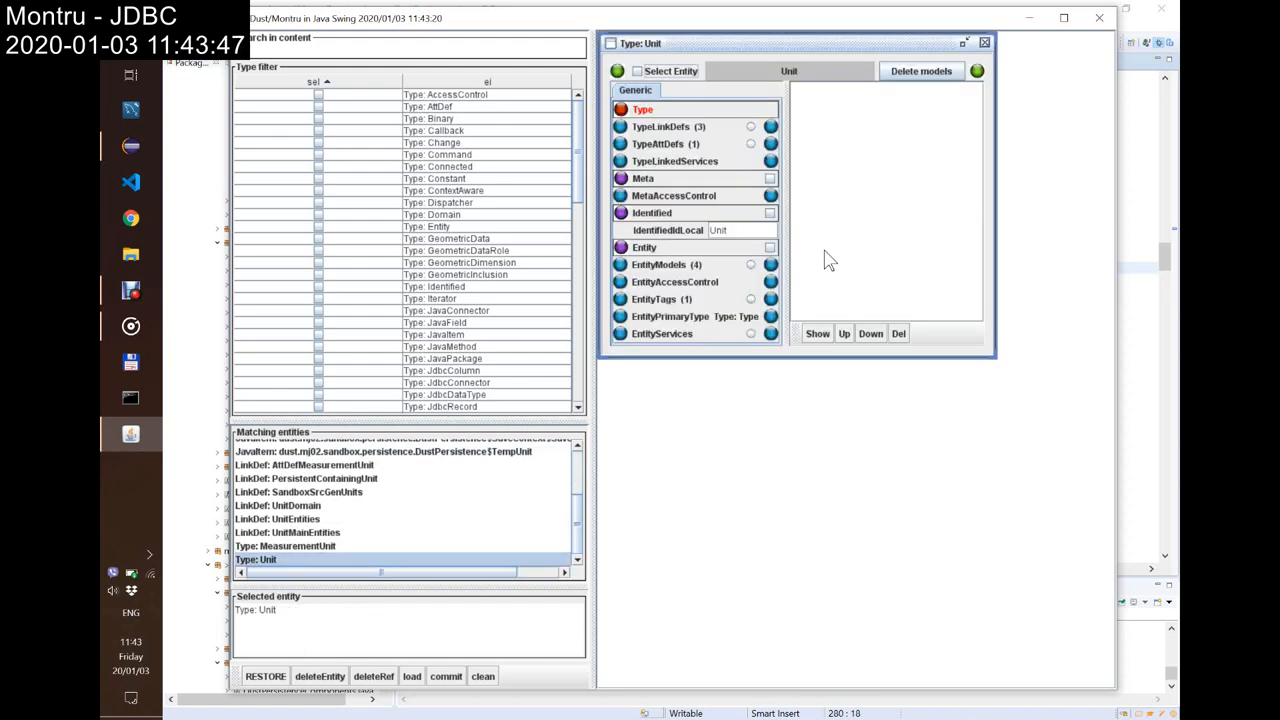
left_click_drag(790, 44, 850, 108)
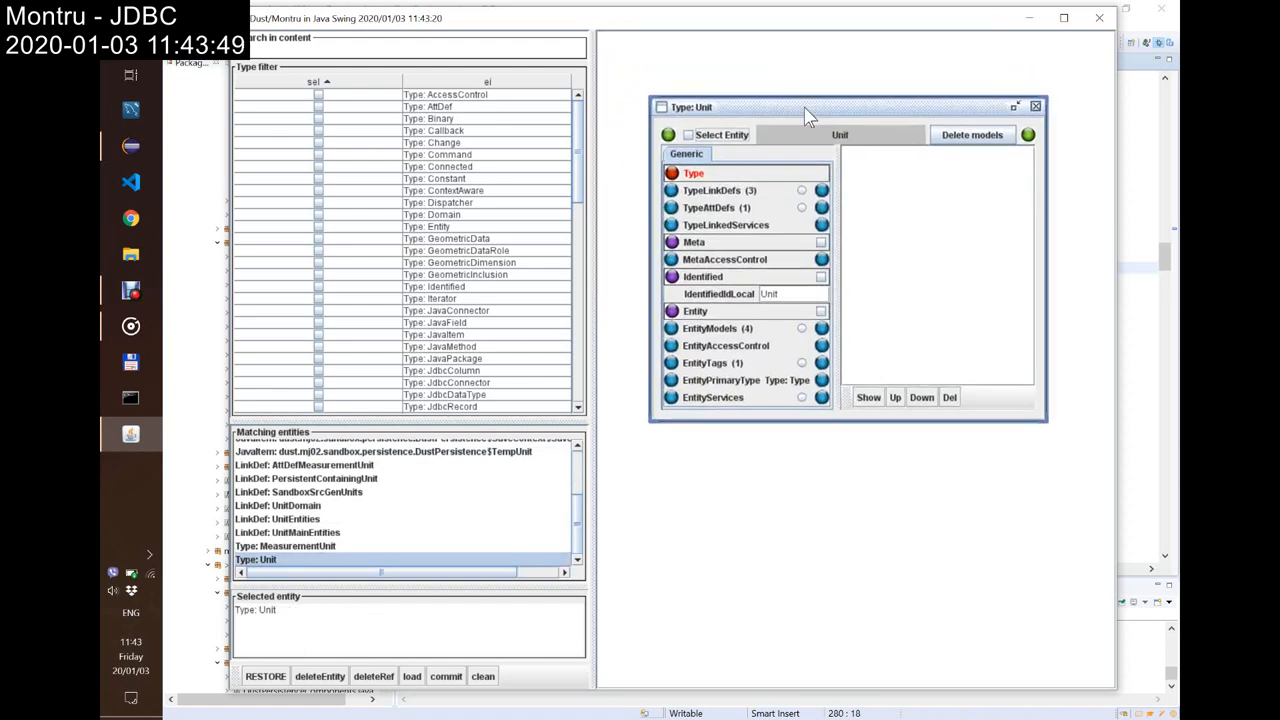
mouse_move(632, 104)
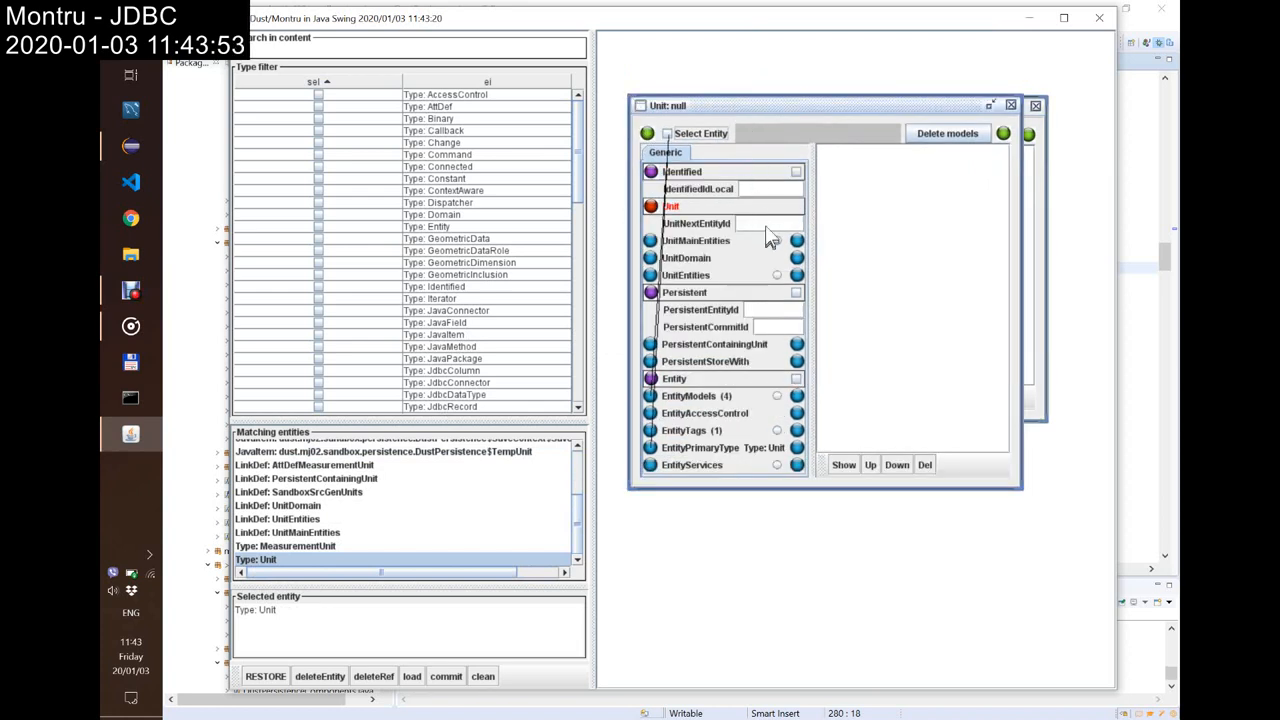
mouse_move(772, 204)
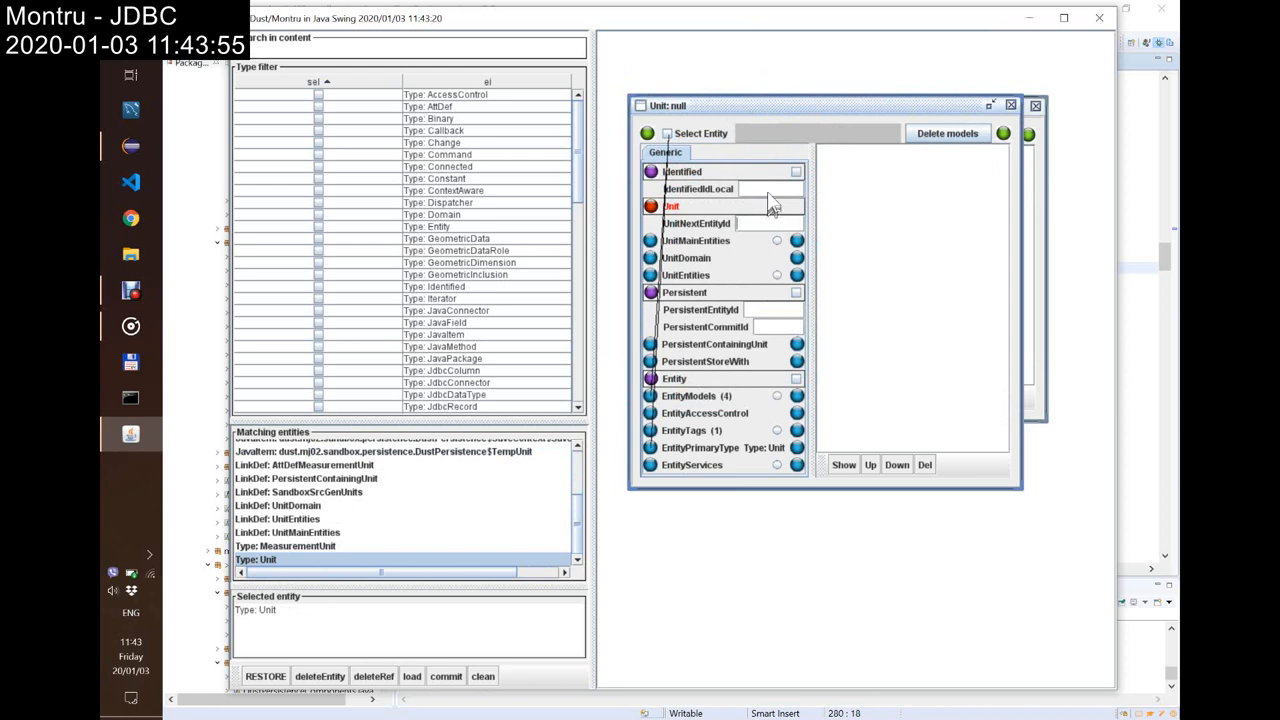
type("T")
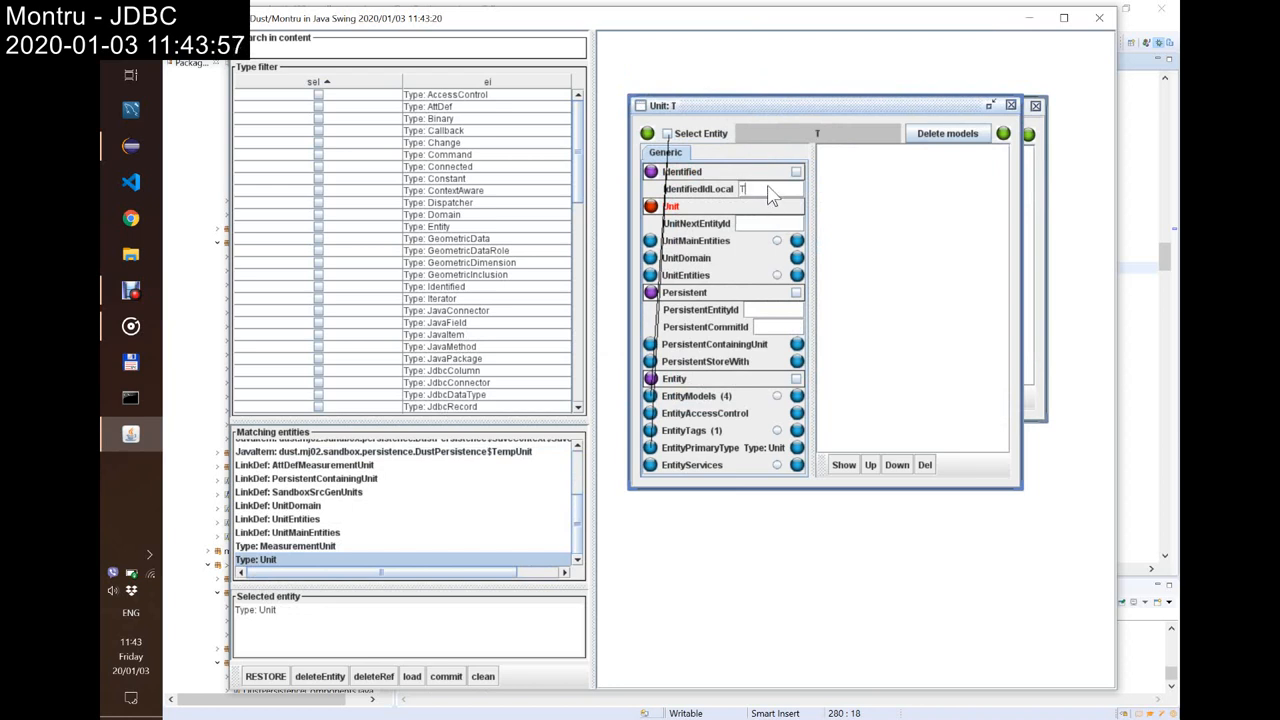
type("estCra")
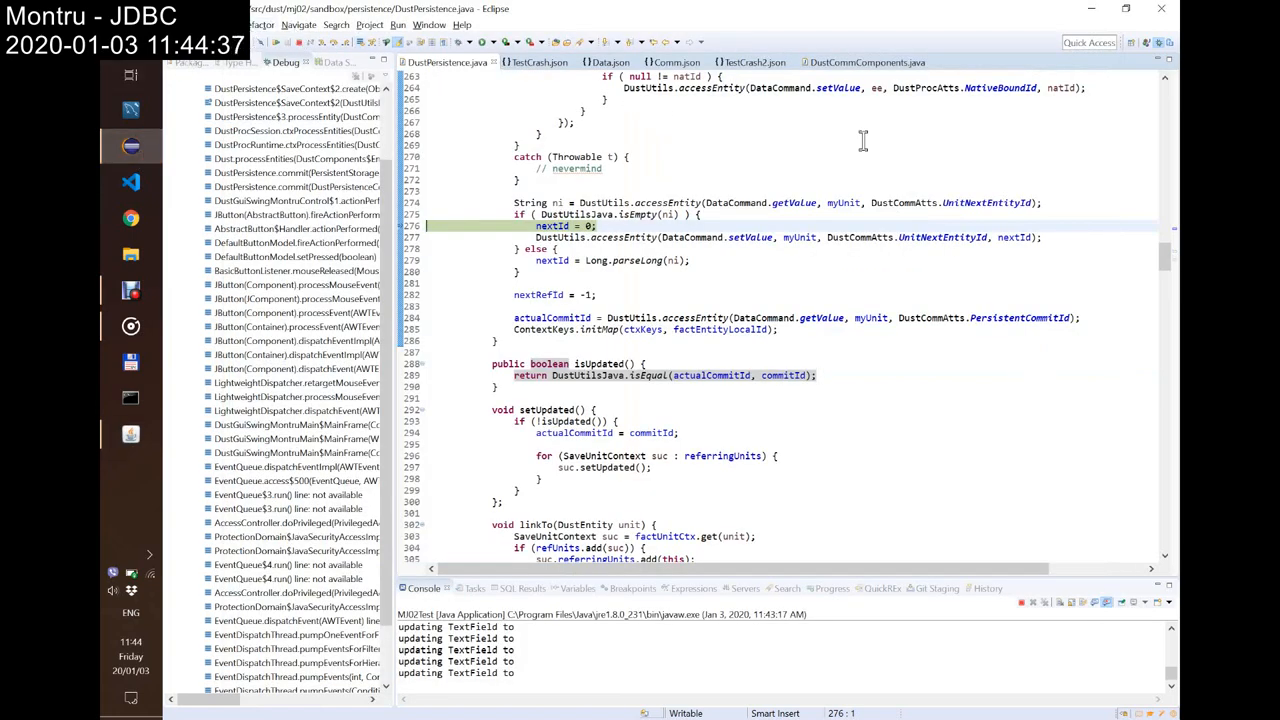
mouse_move(344, 52)
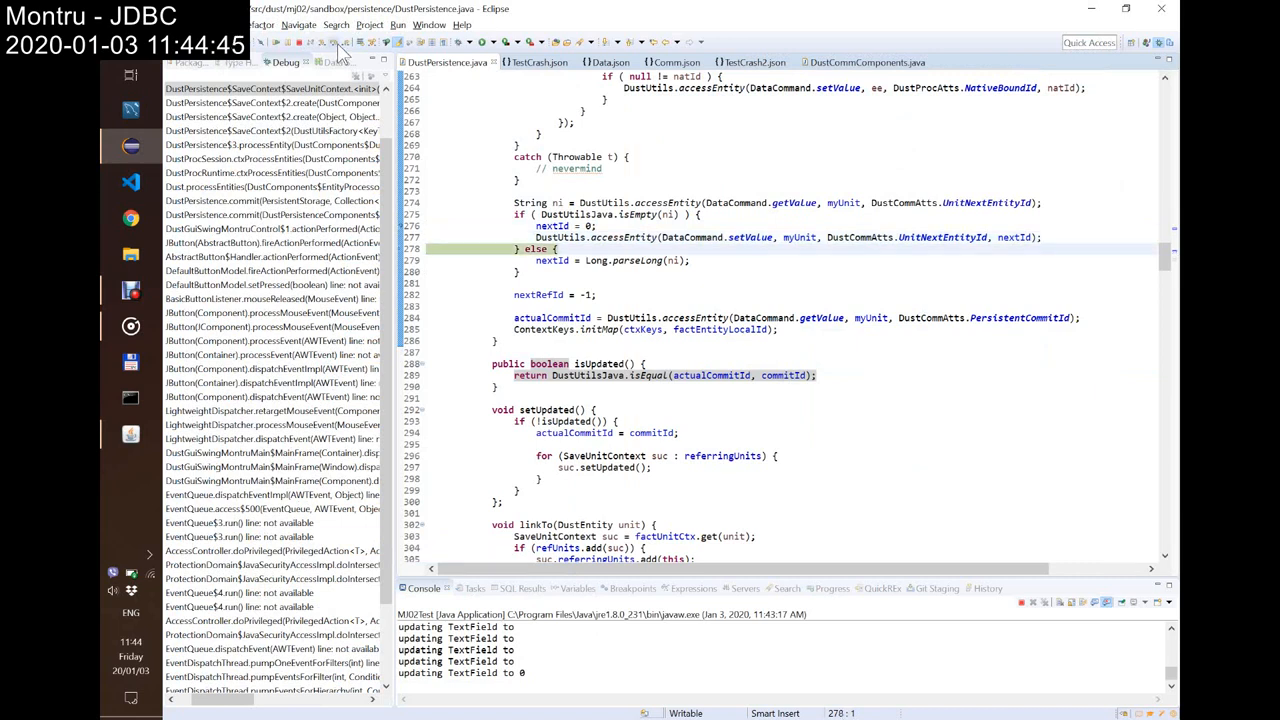
mouse_move(280, 48)
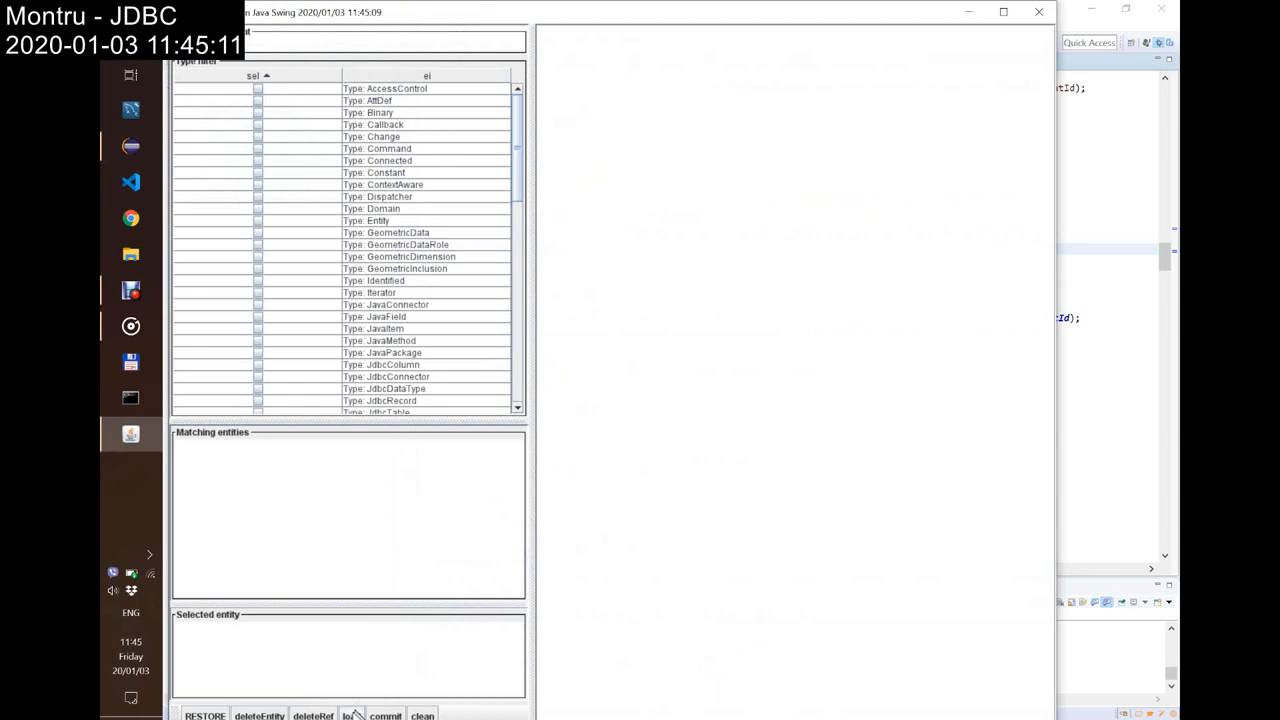
Step: Load the unit named in the prompt so it appears among matching entities
left_click(352, 716)
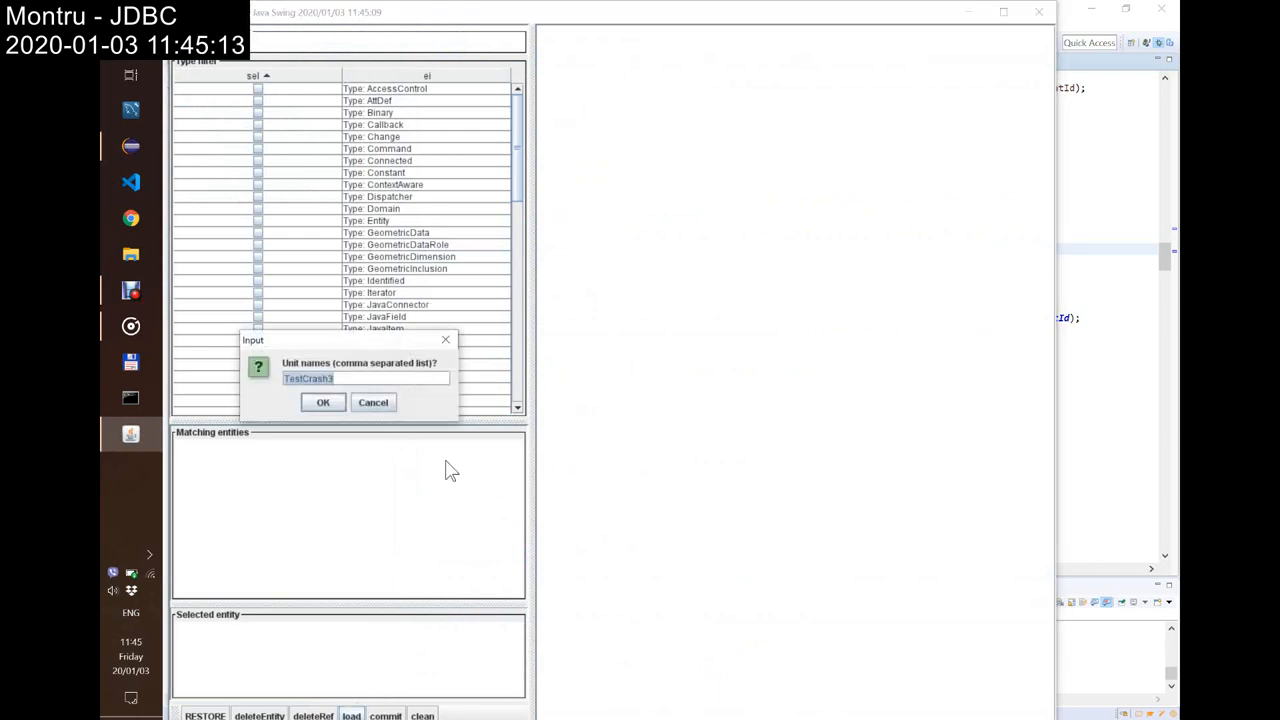
left_click(322, 402)
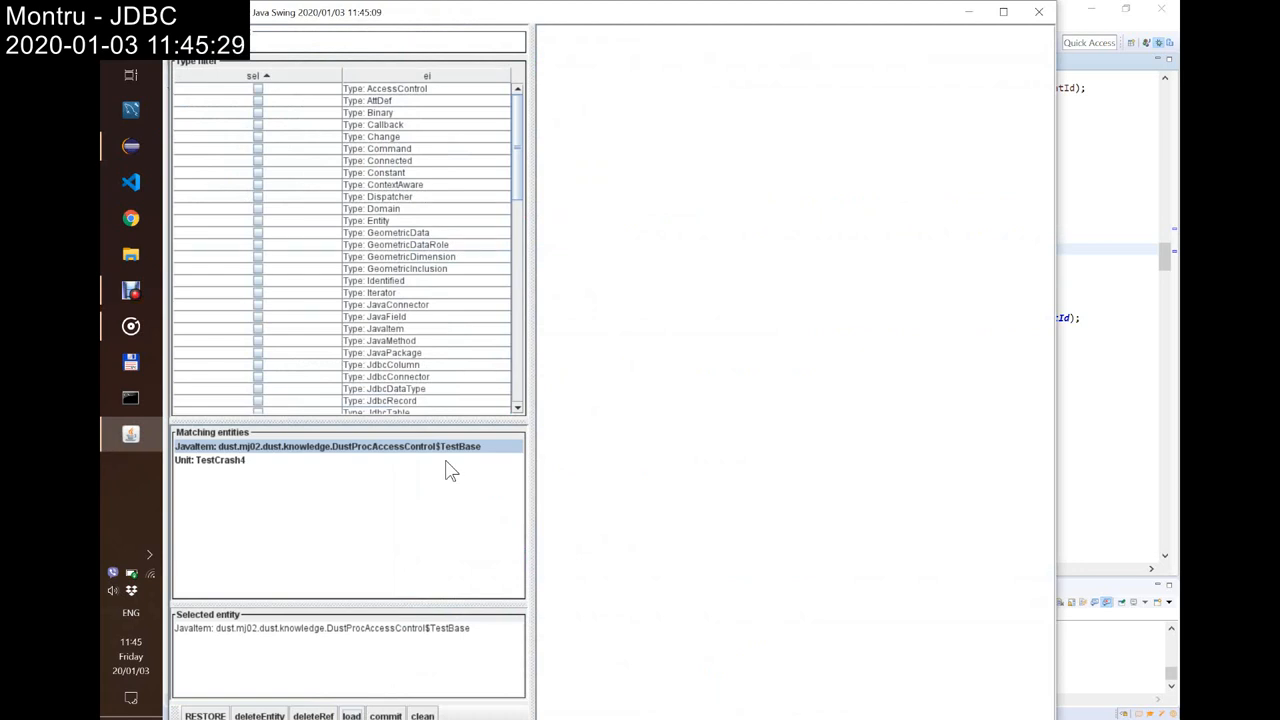
mouse_move(1088, 204)
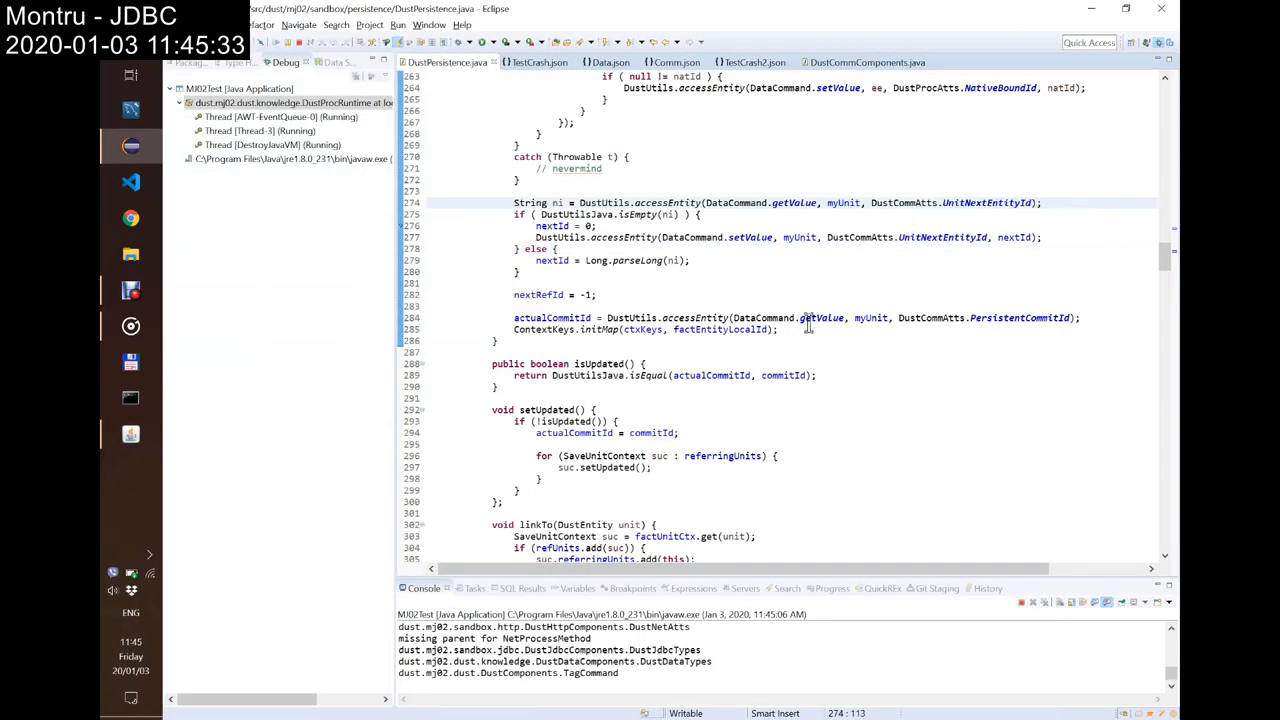
mouse_move(808, 236)
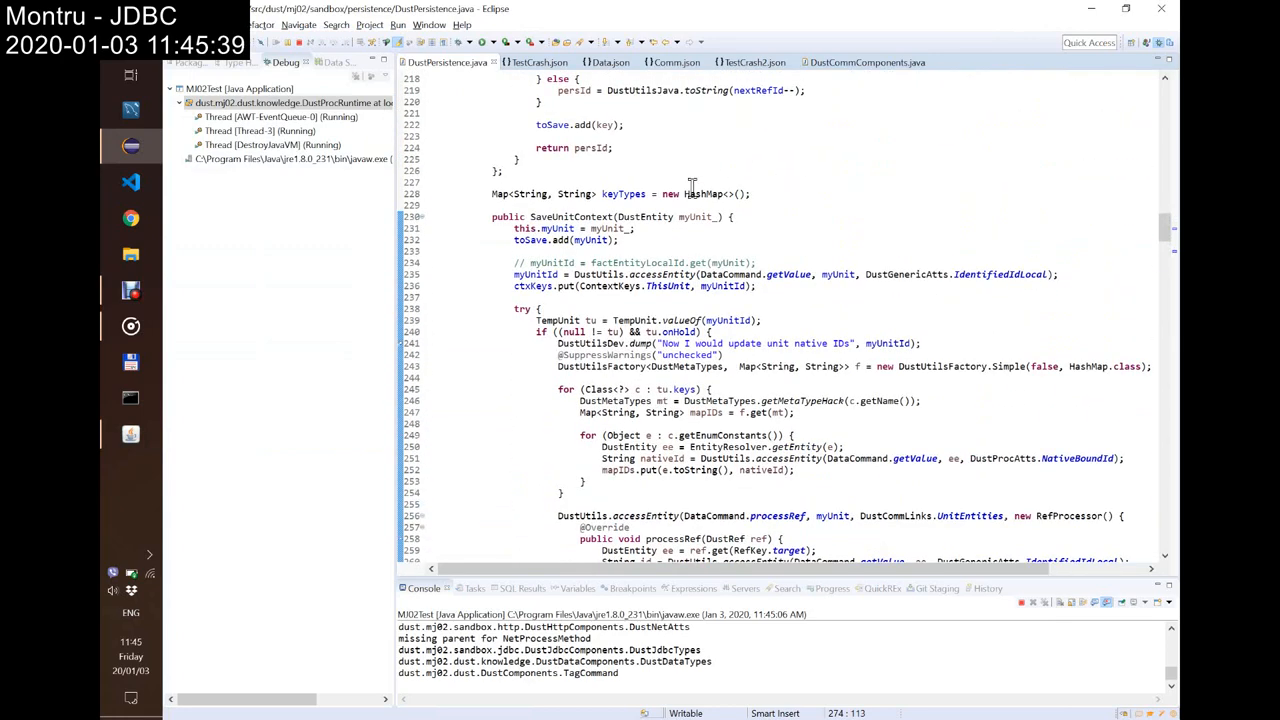
scroll("down", 3)
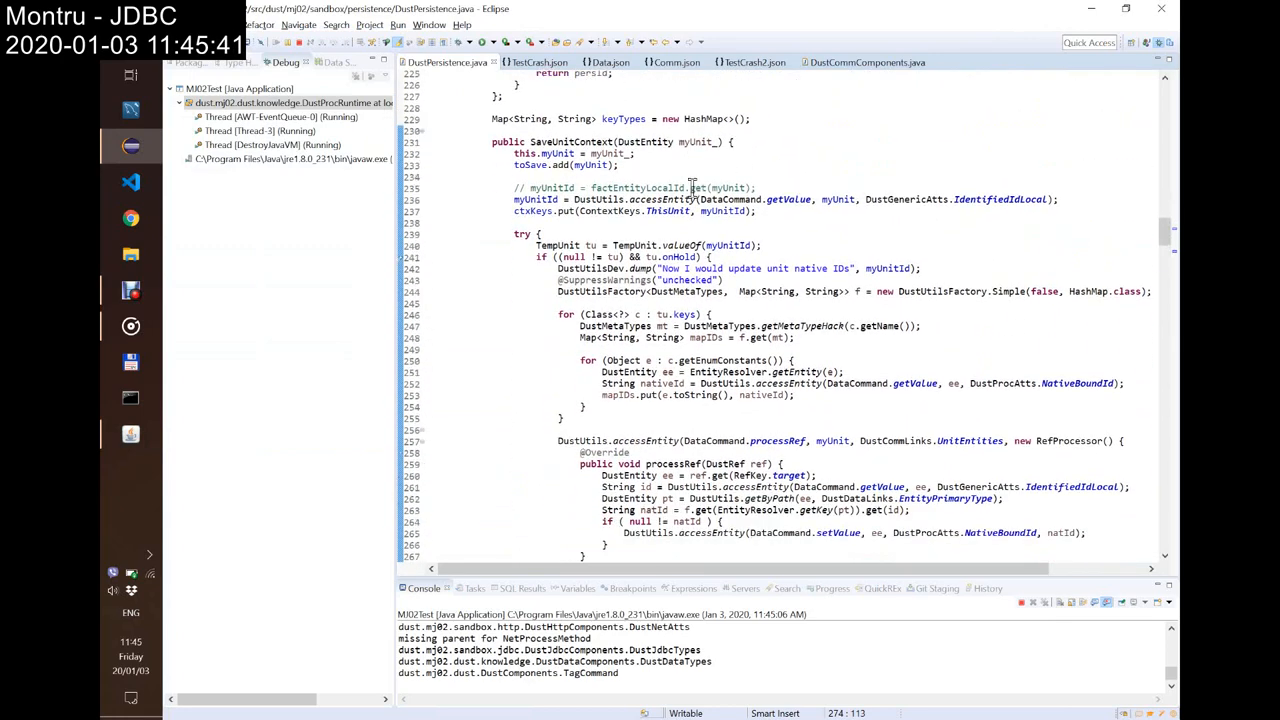
scroll("down", 3)
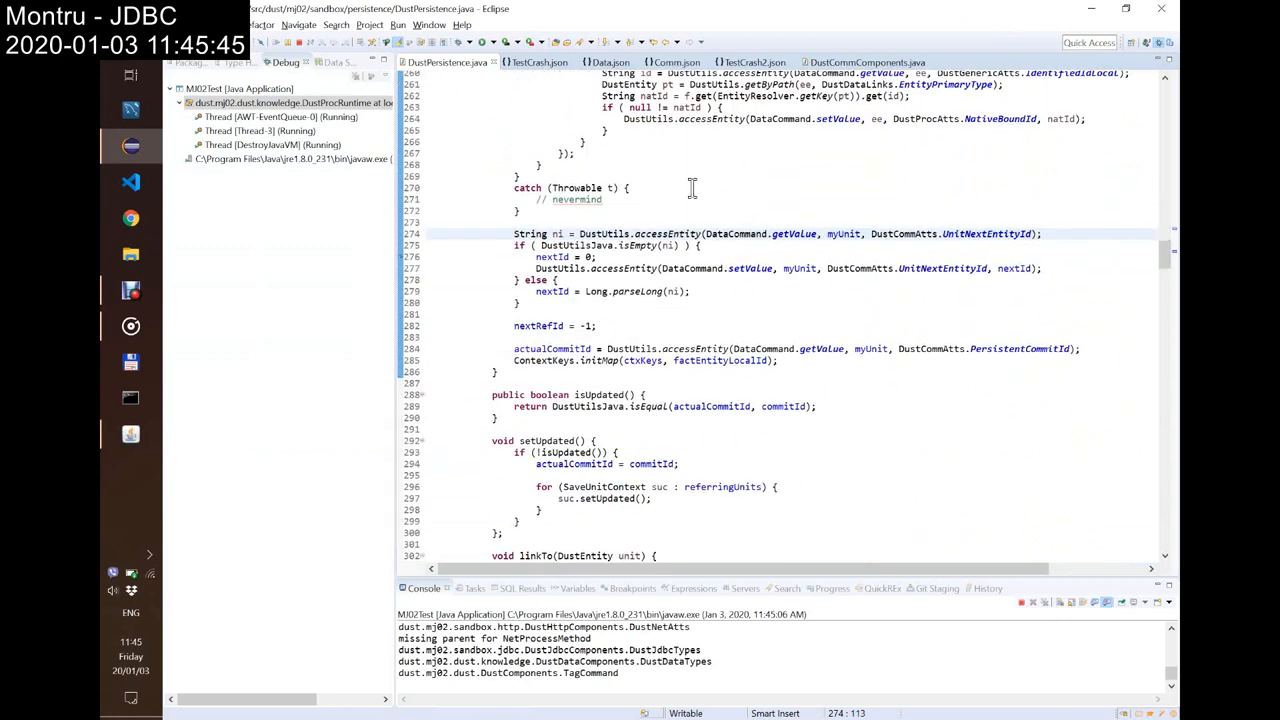
scroll("down", 3)
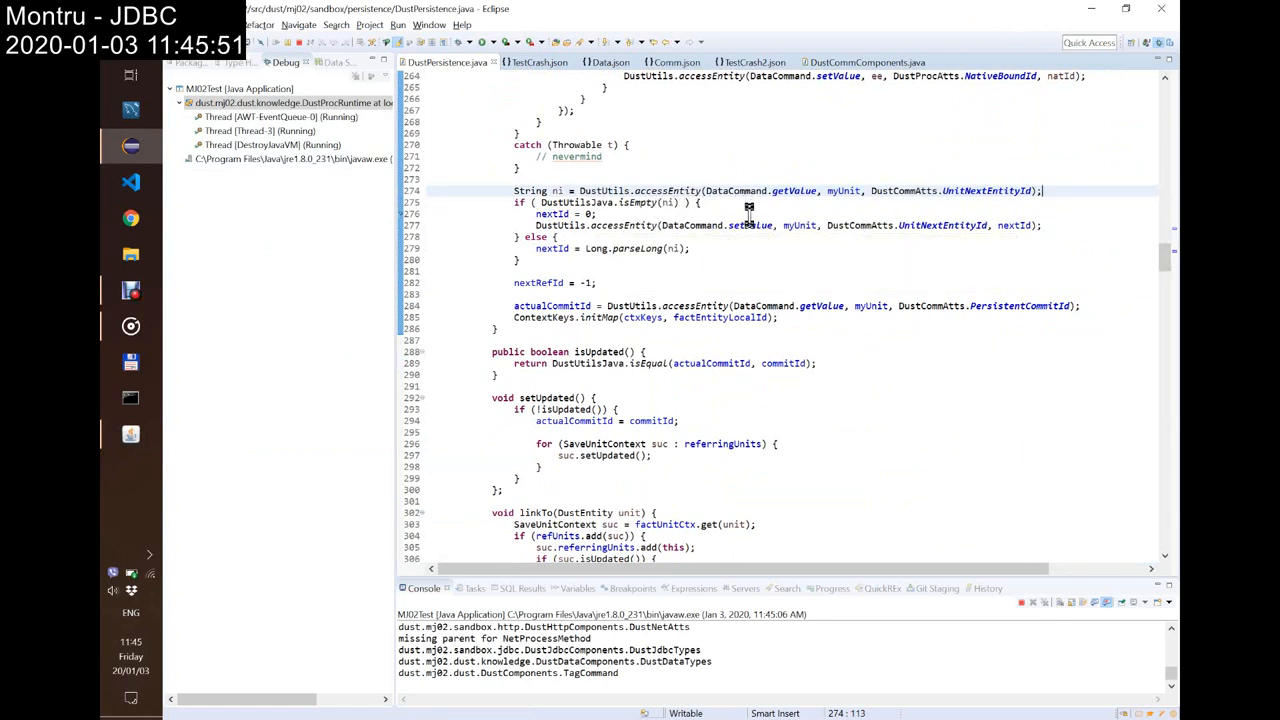
mouse_move(650, 224)
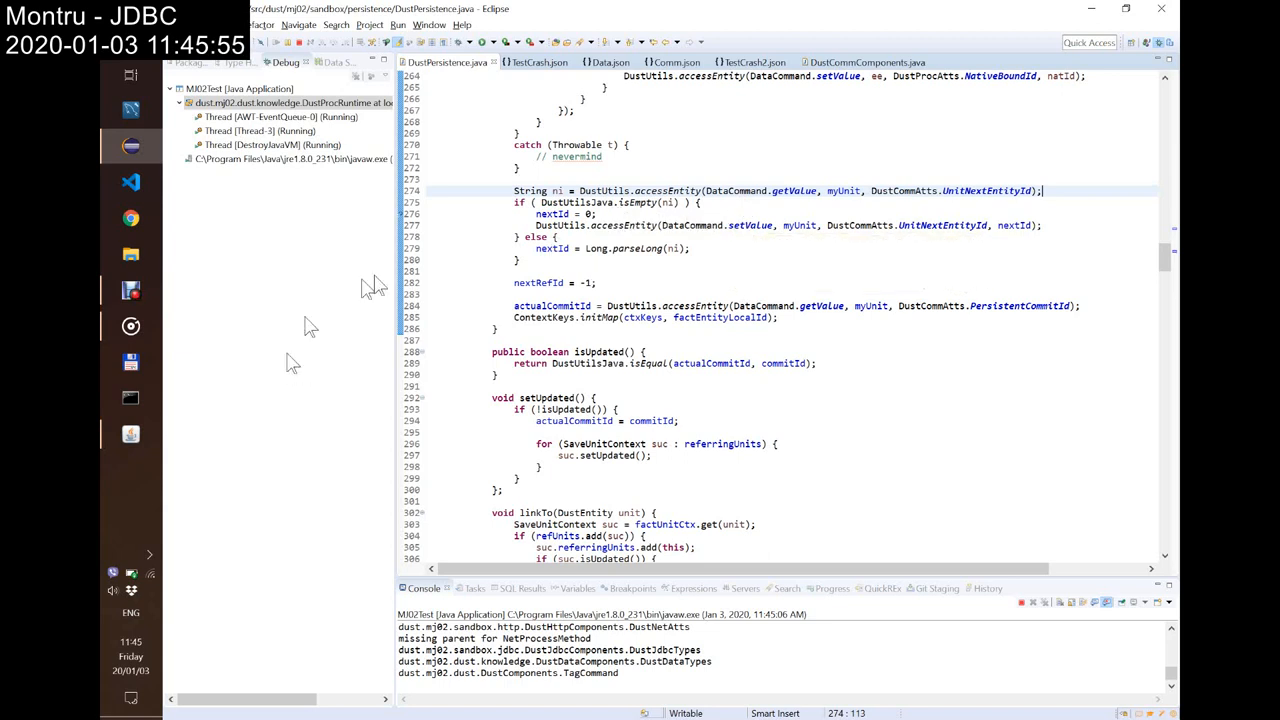
mouse_move(130, 438)
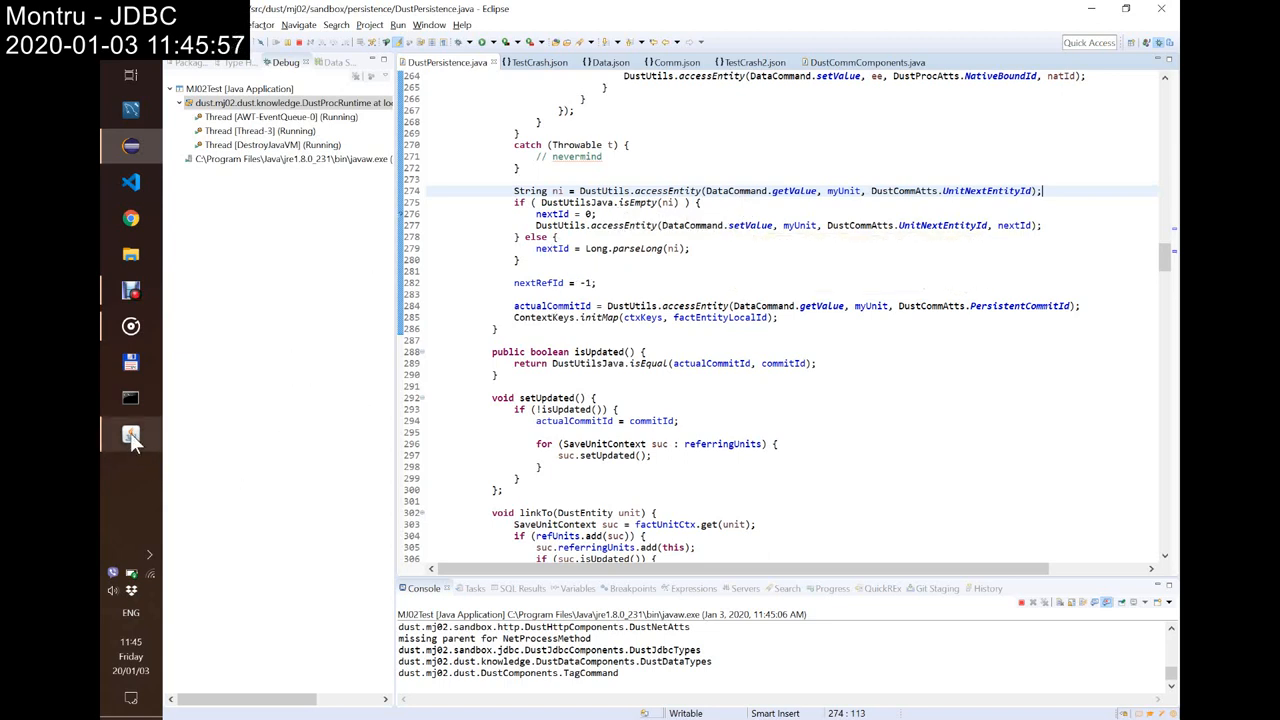
left_click(132, 438)
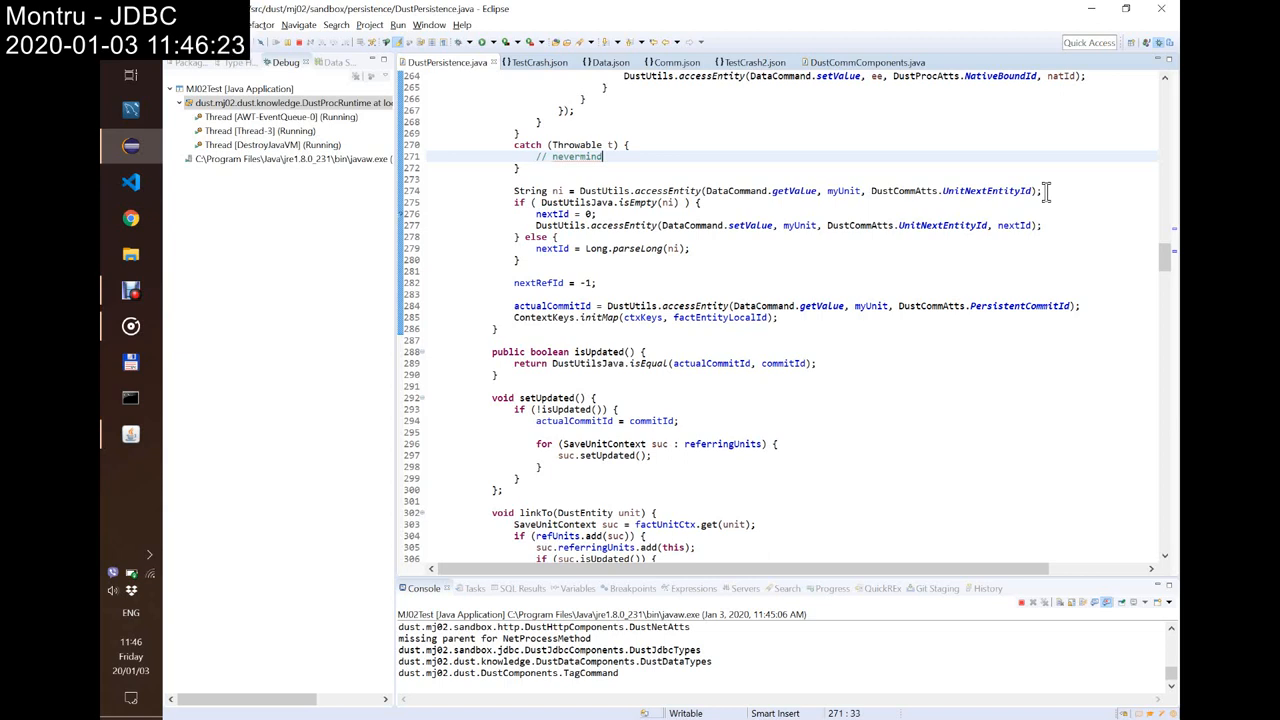
Step: Scroll DustPersistence.java down to the processContent callback inside optSaveEntity
scroll("down", 3)
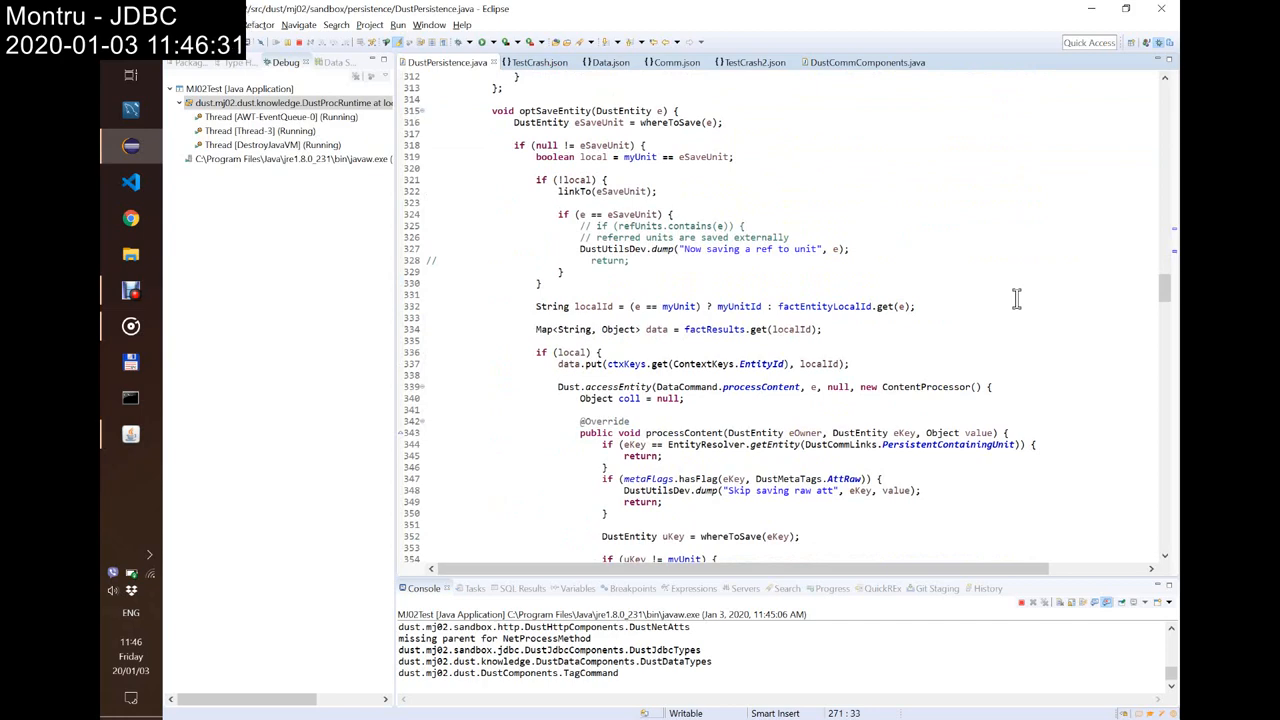
scroll("down", 3)
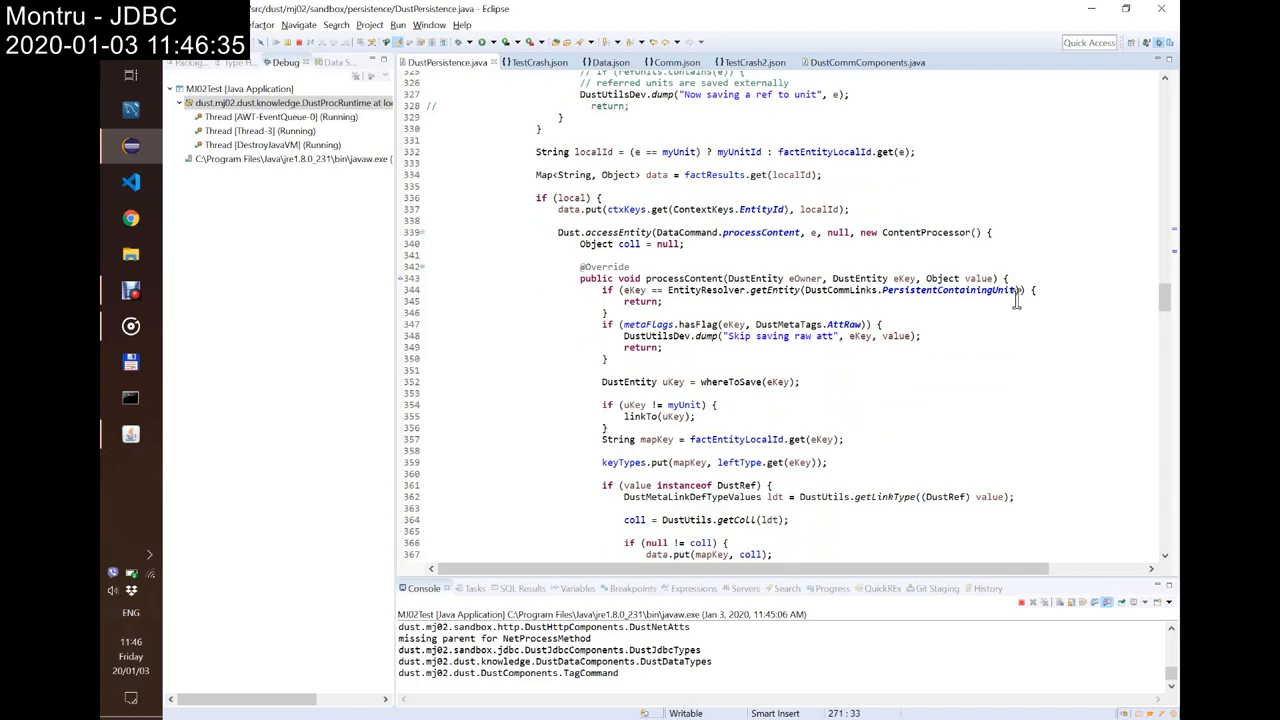
scroll("down", 3)
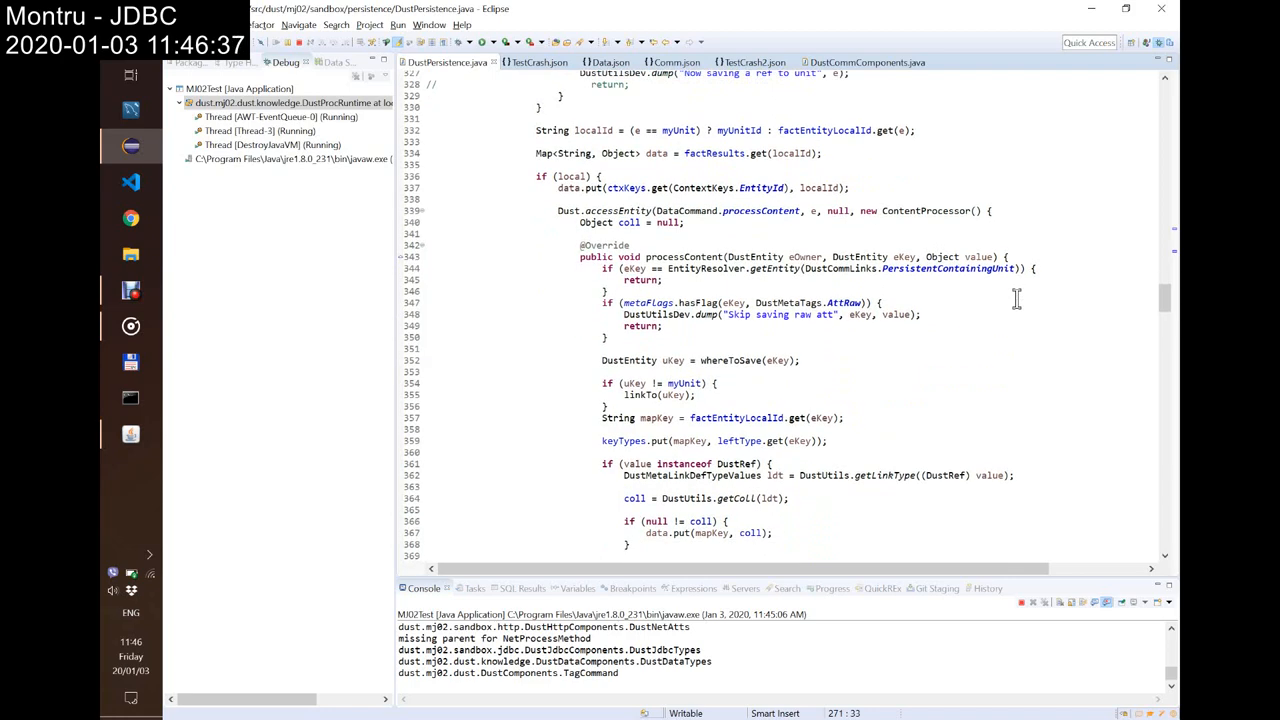
scroll("down", 3)
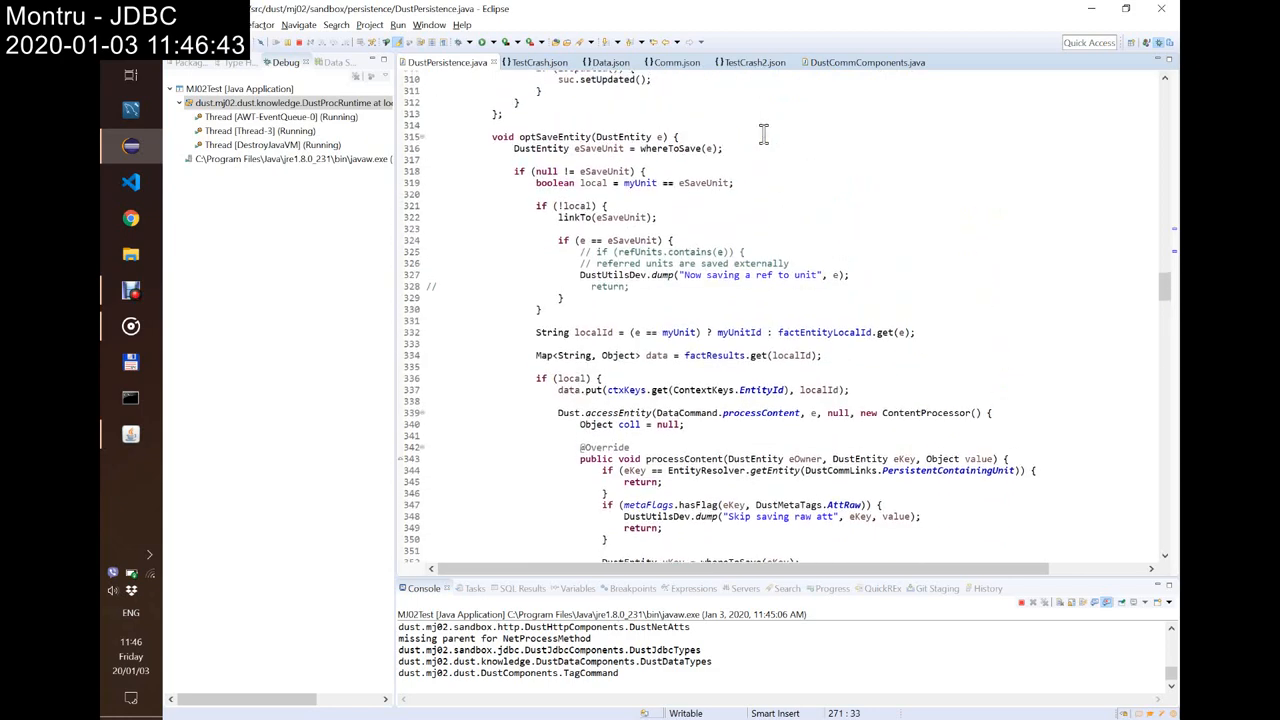
scroll("down", 3)
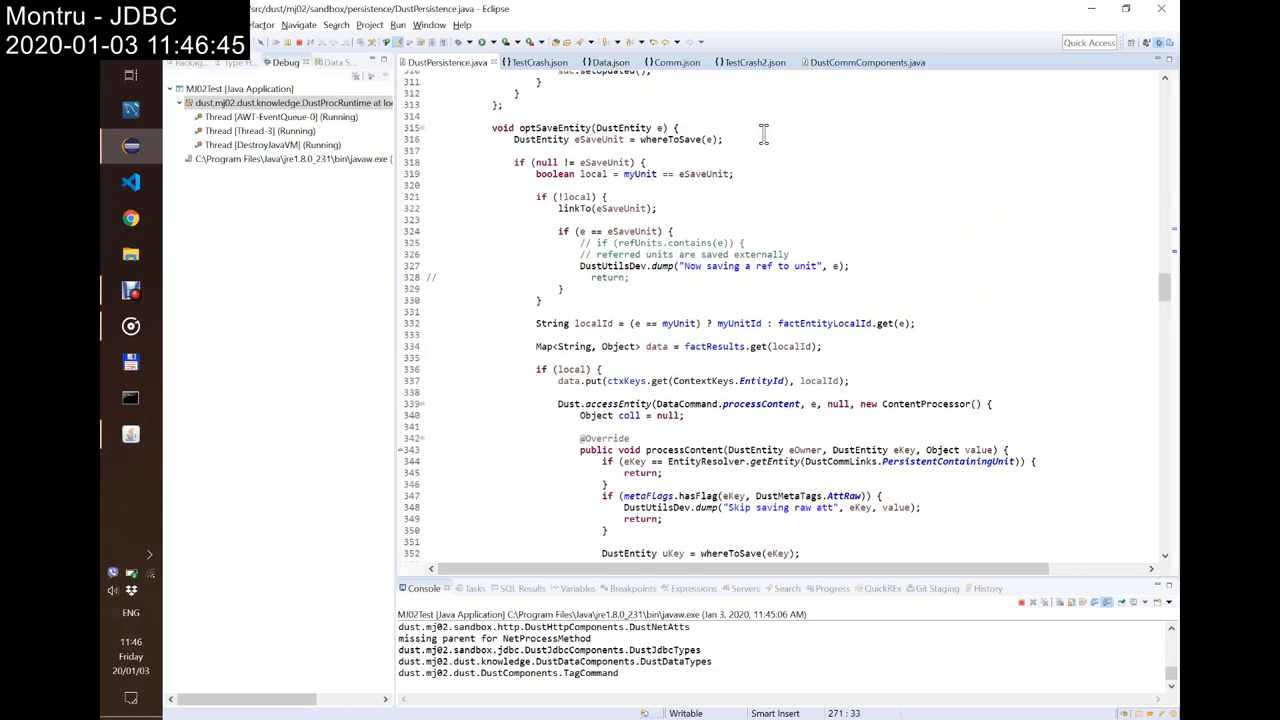
scroll("down", 3)
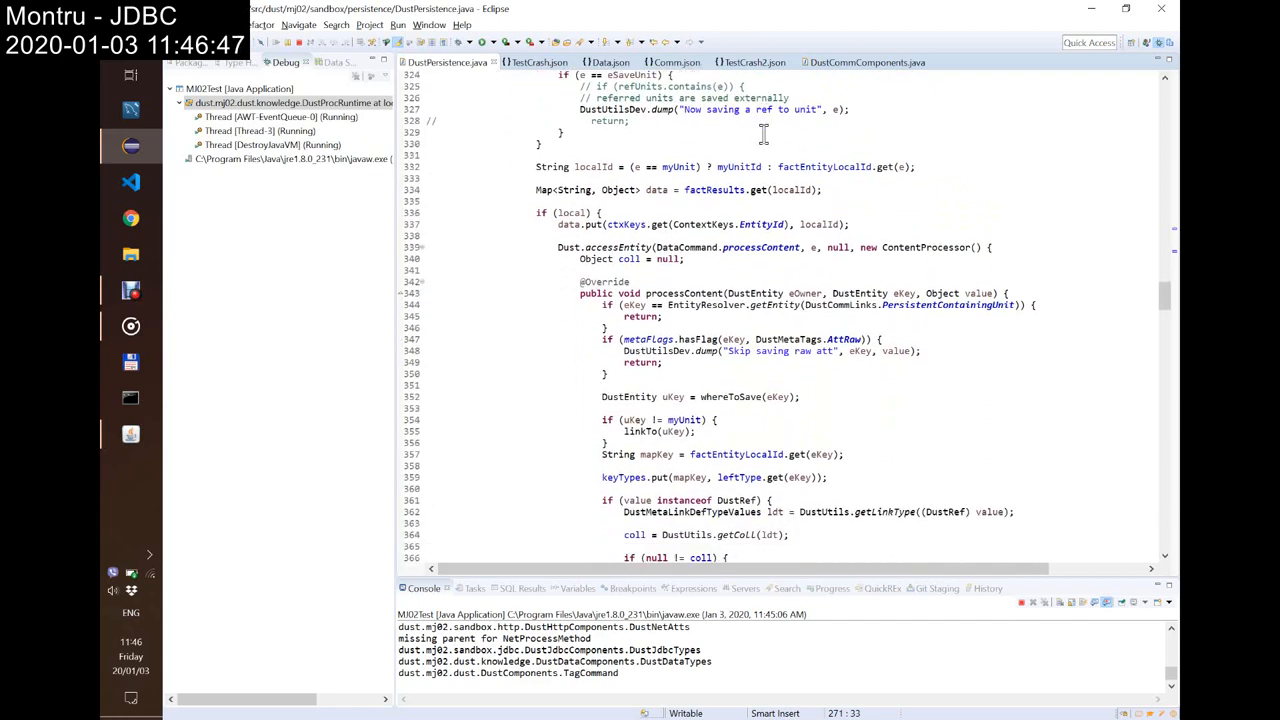
scroll("down", 3)
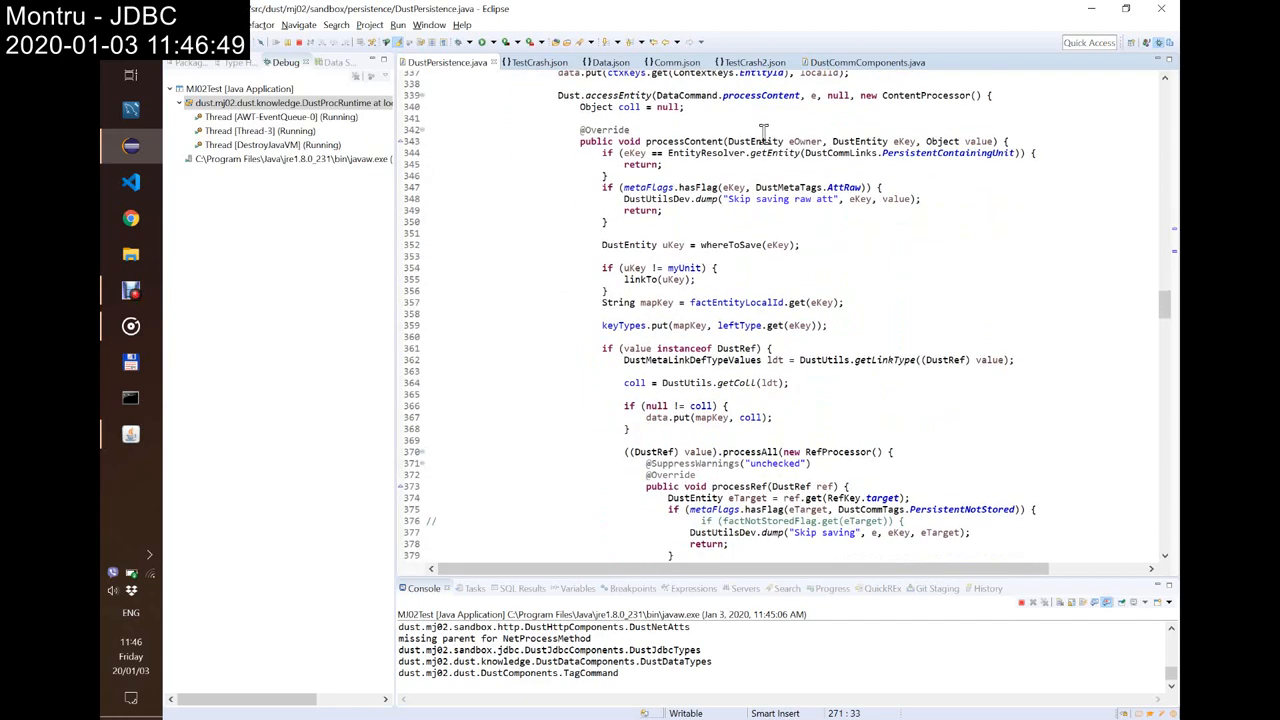
scroll("down", 3)
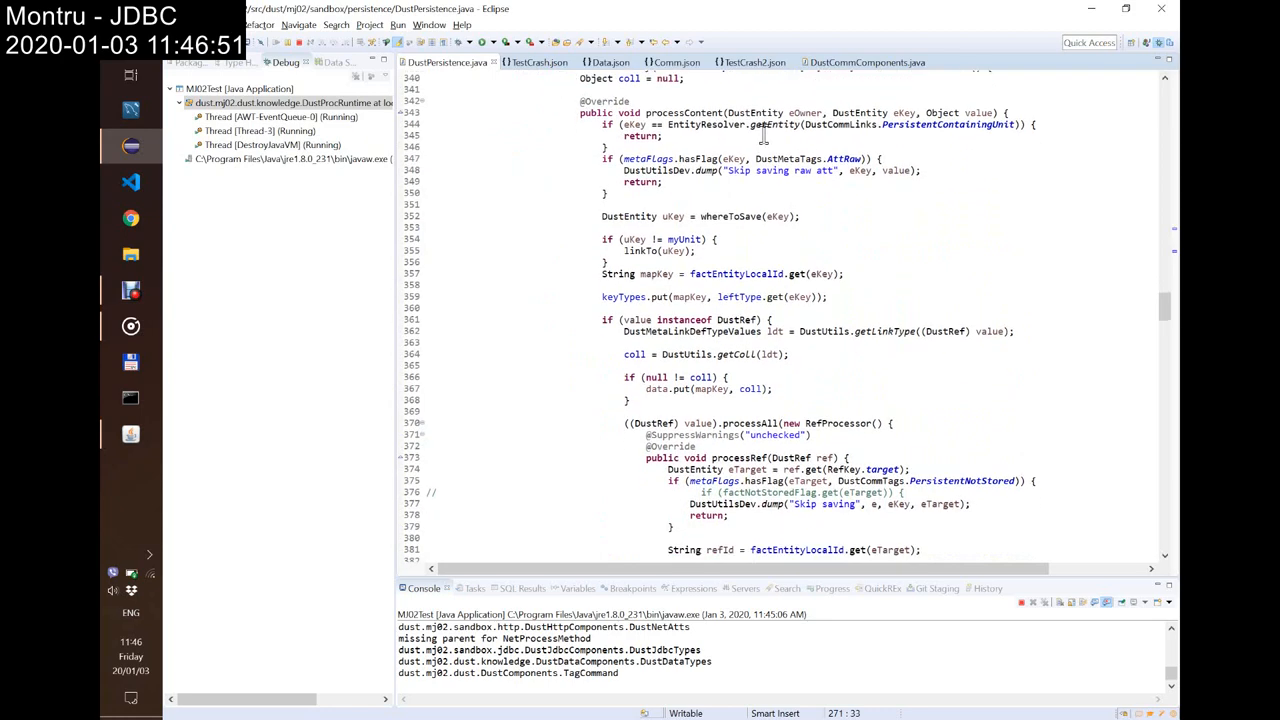
scroll("down", 3)
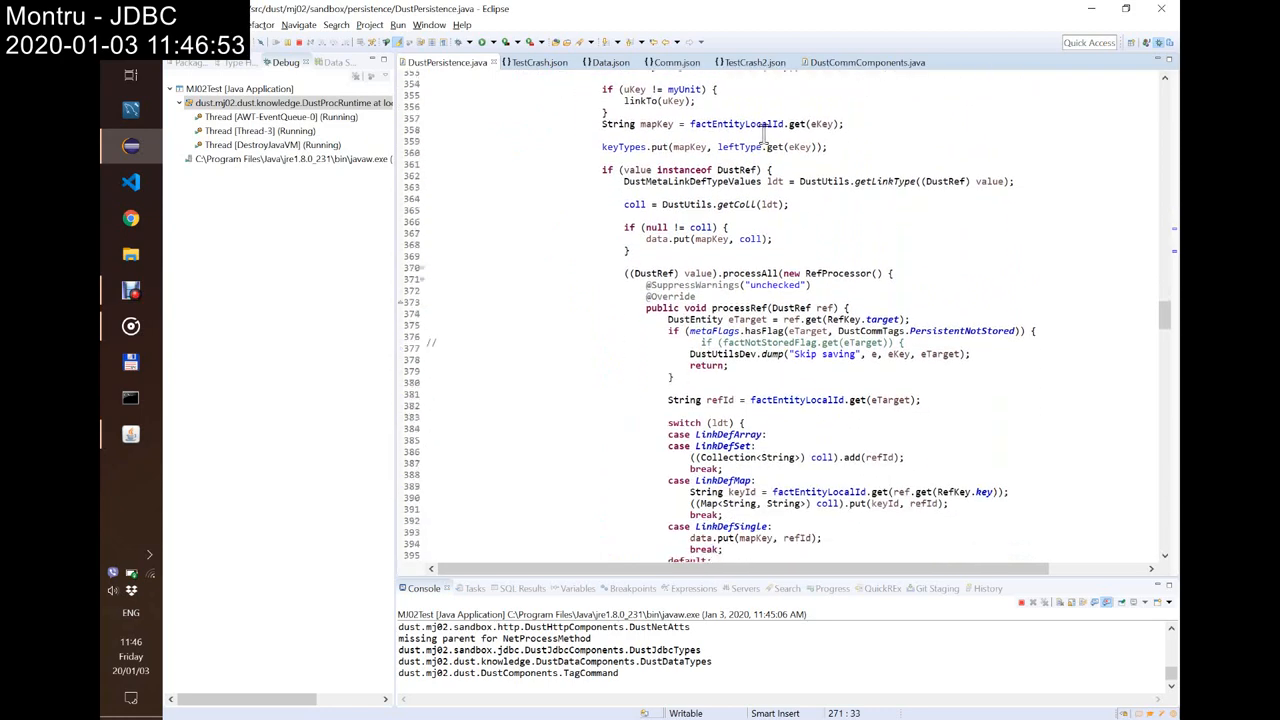
scroll("down", 3)
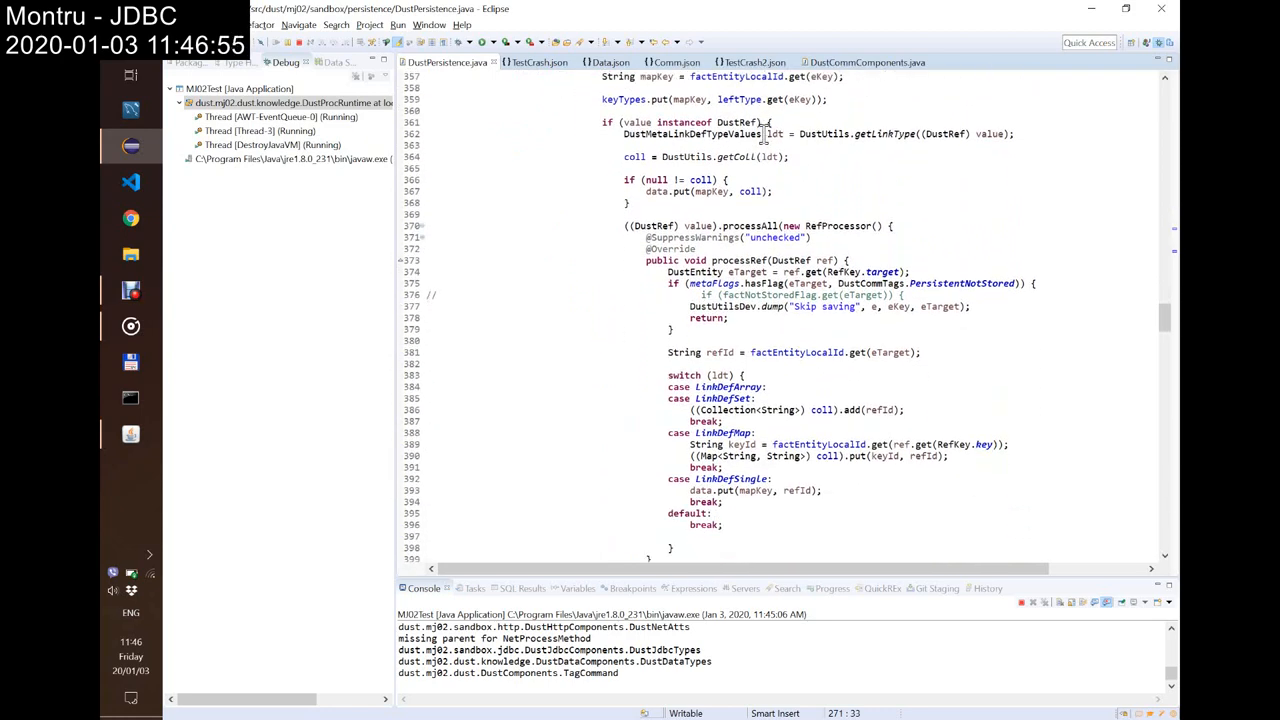
scroll("down", 3)
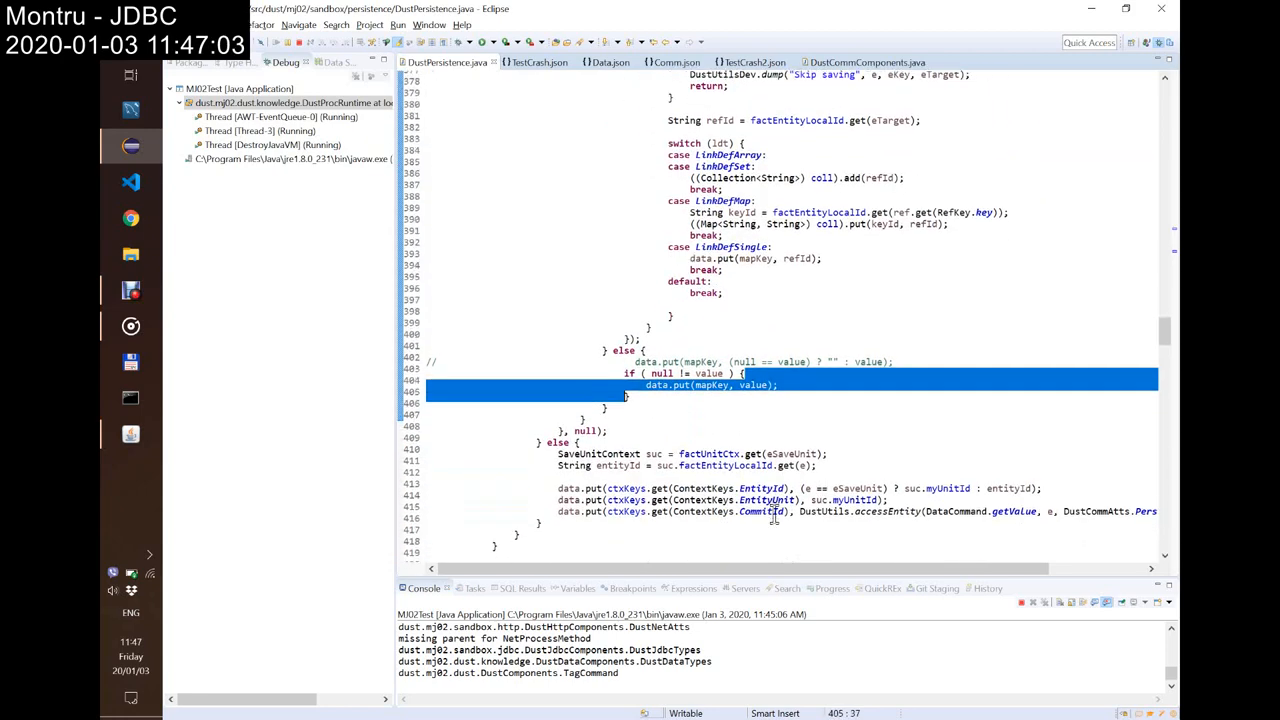
scroll("down", 3)
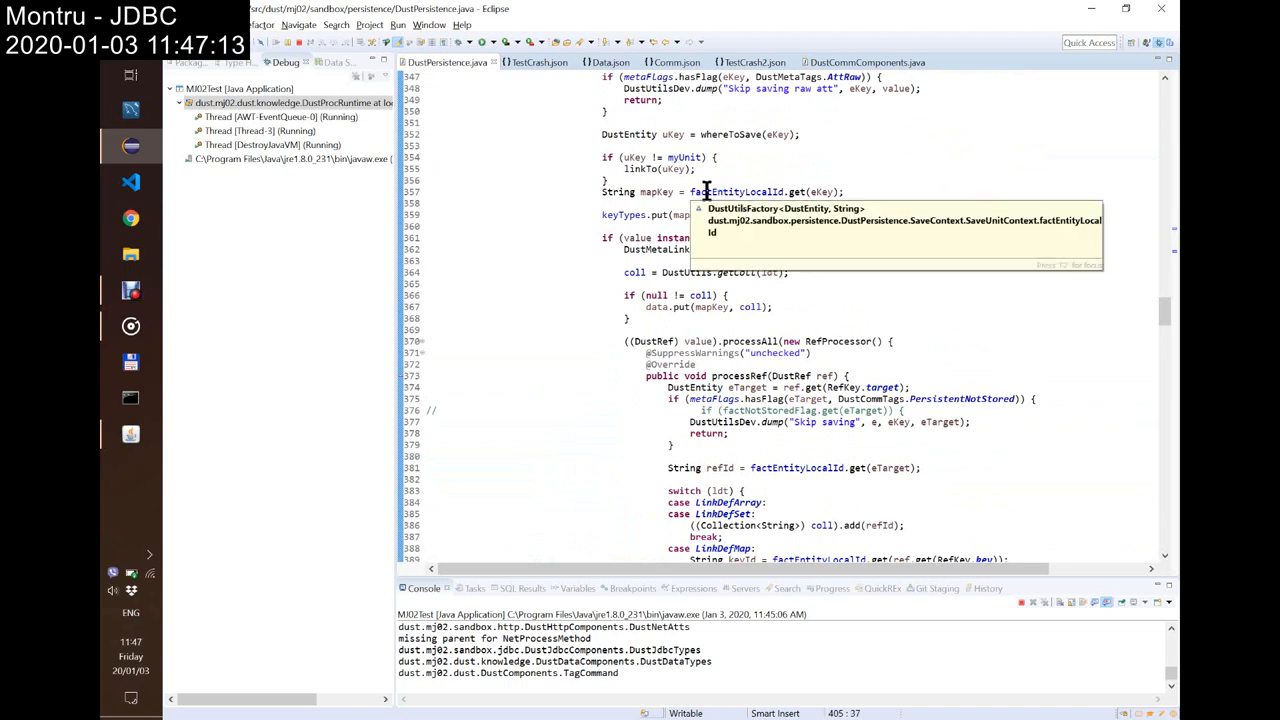
mouse_move(736, 192)
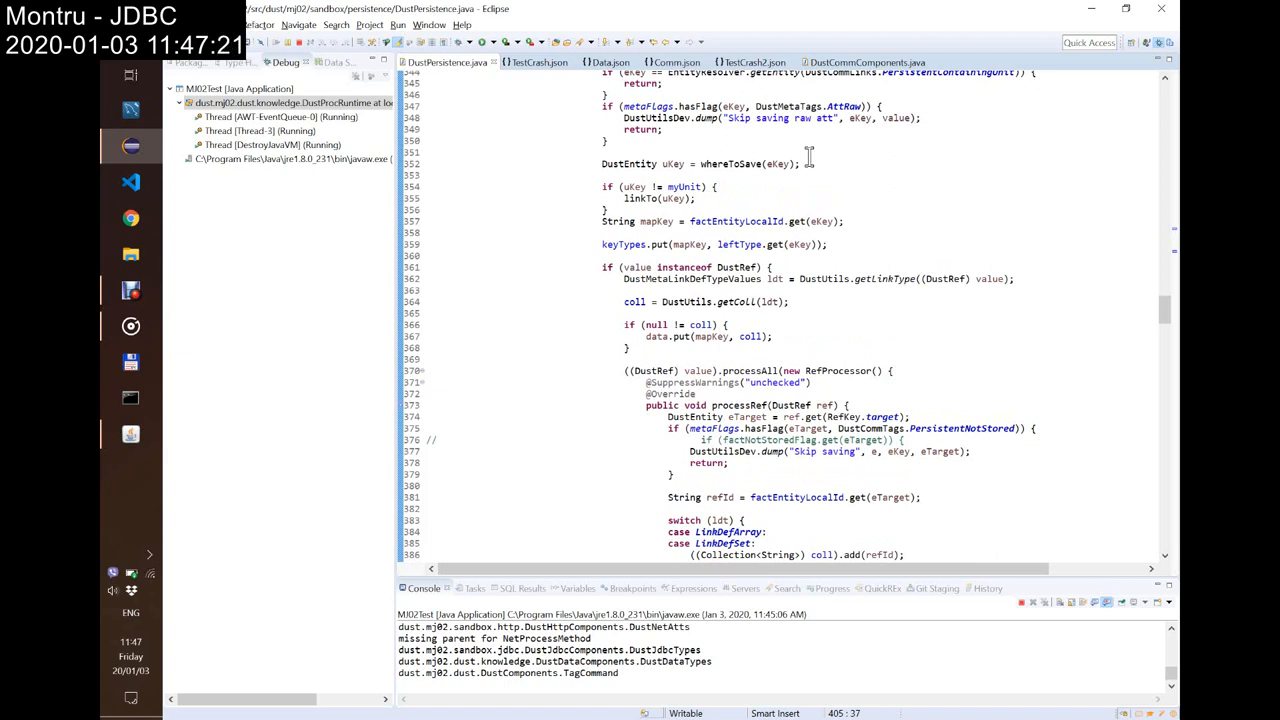
mouse_move(642, 198)
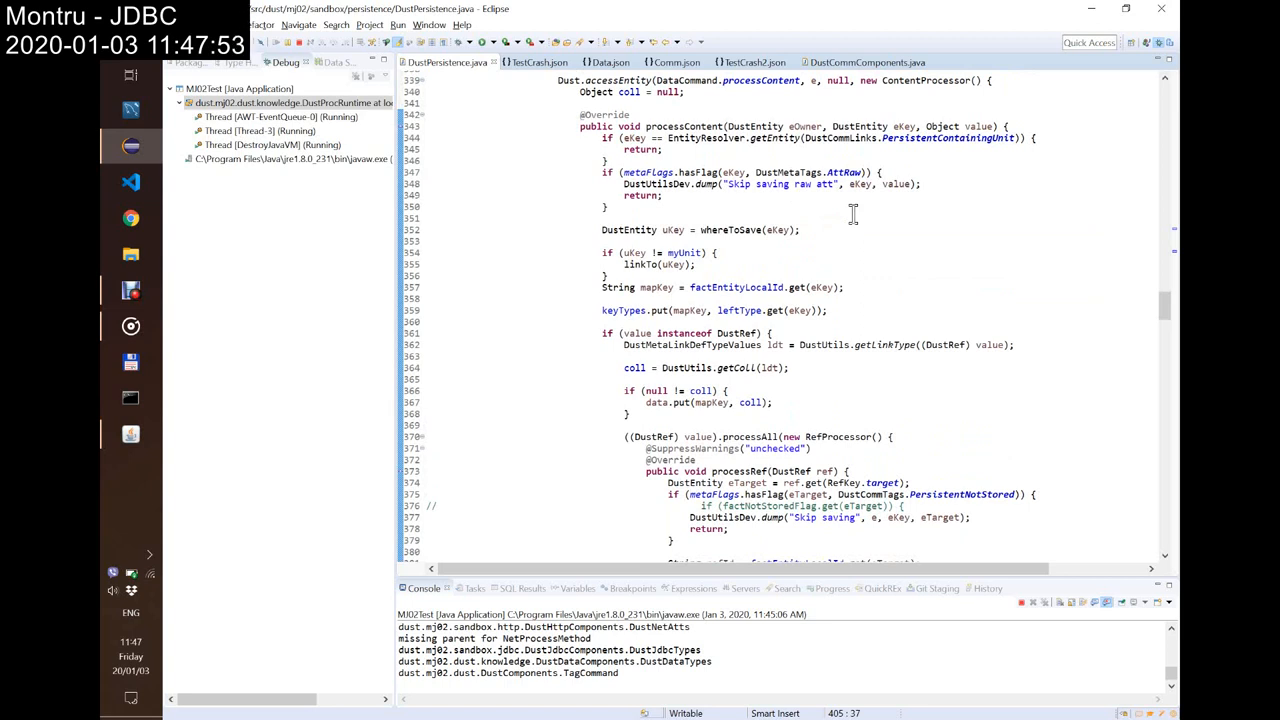
mouse_move(1006, 82)
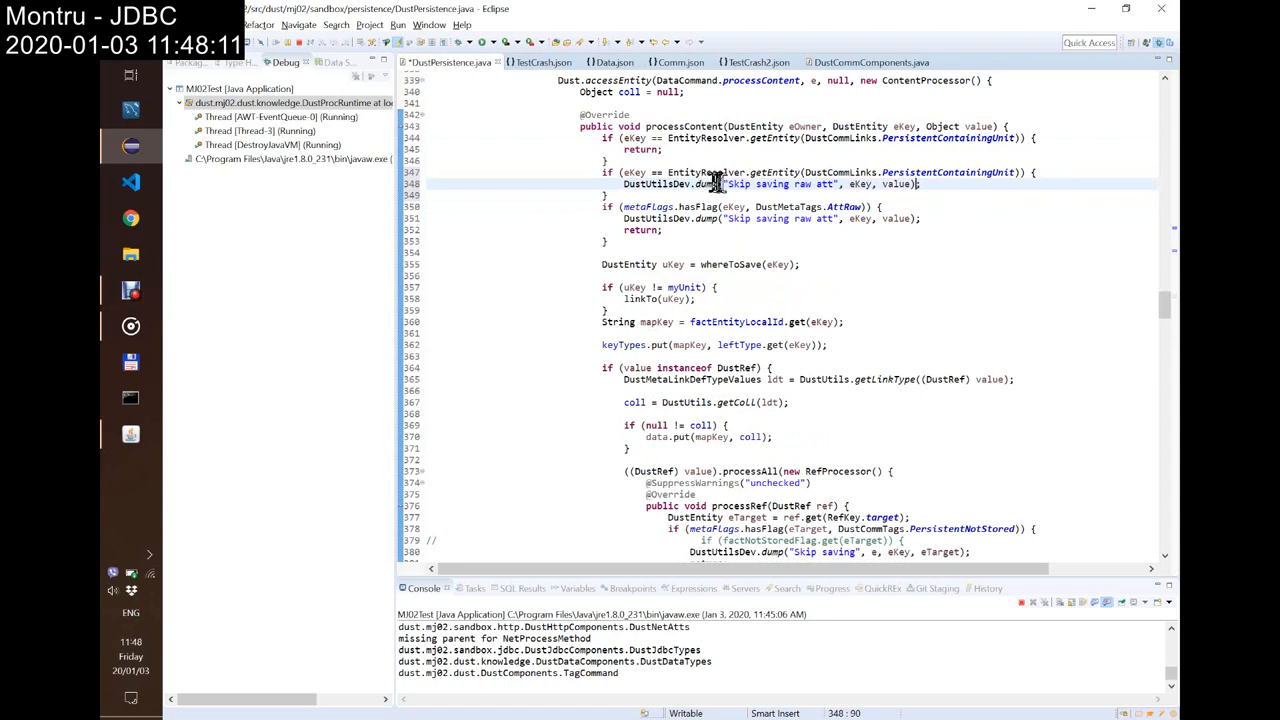
Step: Change the dump message to "HERE!", replace PersistentContainingUnit with UnitNextEntityId and save the file
double_click(780, 184)
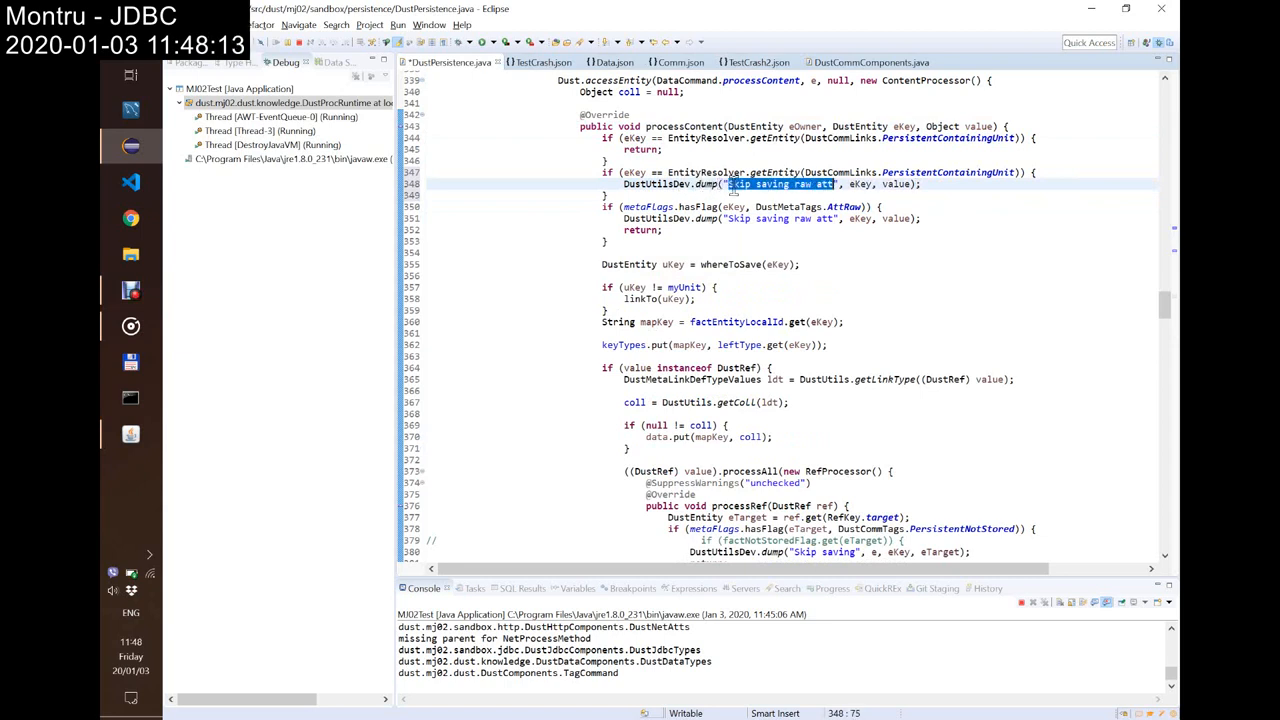
type("HERE!\");")
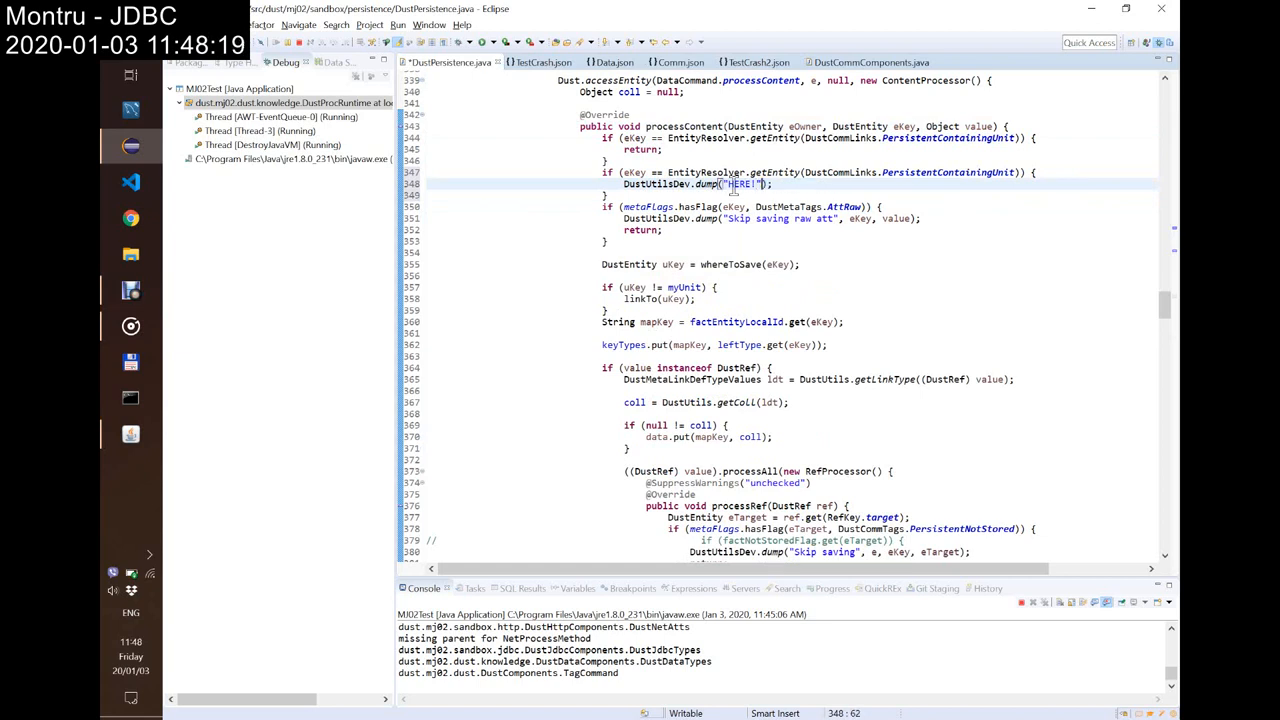
double_click(864, 172)
type("Att")
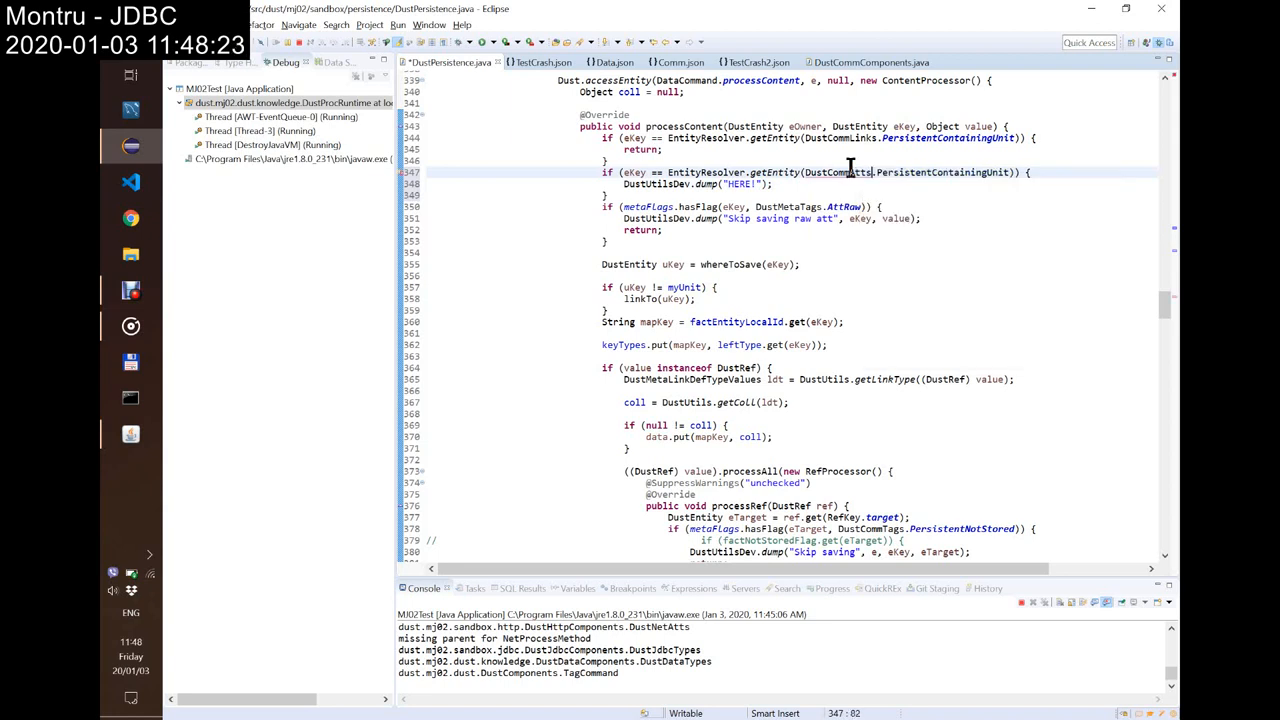
double_click(942, 172)
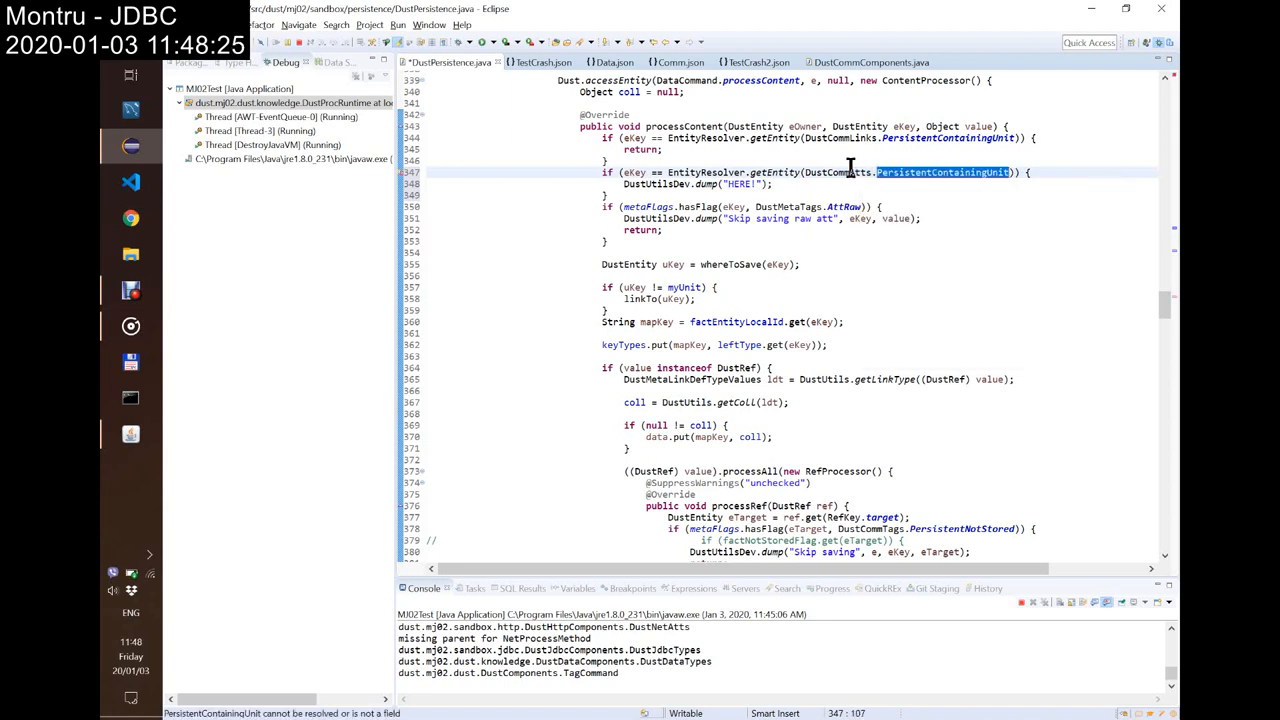
type("Un")
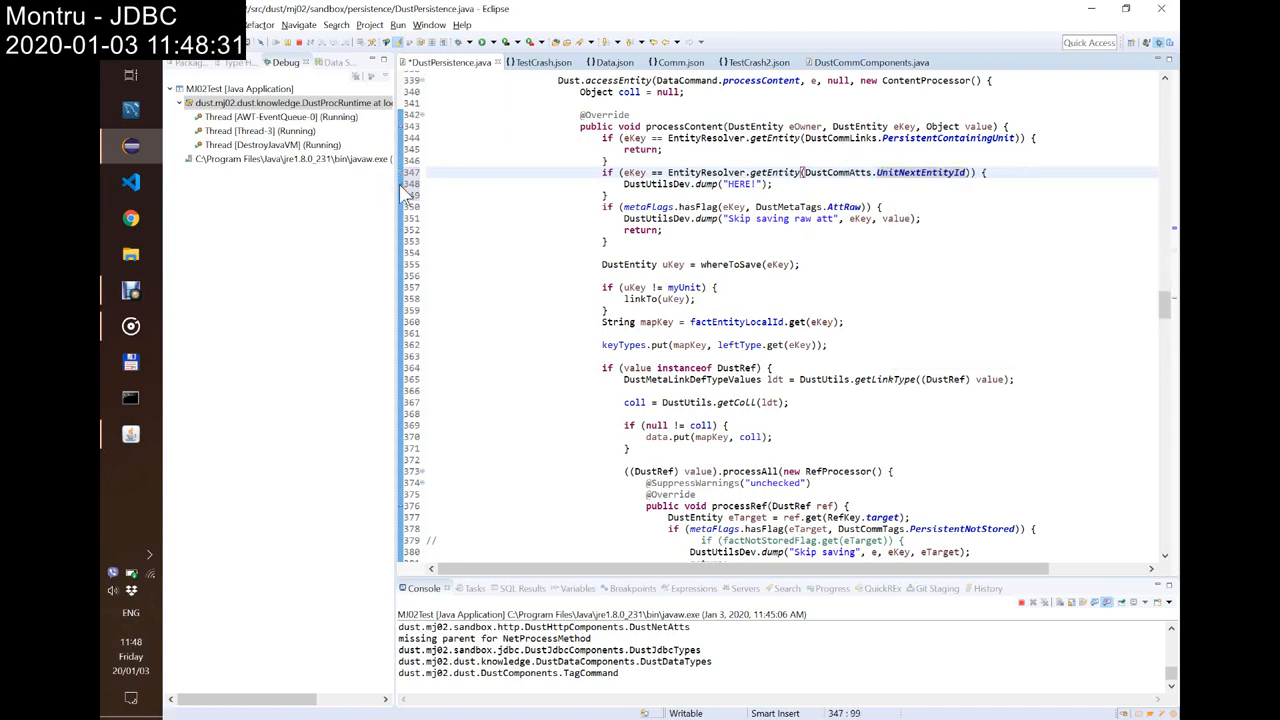
key("ctrl+s")
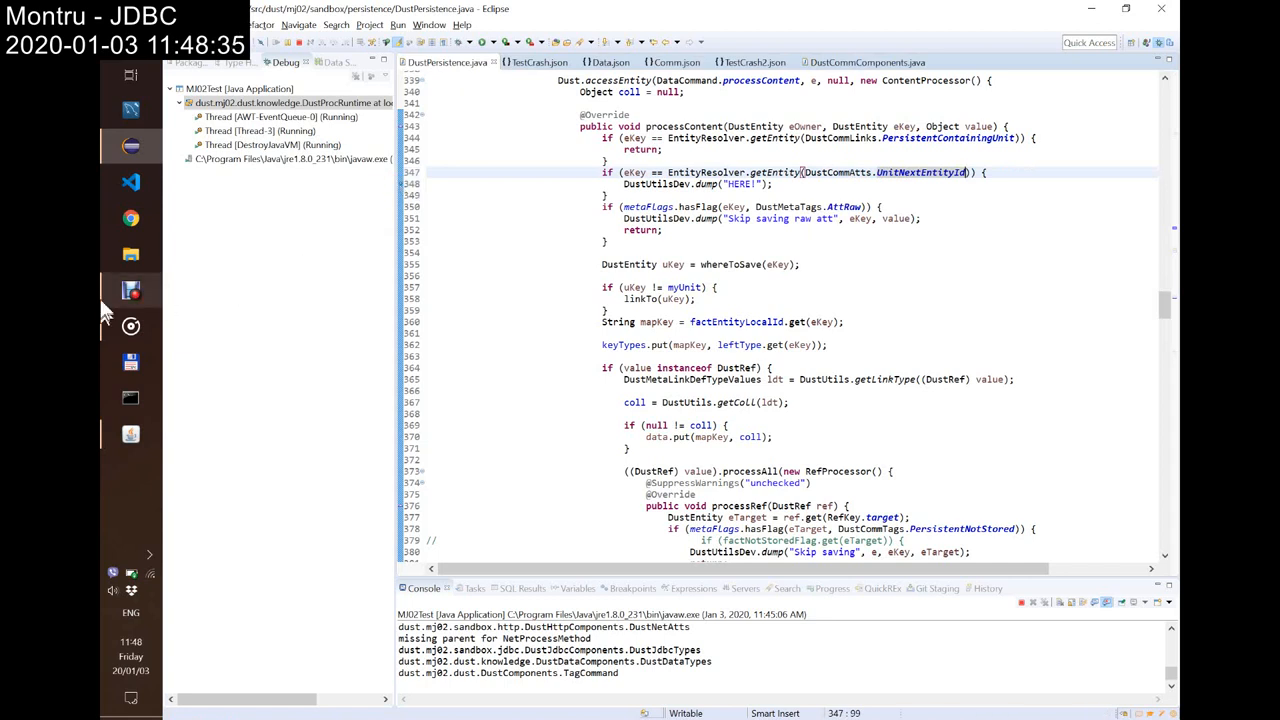
mouse_move(128, 432)
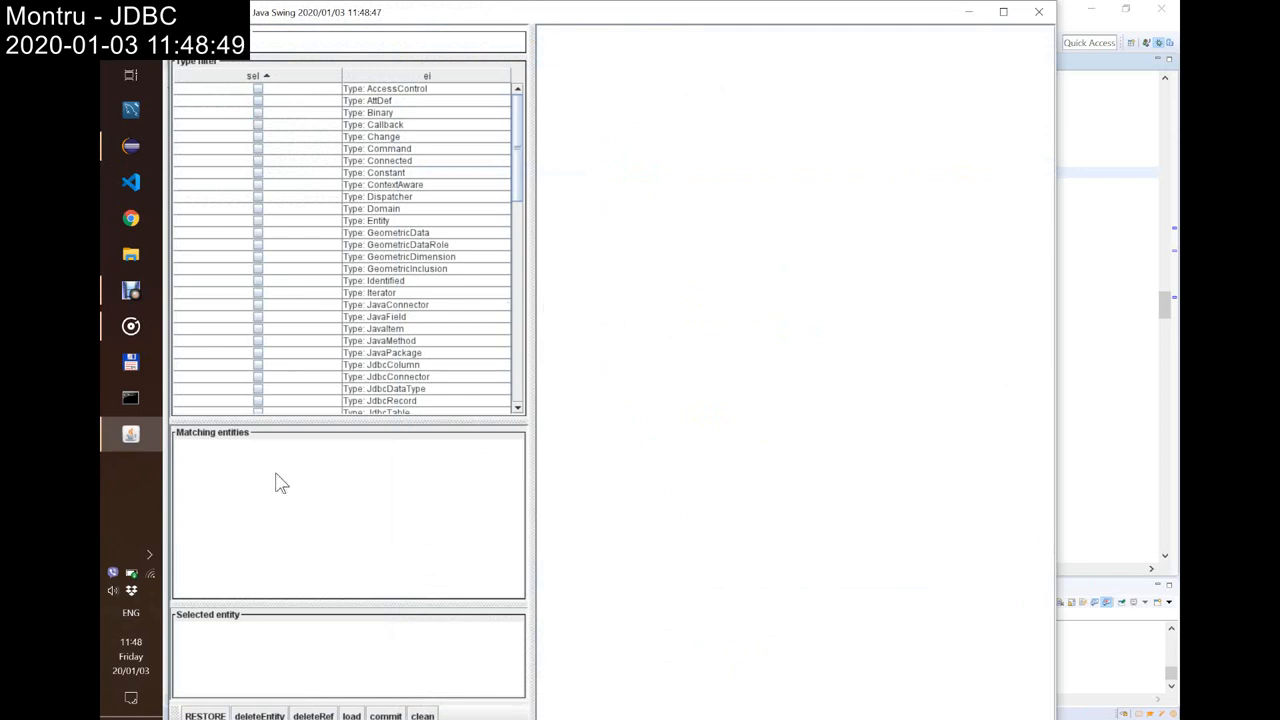
Step: Create a new Unit entity from the Unit type and name it TestCrash5
left_click(374, 100)
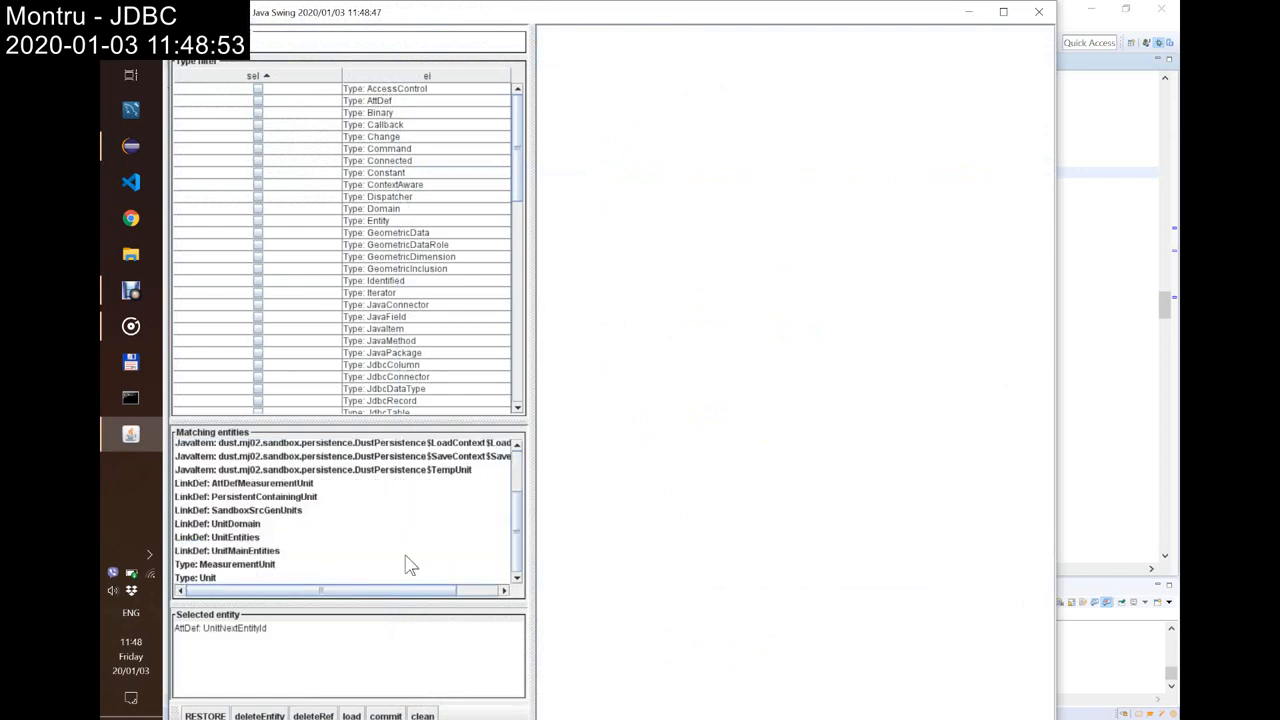
left_click(196, 576)
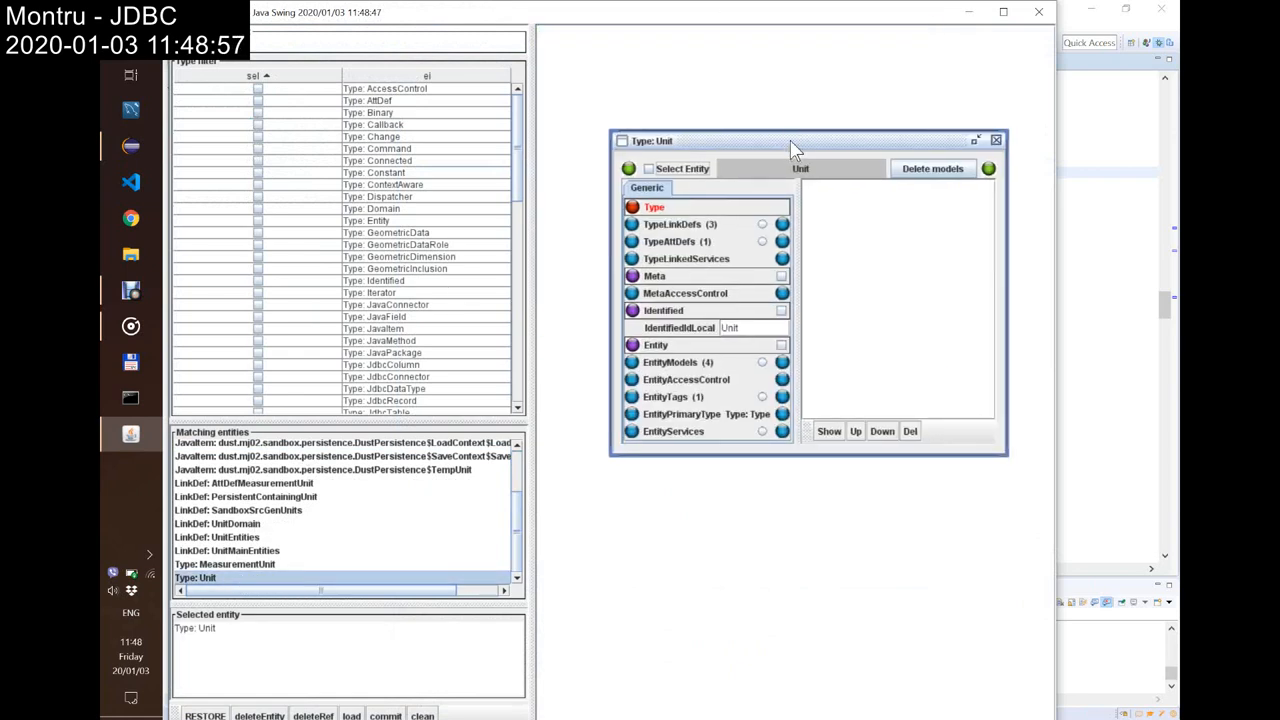
mouse_move(580, 104)
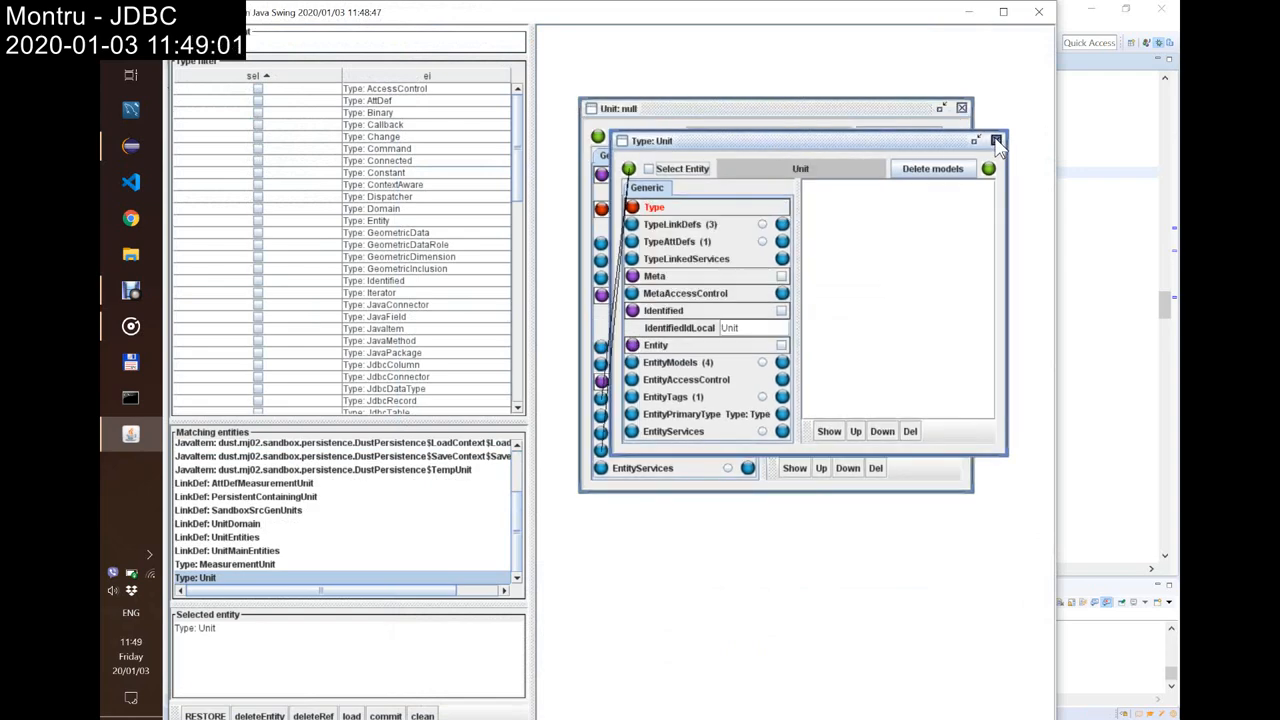
left_click(996, 140)
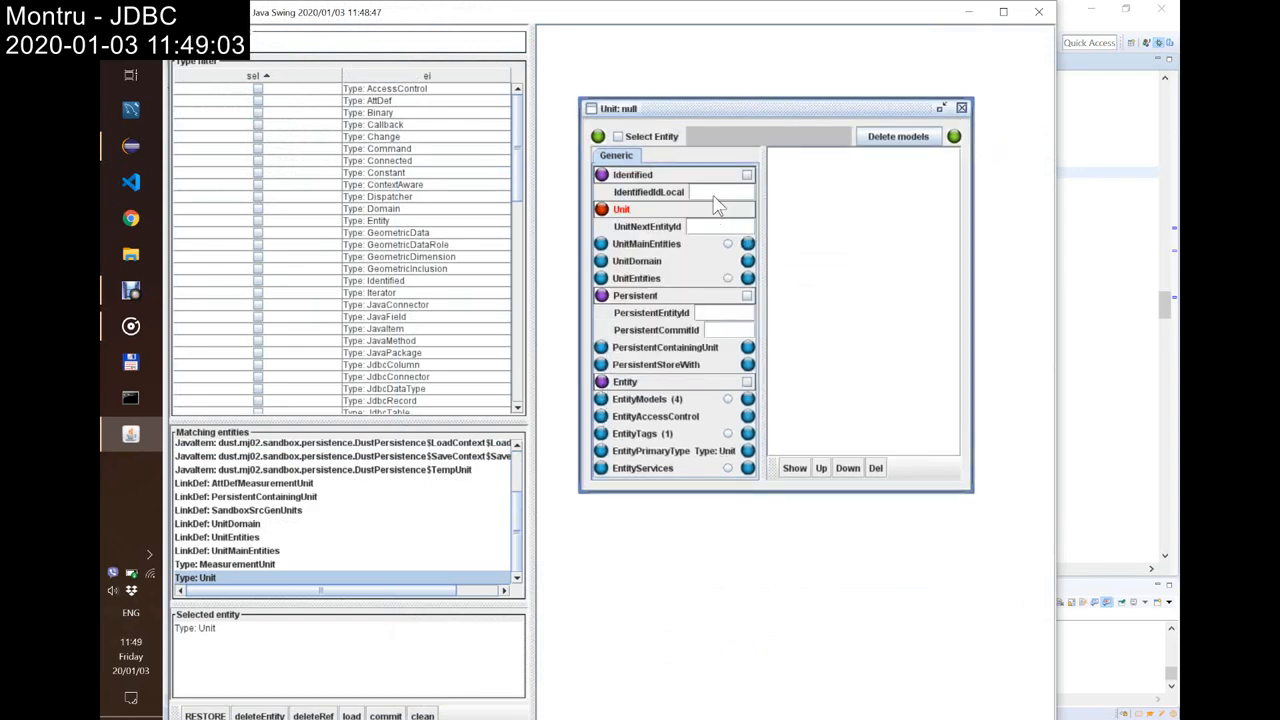
type("TestCrash5")
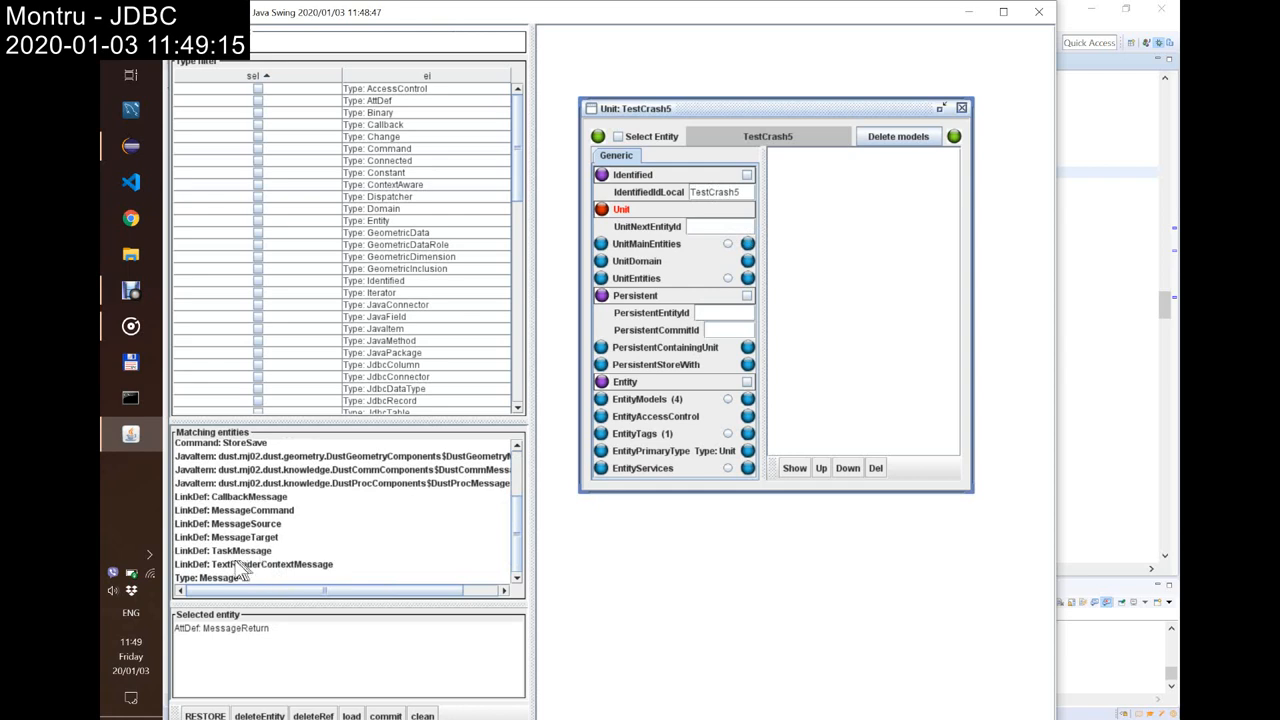
Step: Create a new Message entity with identifier test5 linked into the unit
double_click(204, 576)
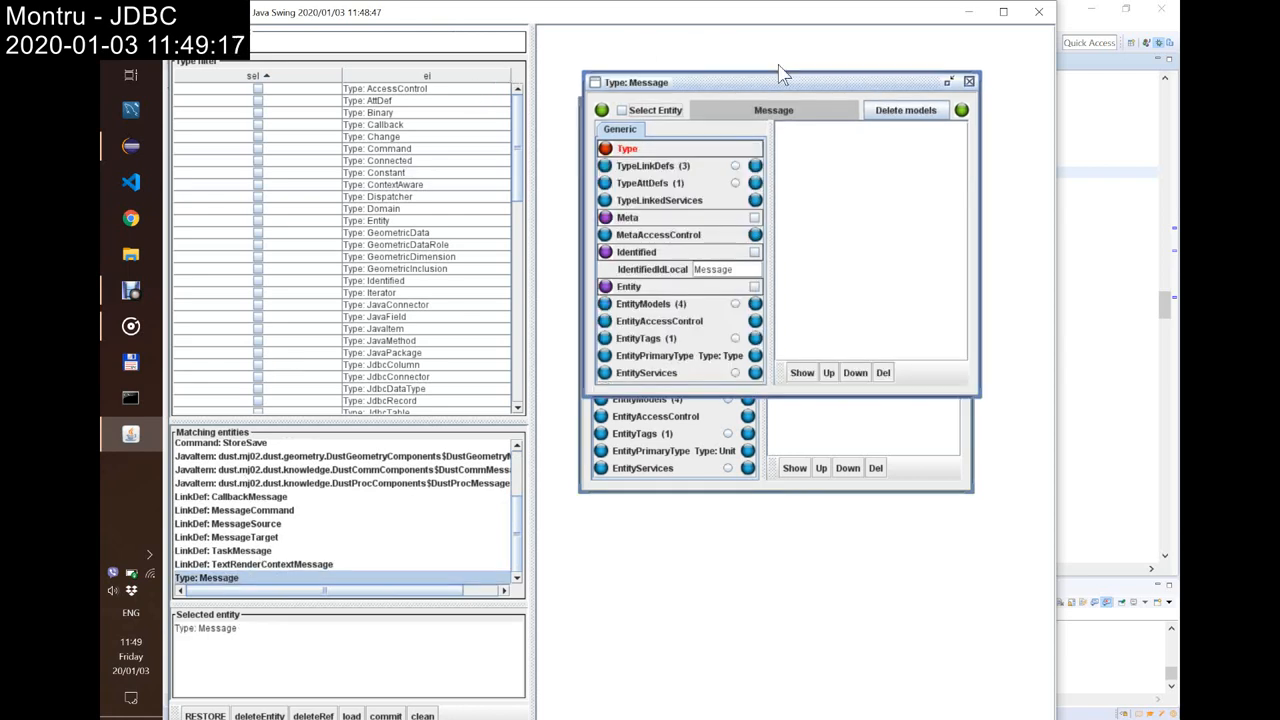
mouse_move(574, 80)
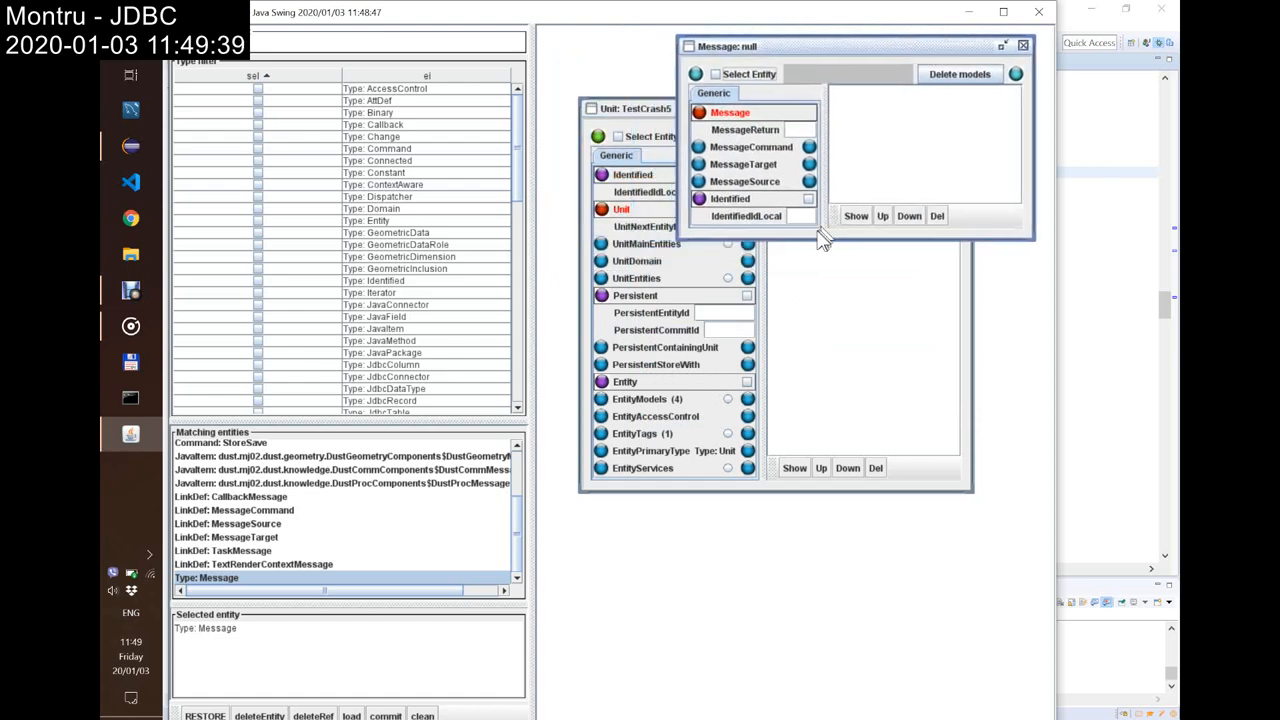
type("test")
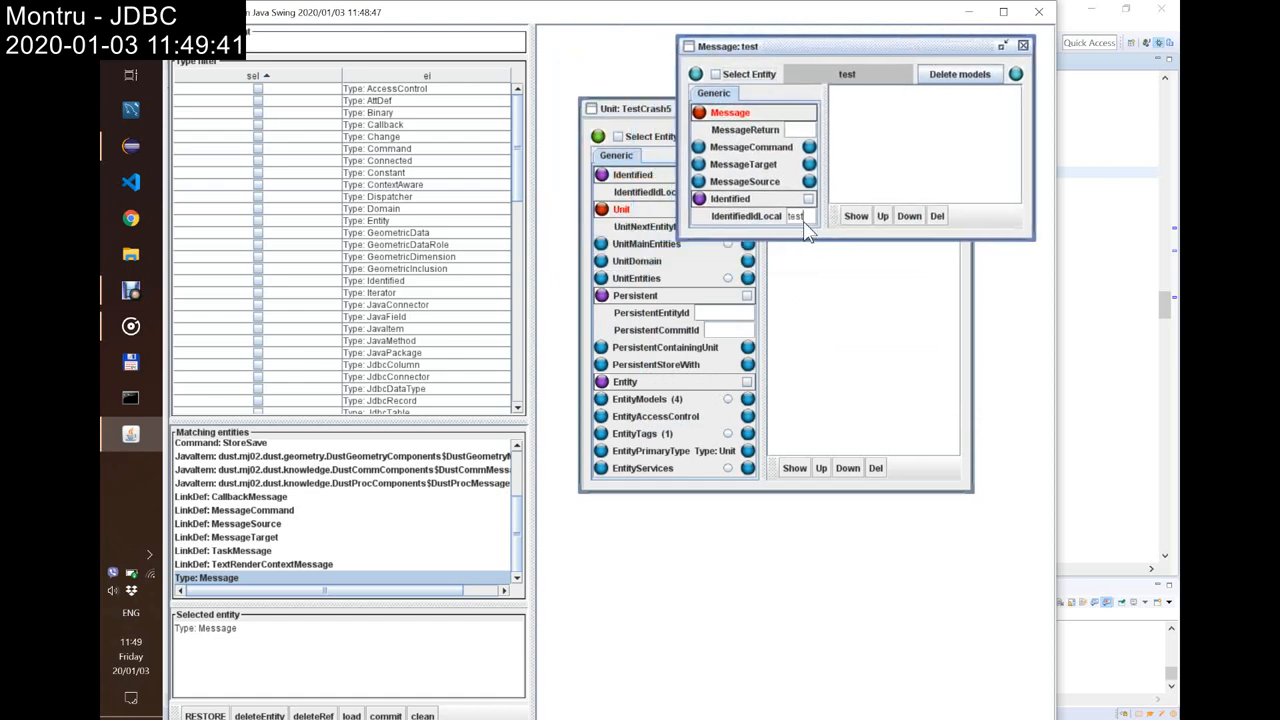
type("5")
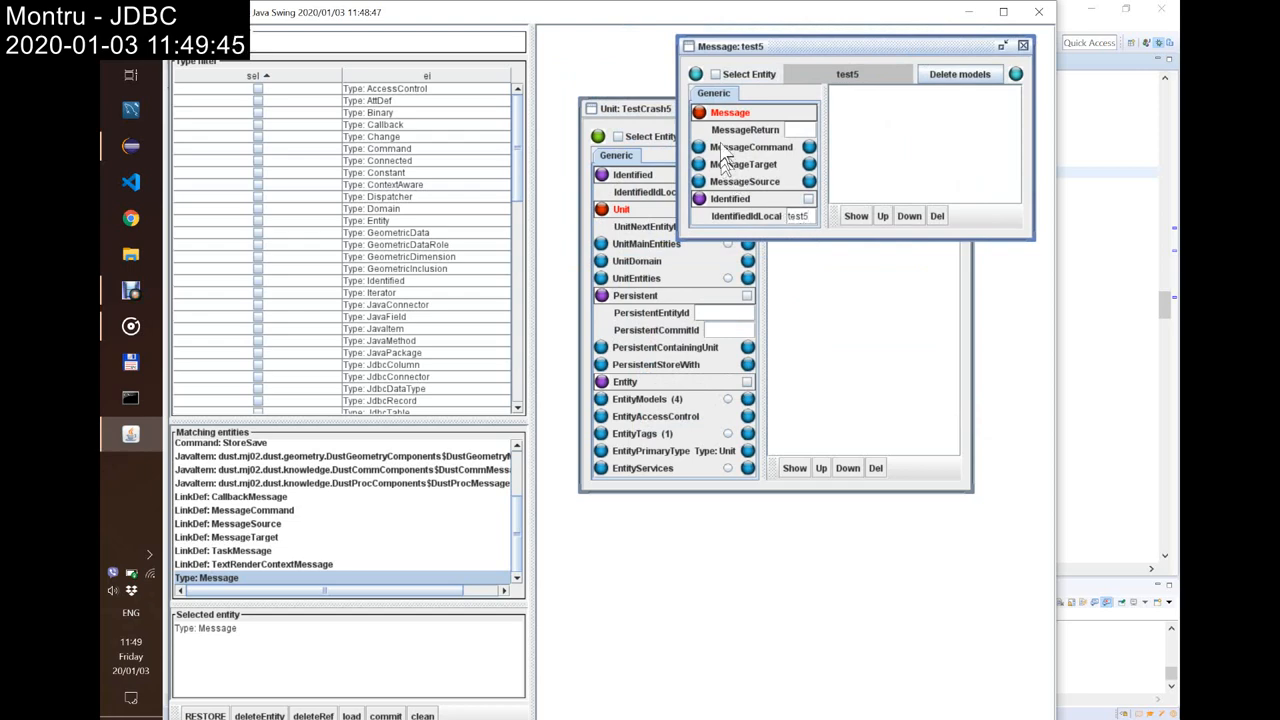
mouse_move(736, 46)
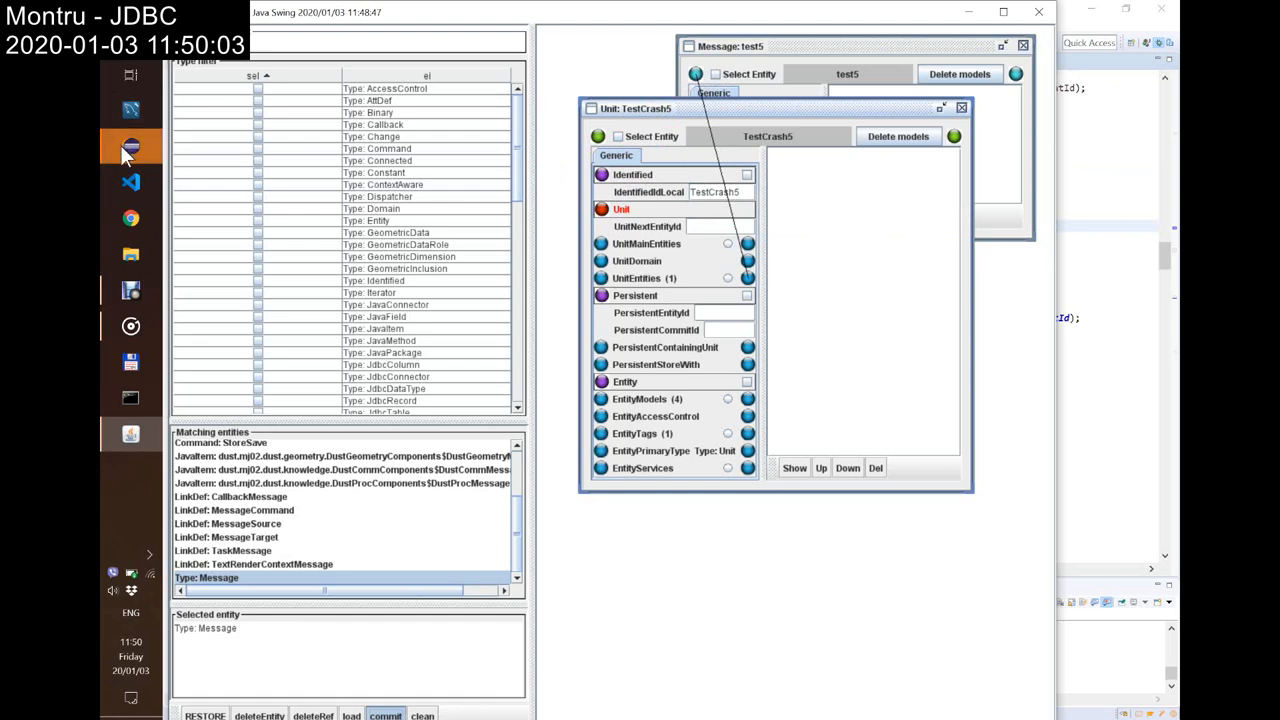
Step: Back in the Eclipse debugger, show the Variables view and resume until the HERE! check suspends with value "4"
left_click(130, 150)
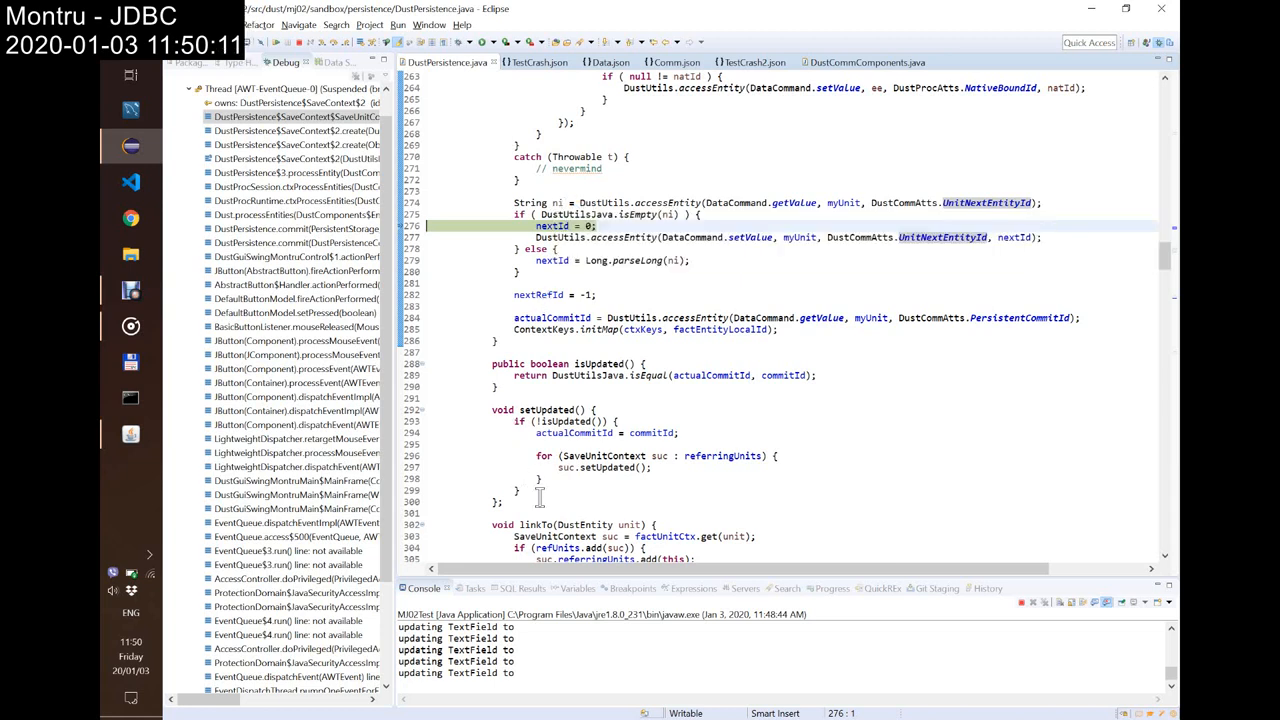
left_click(566, 588)
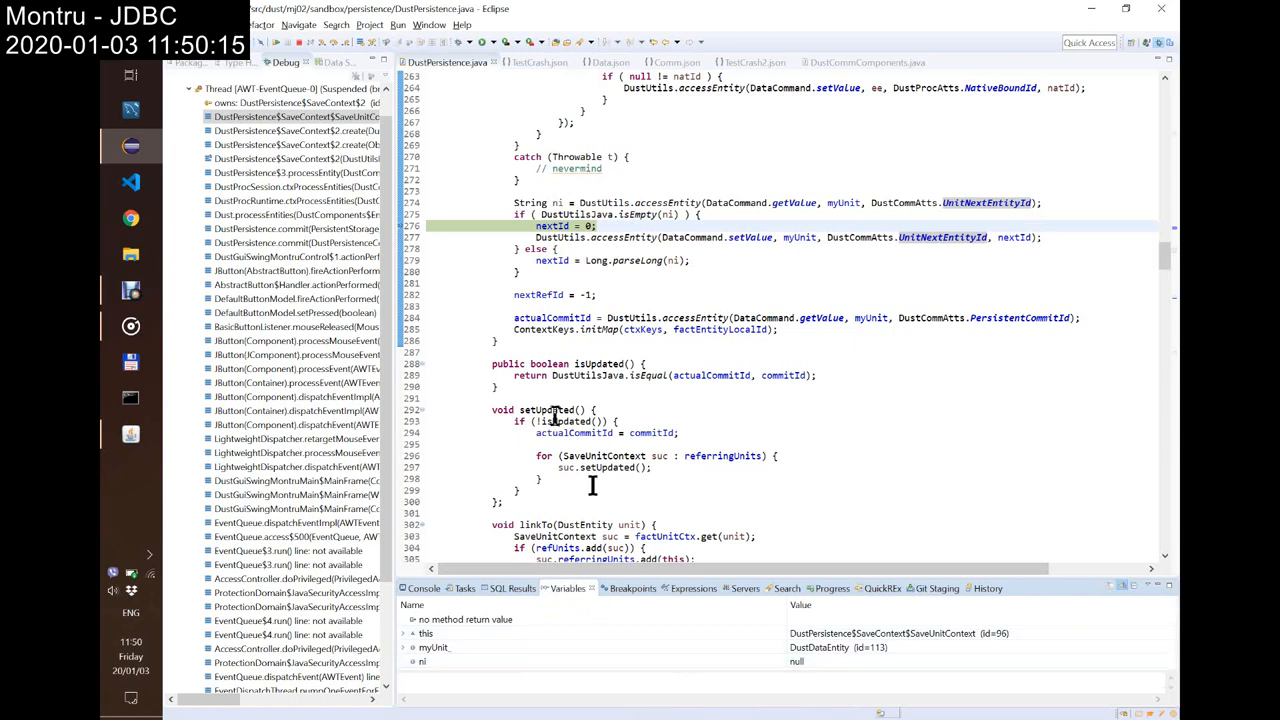
mouse_move(330, 50)
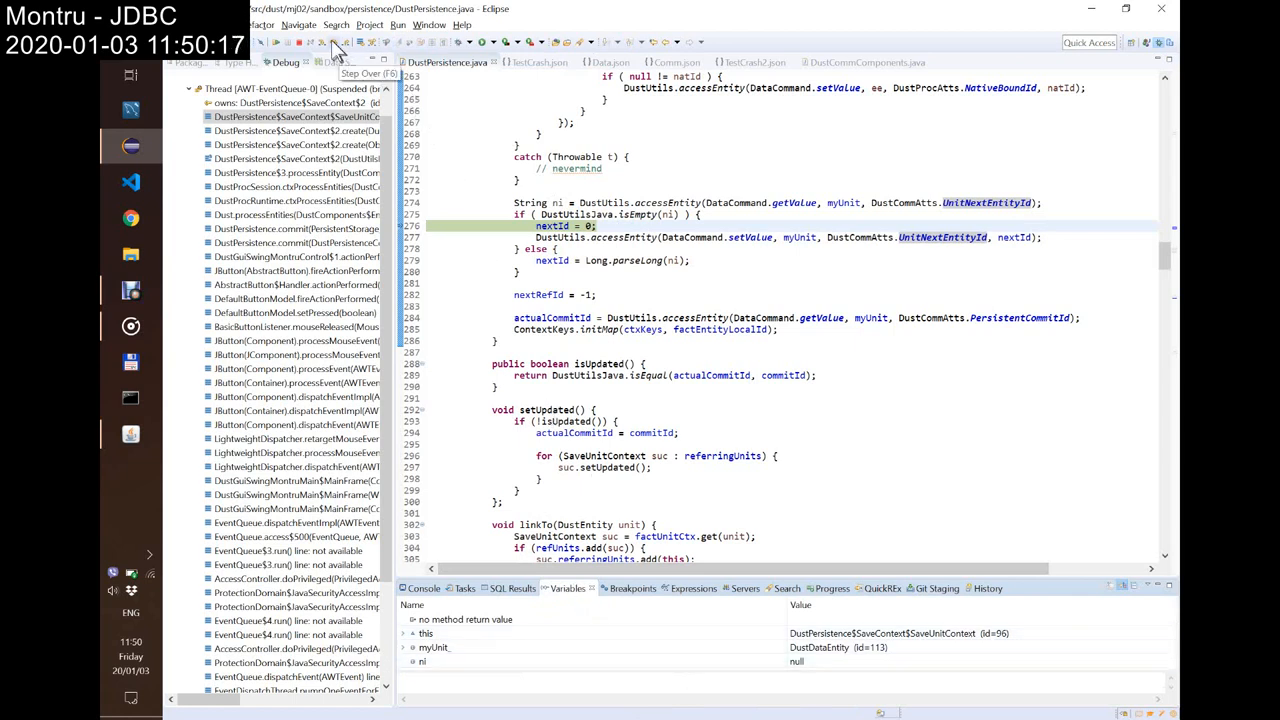
left_click(328, 44)
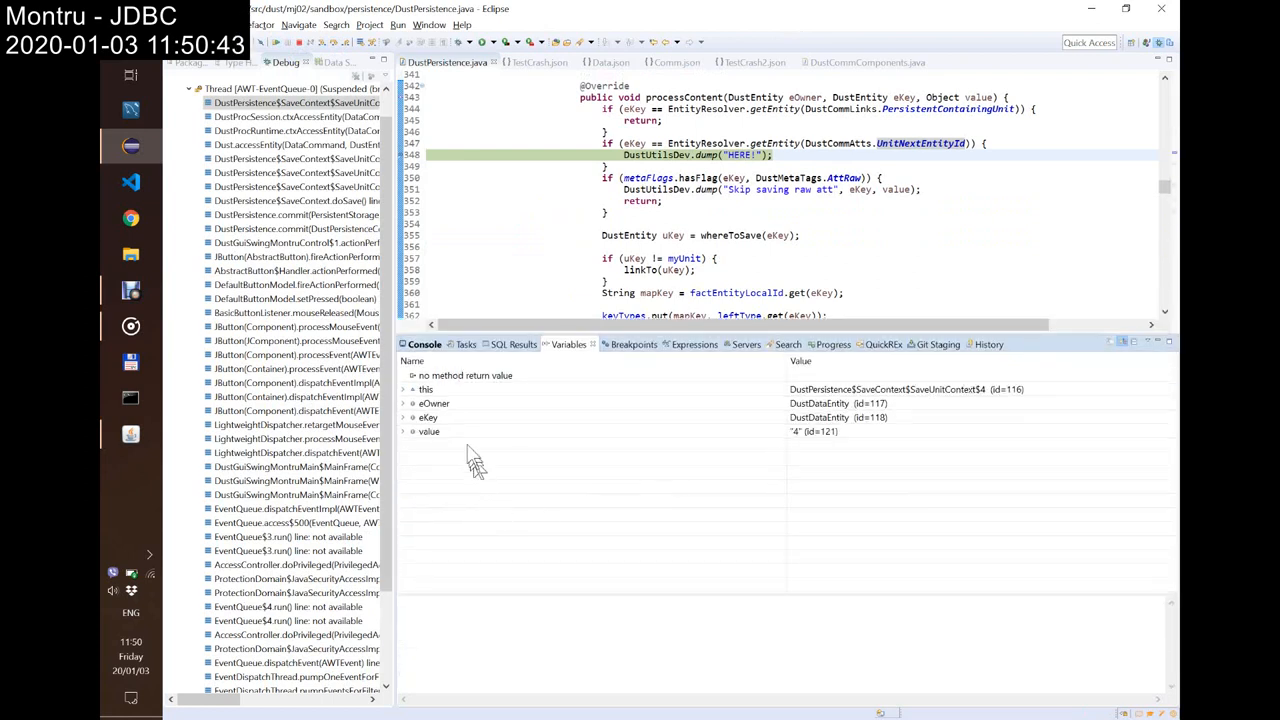
Step: Inspect value and expand the SaveUnitContext fields, then resume to the next check hit with value "0"
left_click(428, 418)
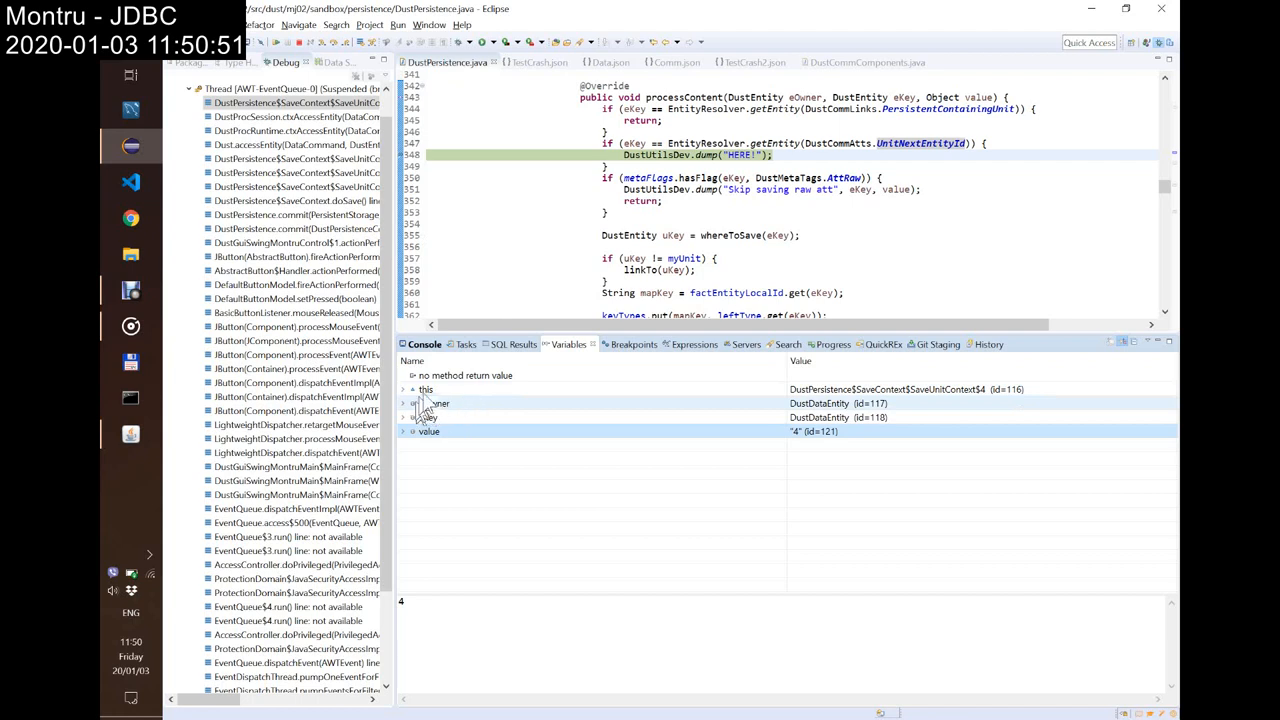
left_click(426, 388)
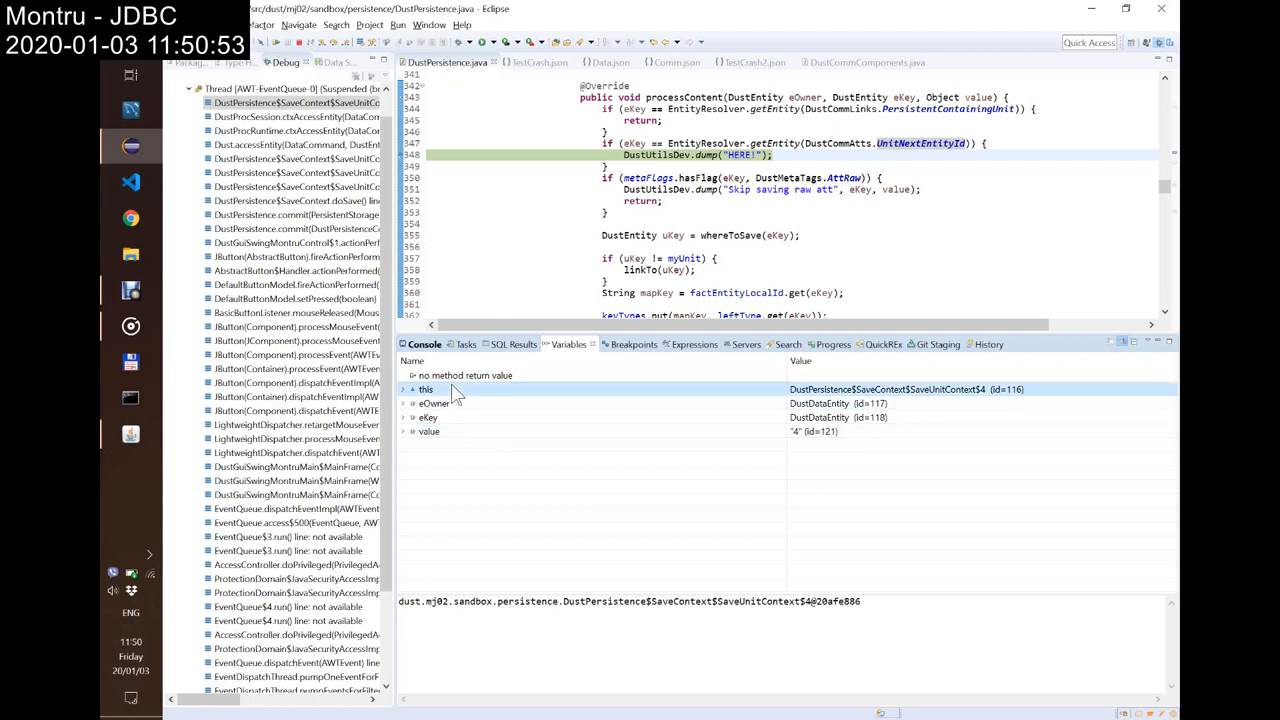
left_click(404, 388)
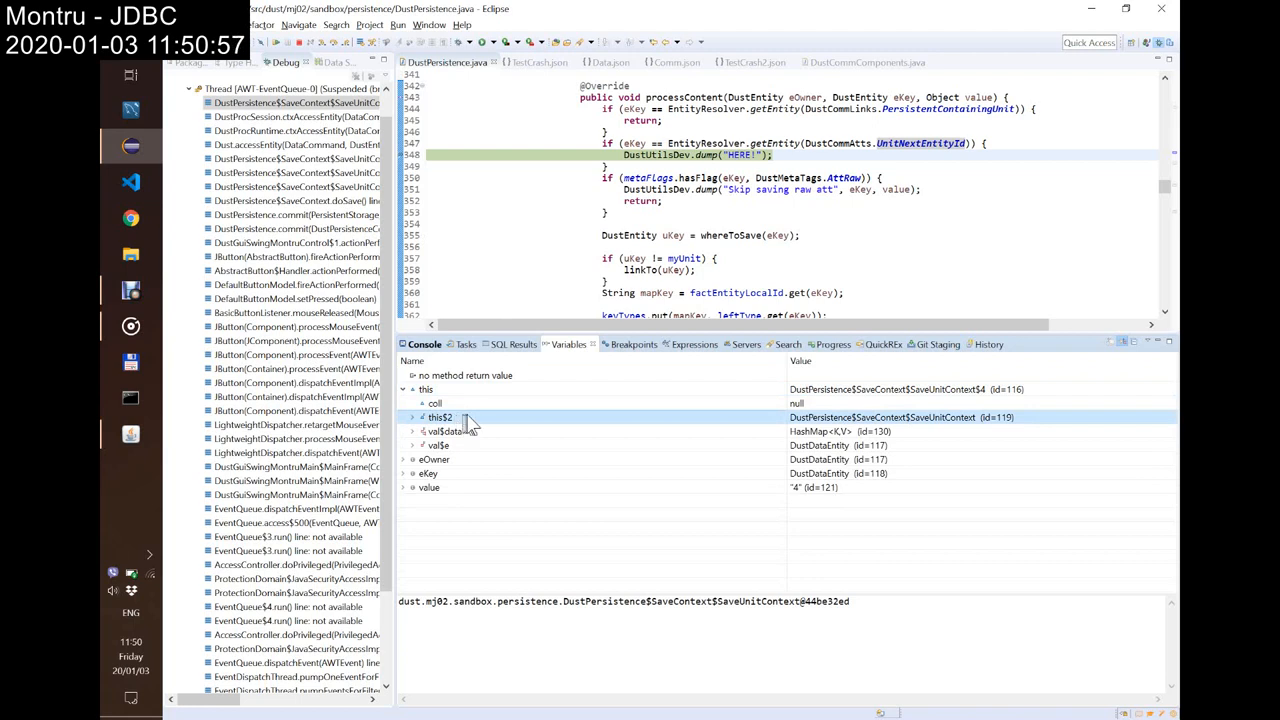
left_click(412, 418)
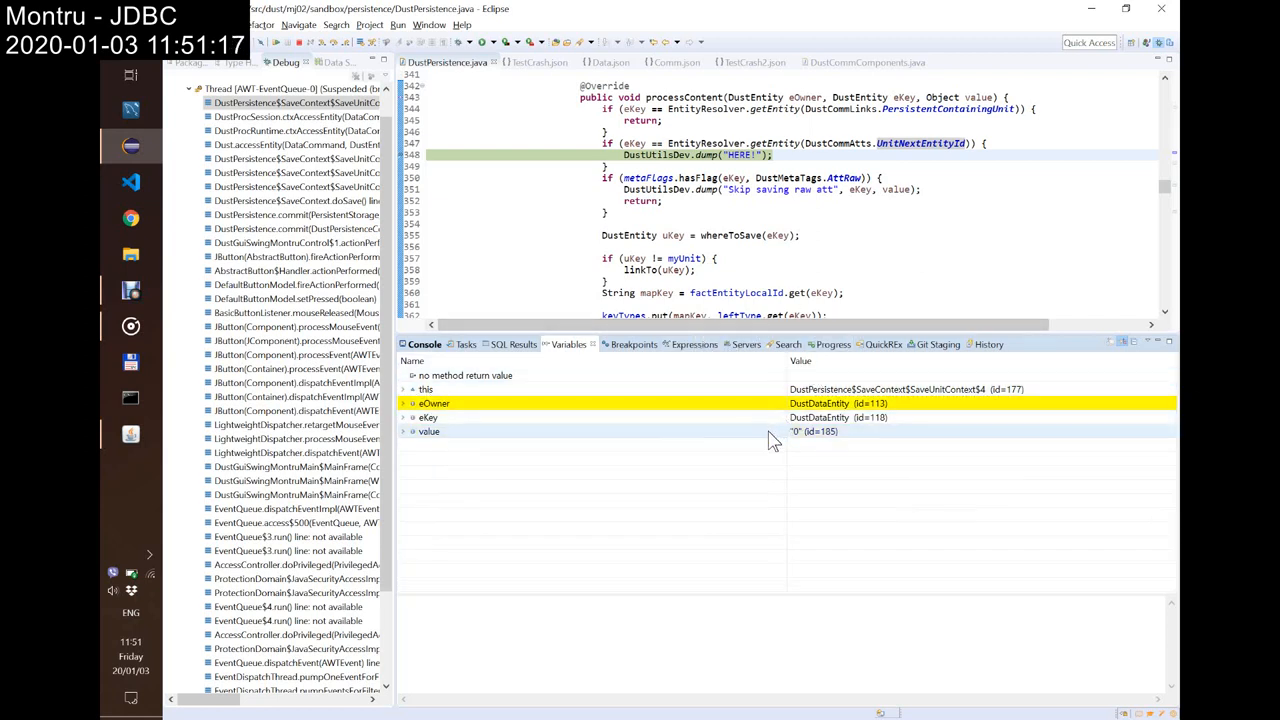
left_click(428, 432)
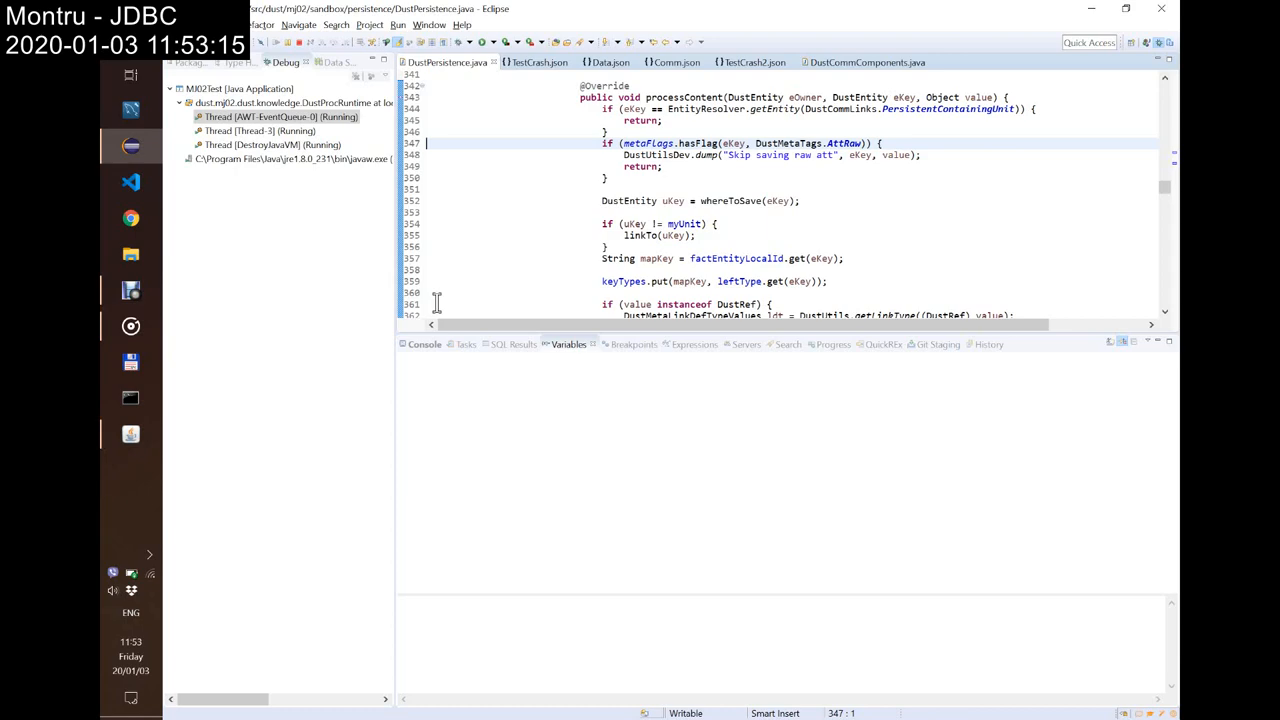
mouse_move(606, 240)
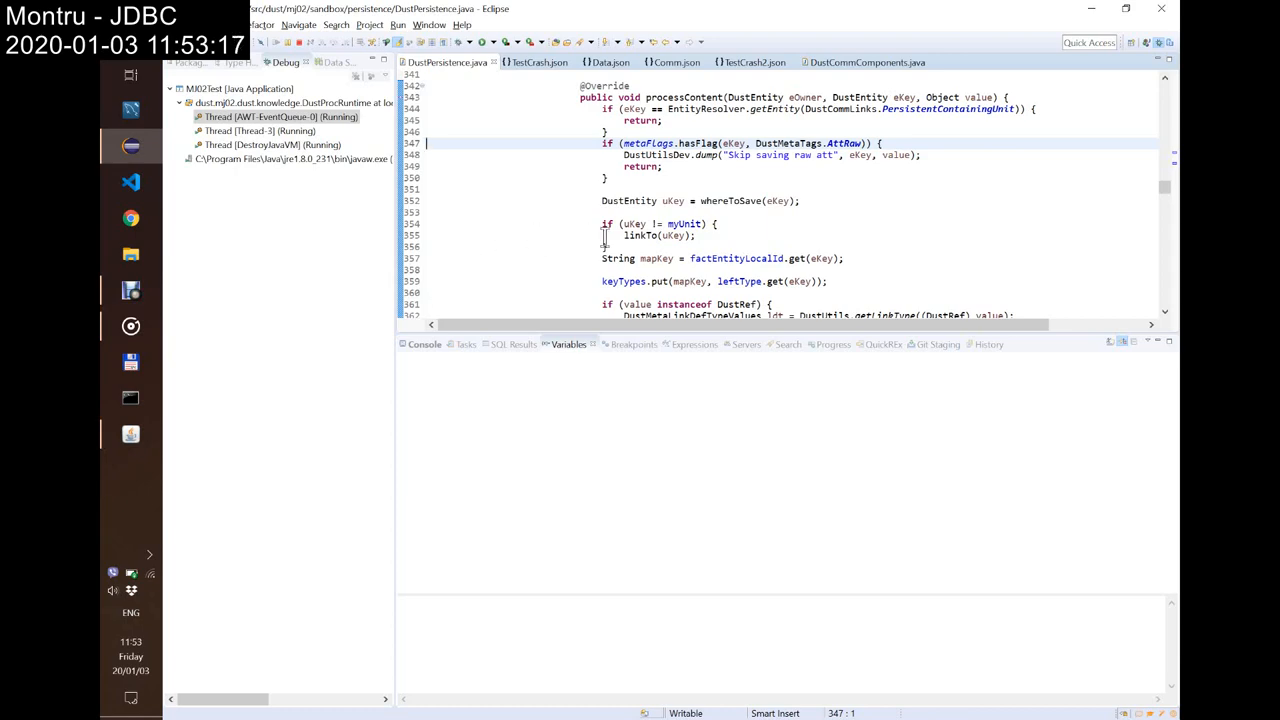